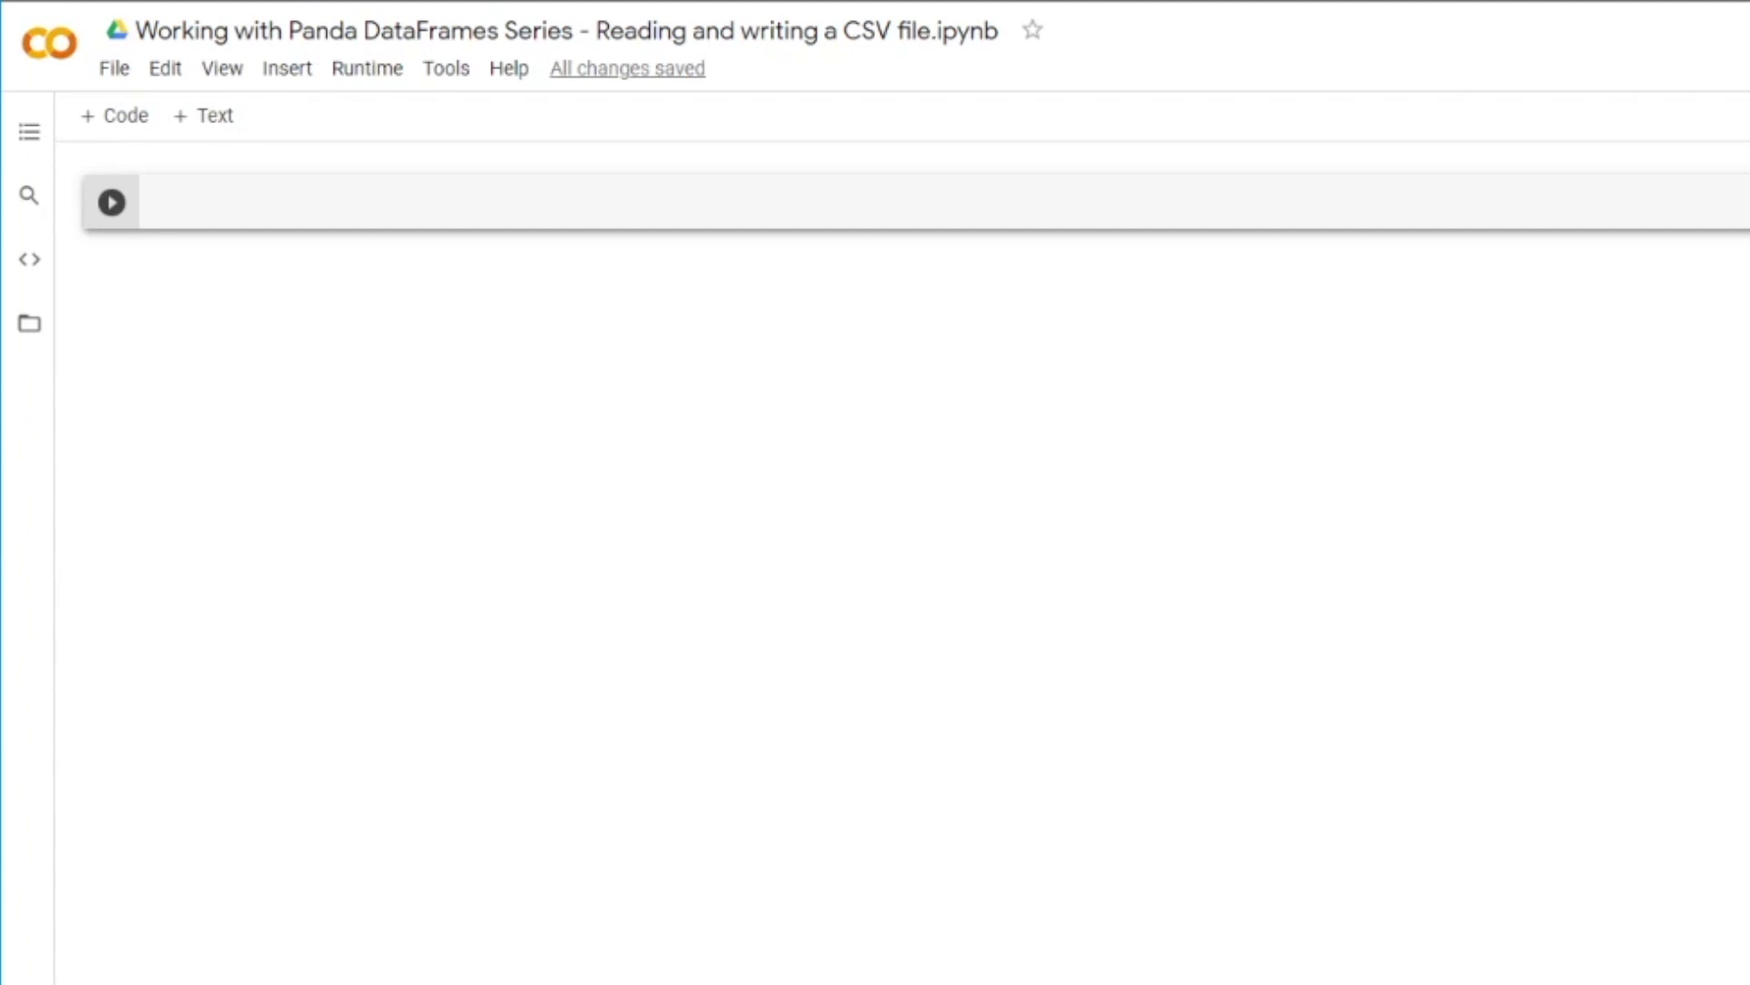
mouse_move(723, 407)
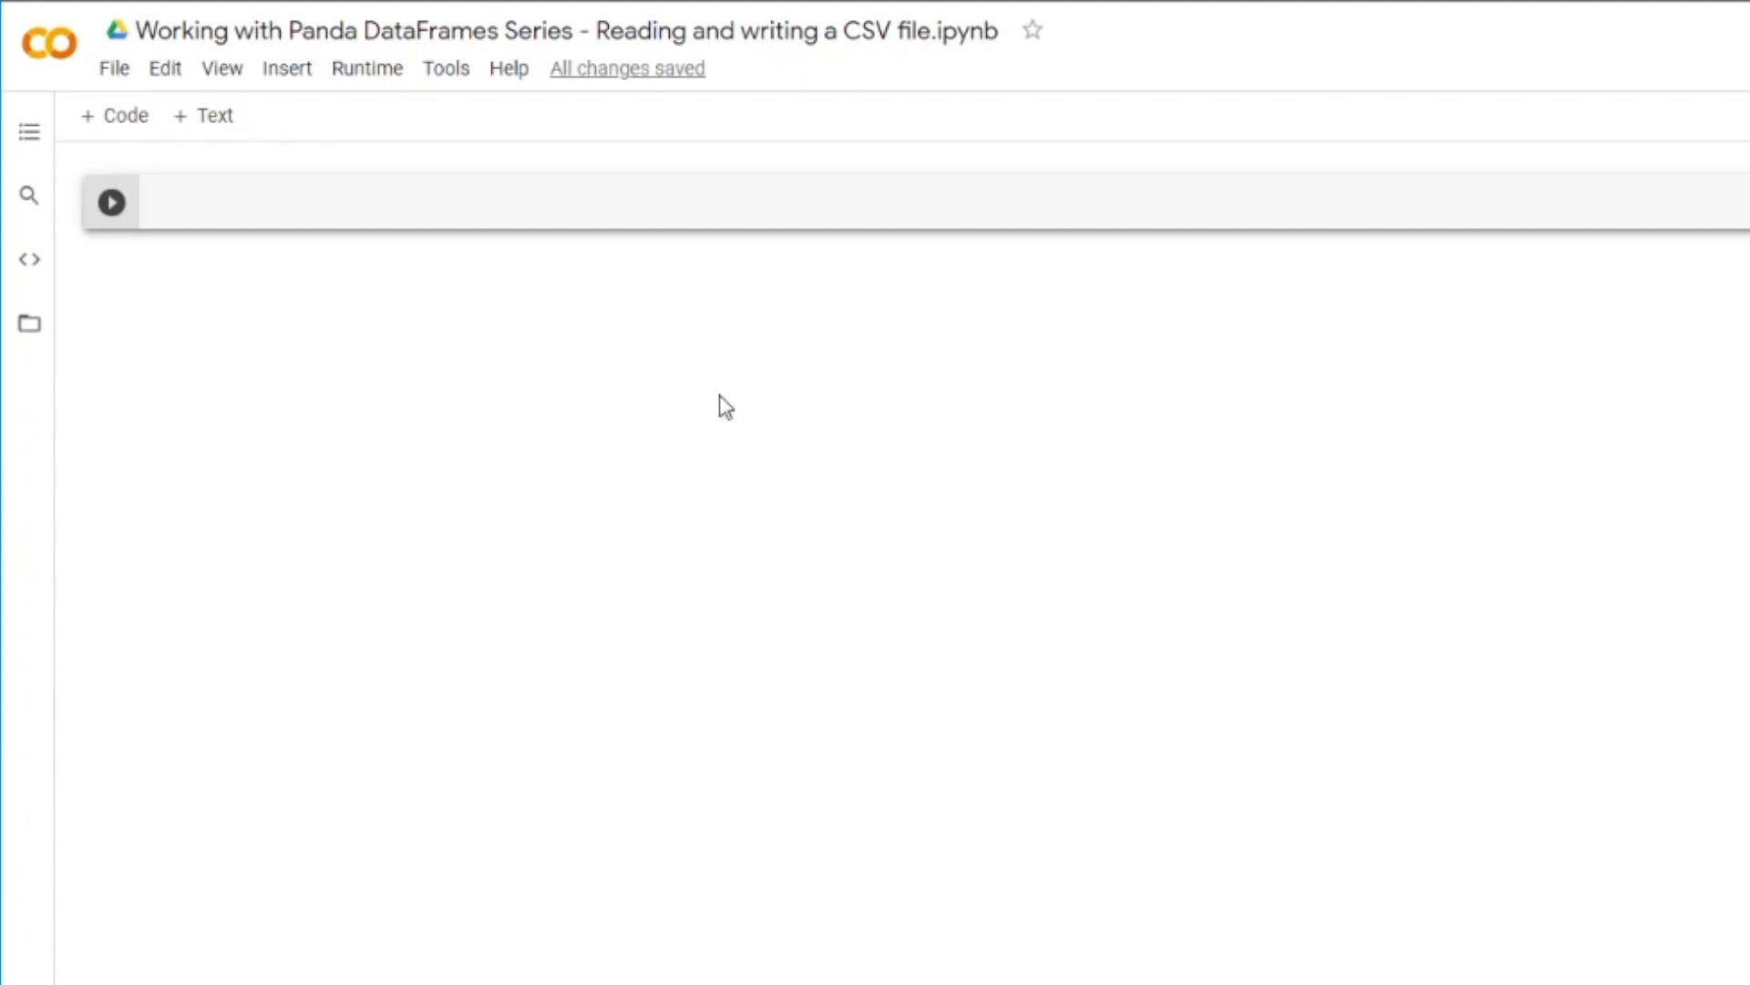
Import pandas in the first code cell and run it
text(import cs)
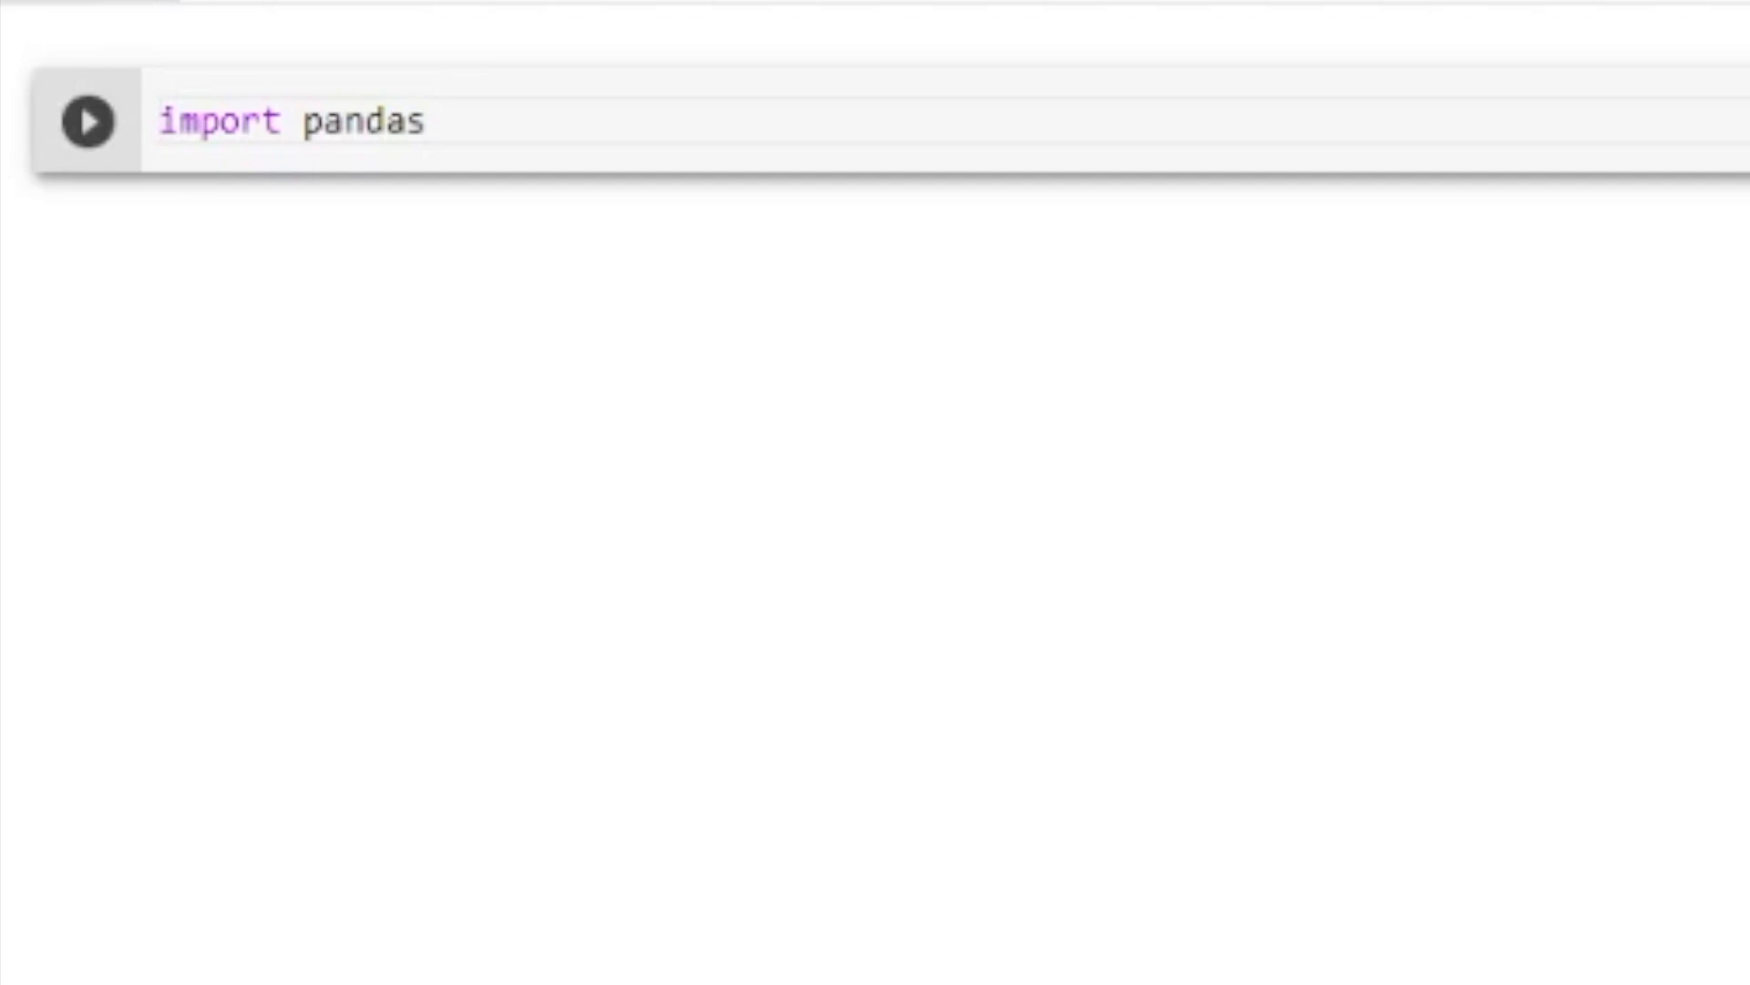
click(87, 120)
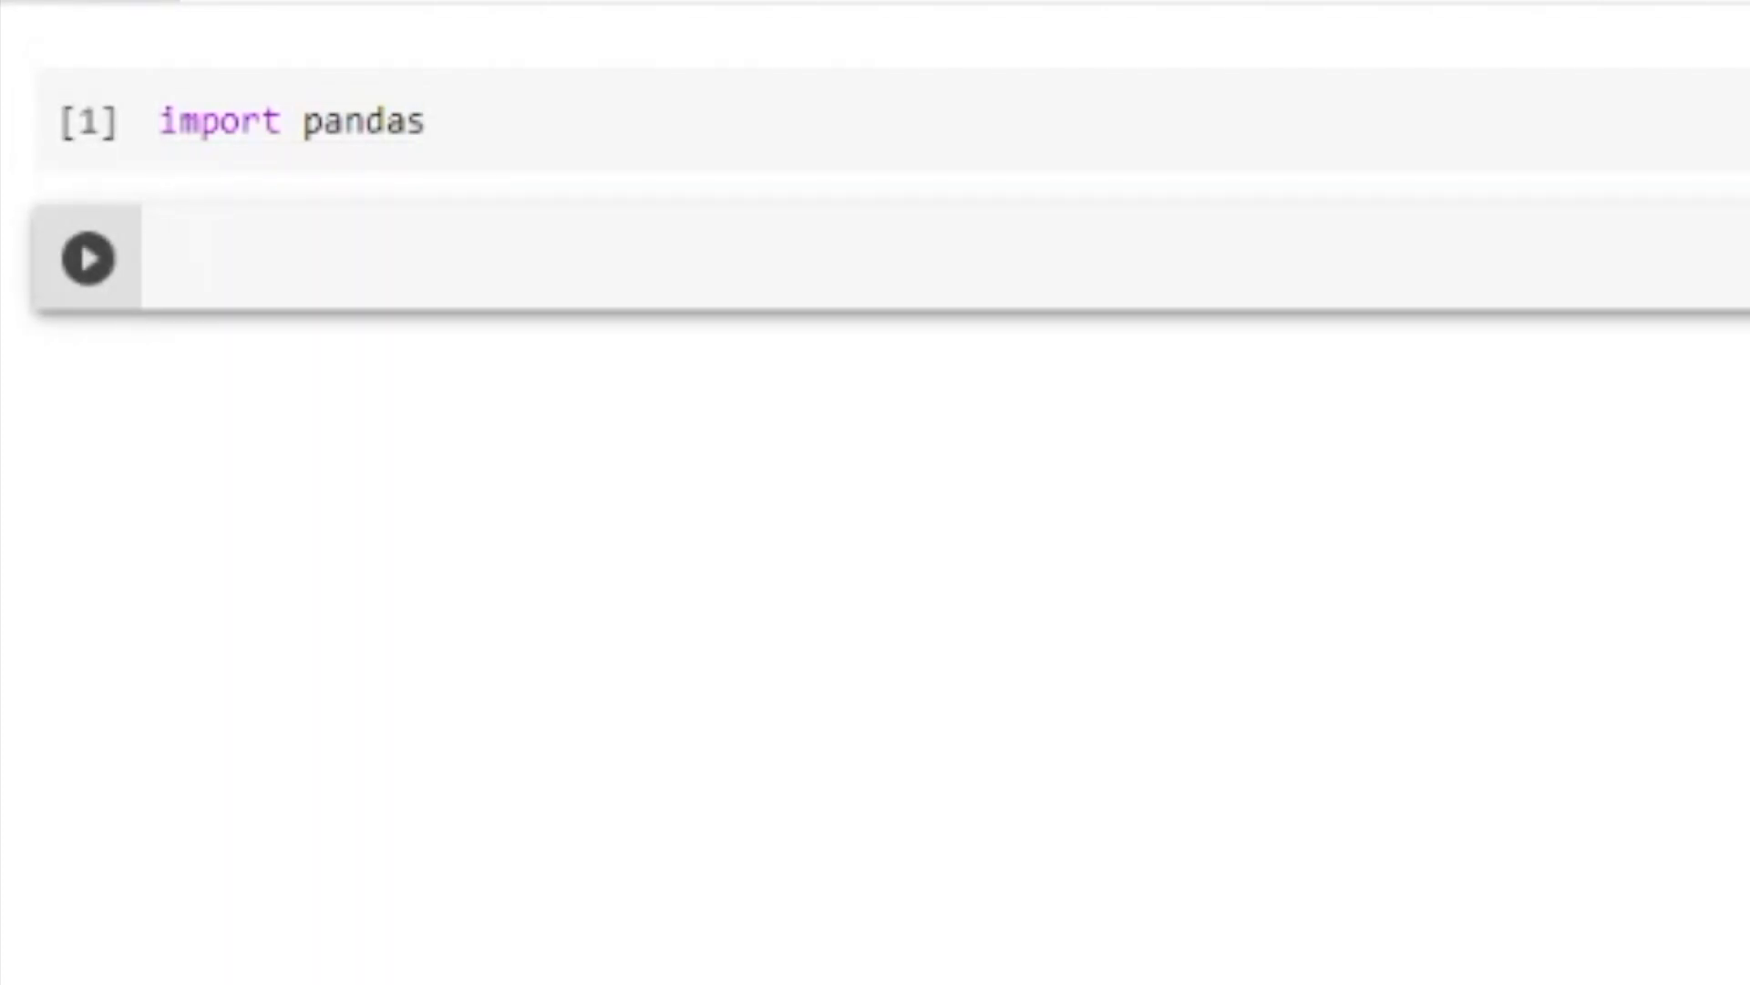
Run help(pandas.read_csv) in the second cell
text(help()
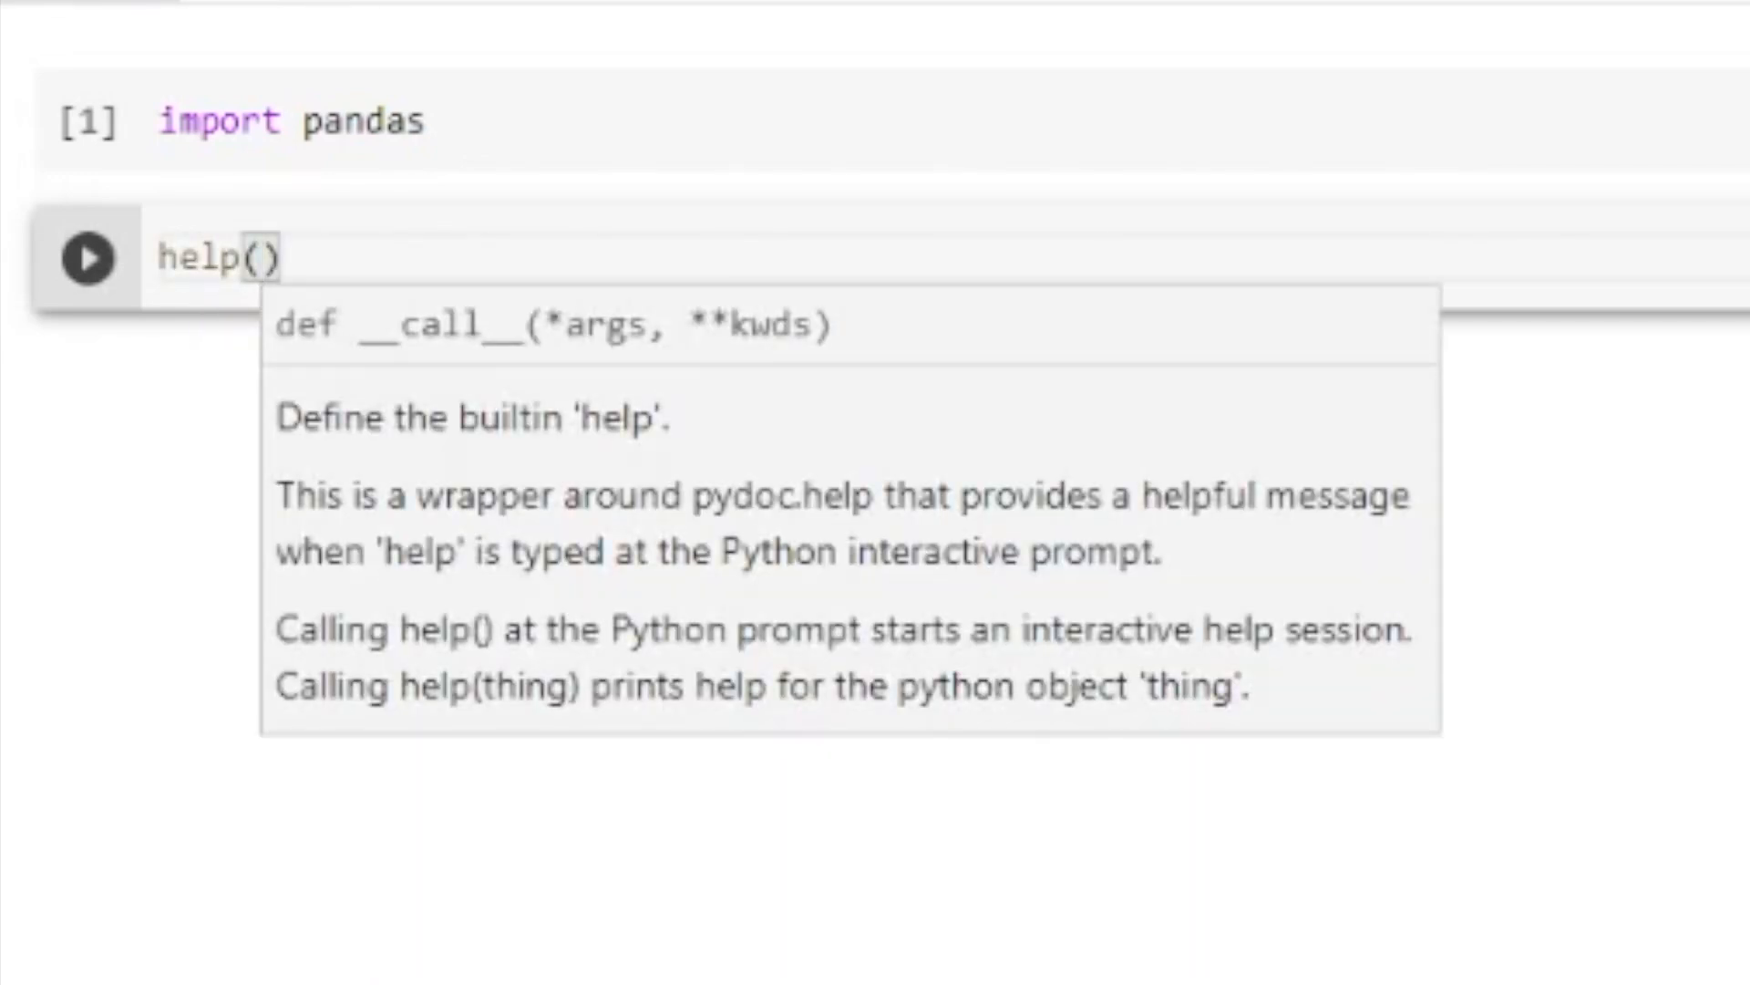
text(pa)
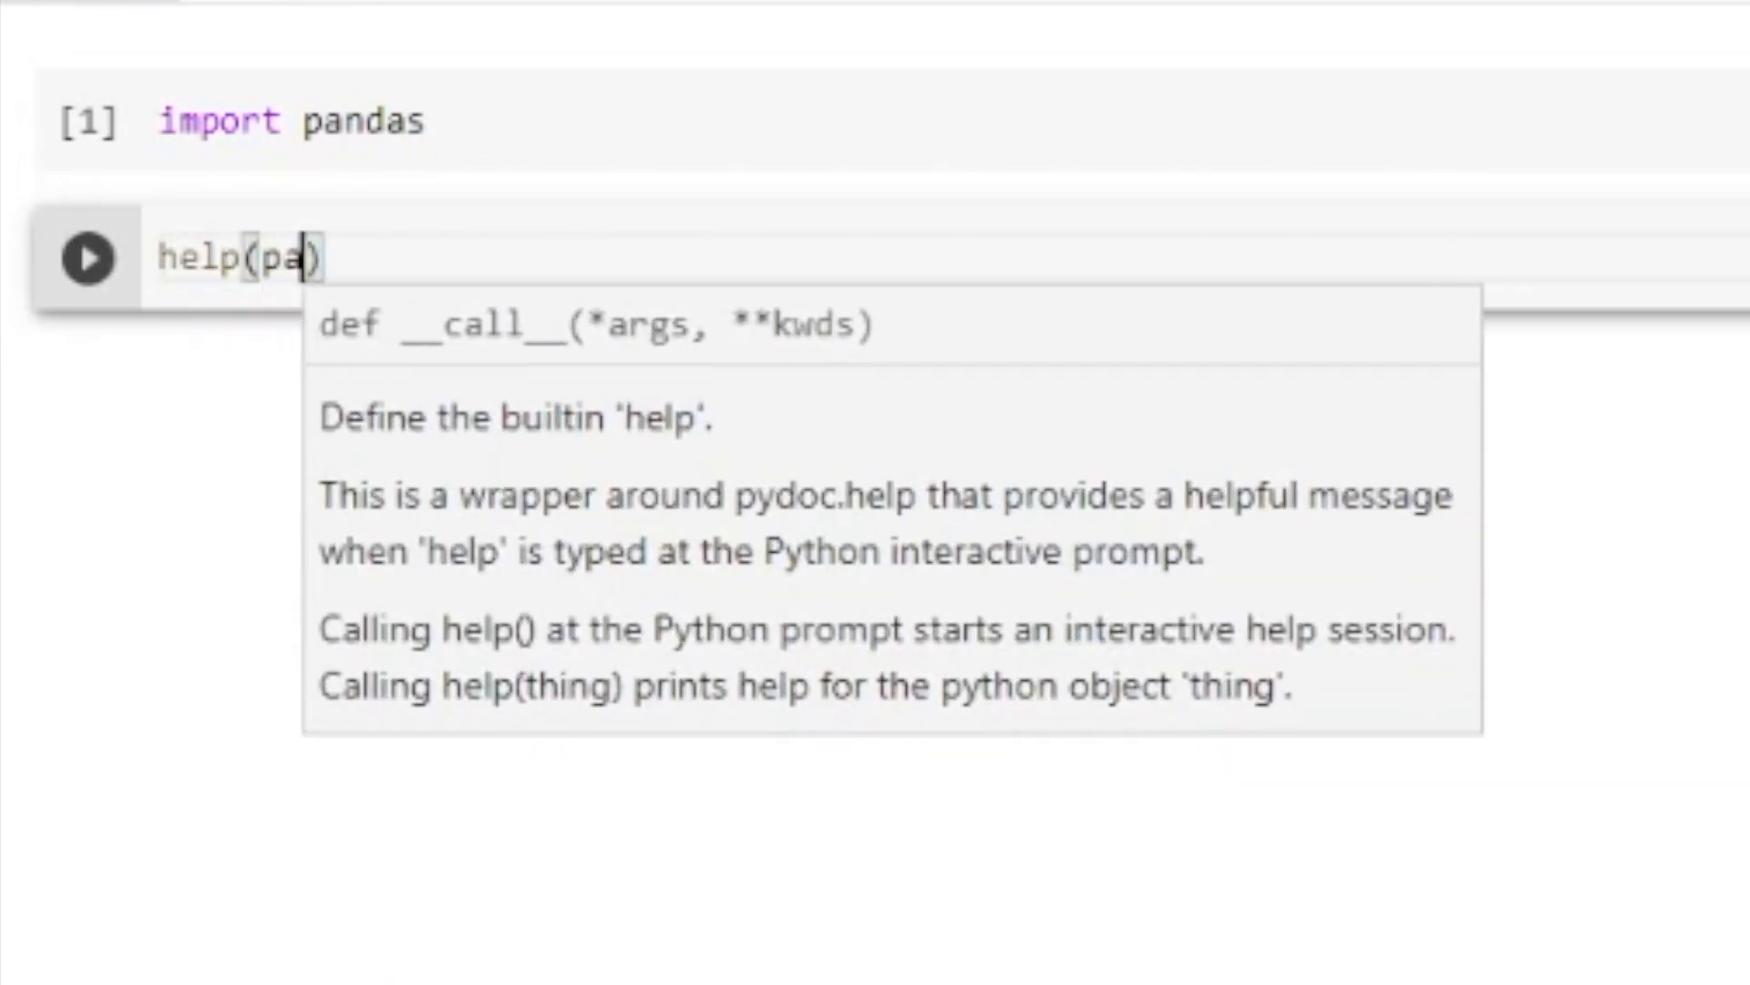
text(ndas.read_)
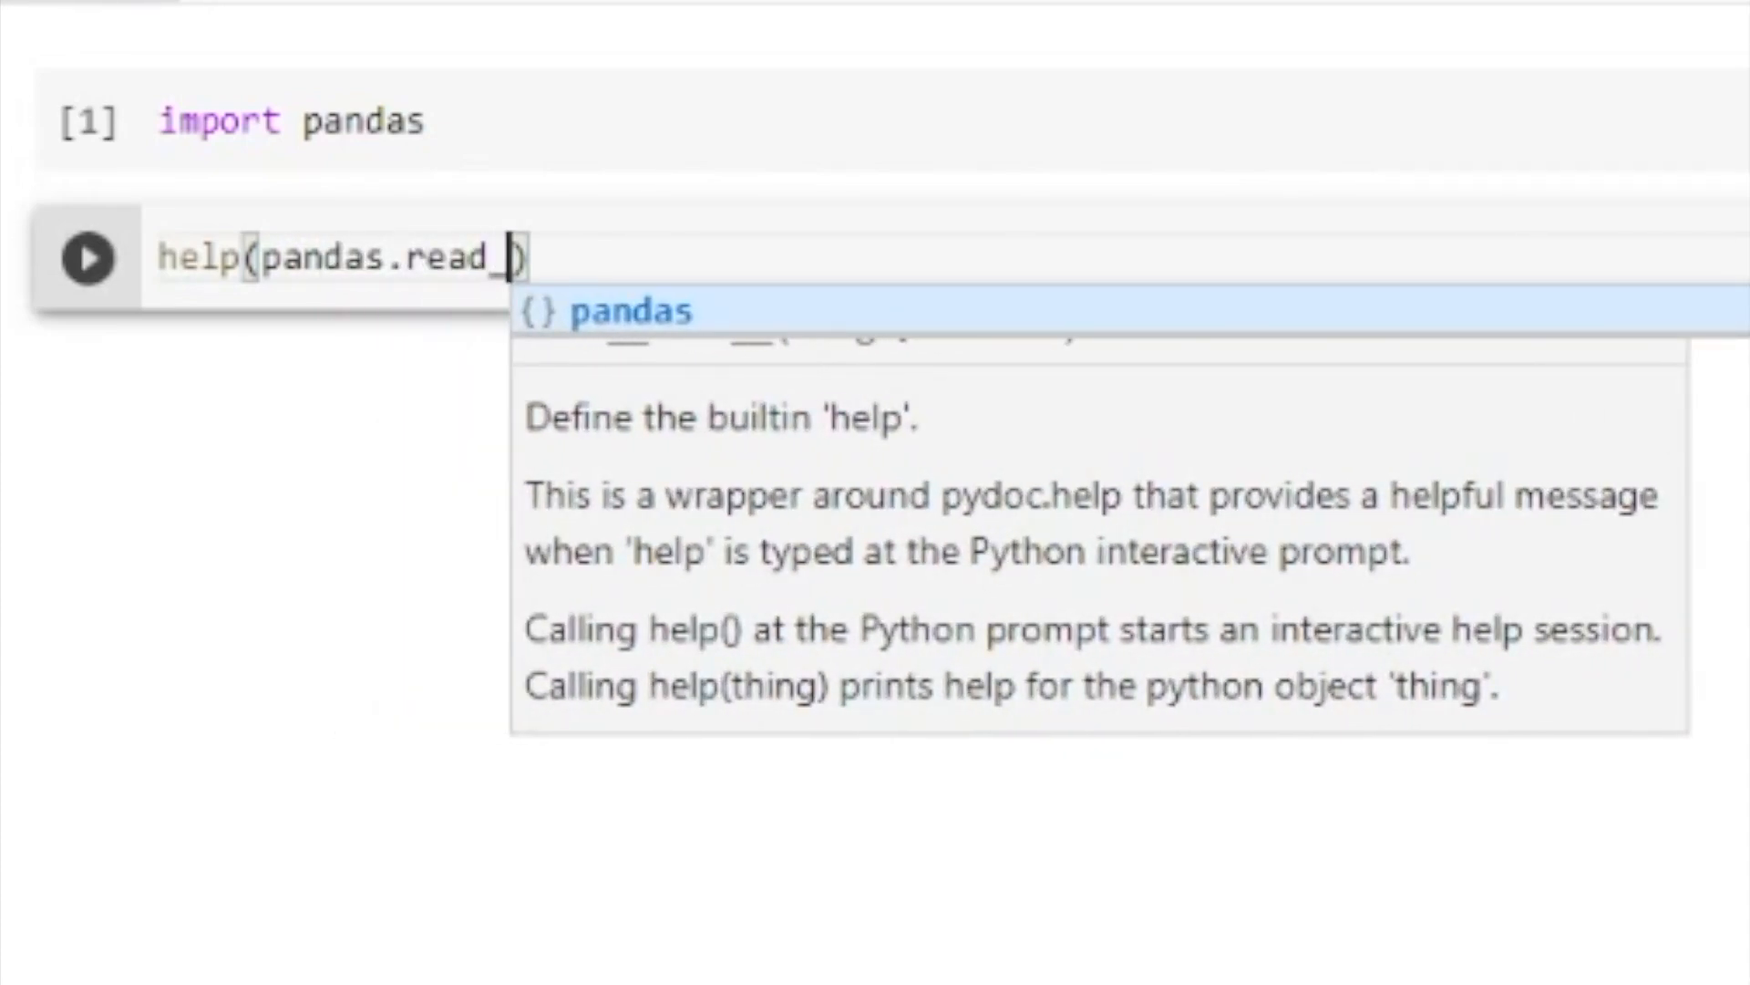
text(csv)
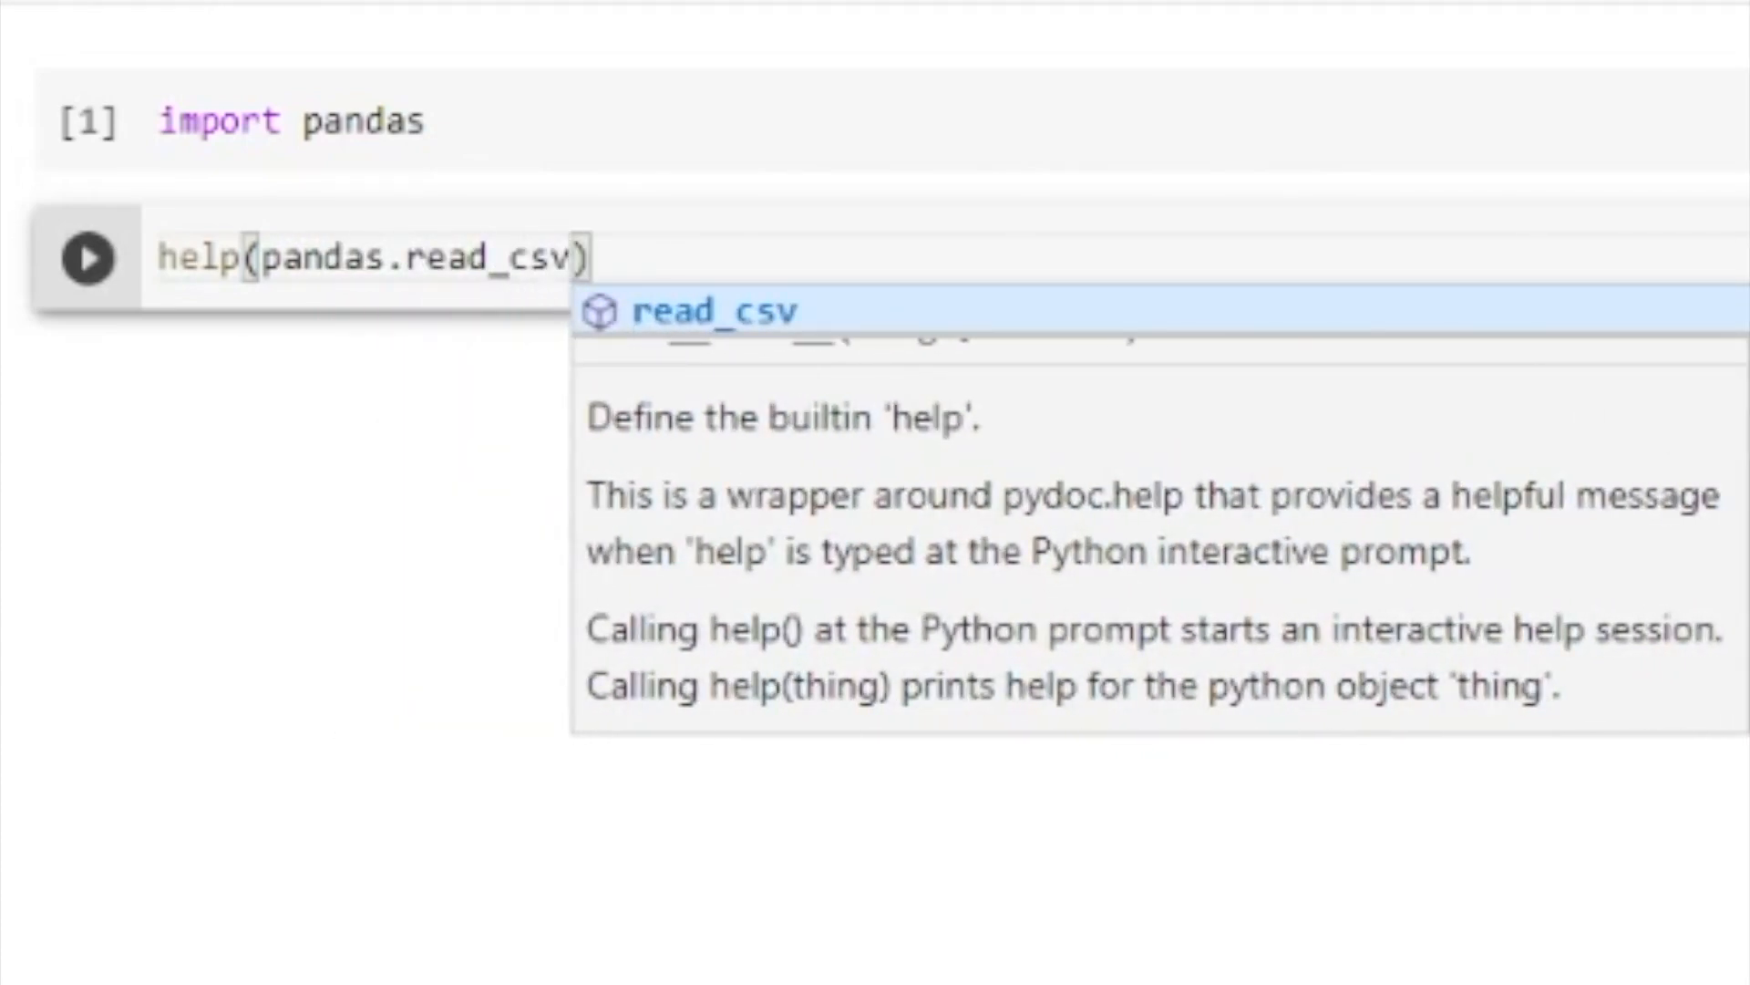
click(88, 258)
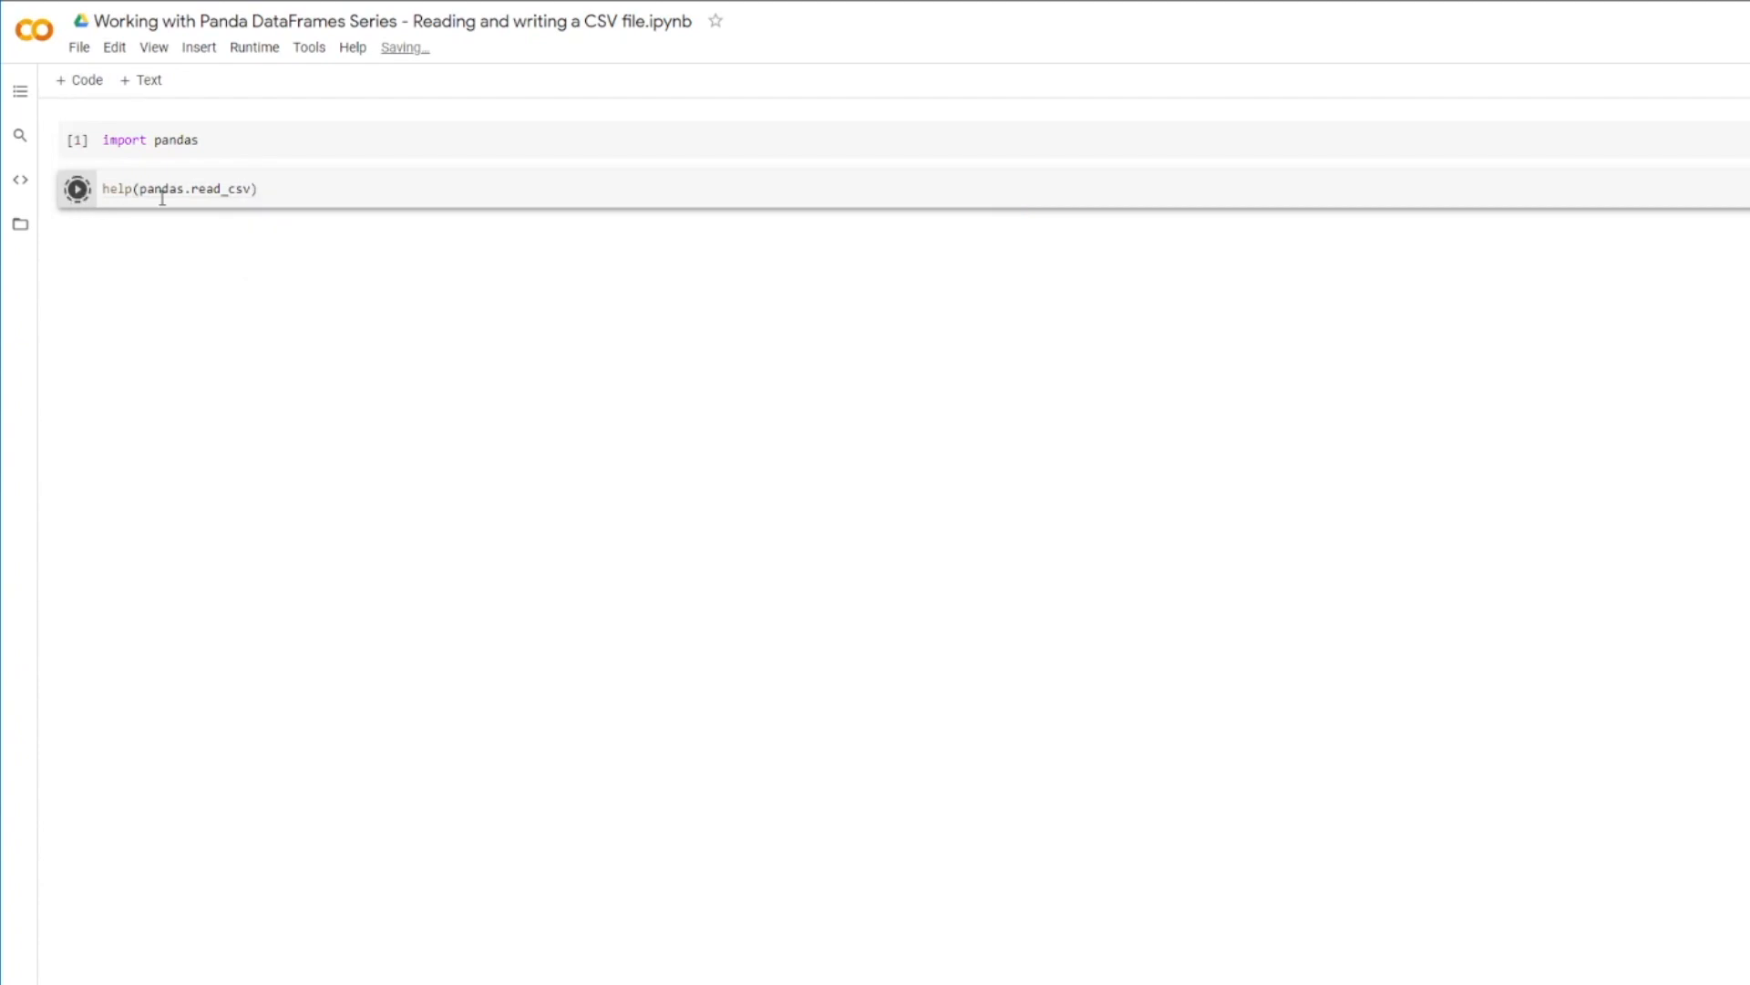
Scroll the read_csv documentation and highlight the filepath_or_buffer parameter
click(77, 188)
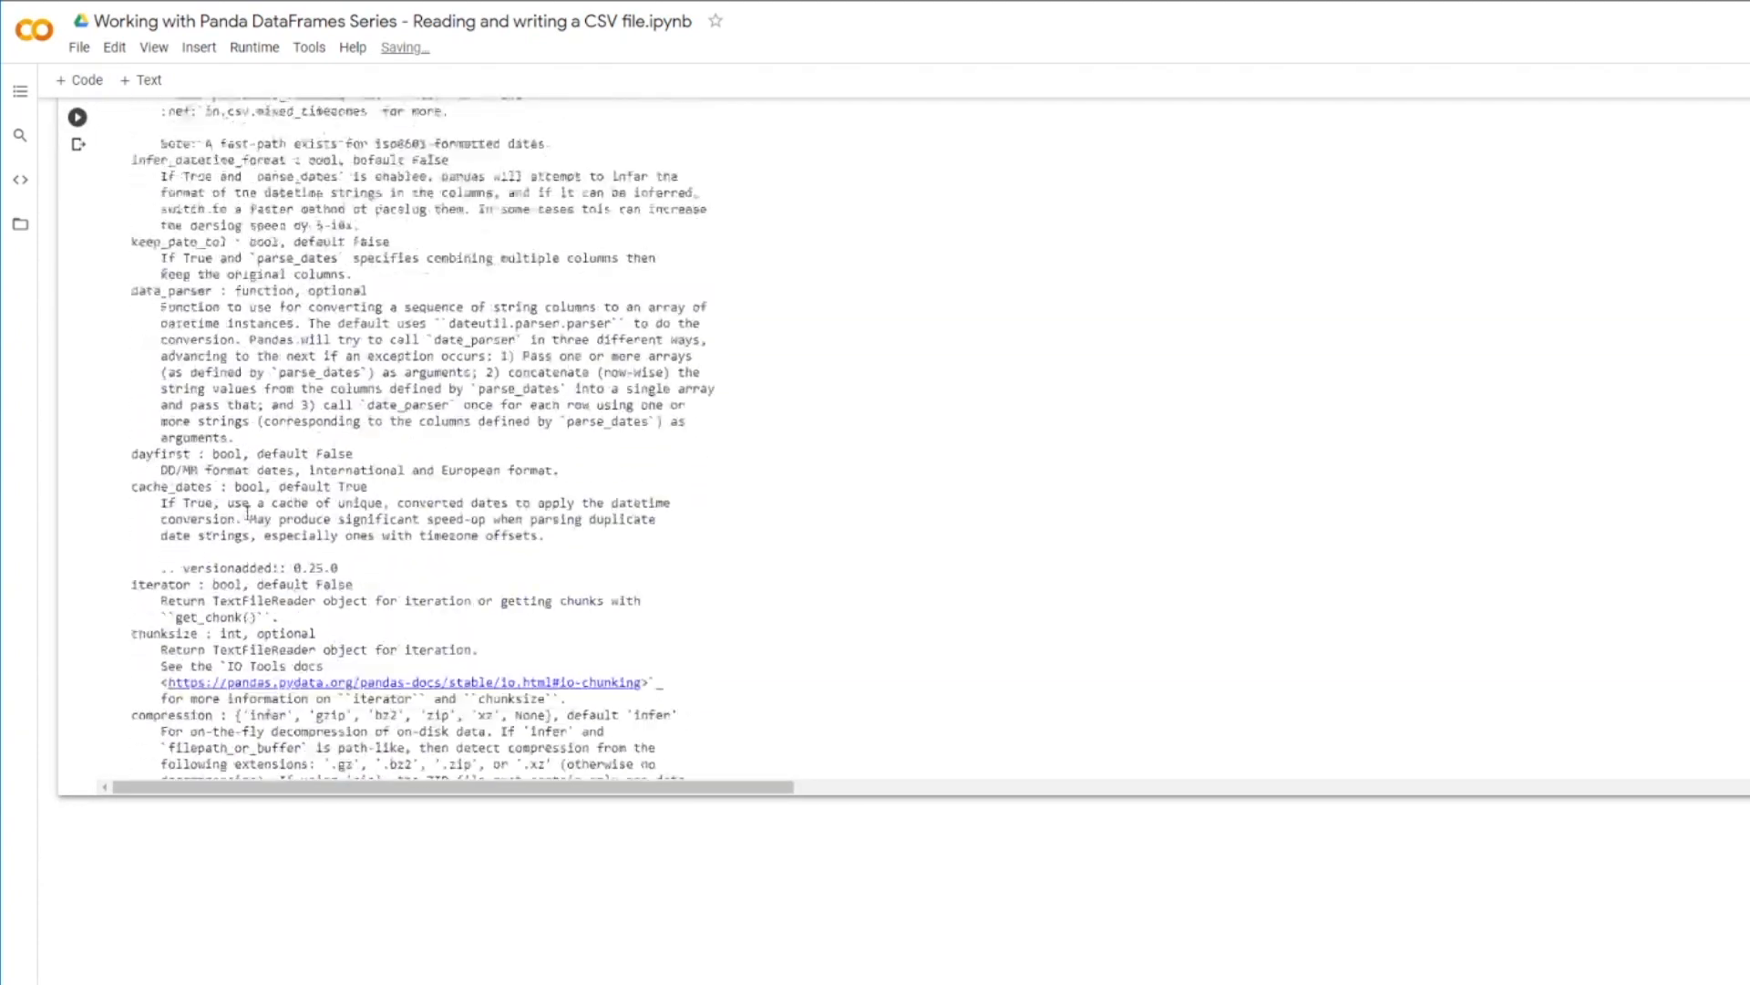
scroll(up, 3)
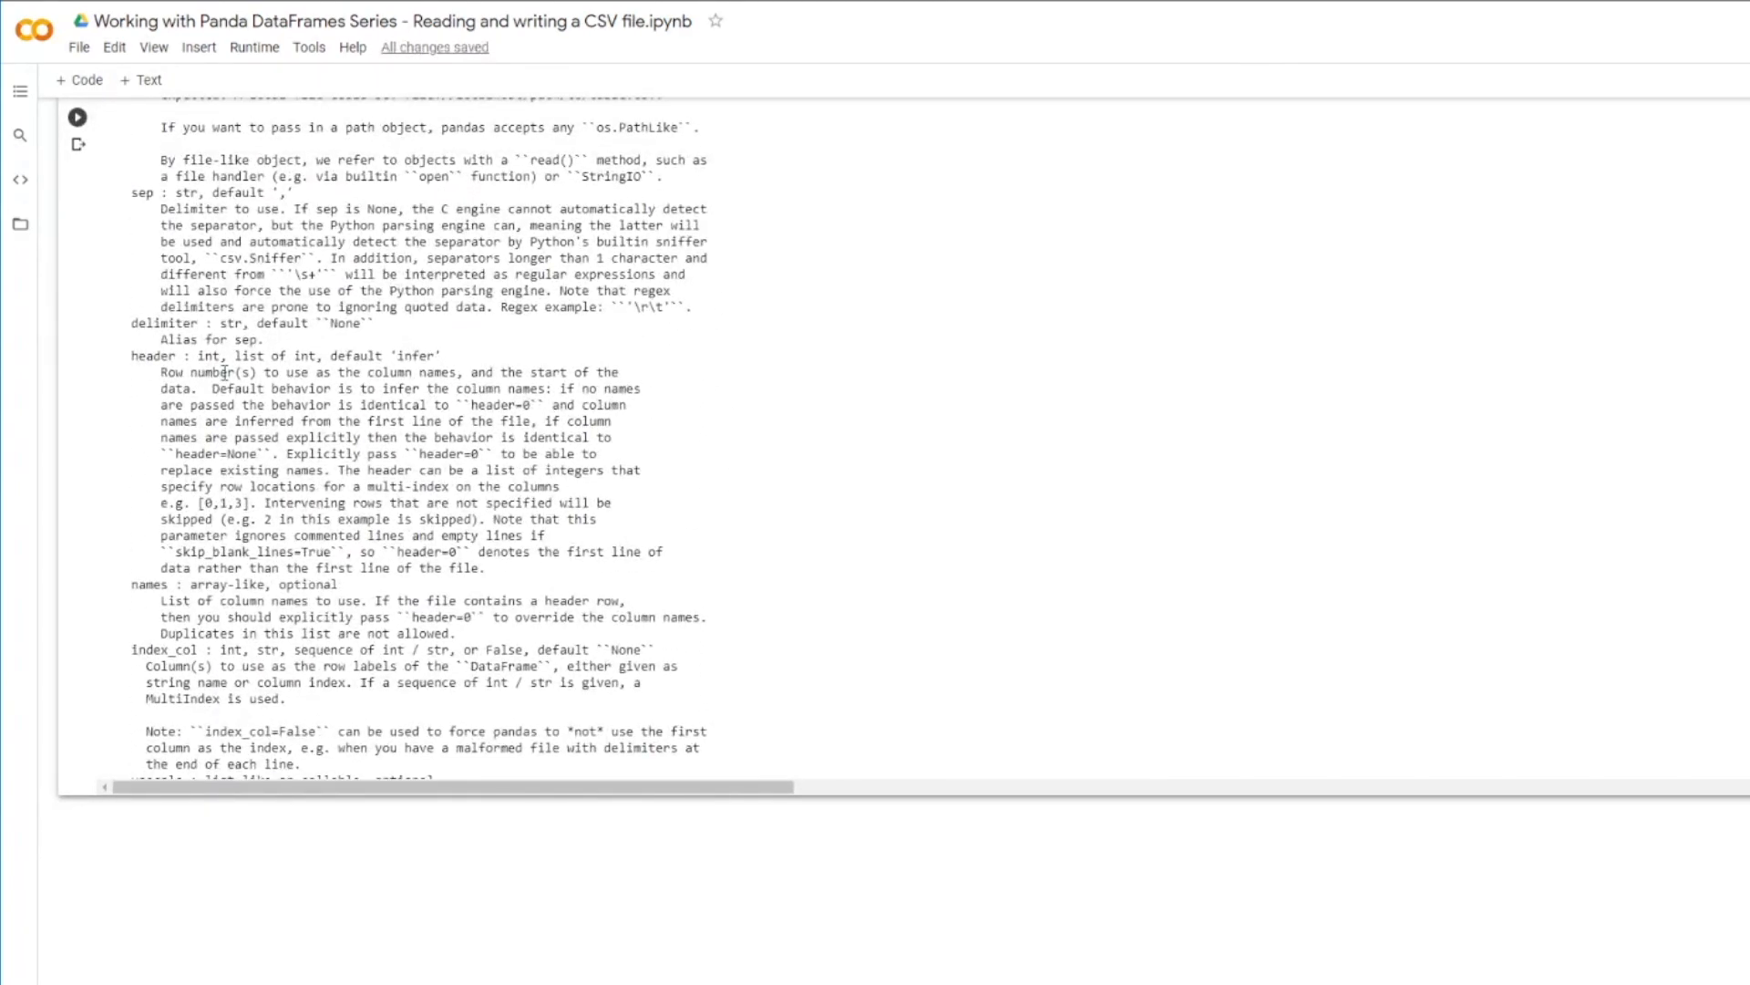
scroll(up, 3)
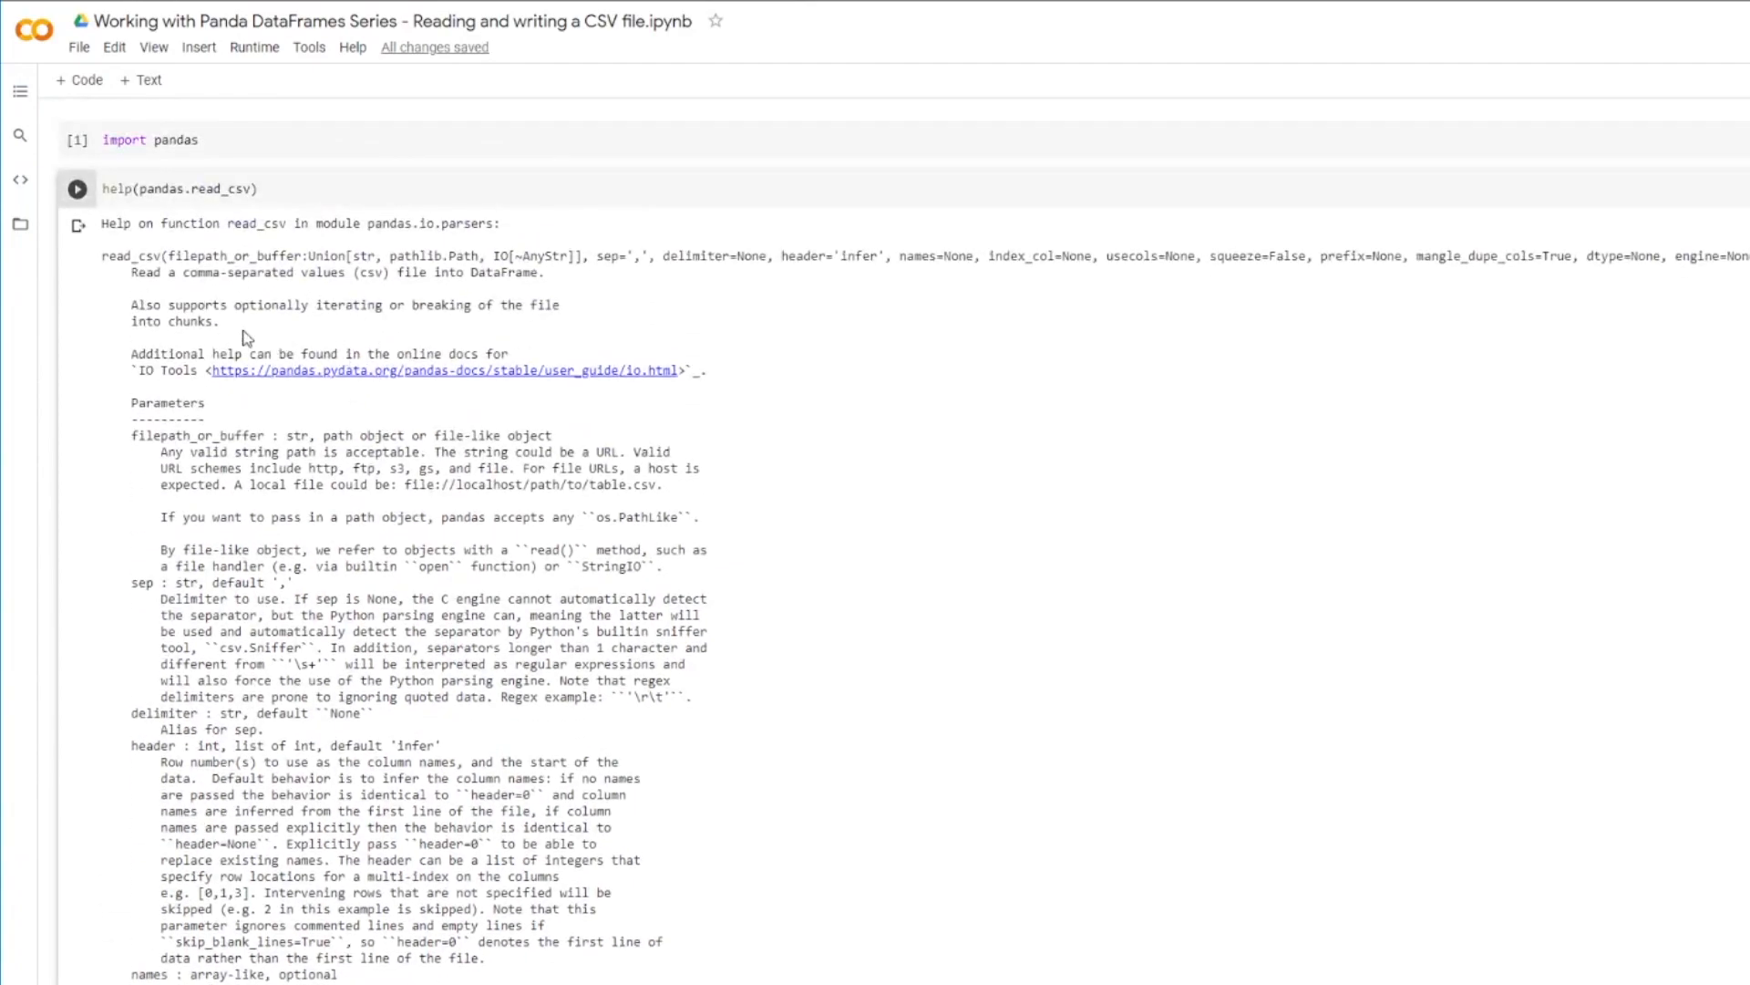
mouse_move(277, 427)
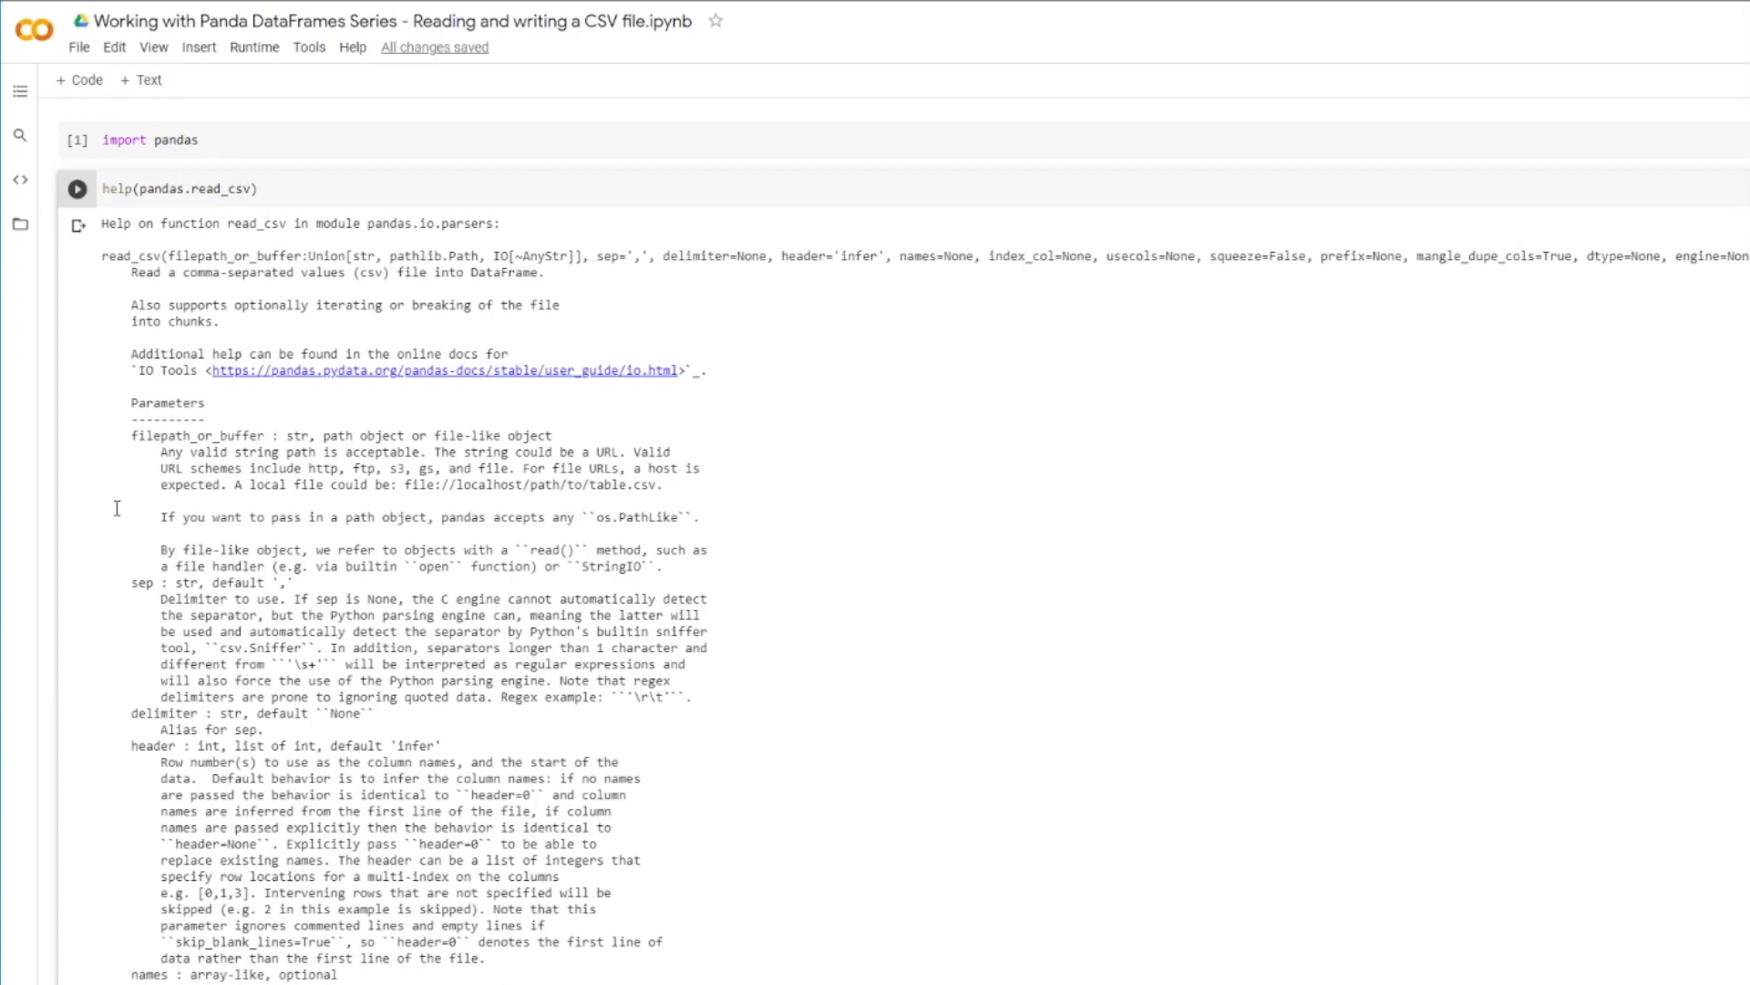
mouse_move(80, 548)
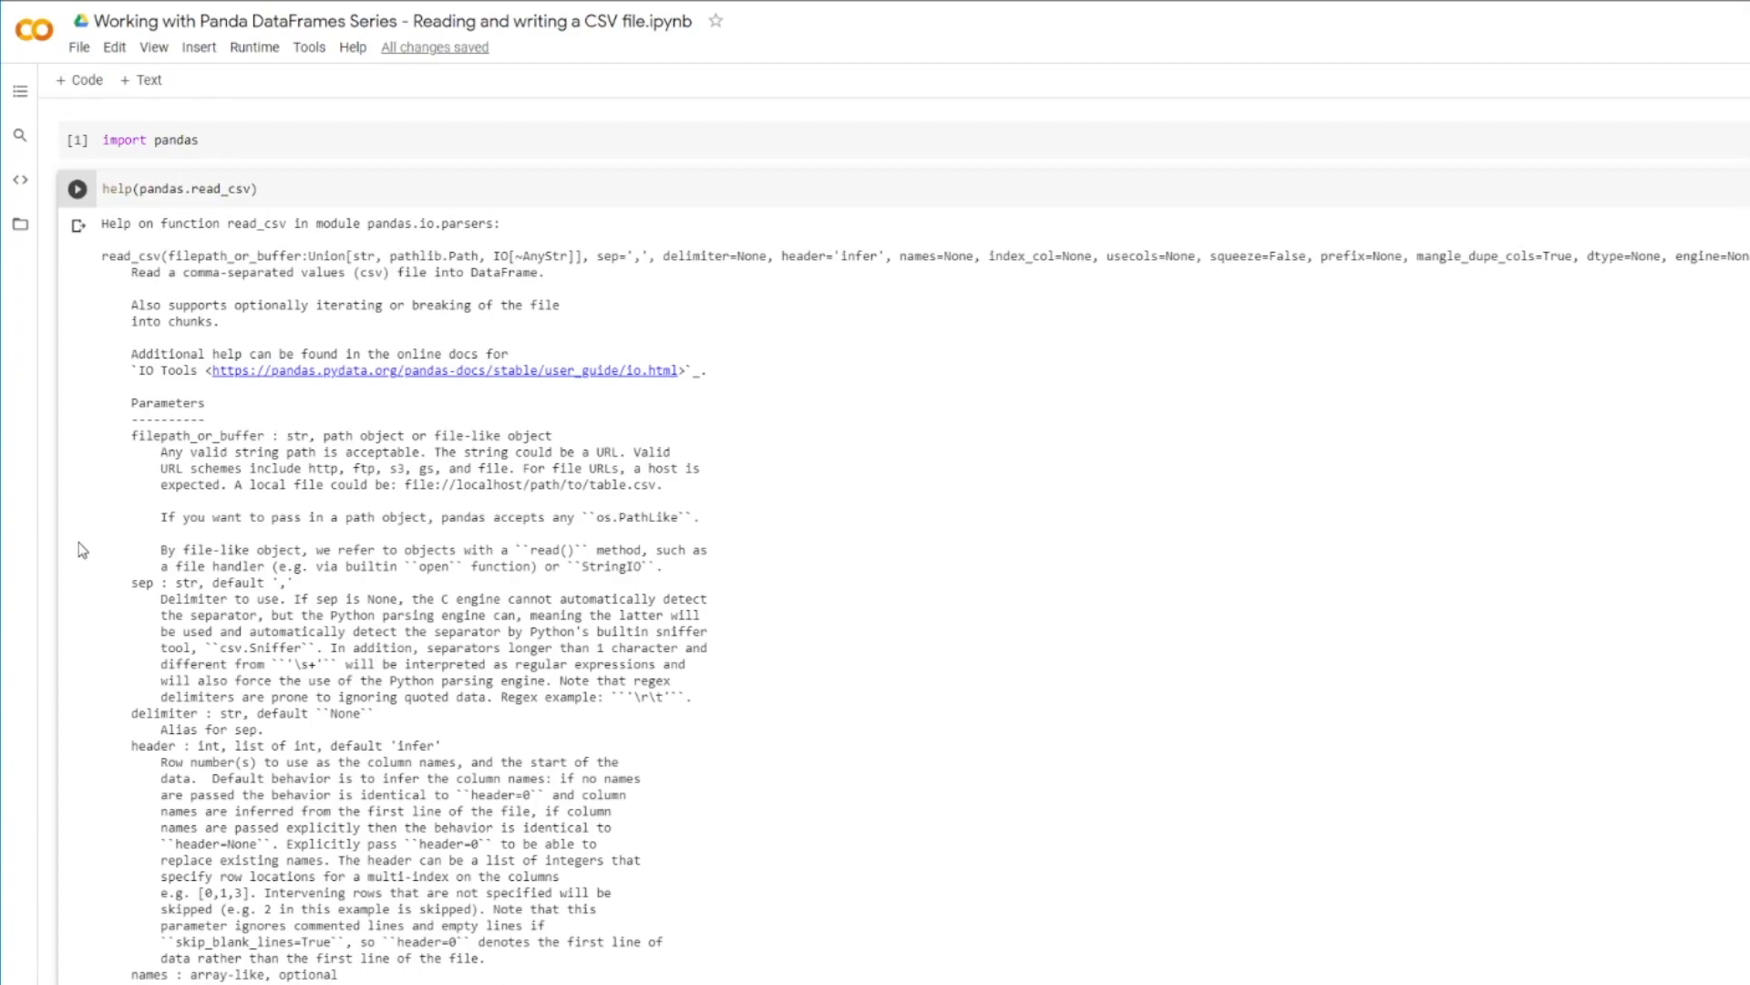
double_click(199, 436)
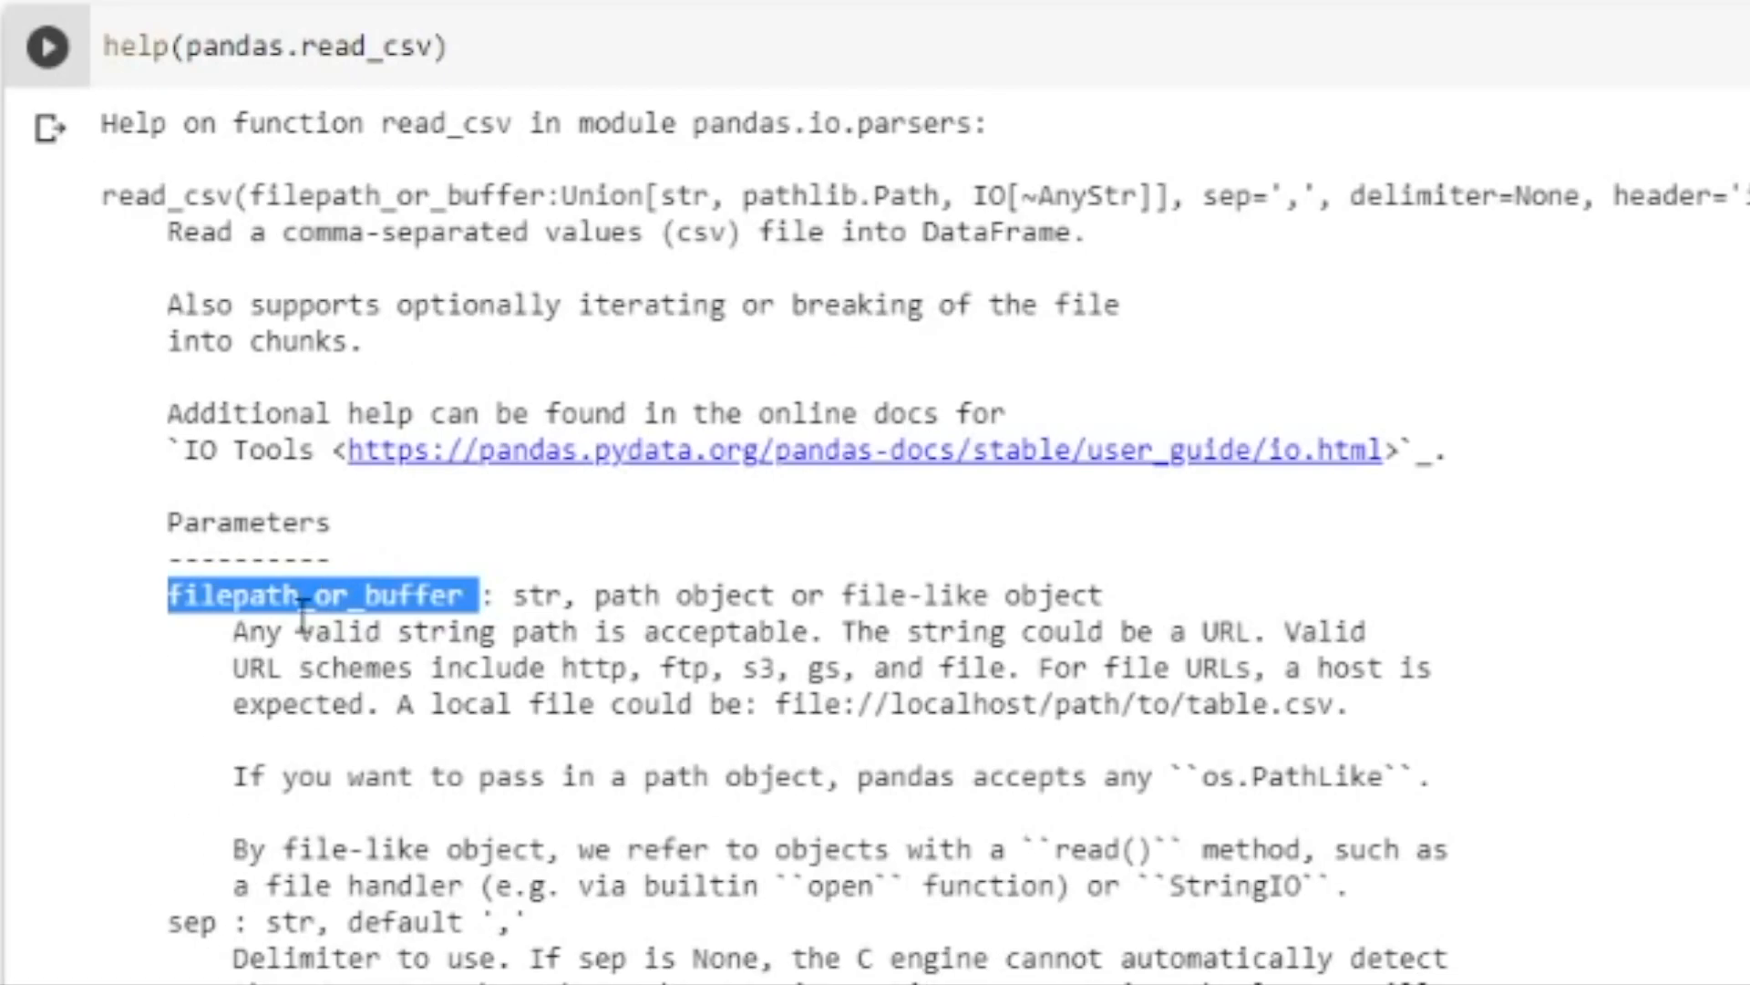
mouse_move(357, 612)
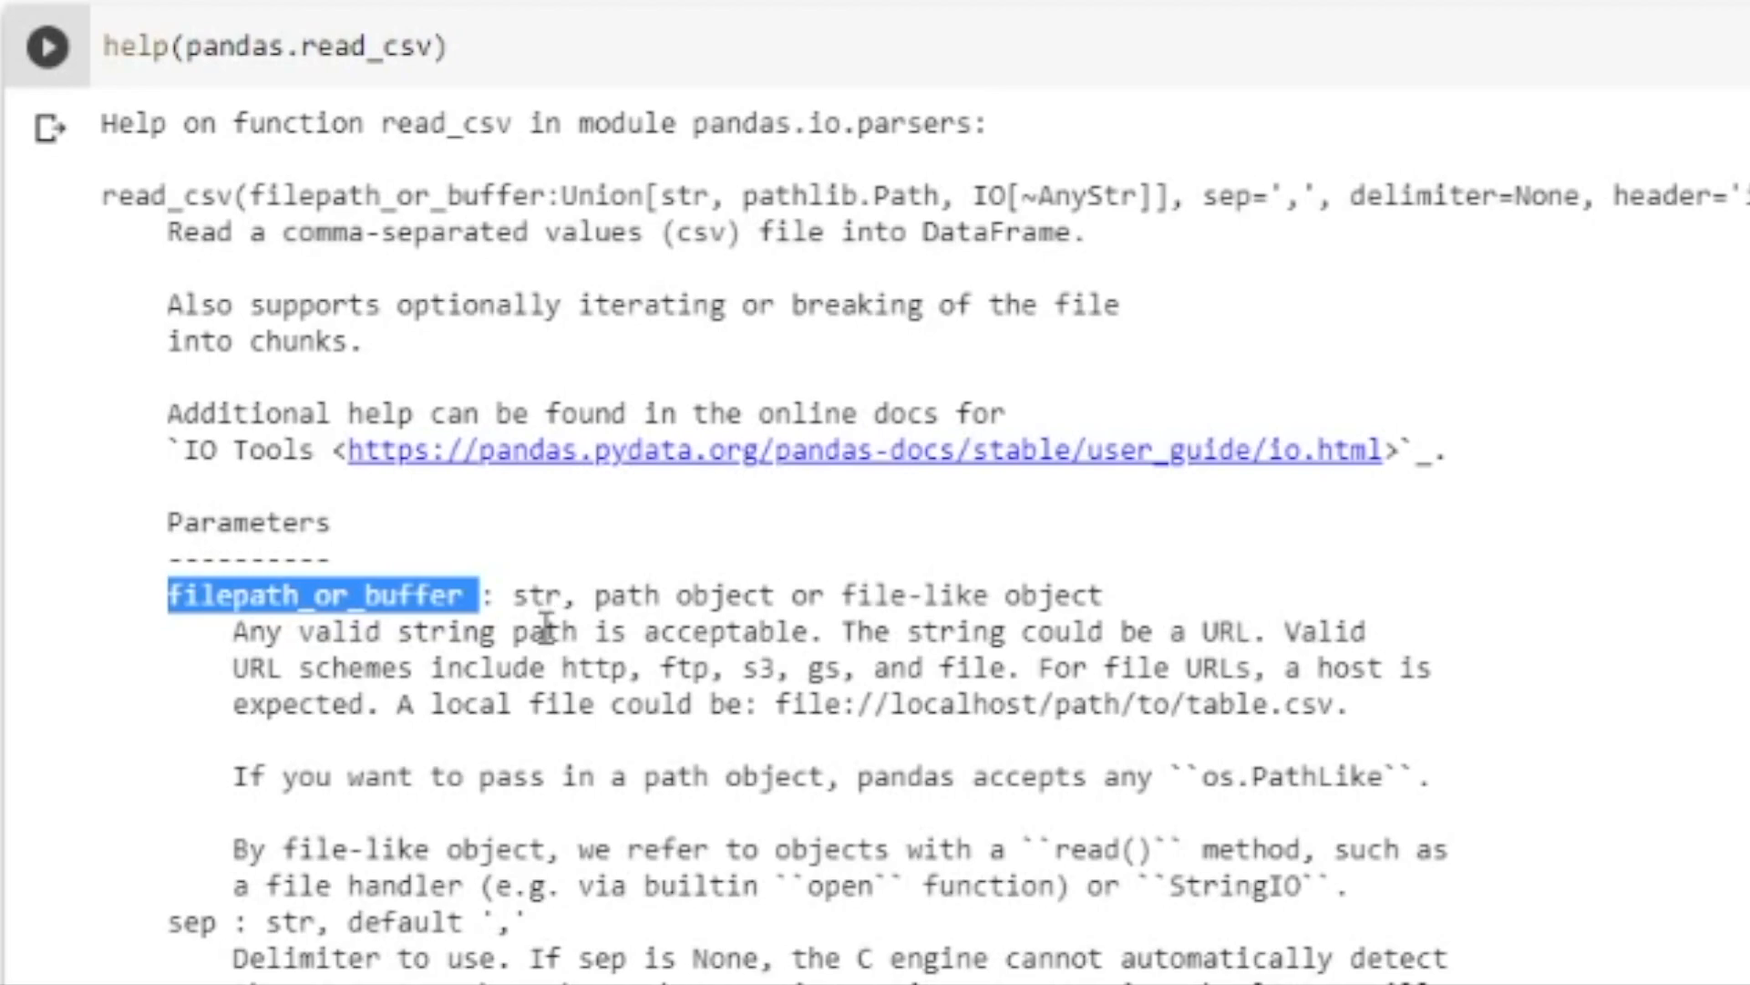
mouse_move(98, 684)
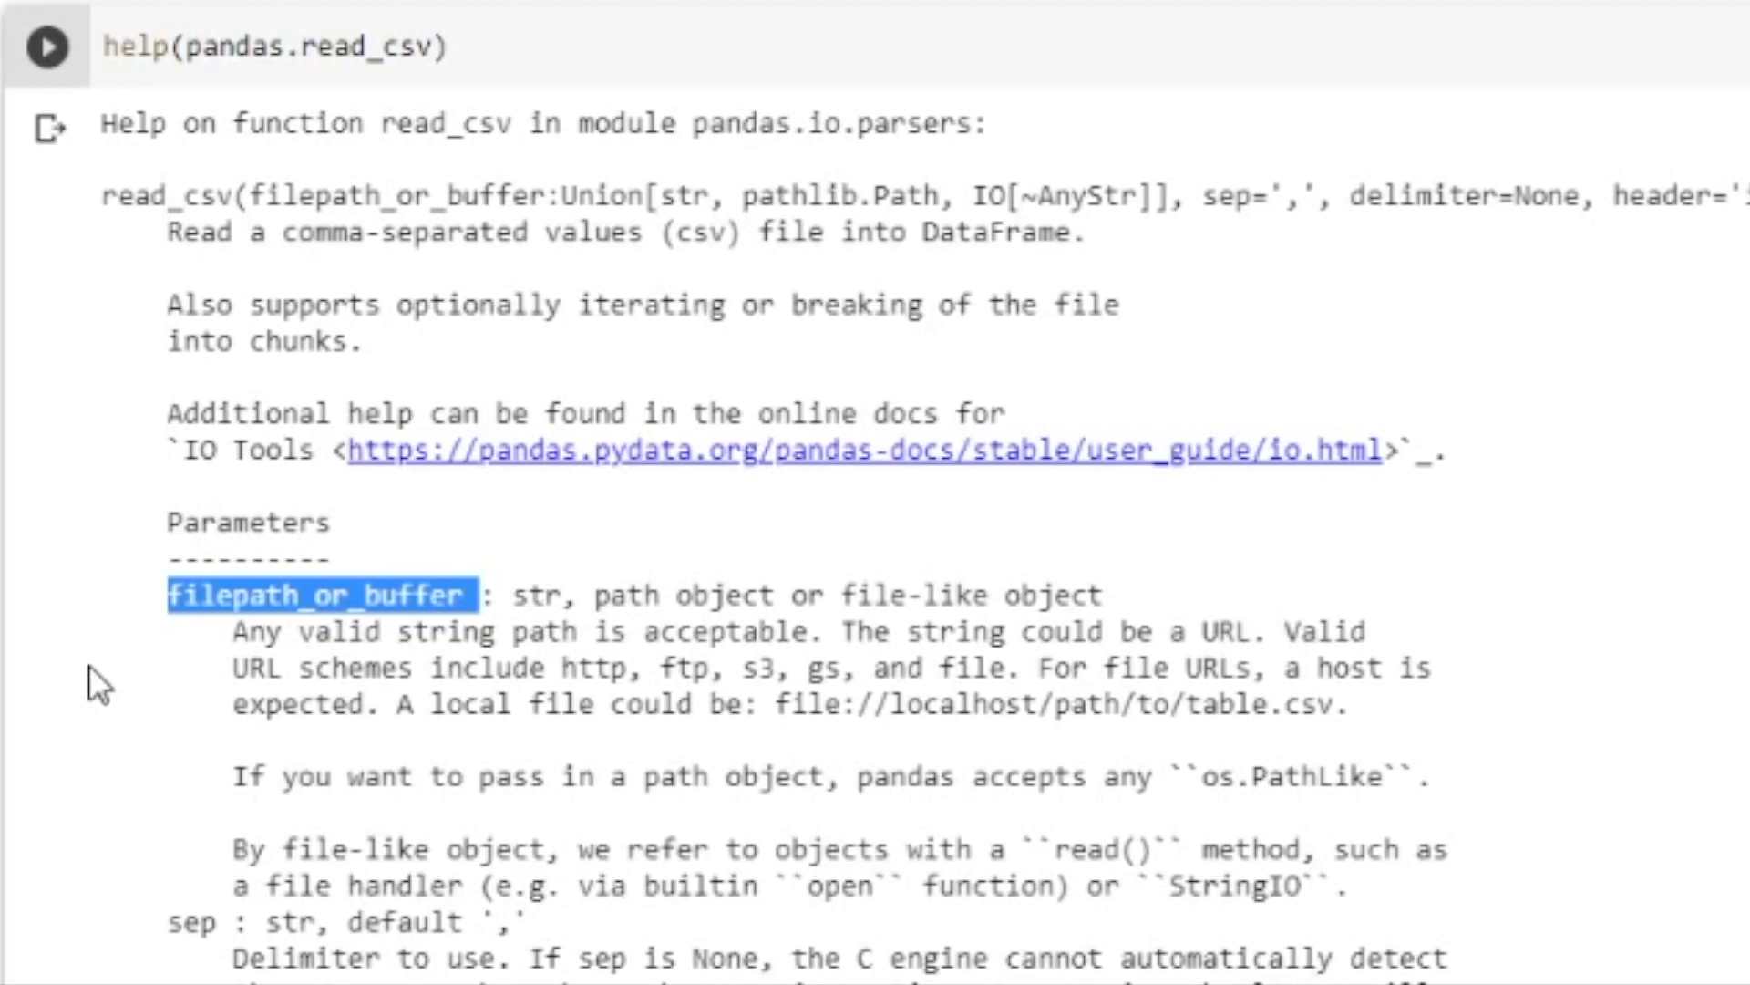
mouse_move(976, 715)
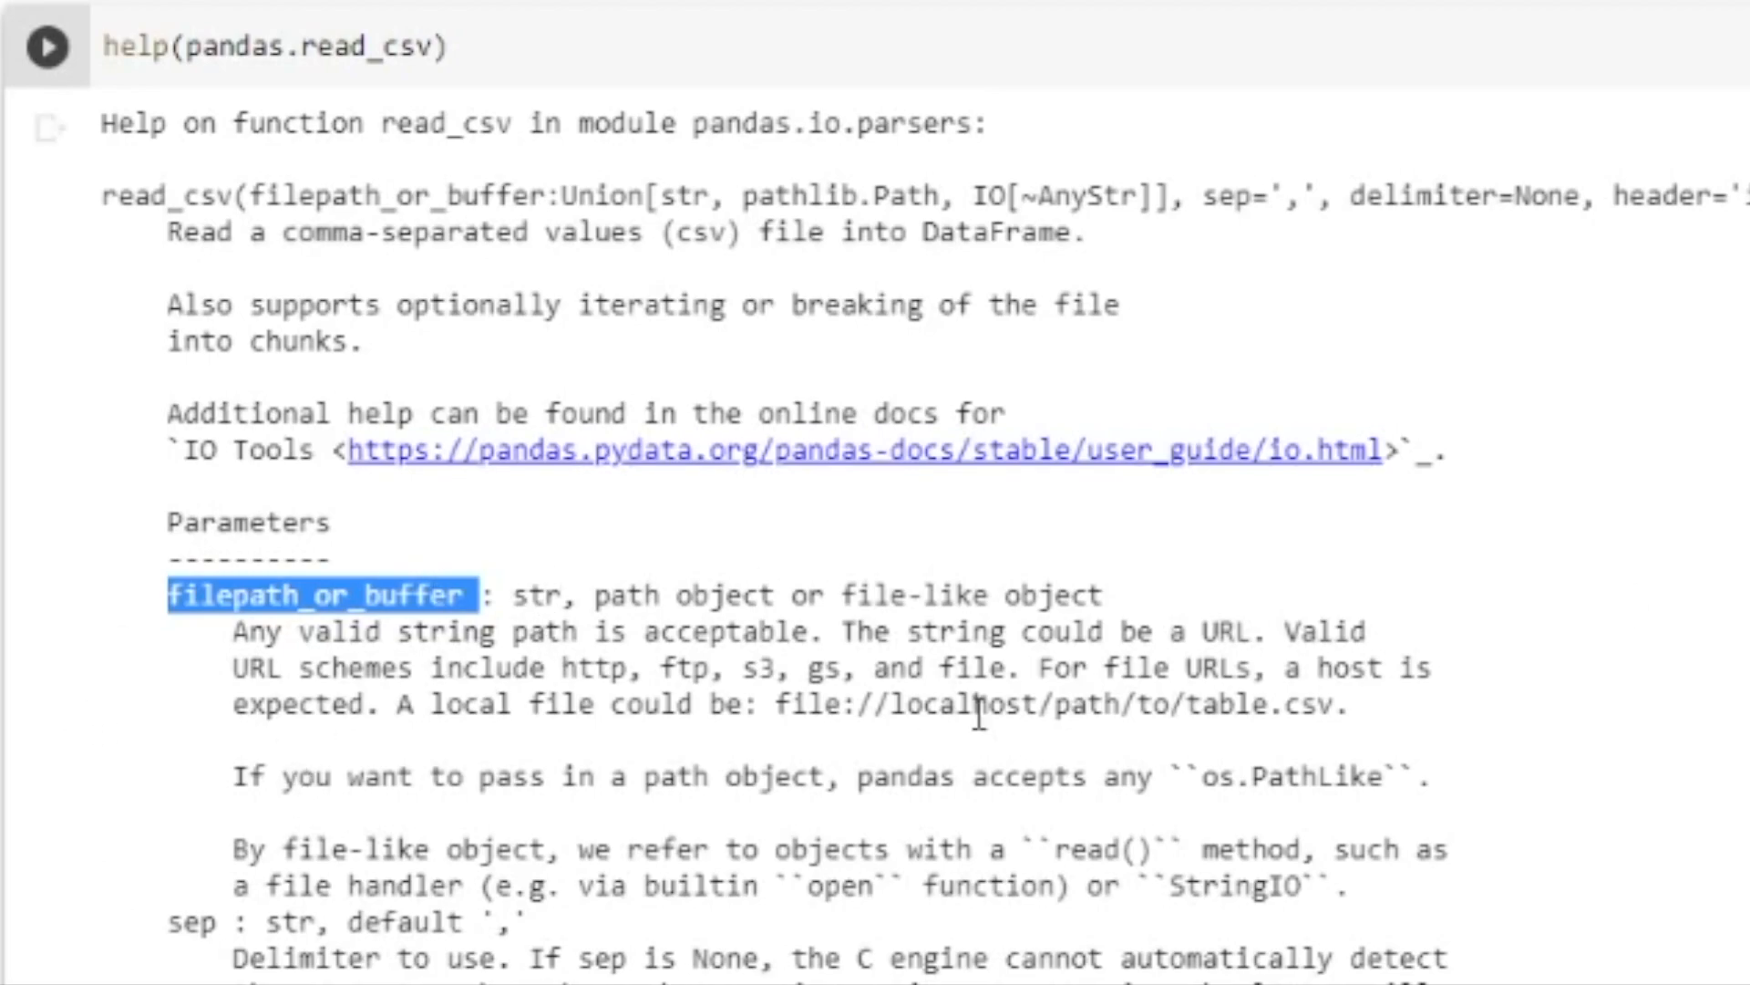
mouse_move(429, 547)
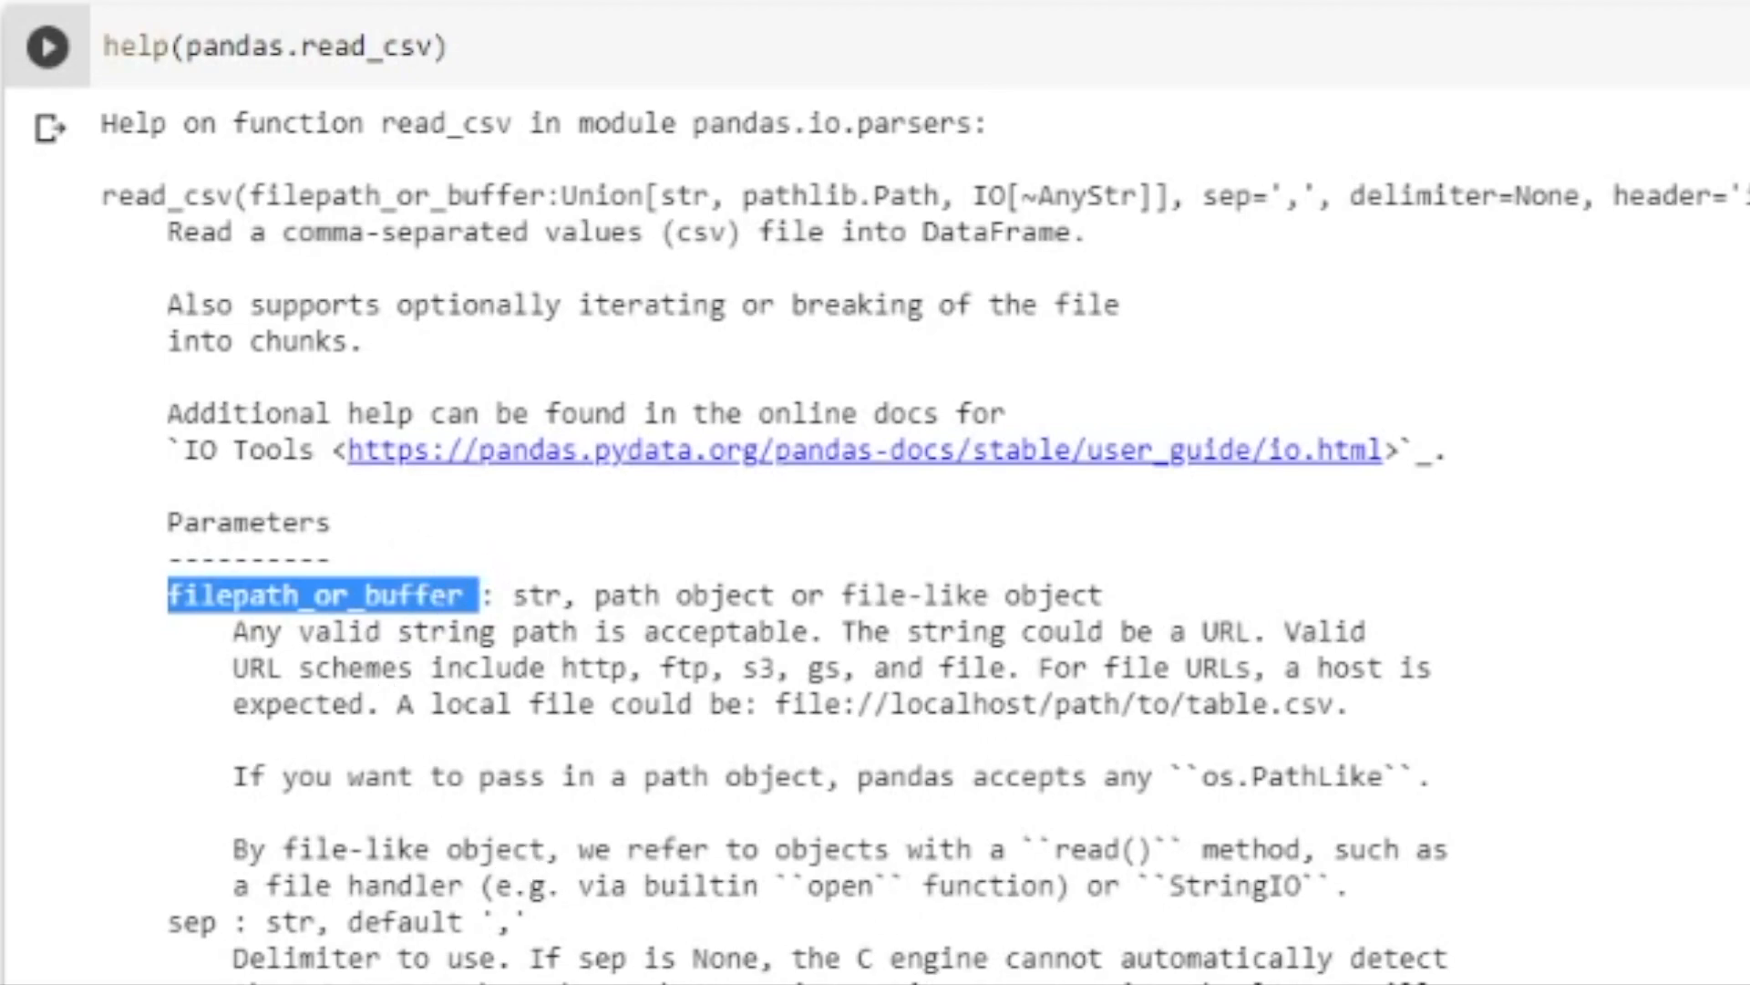
mouse_move(422, 416)
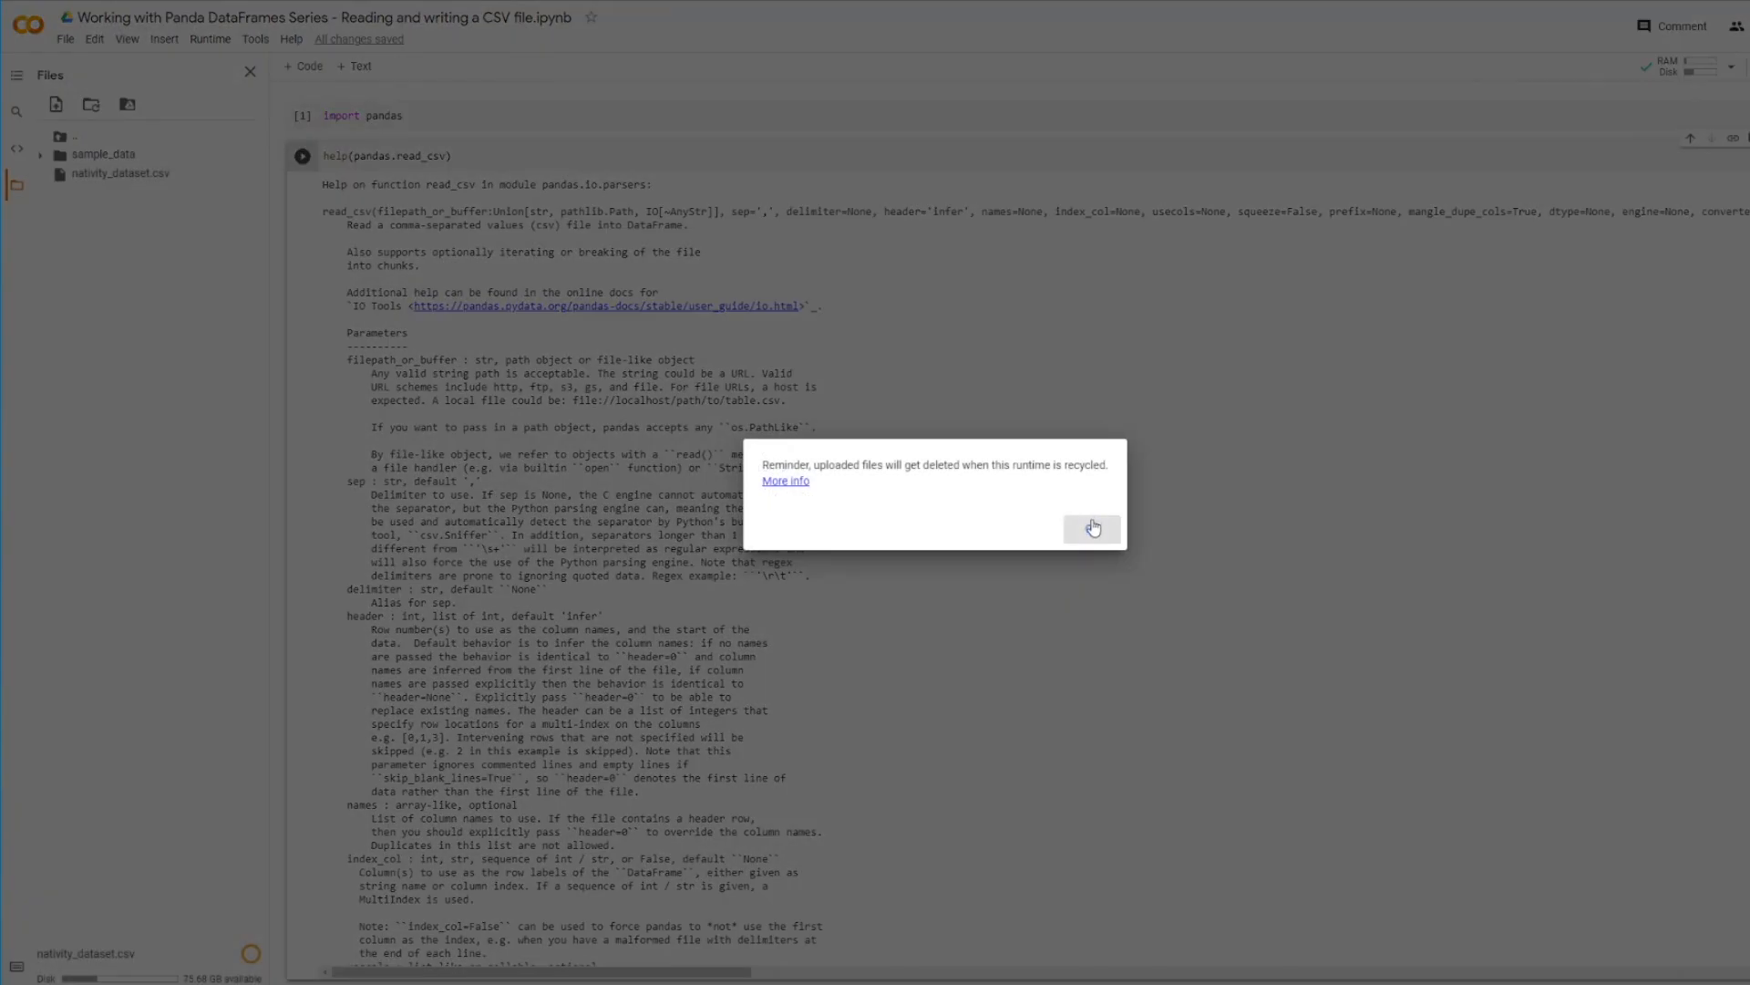
Dismiss the reminder that uploaded session files get deleted
click(1090, 527)
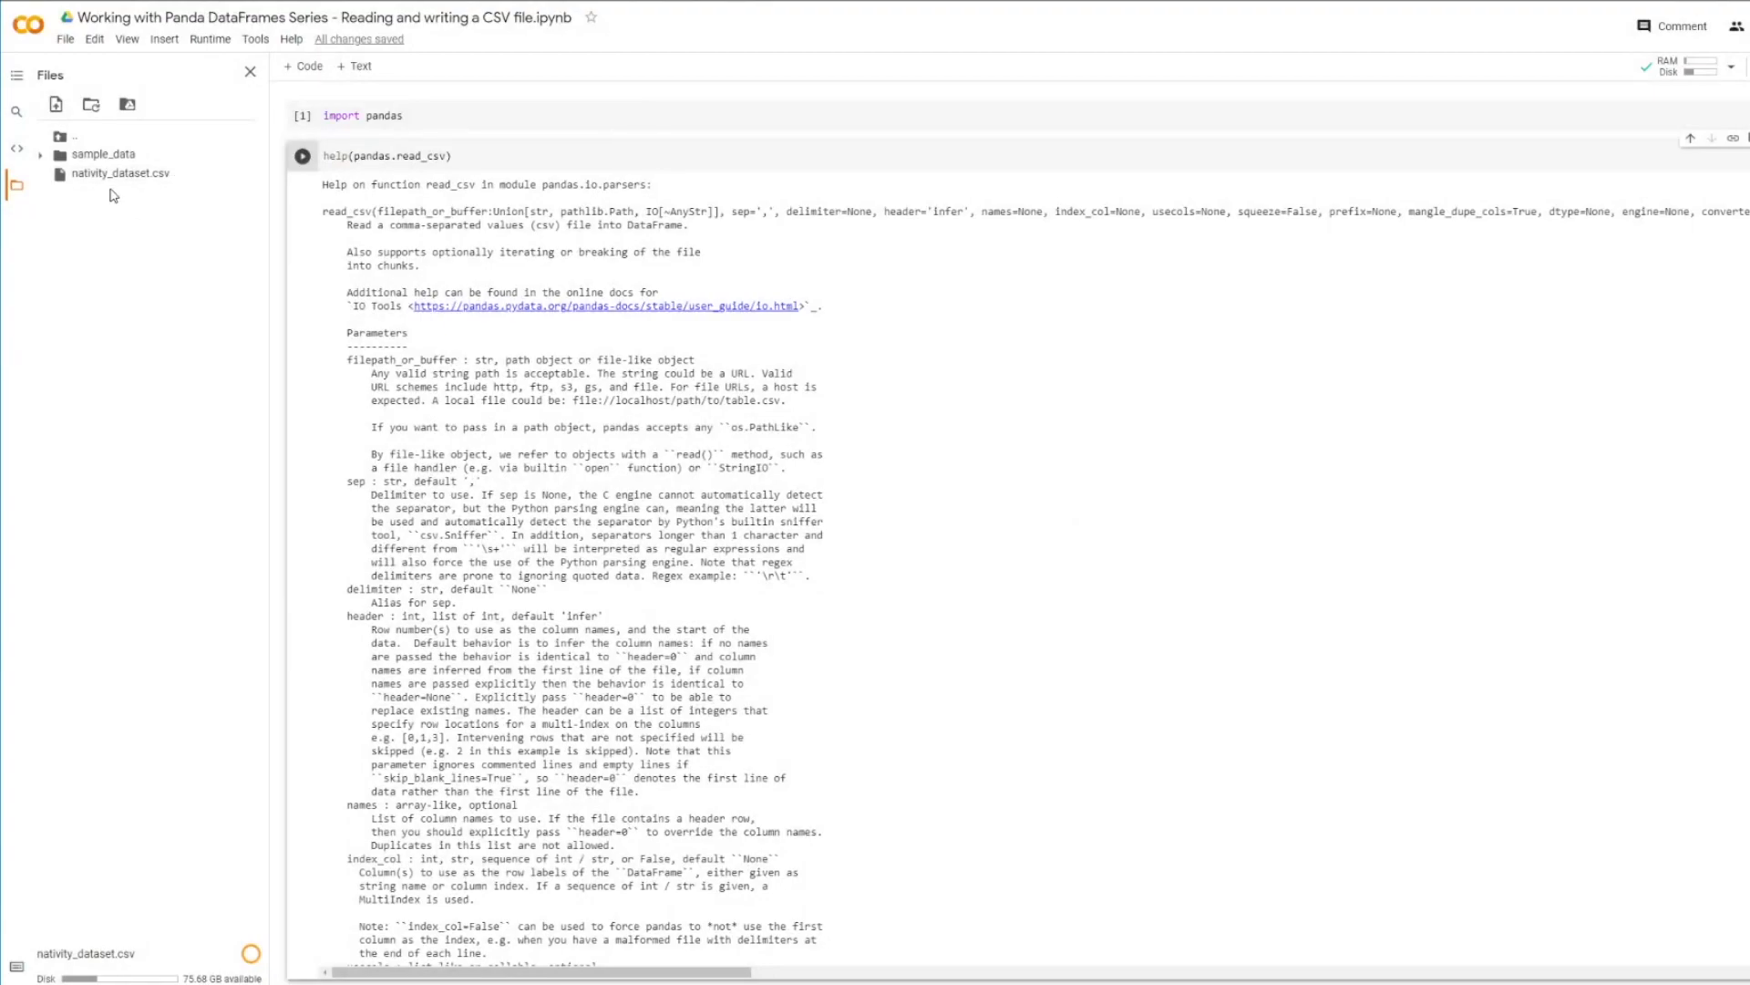
mouse_move(436, 120)
text(pd = pandas.read_csv(")
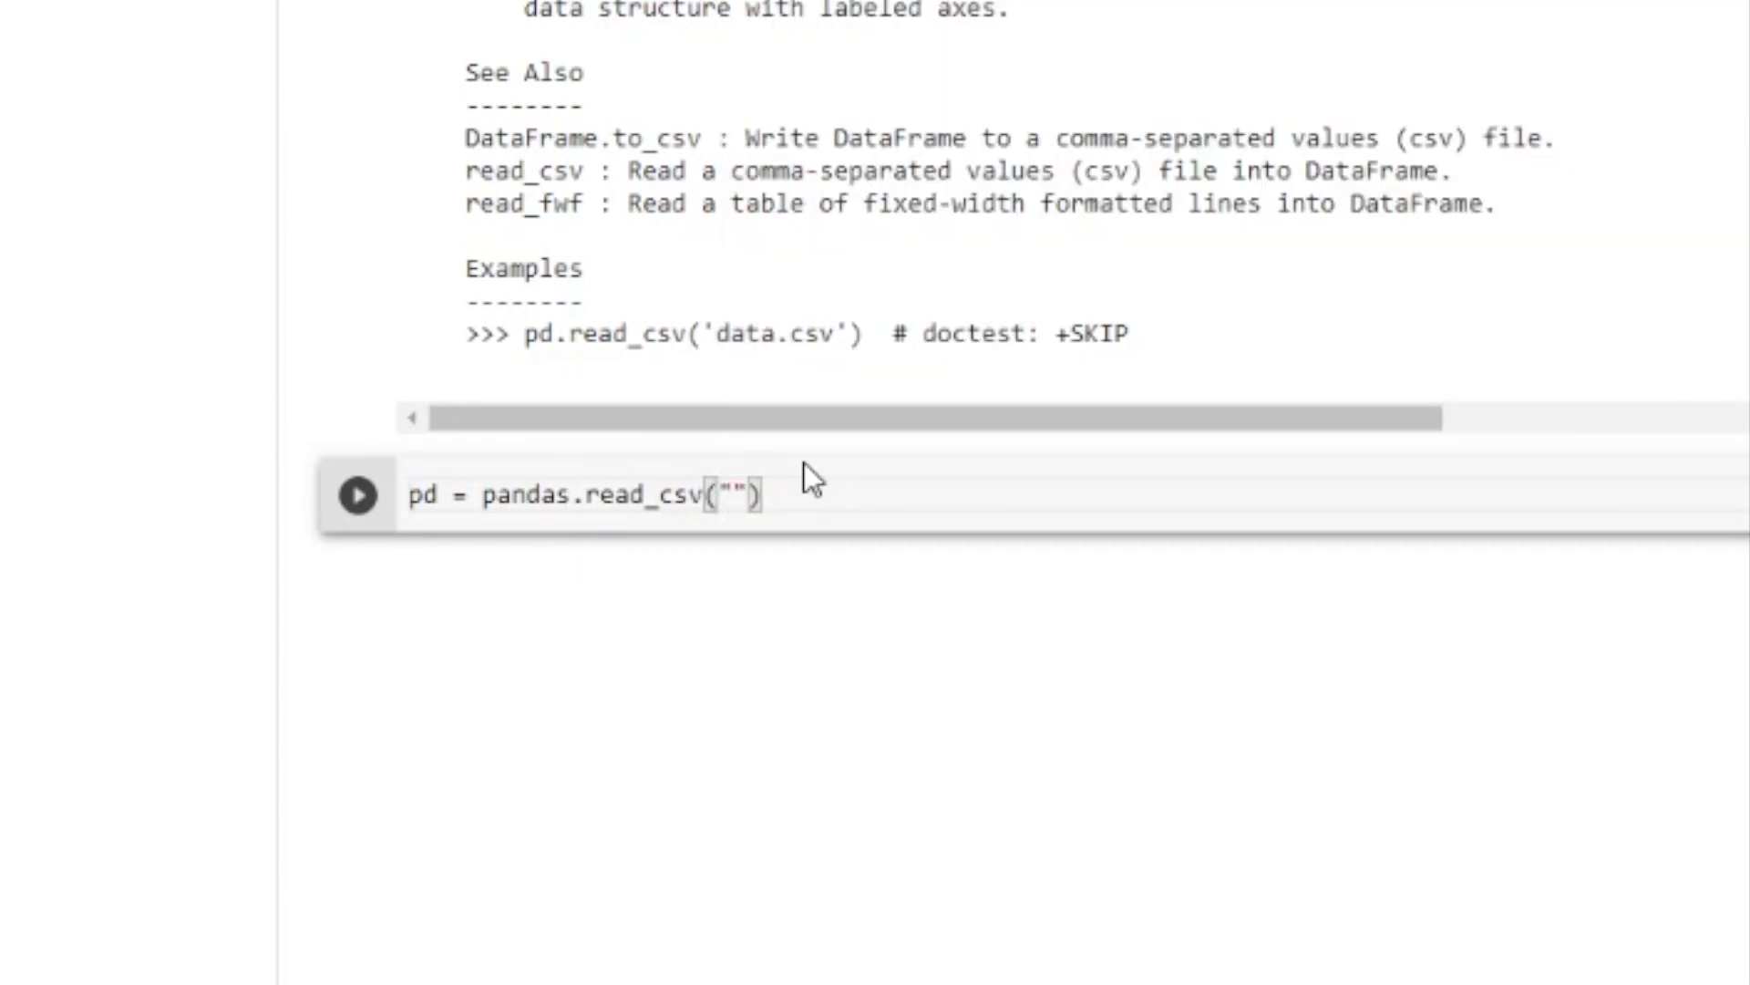
Complete the cell reading "nativity_dataset.csv" with display(pd), then scroll to the table
text(nativity_dataset.)
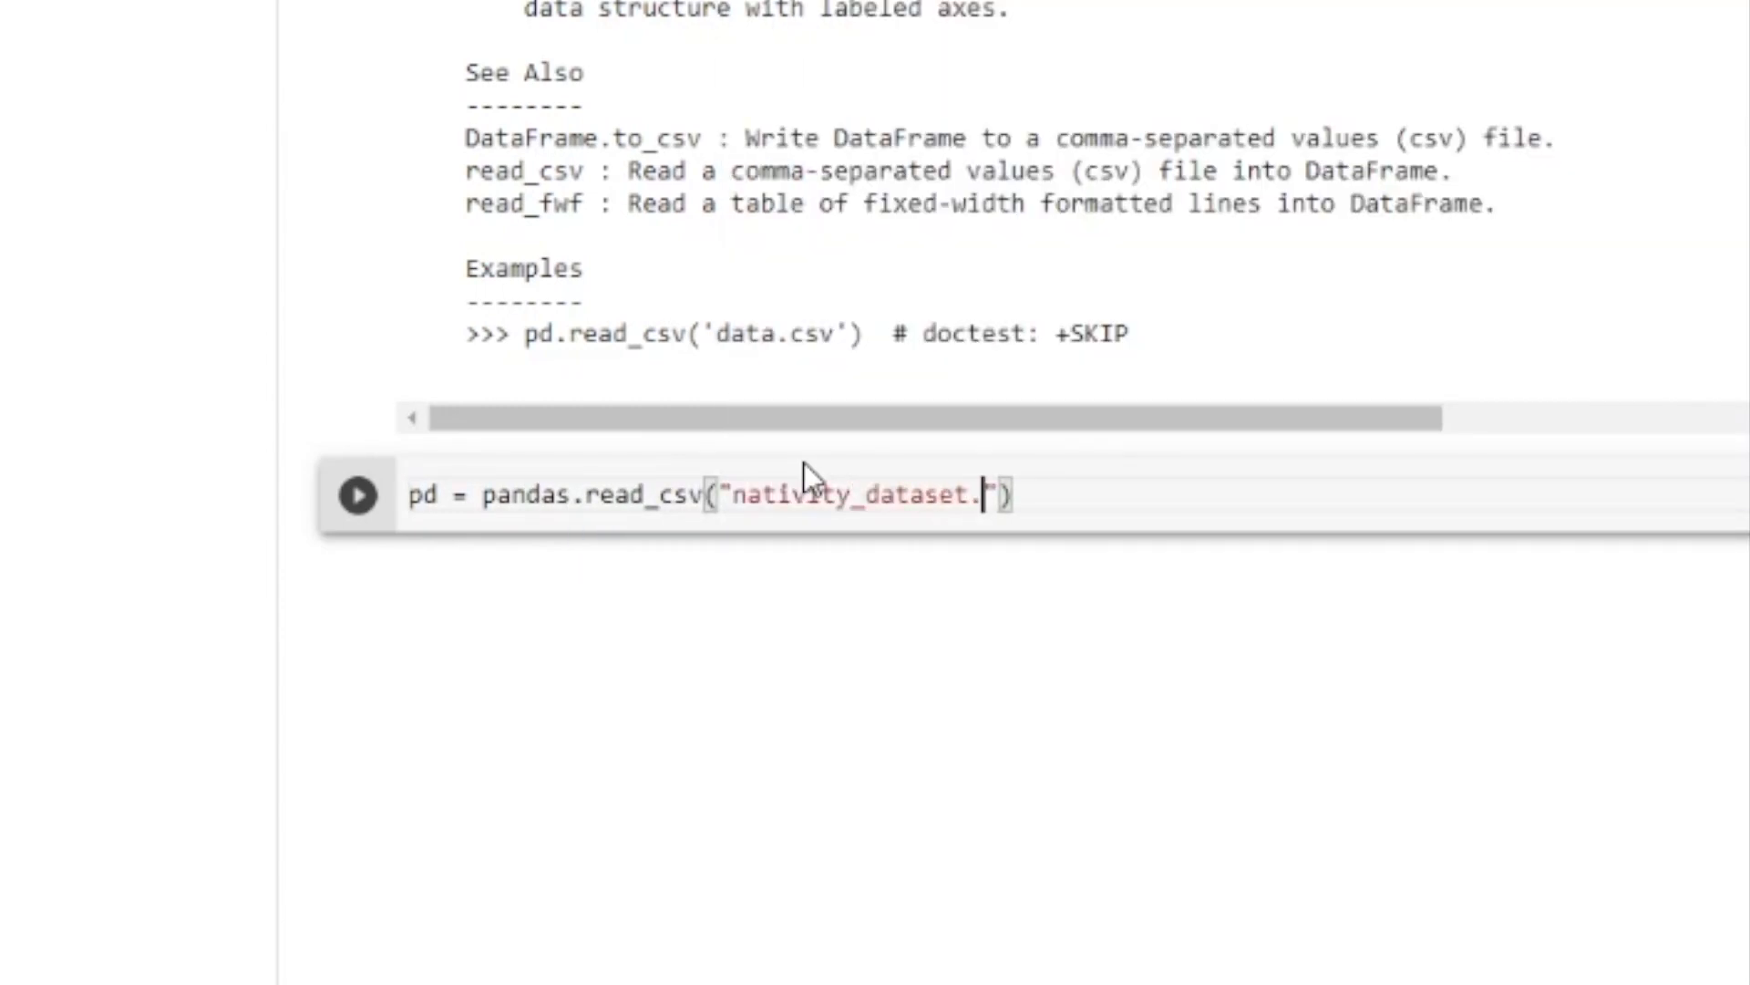
text(csv"))
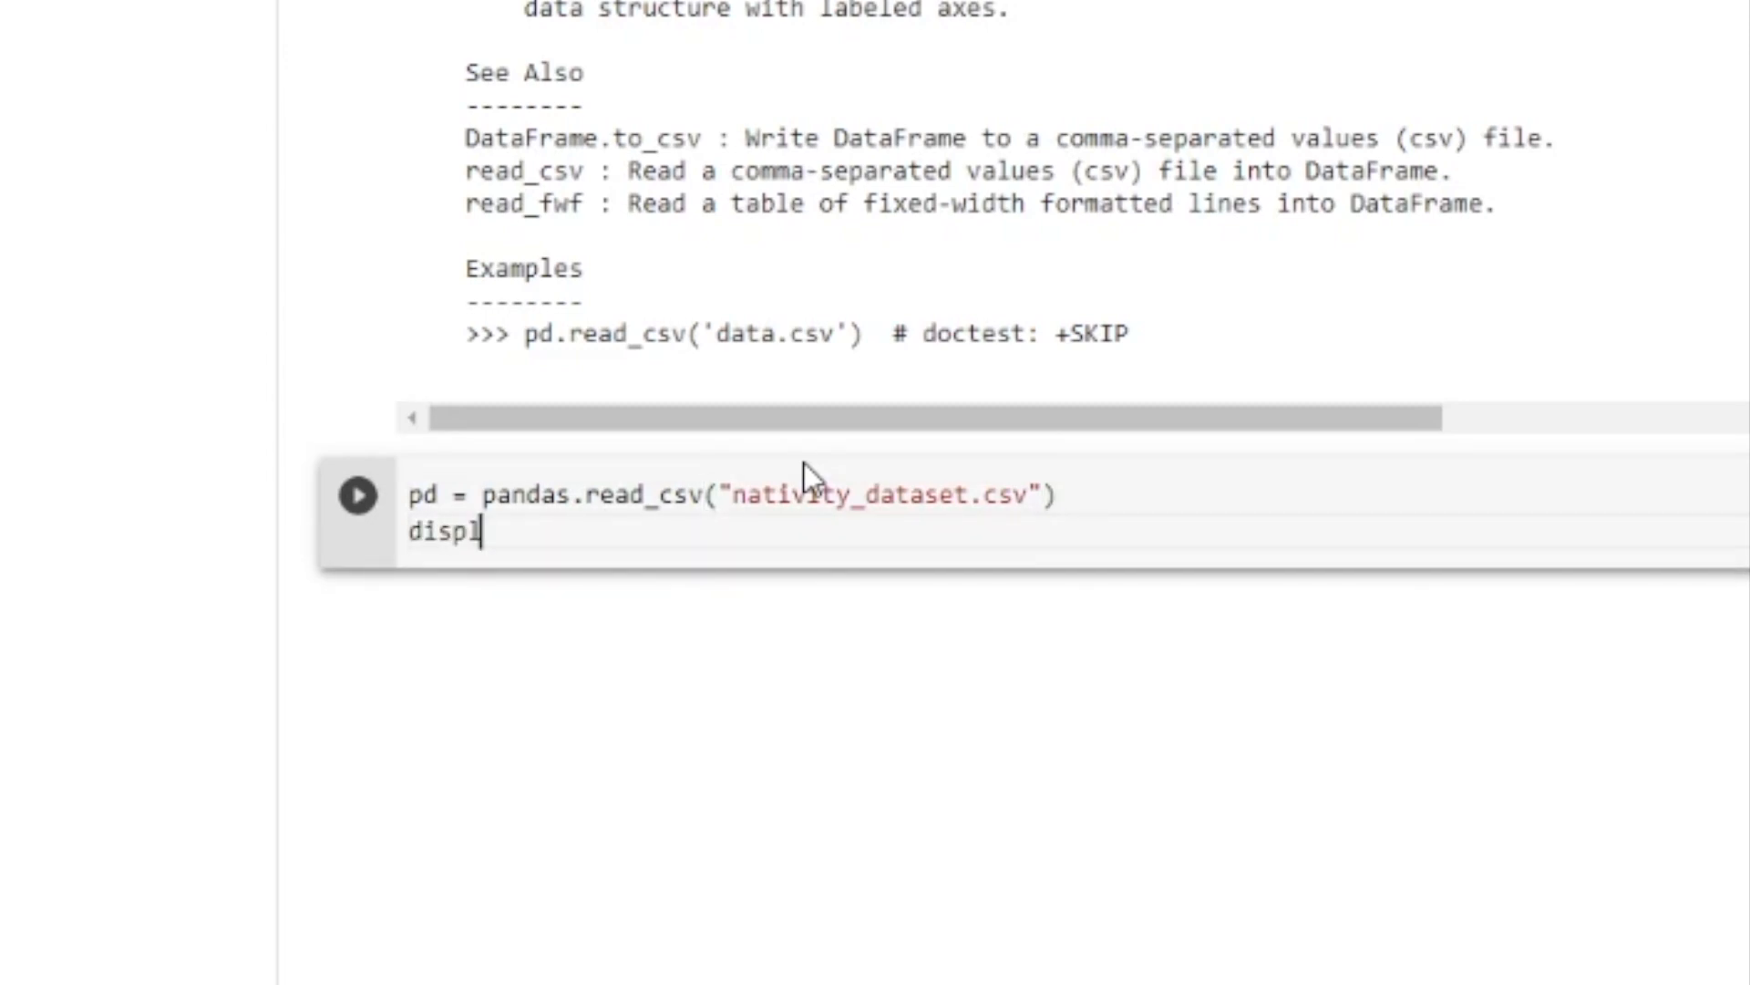
text(ay(pd))
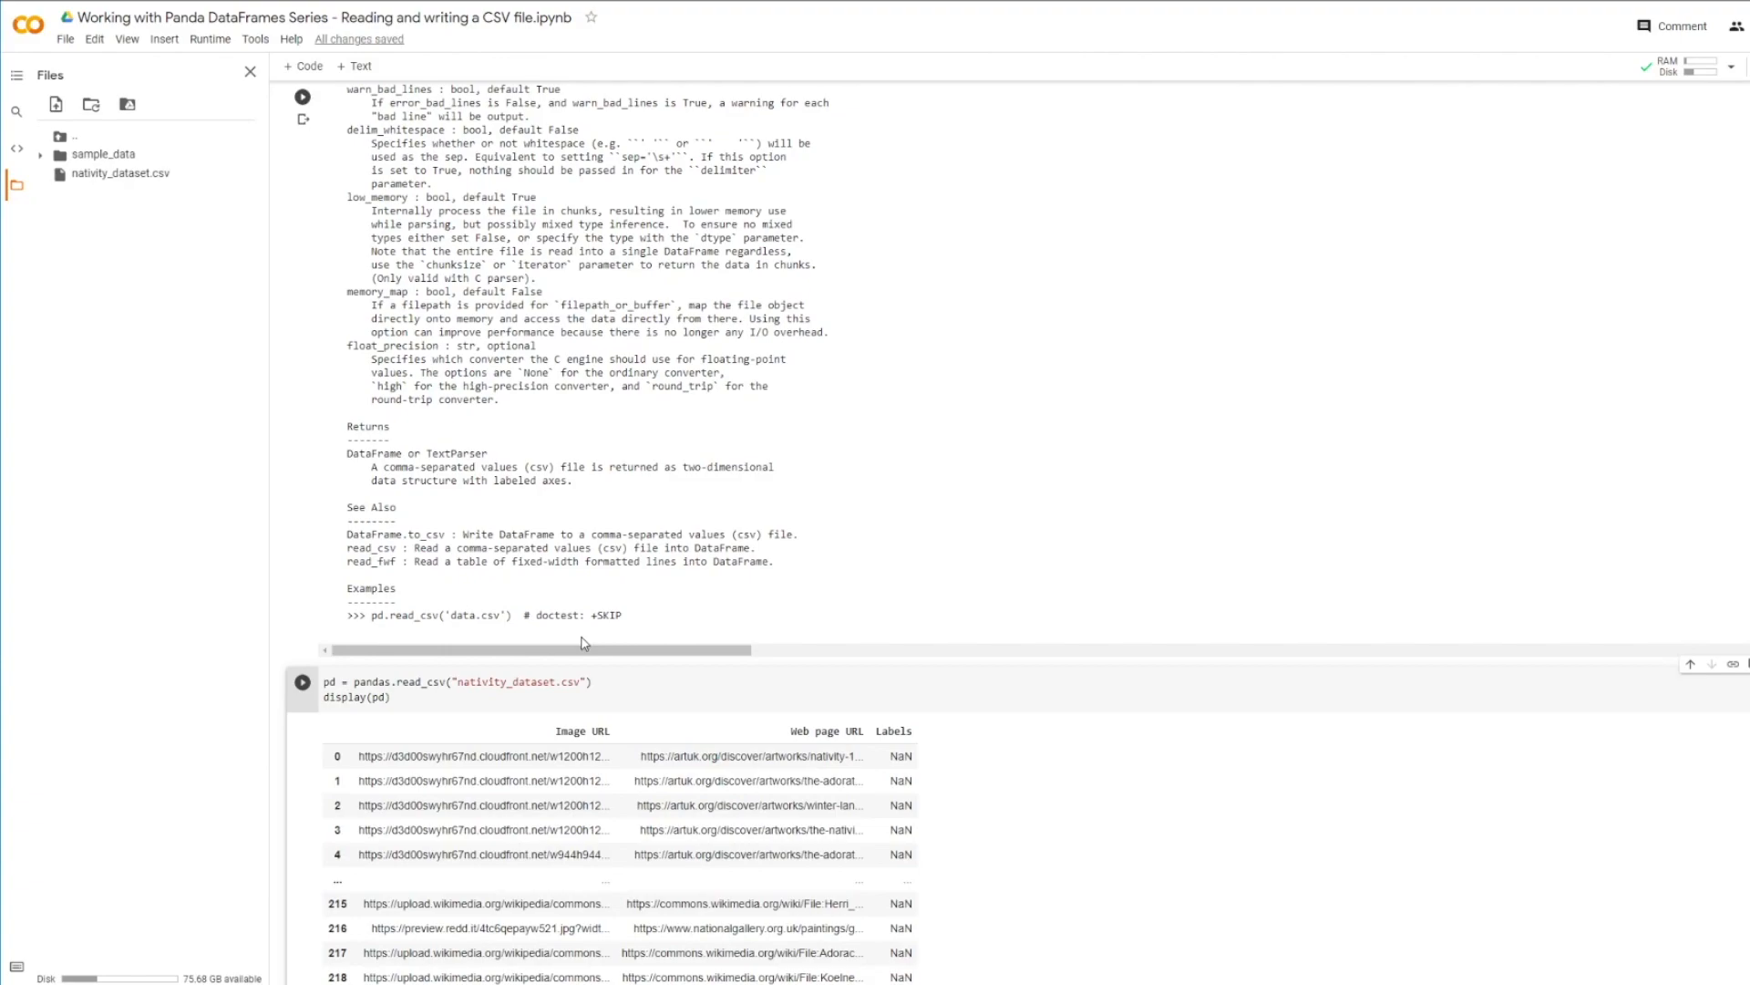
scroll(down, 3)
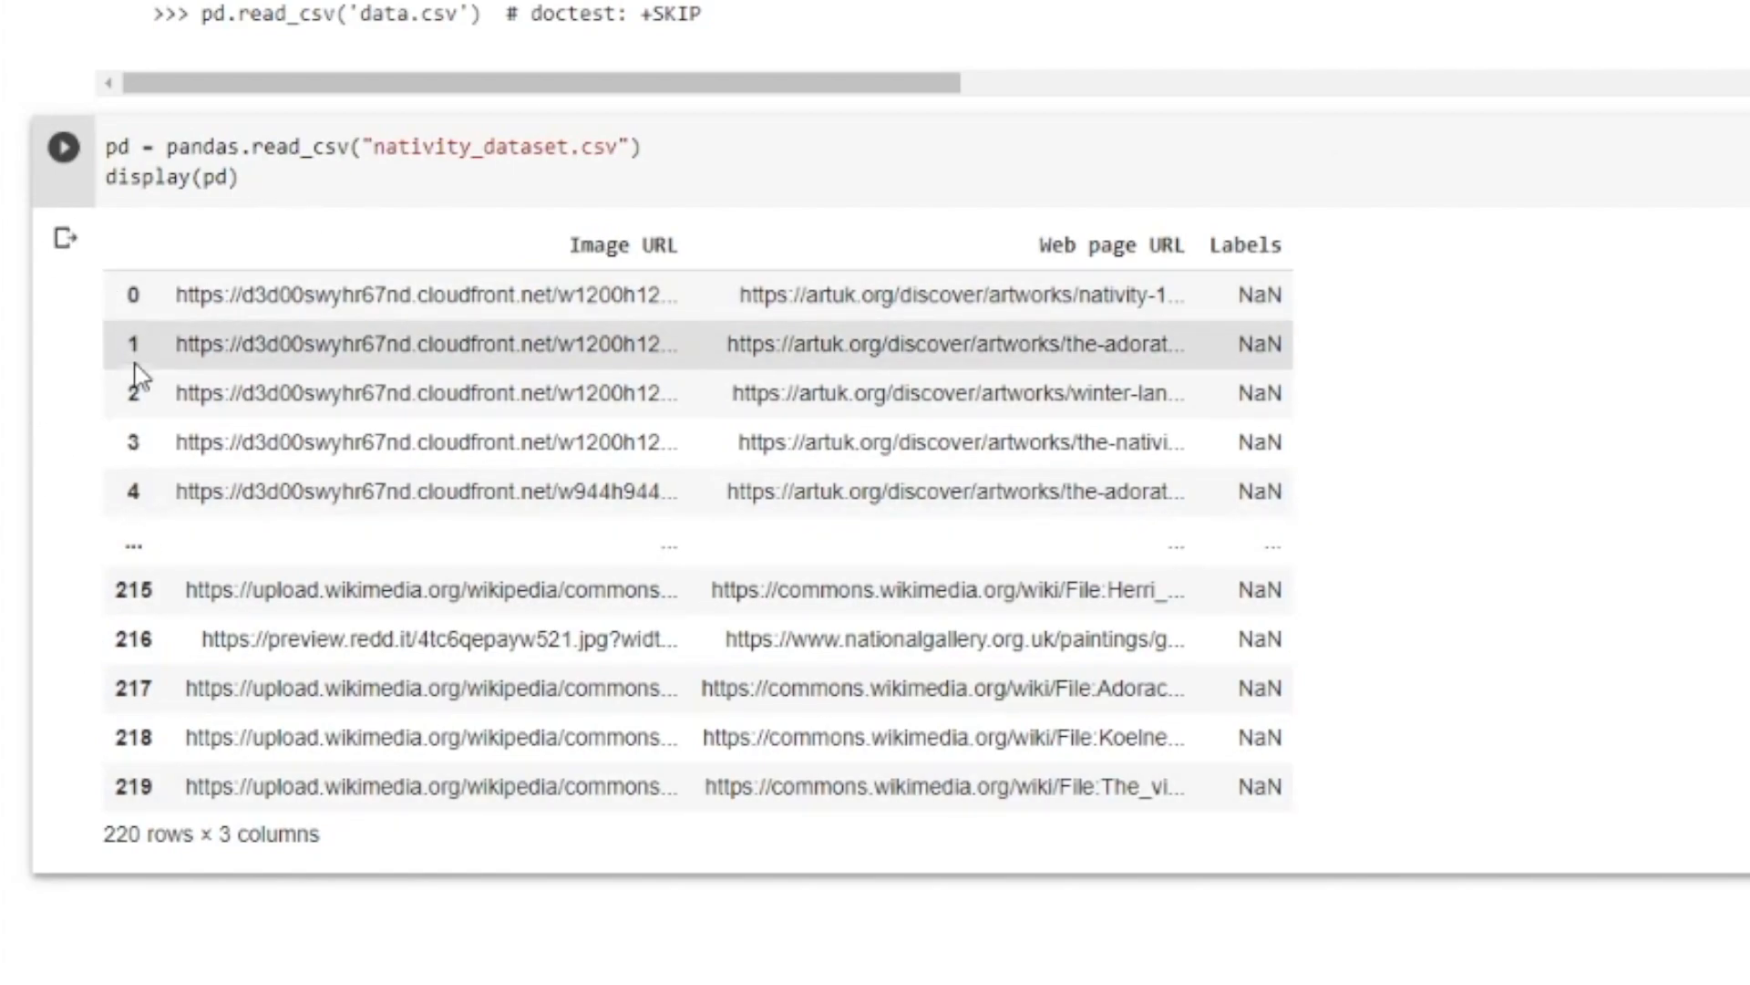
mouse_move(569, 257)
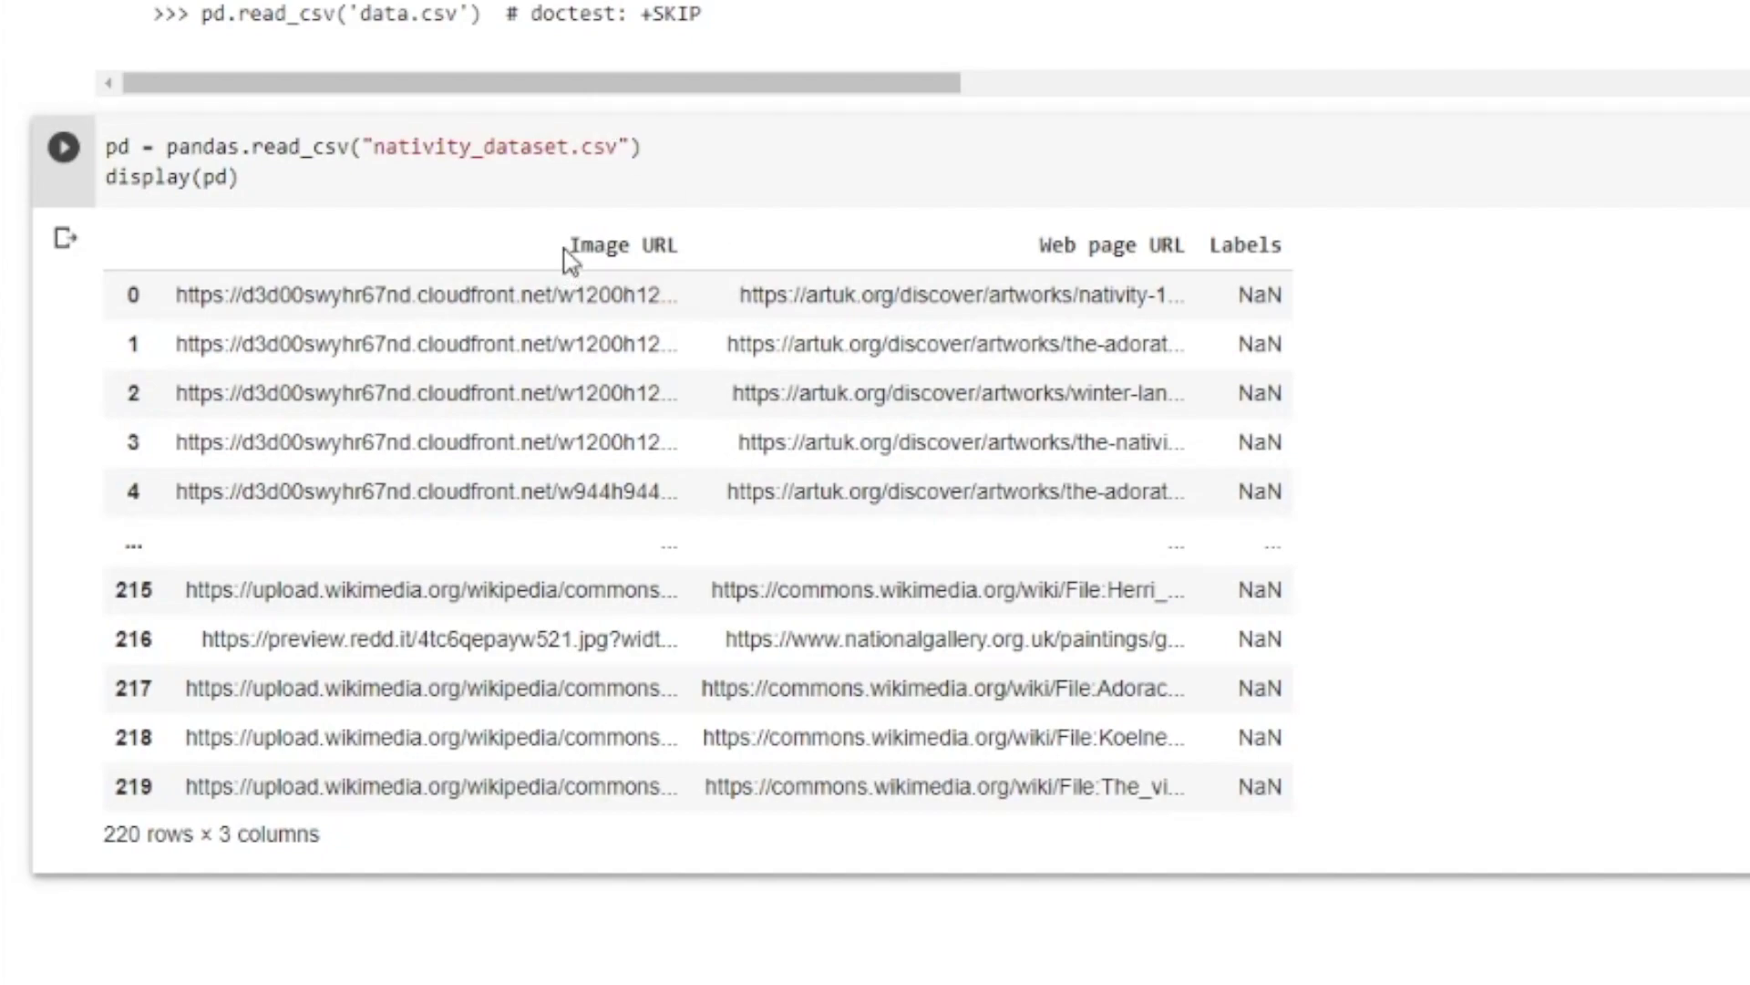
mouse_move(1187, 246)
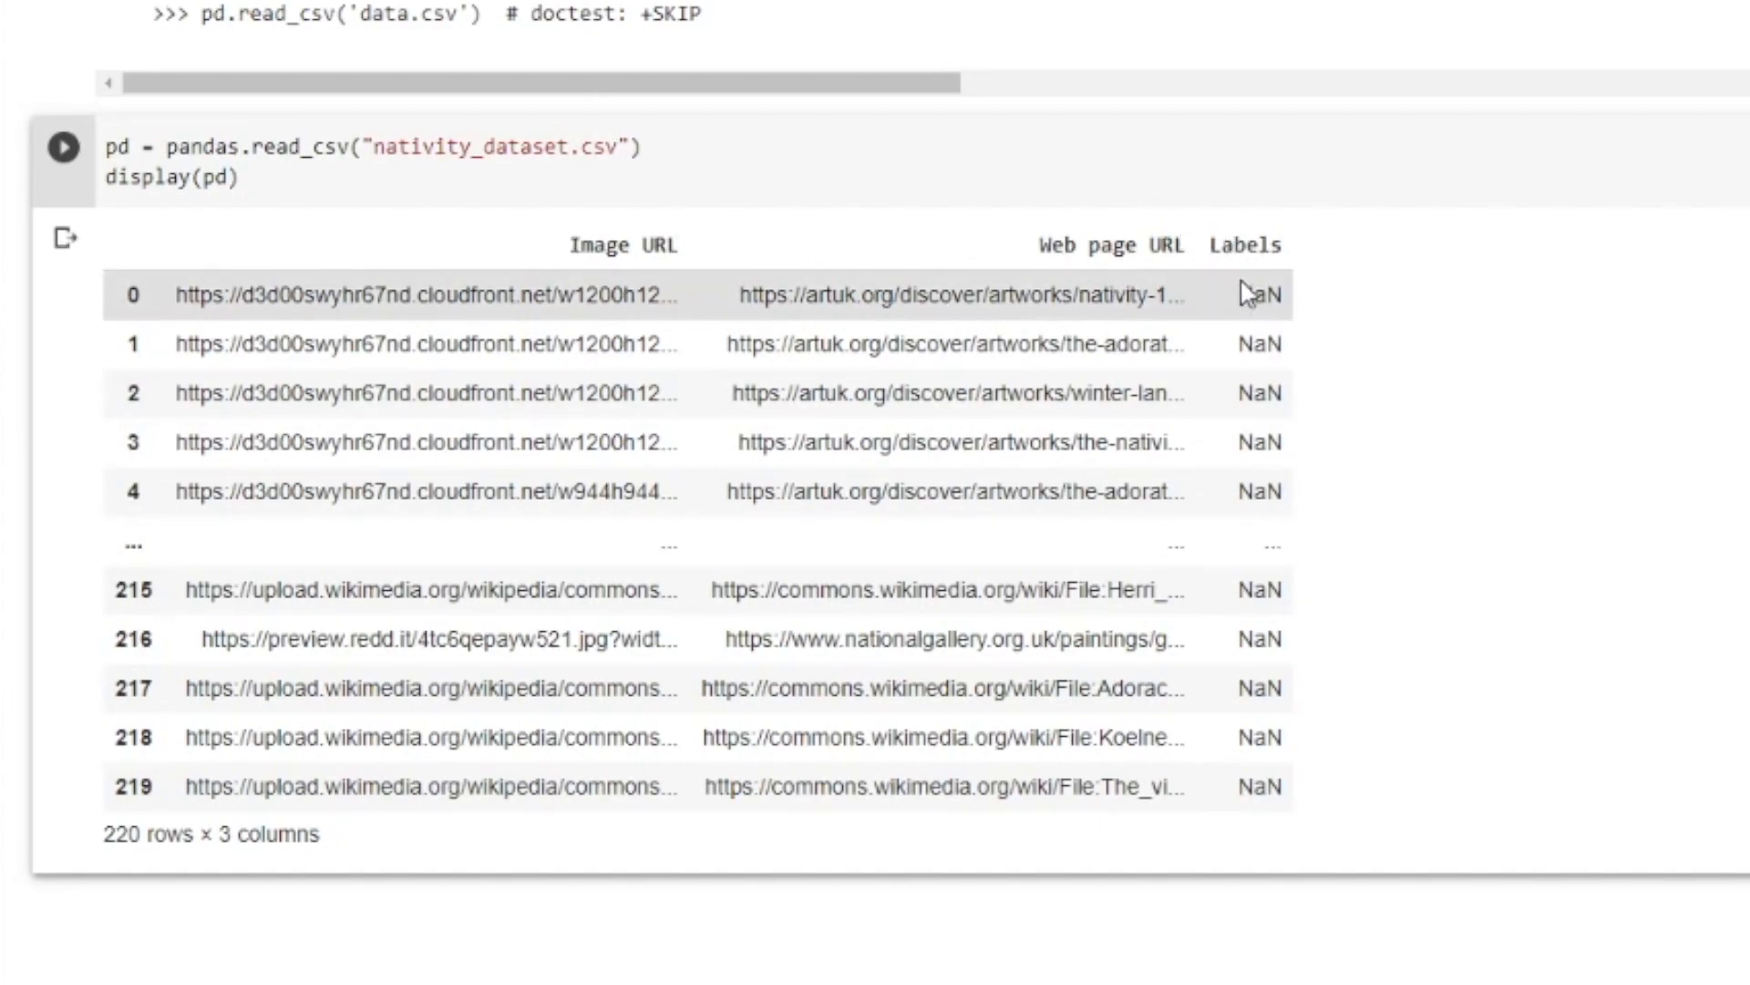
mouse_move(1199, 650)
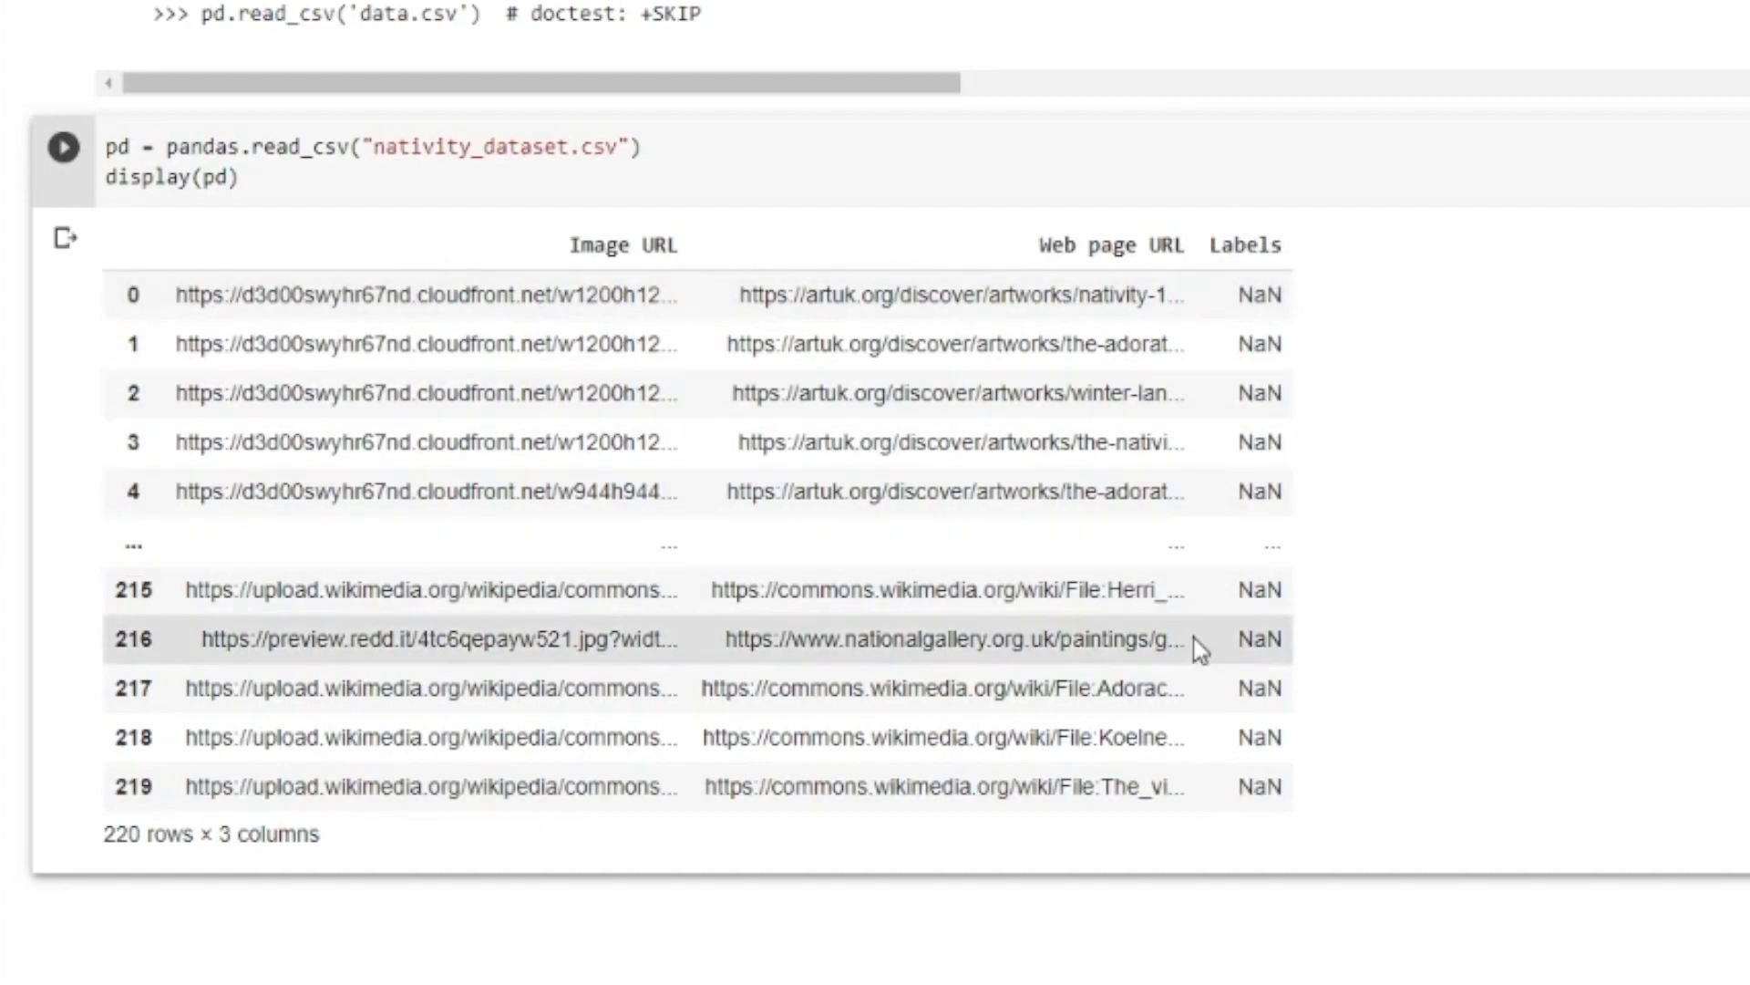
mouse_move(119, 377)
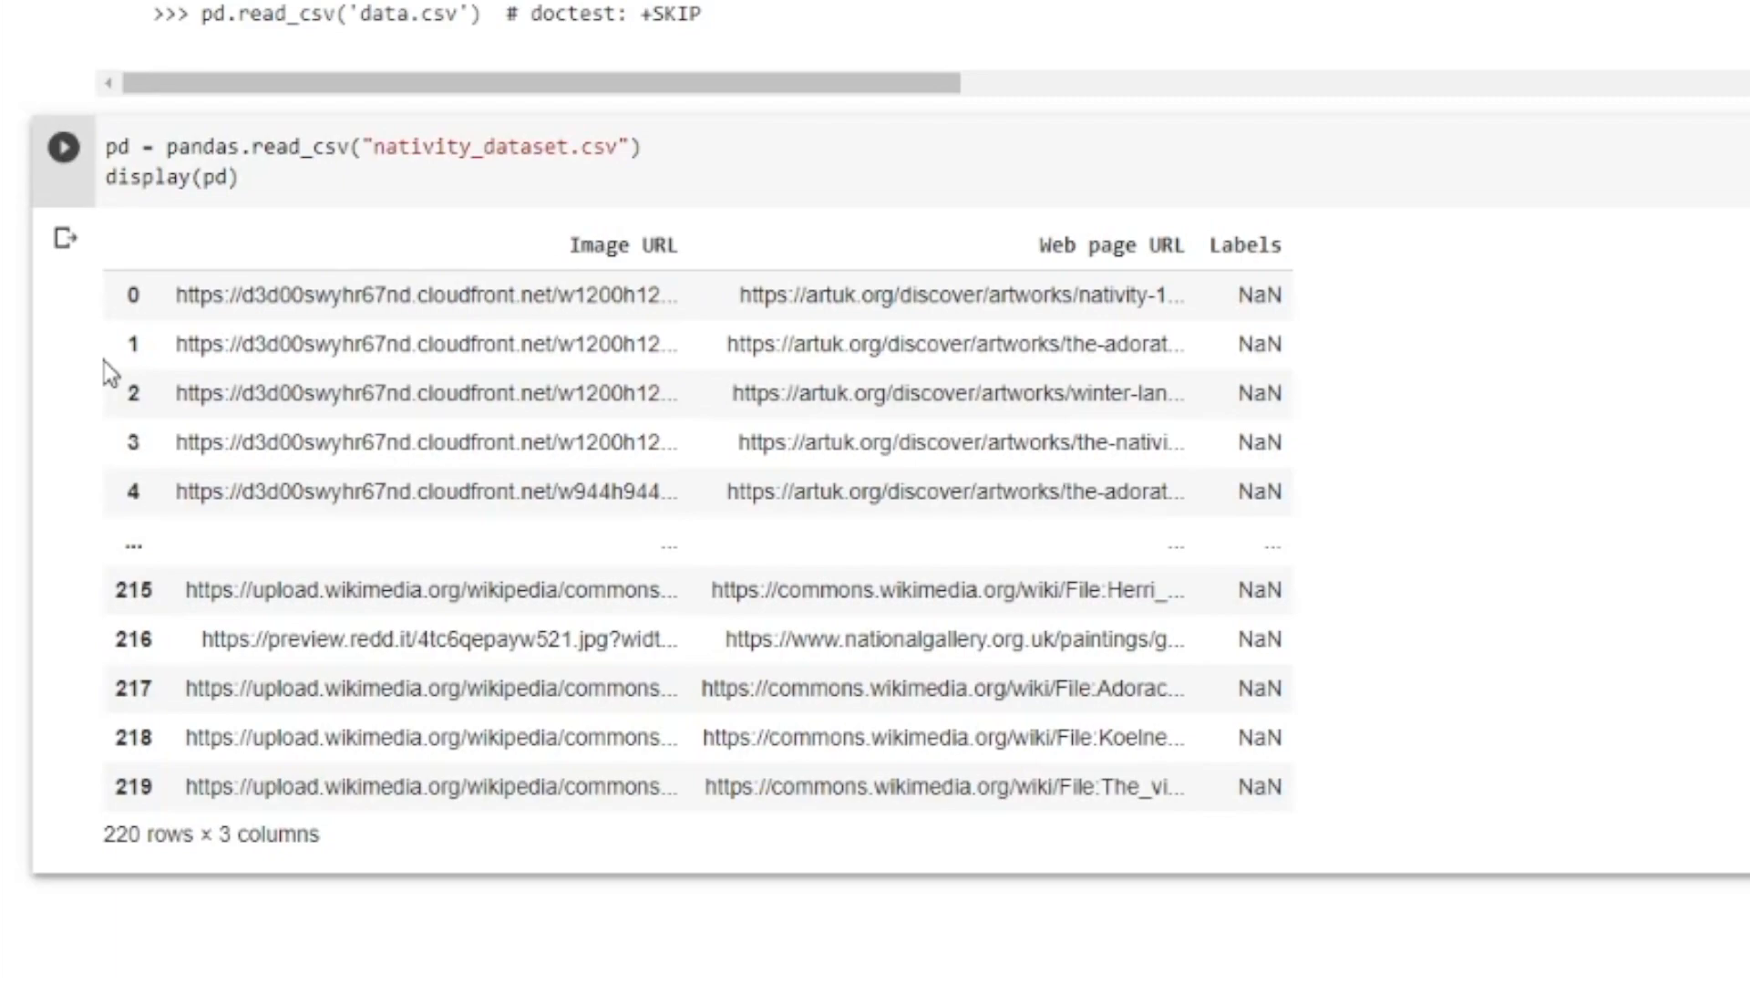
mouse_move(106, 379)
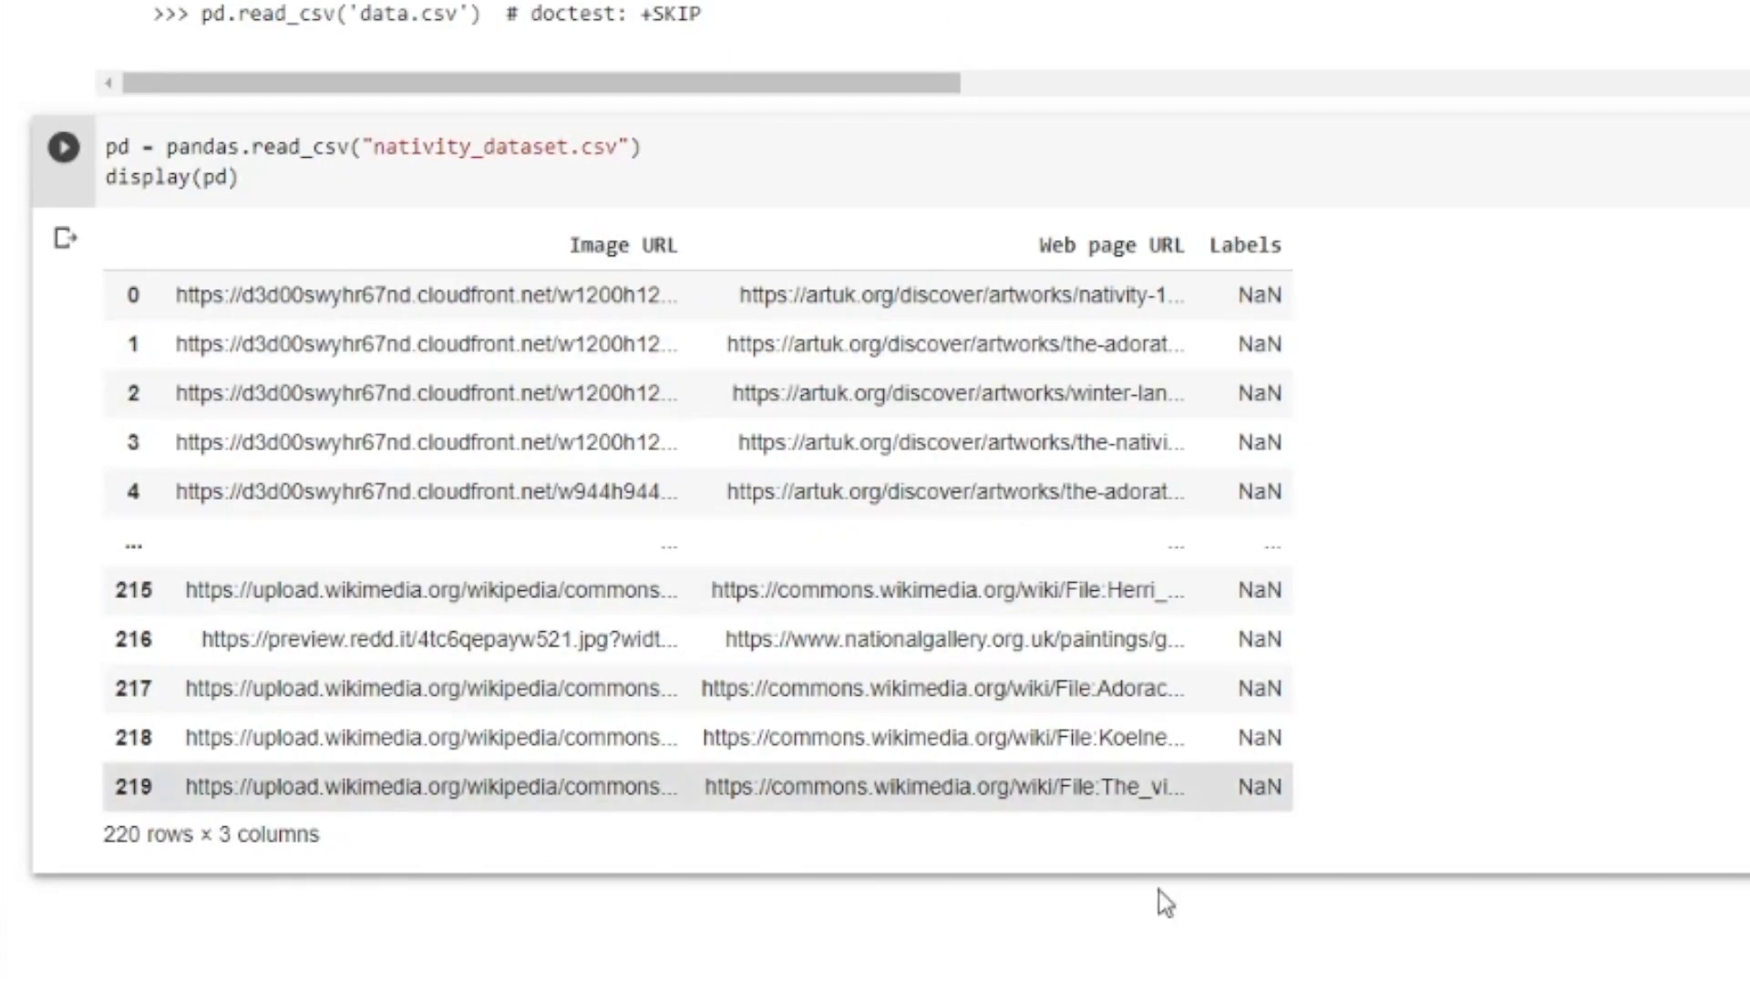
mouse_move(1308, 617)
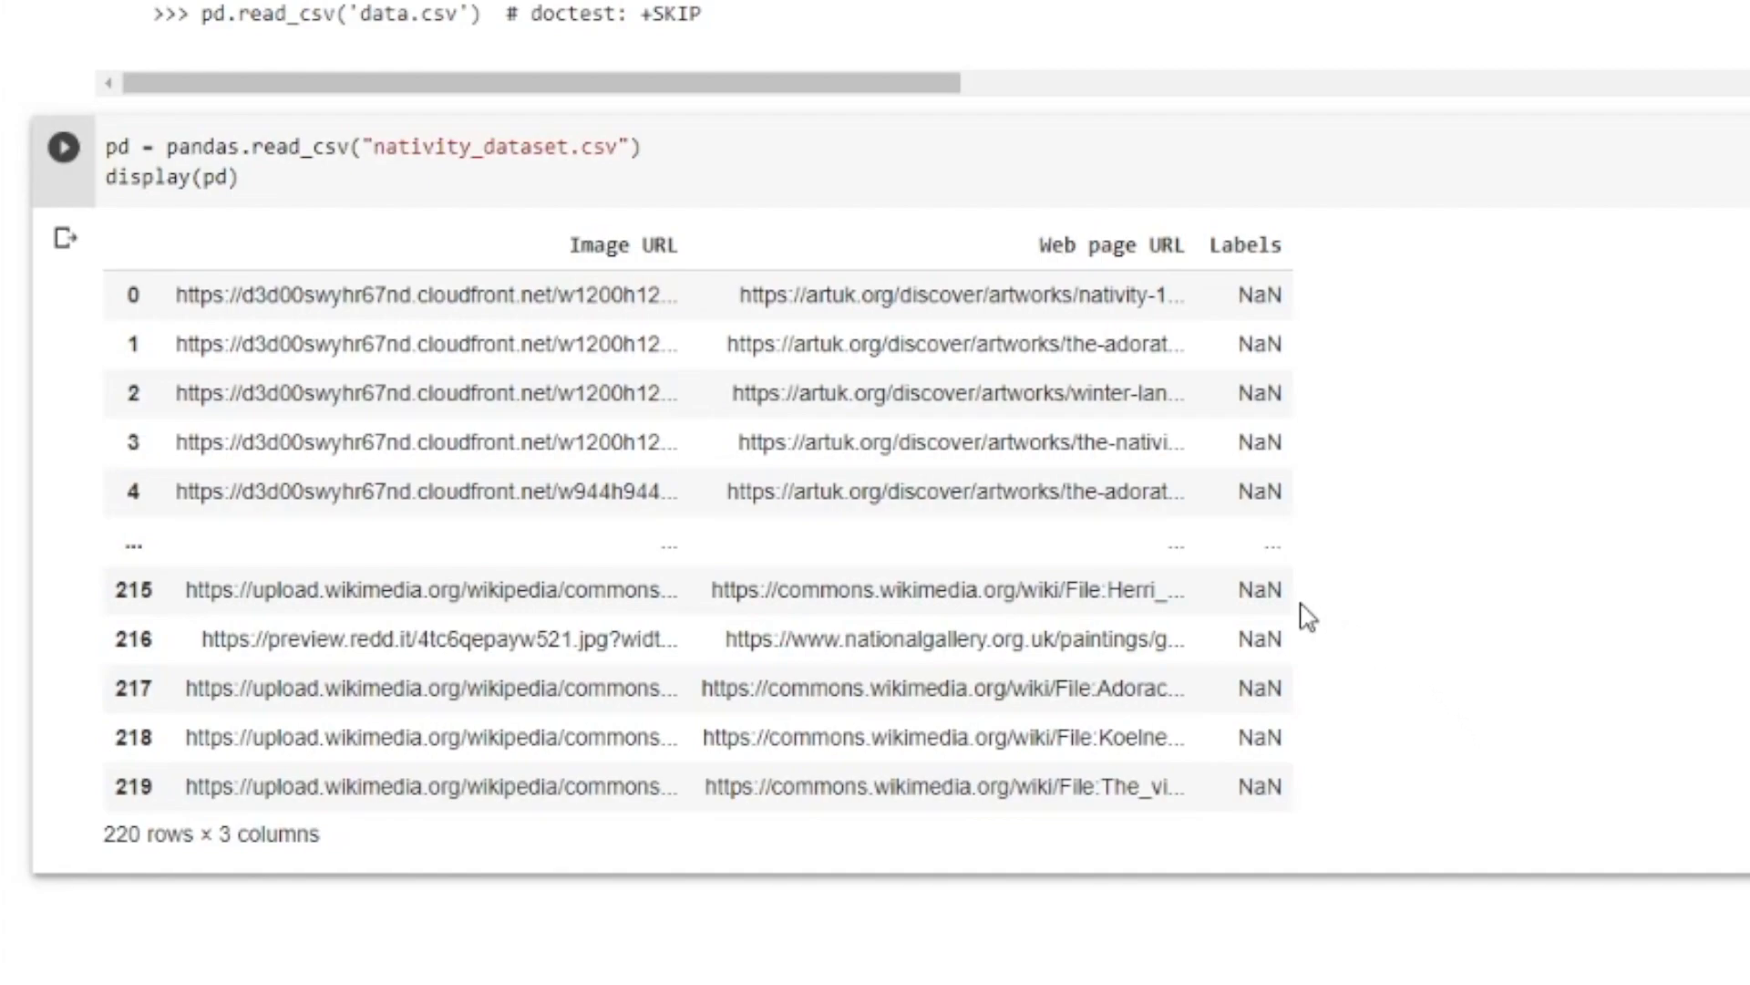
mouse_move(608, 556)
text(print(pd))
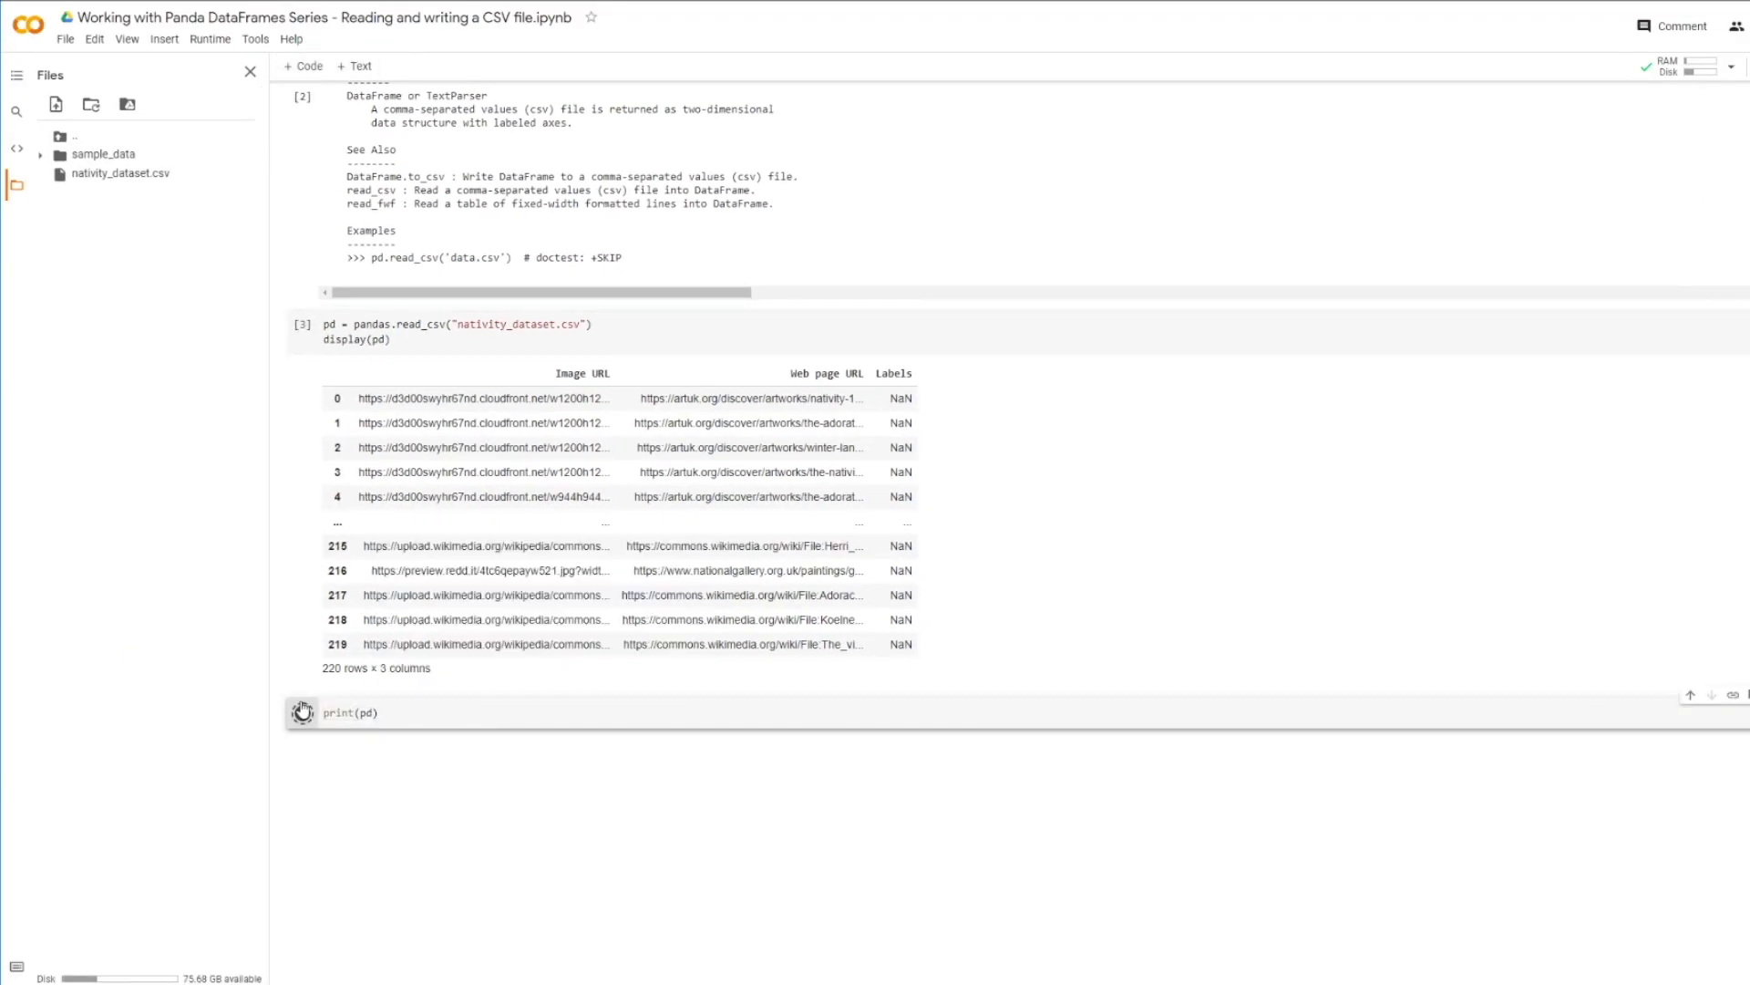
Enter pd in the new empty cell to render the rich table
click(302, 712)
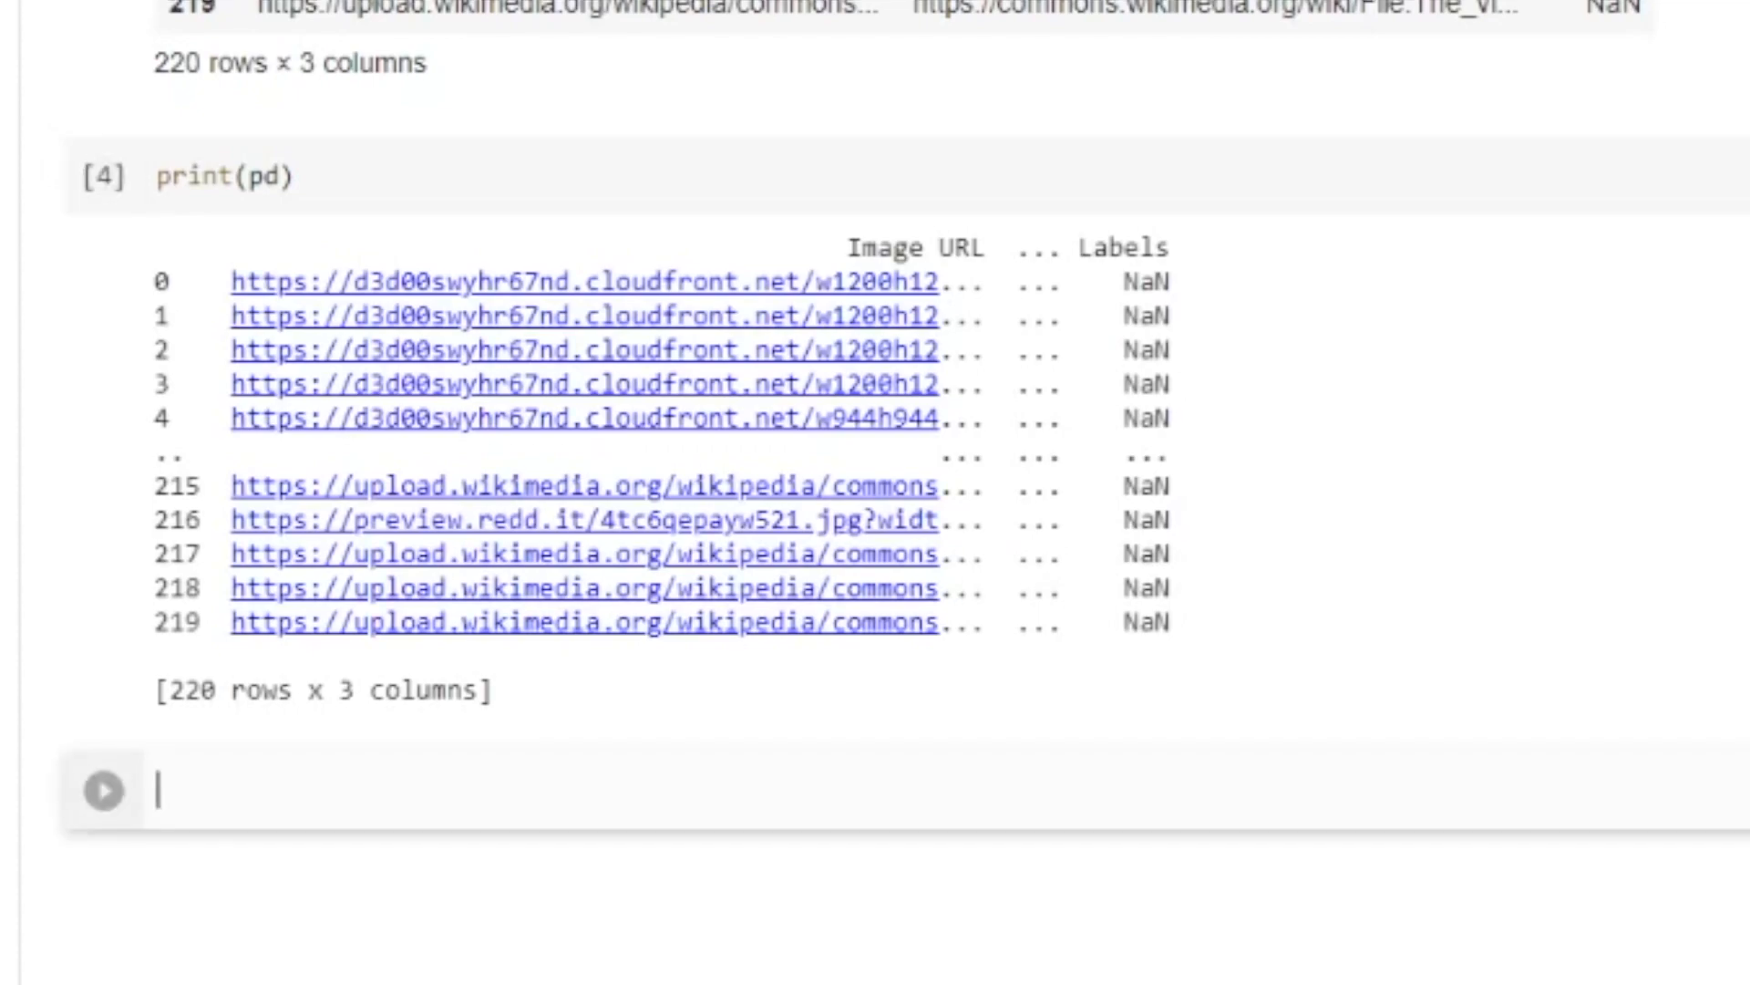
text(pd)
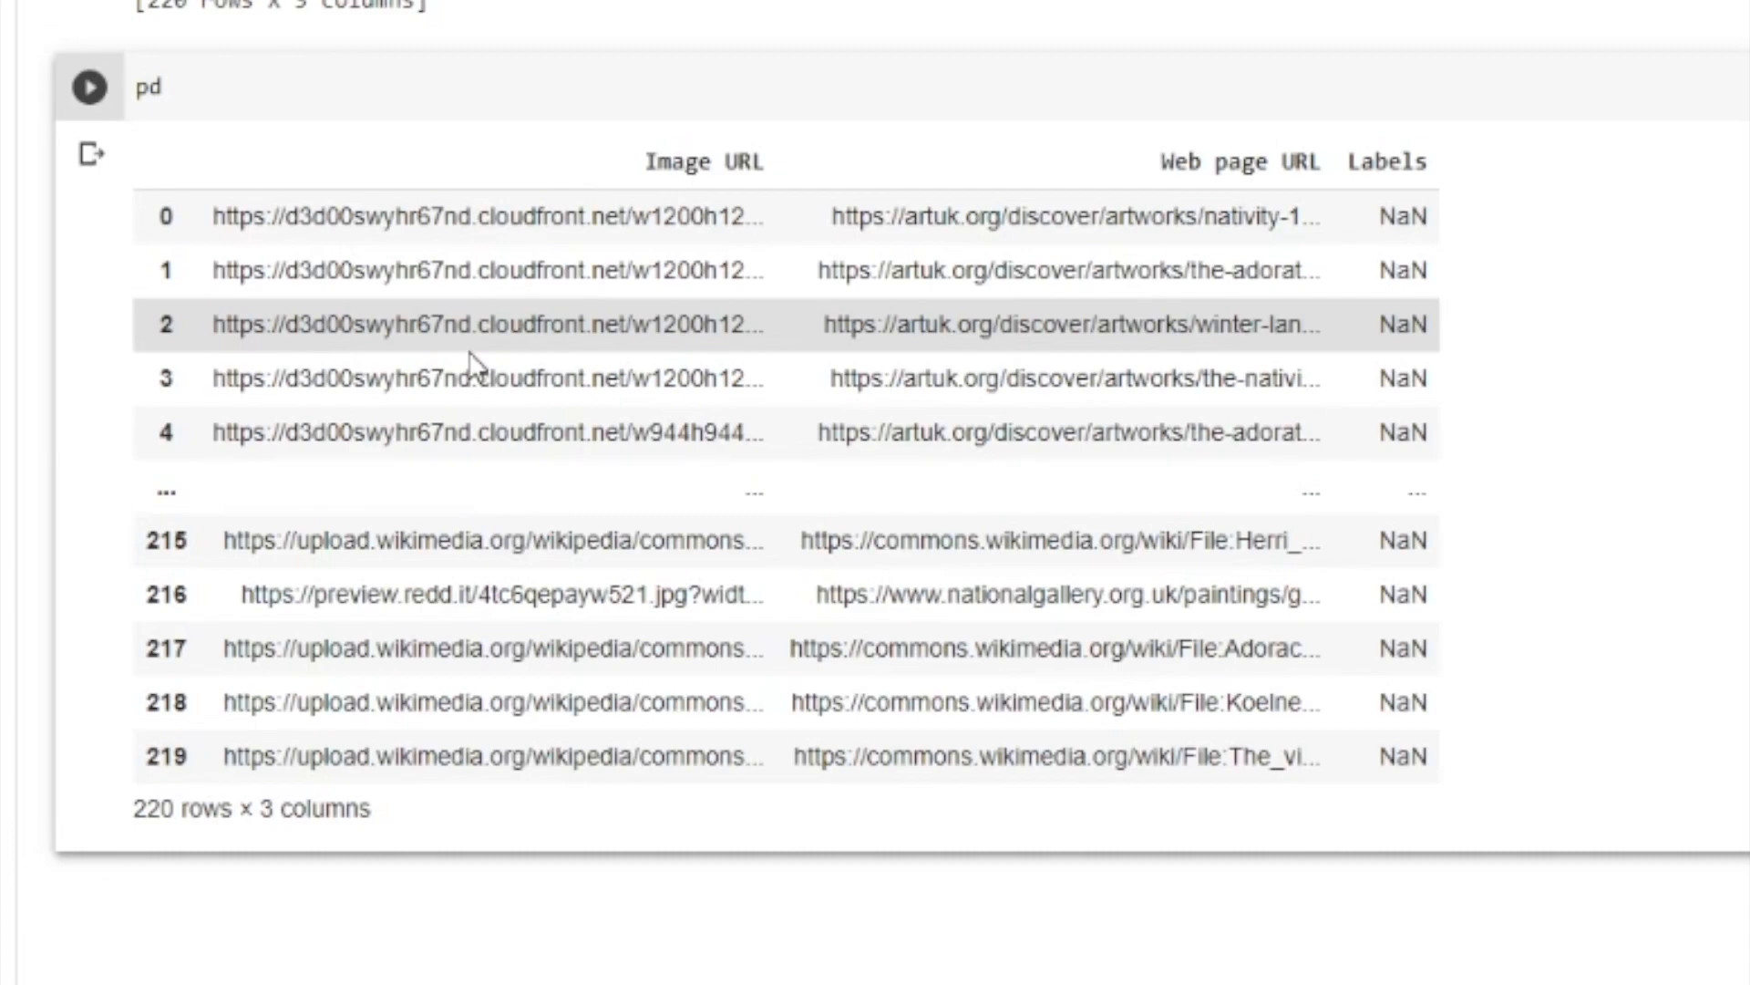
Add a print("test") line below pd in that cell
click(151, 88)
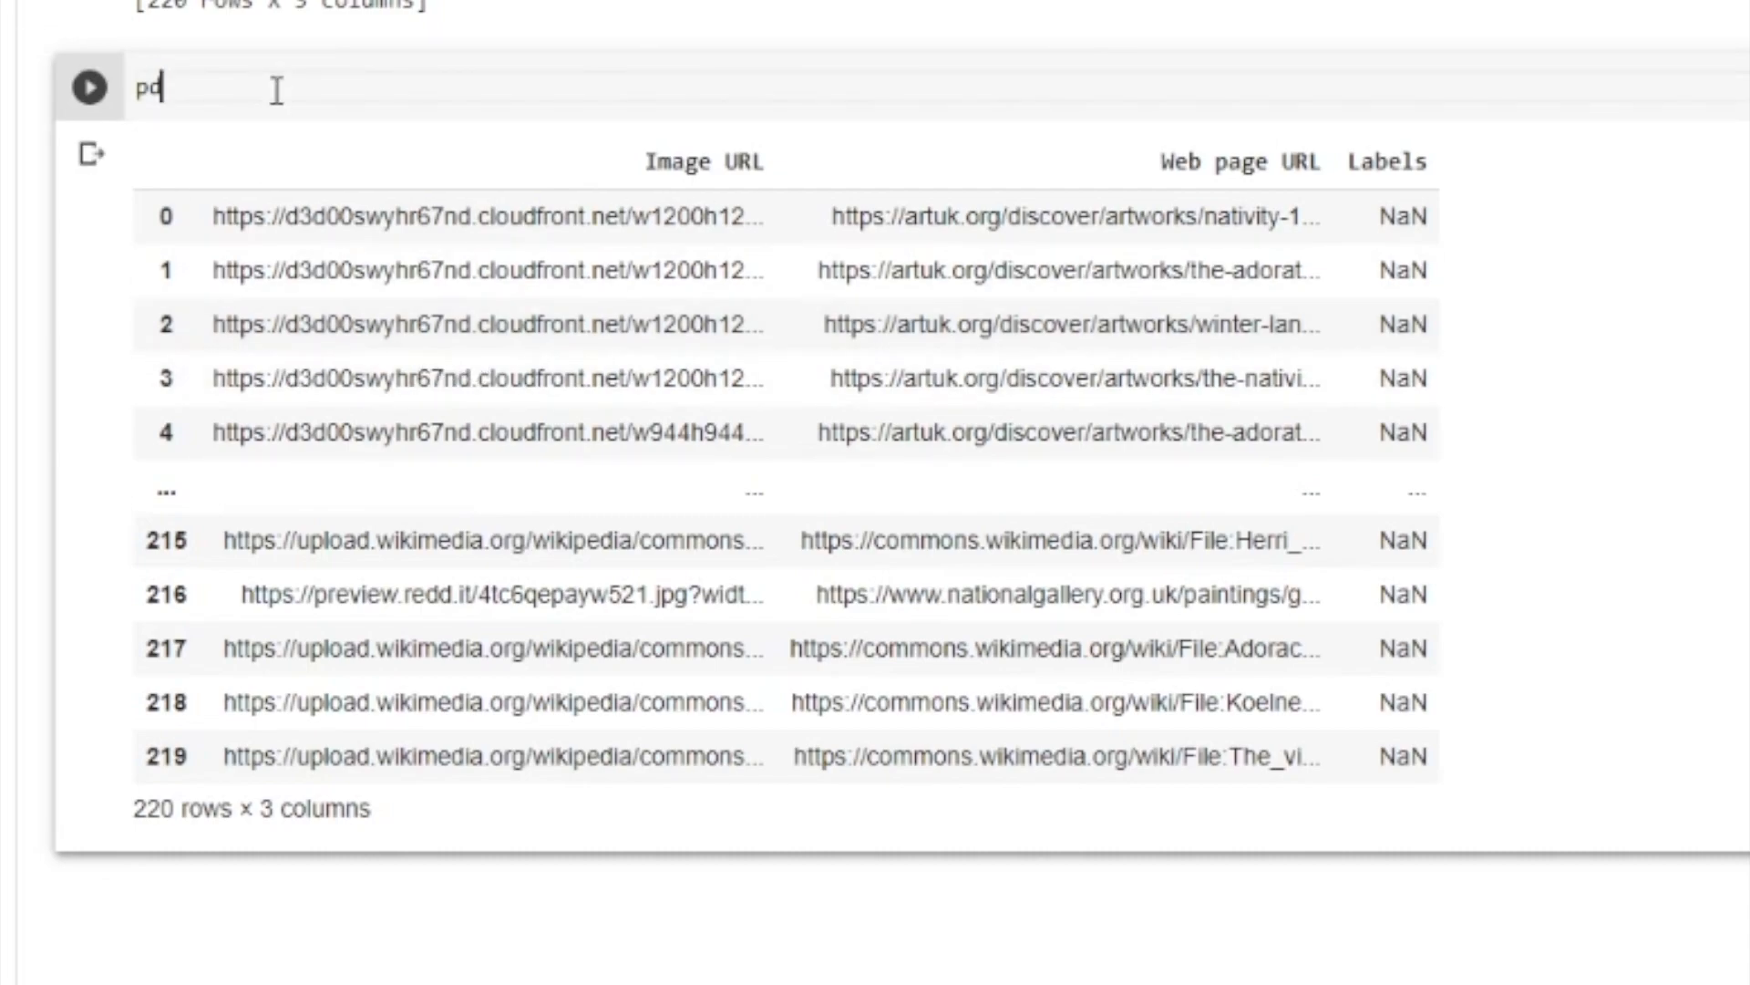
key(enter)
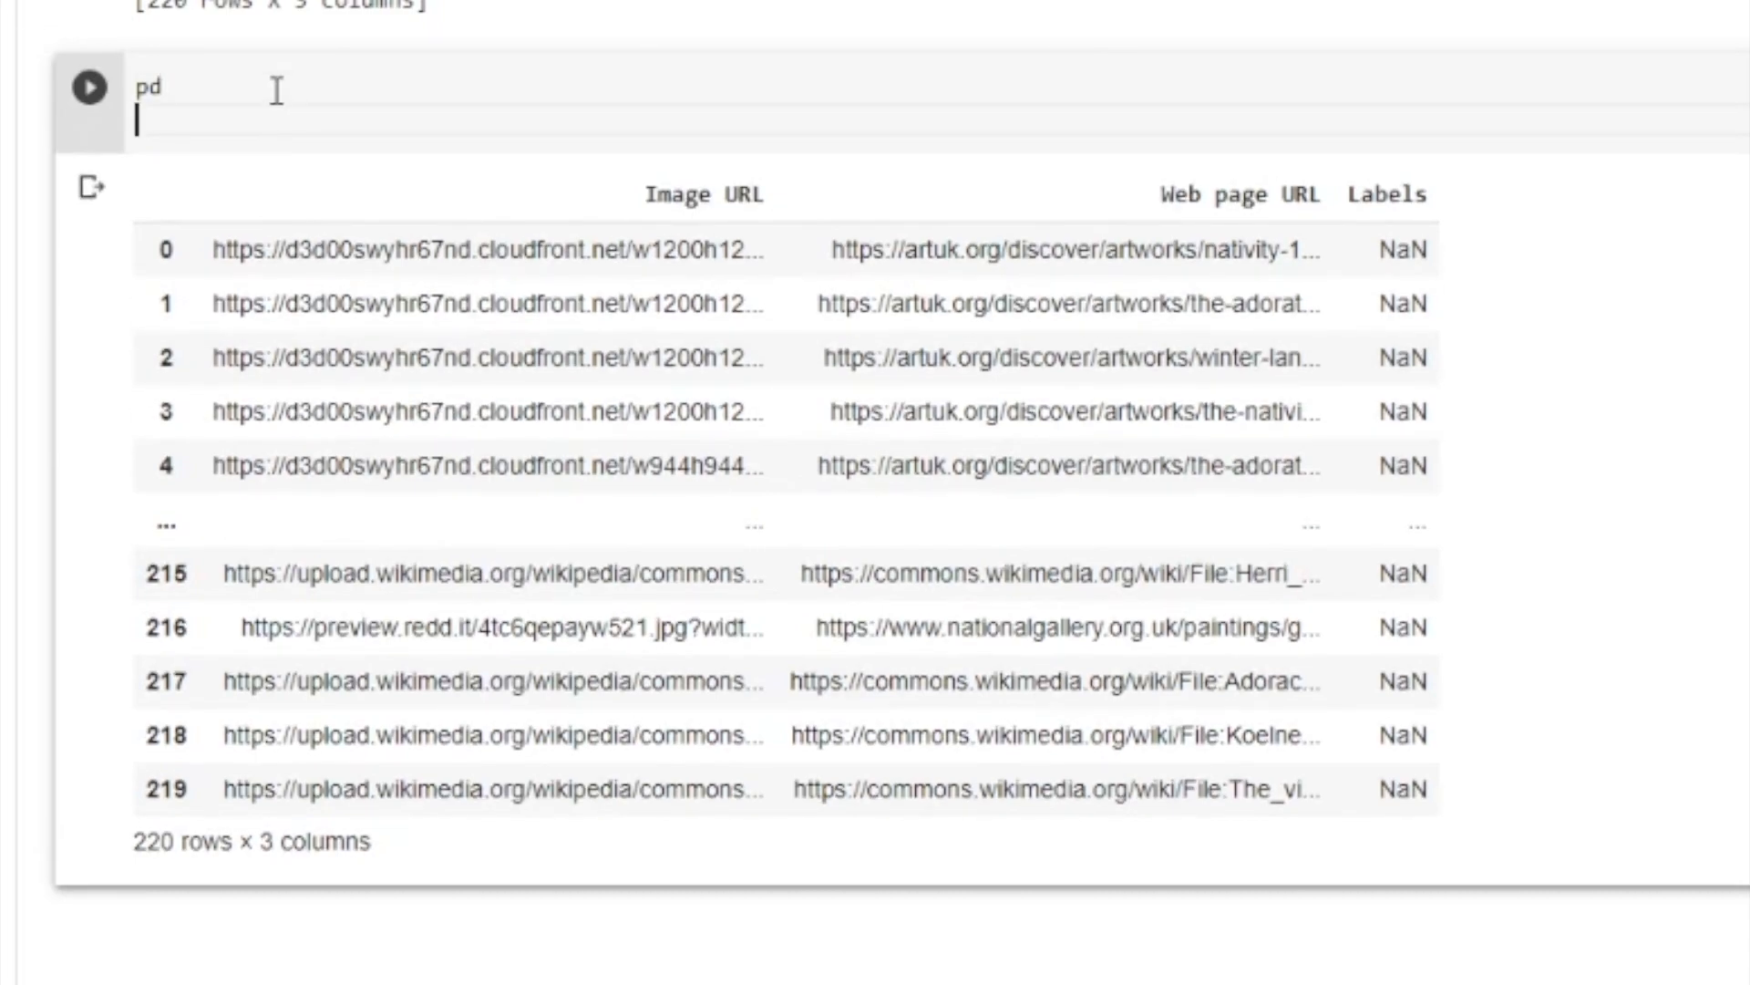
text(p)
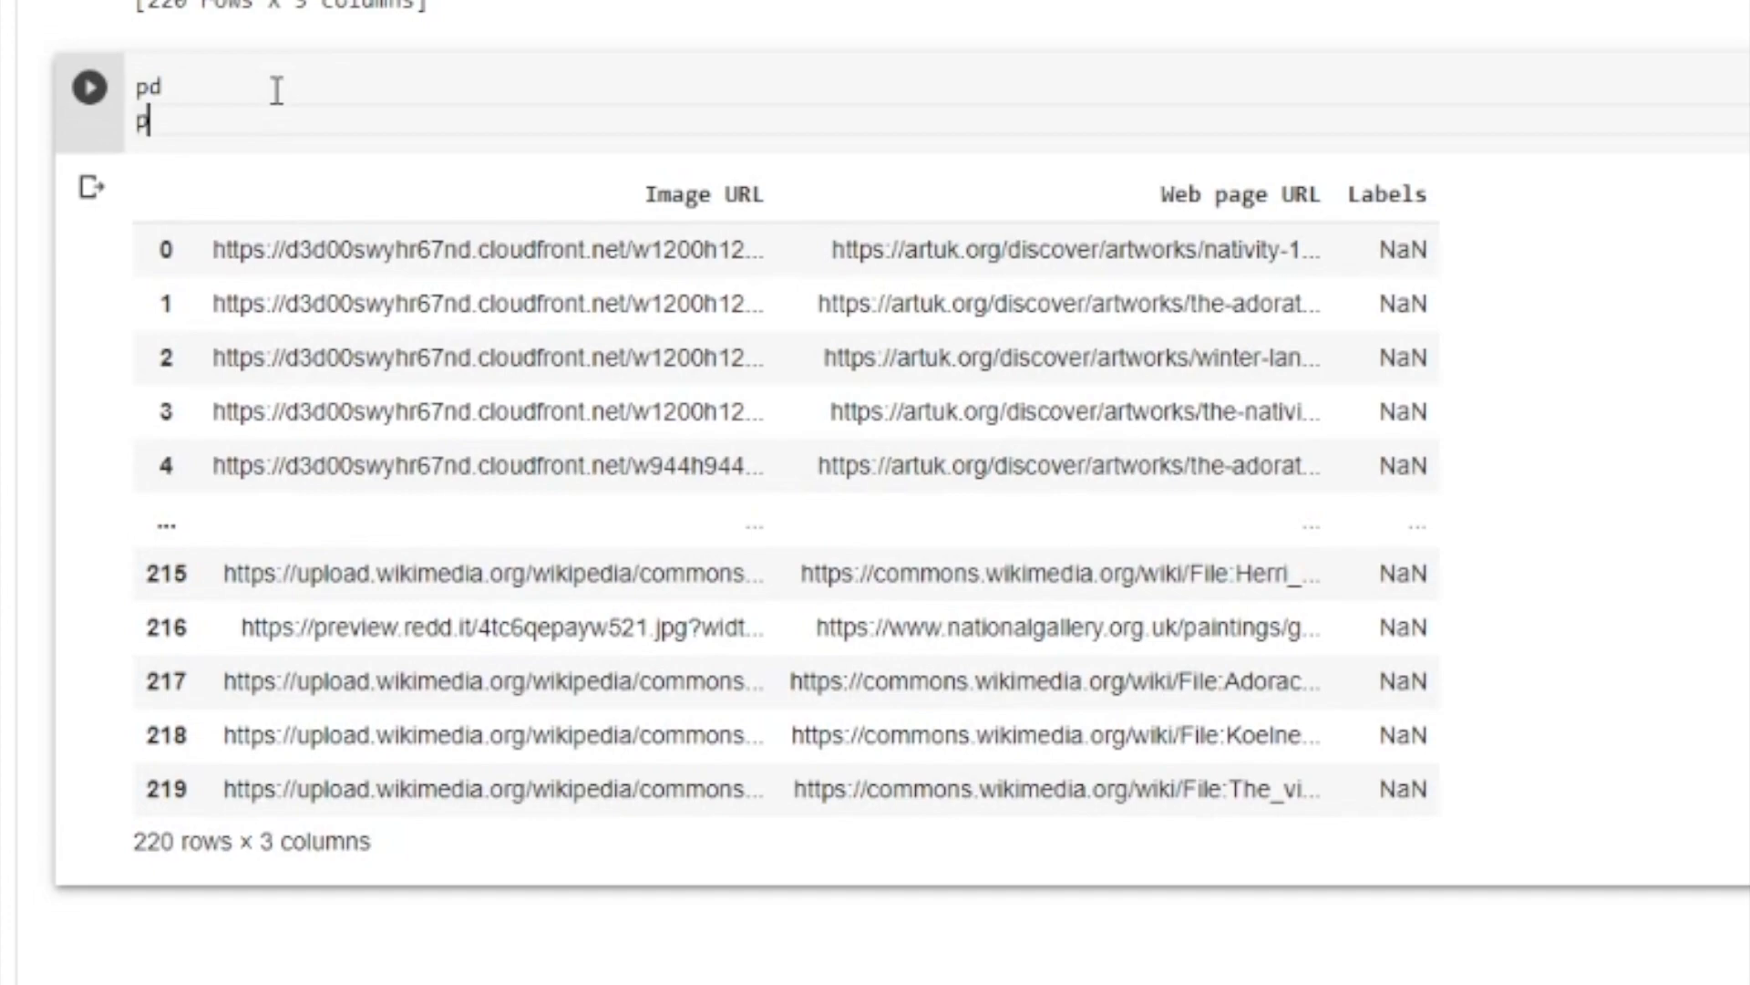
text(rint("test"))
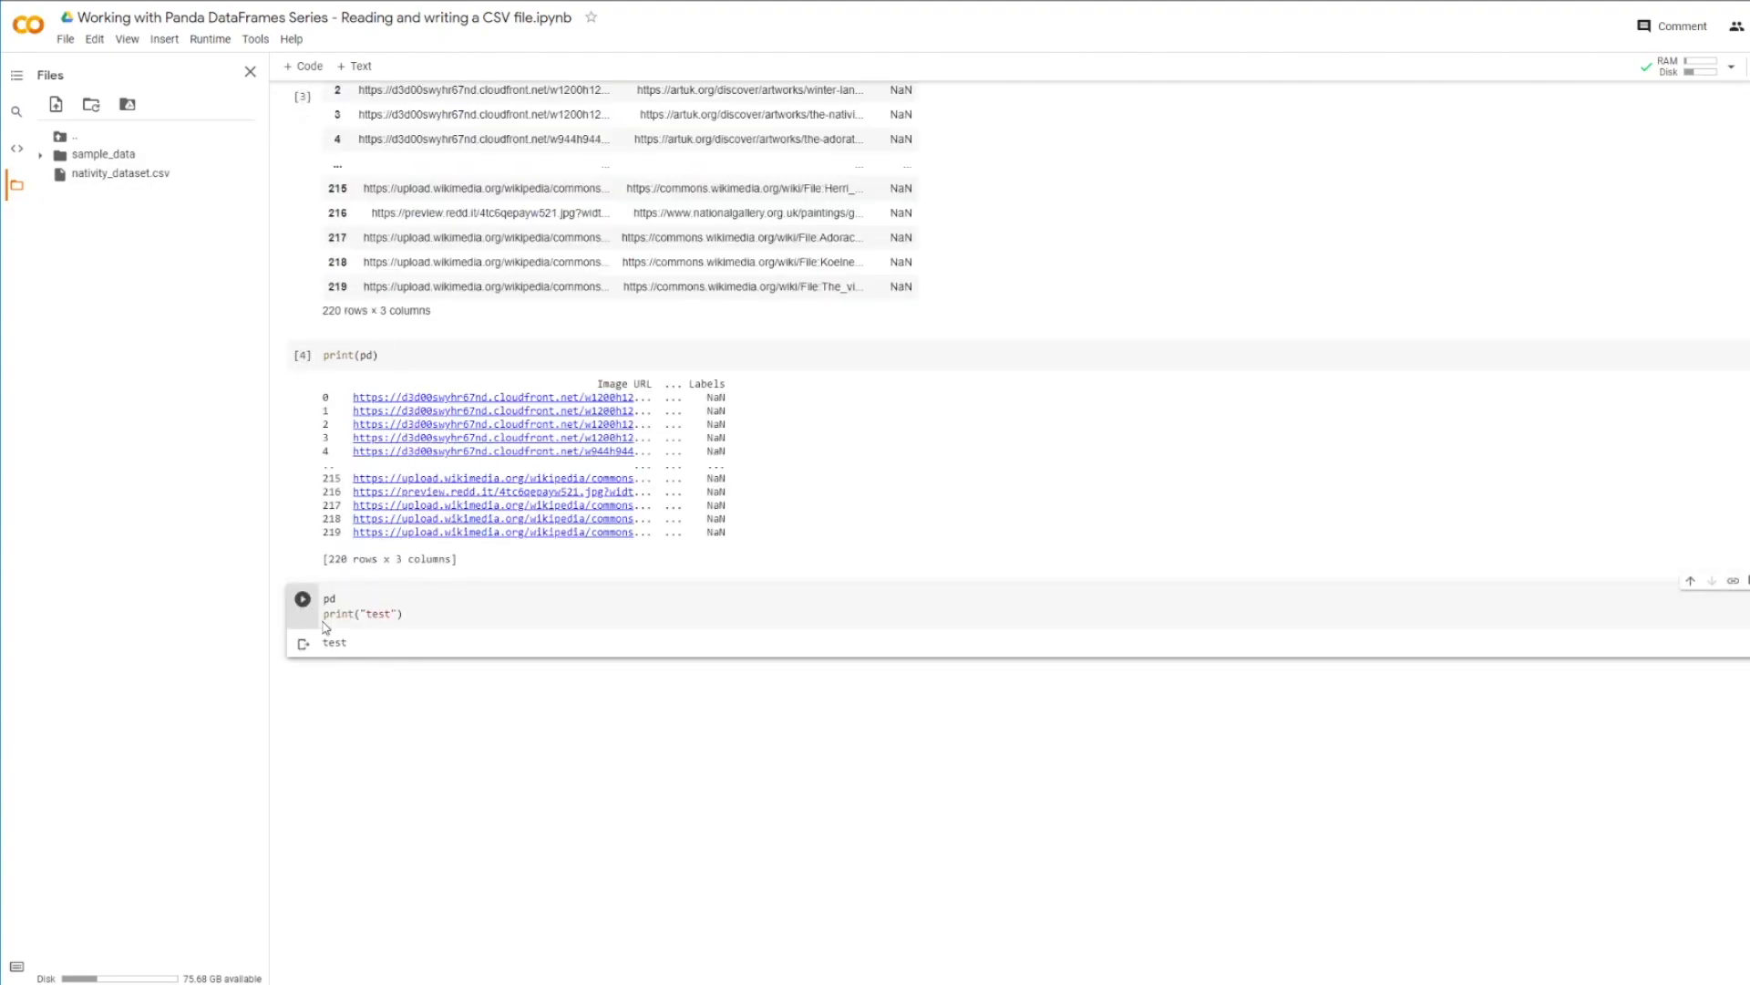
mouse_move(463, 607)
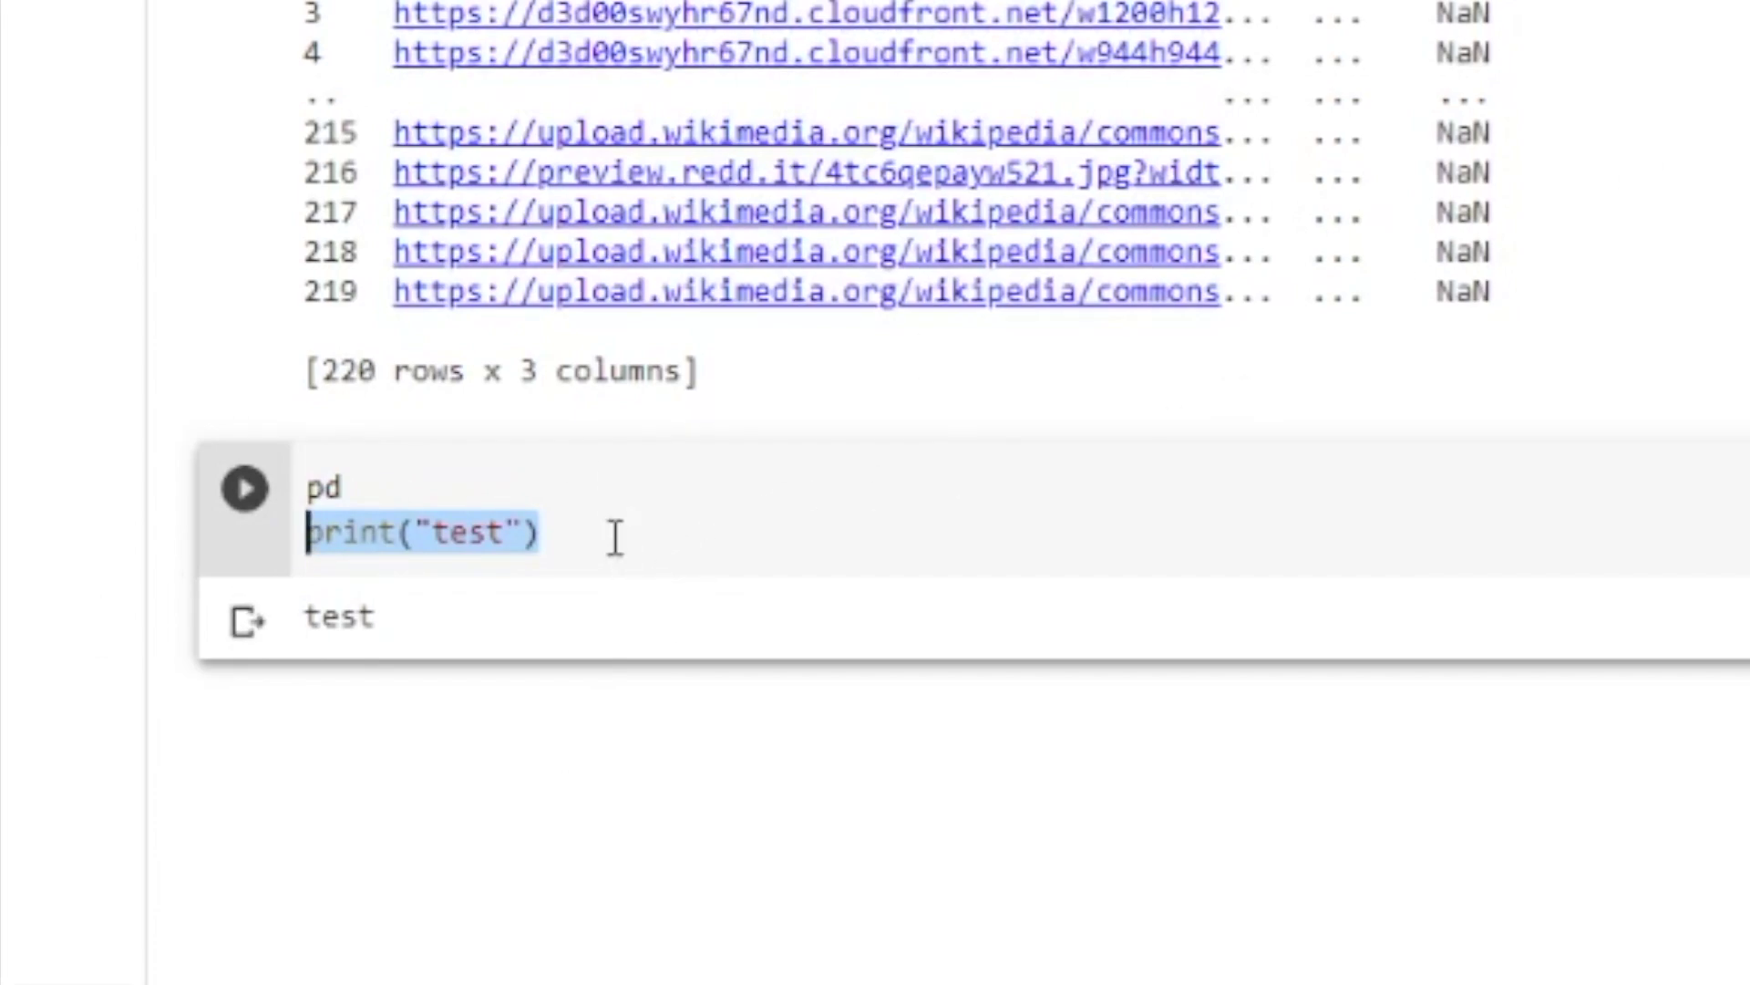
mouse_move(640, 563)
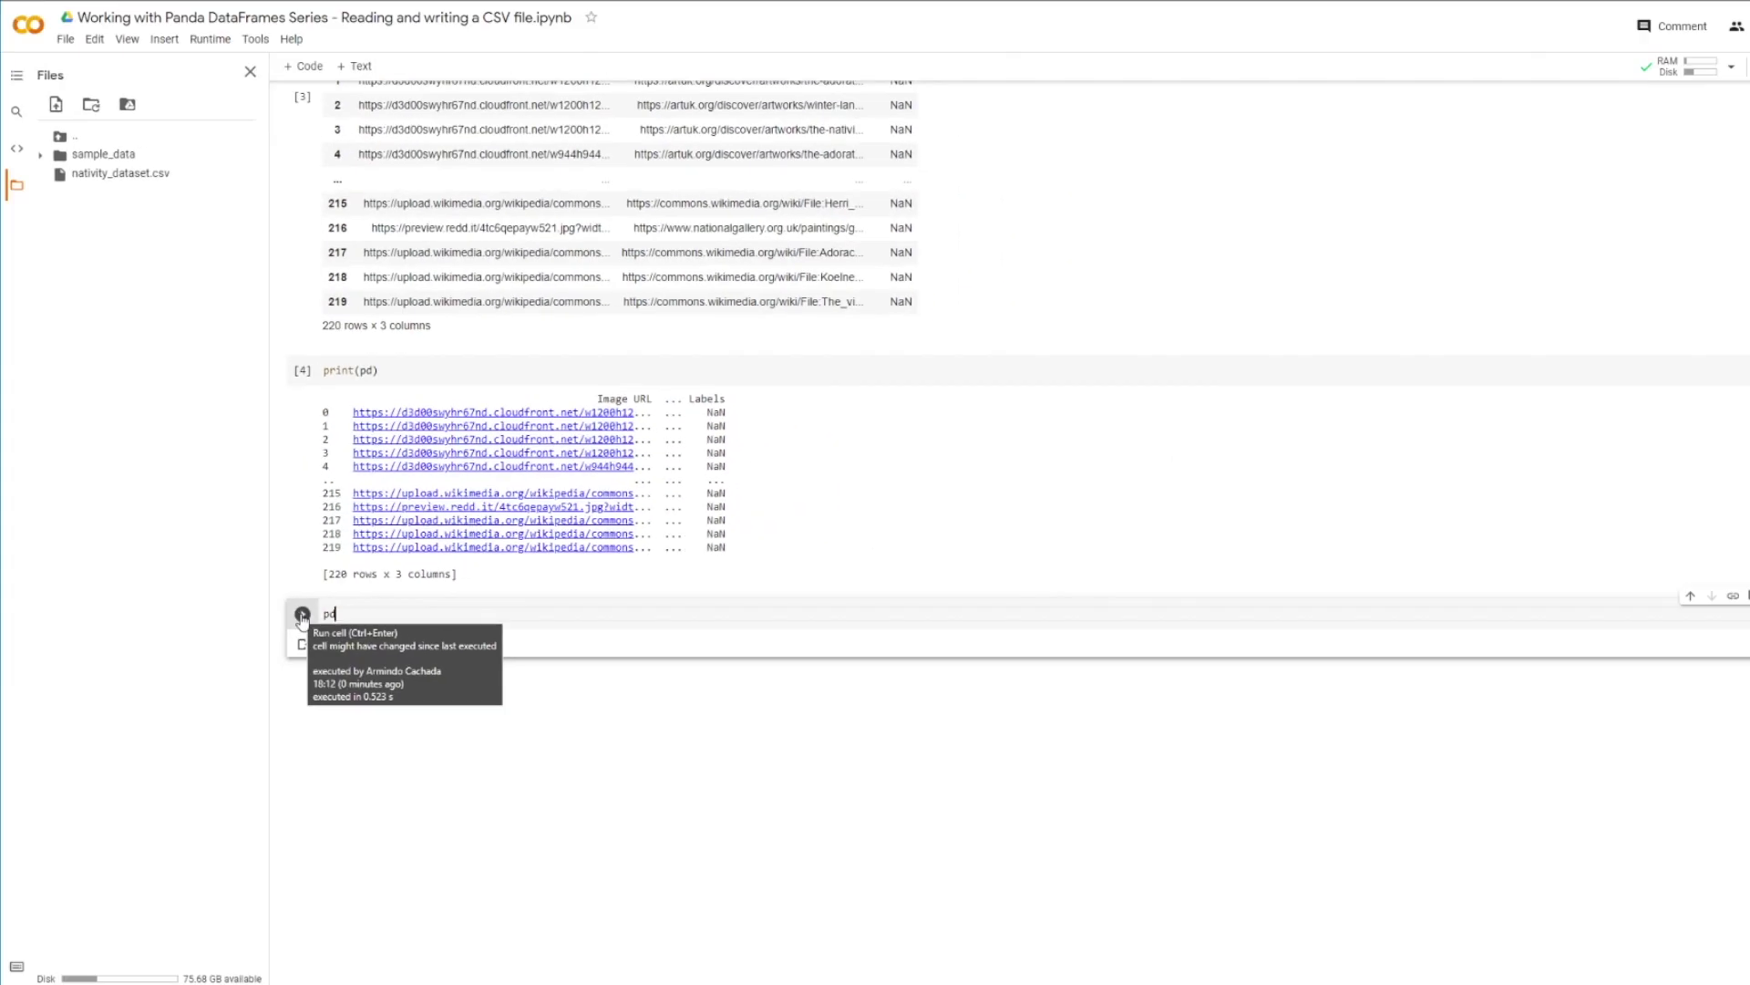
Rerun the pd-only cell to display the 220-row, 3-column table
click(300, 616)
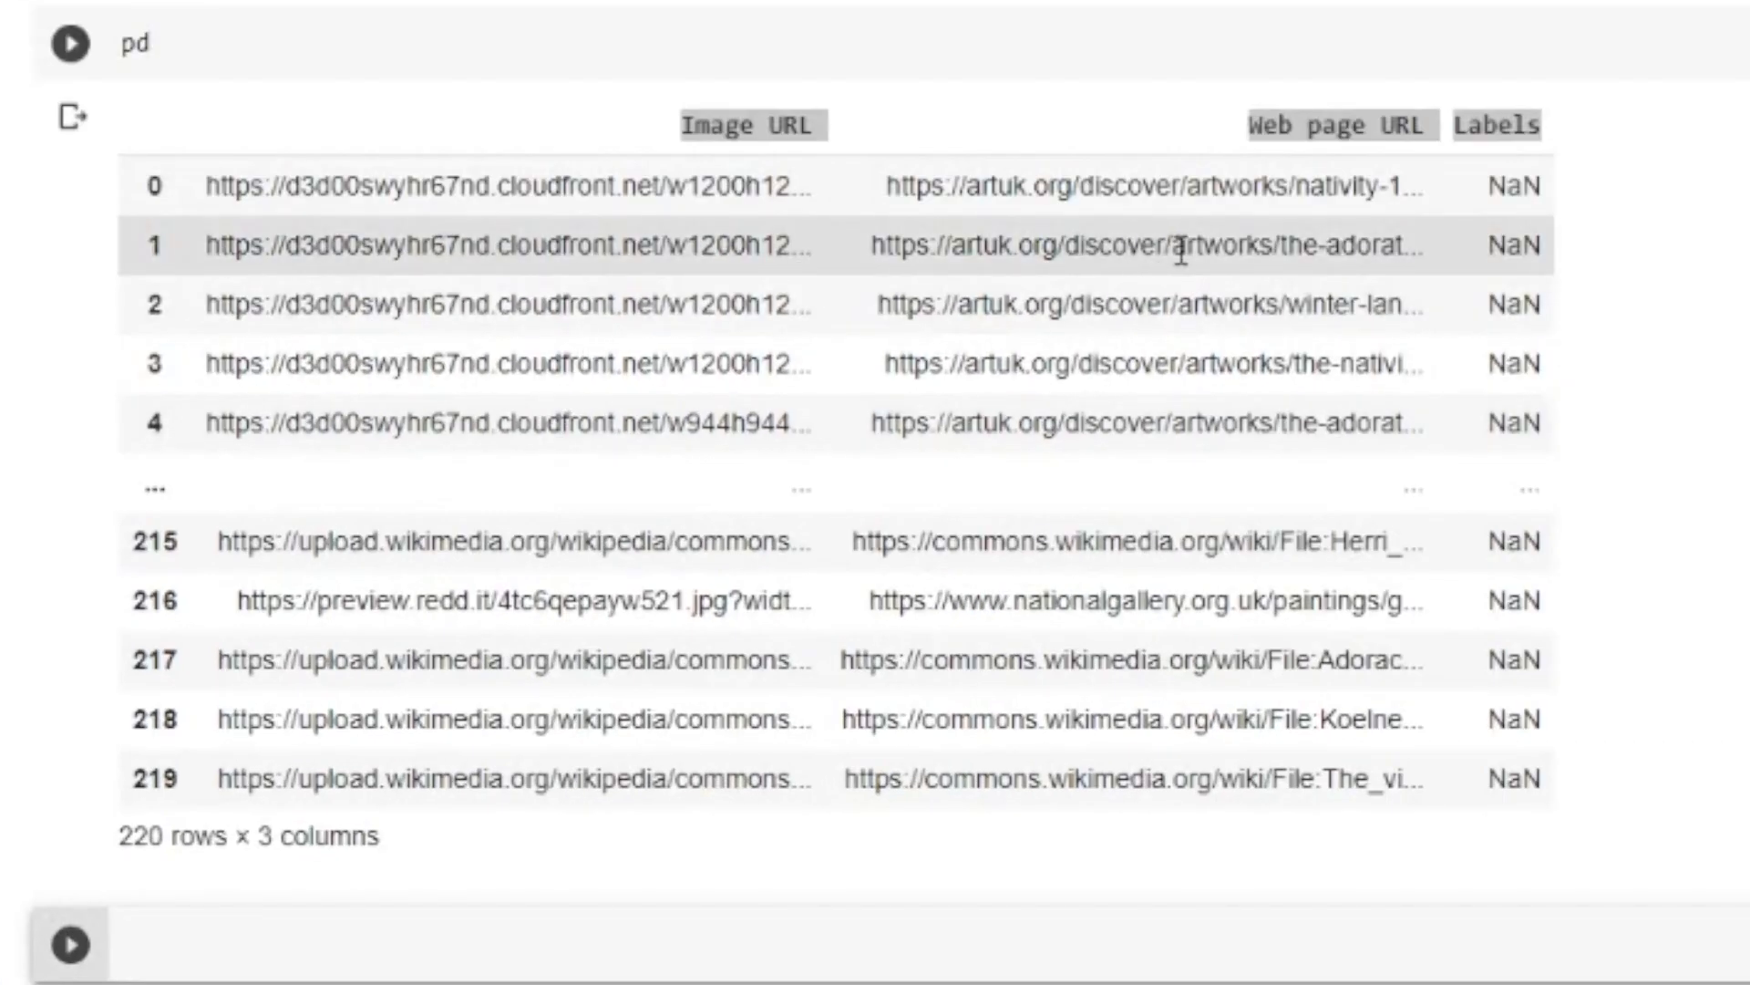
mouse_move(1040, 253)
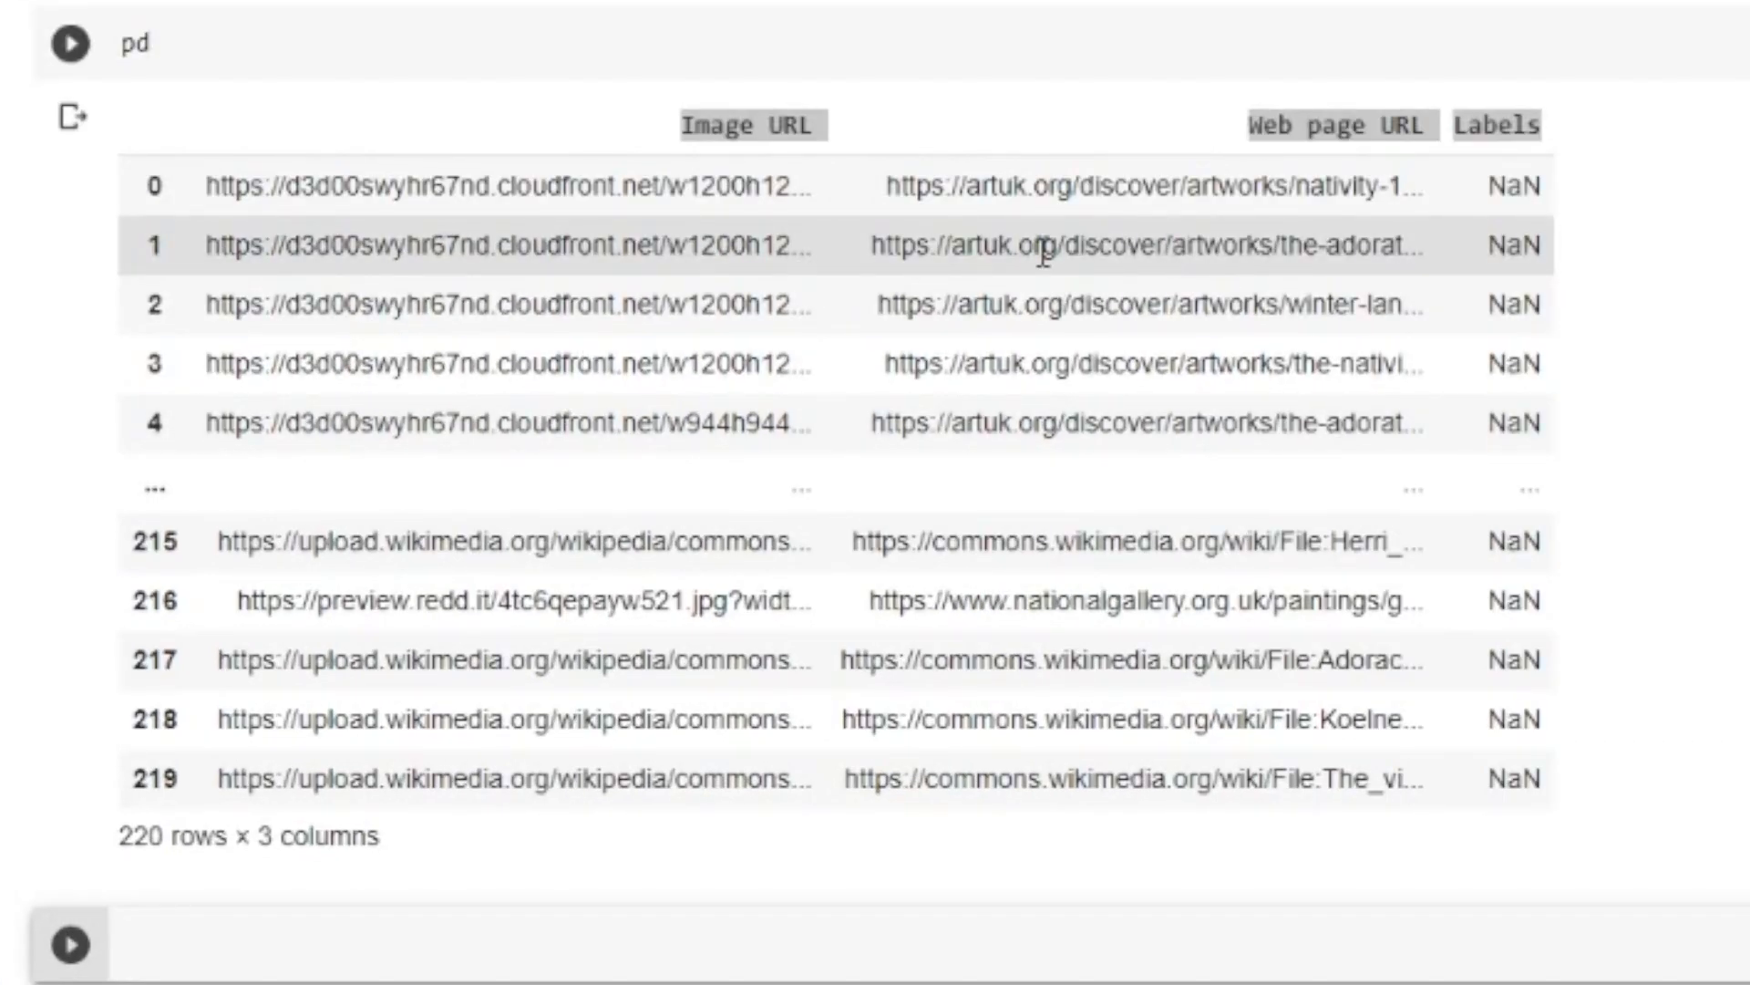
mouse_move(1257, 30)
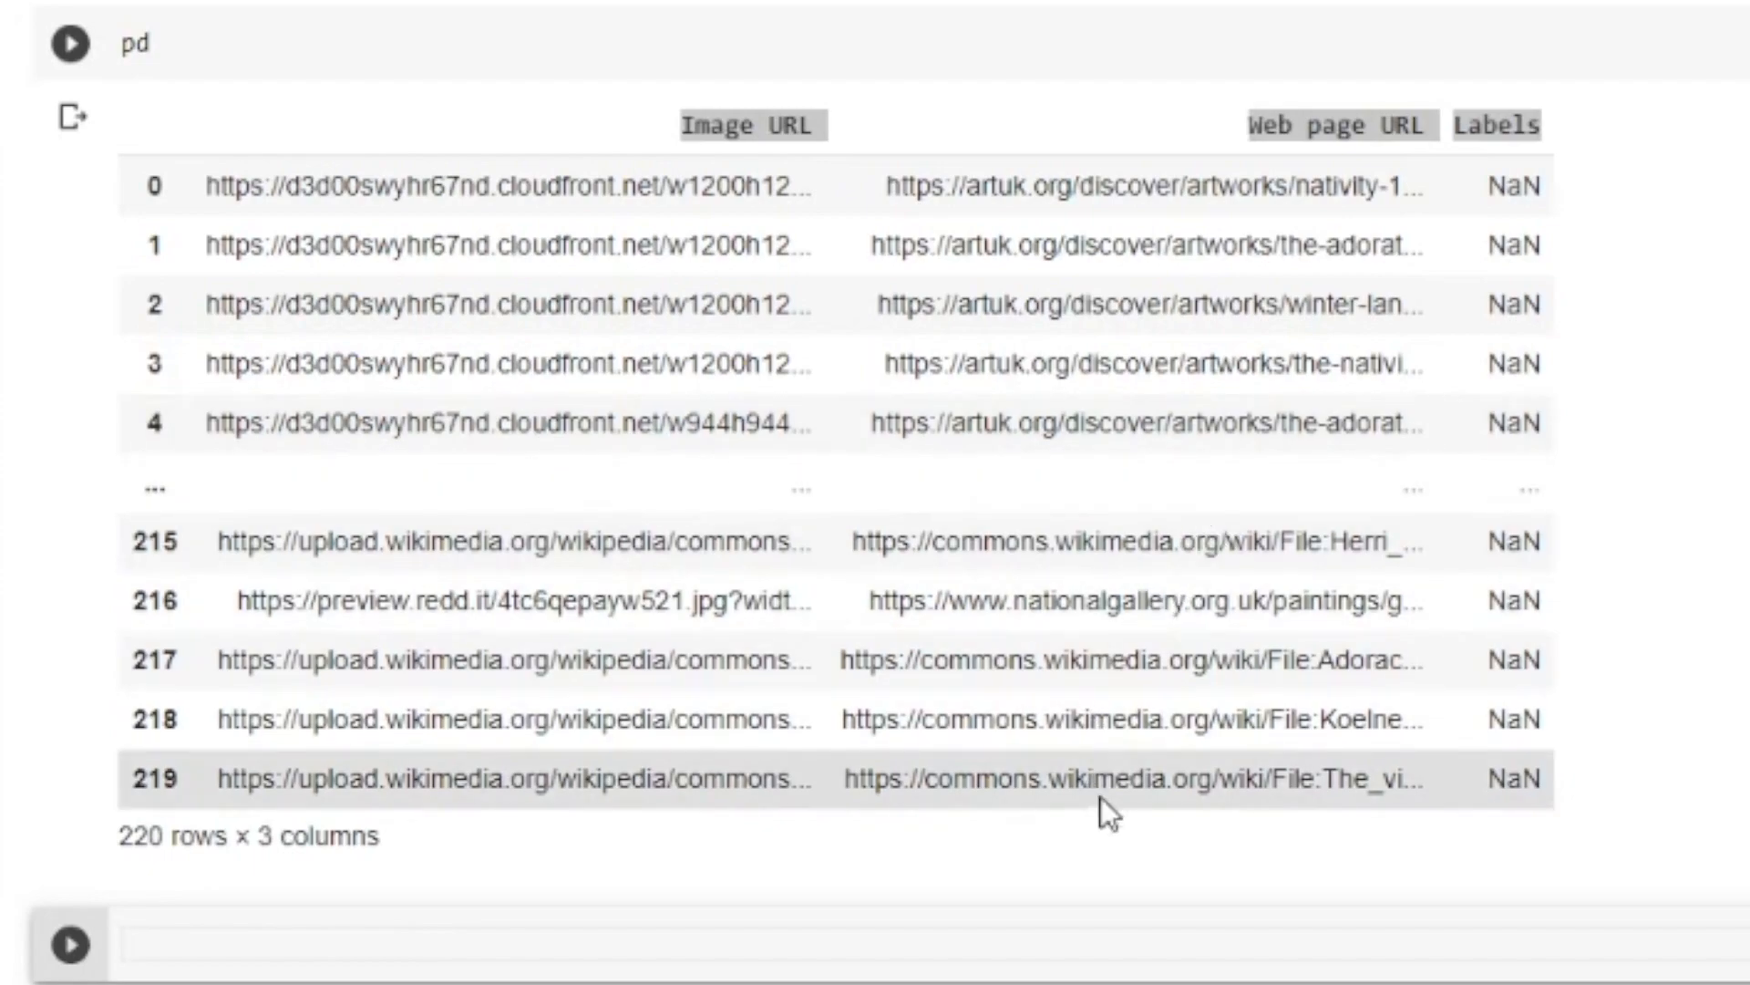
mouse_move(1264, 795)
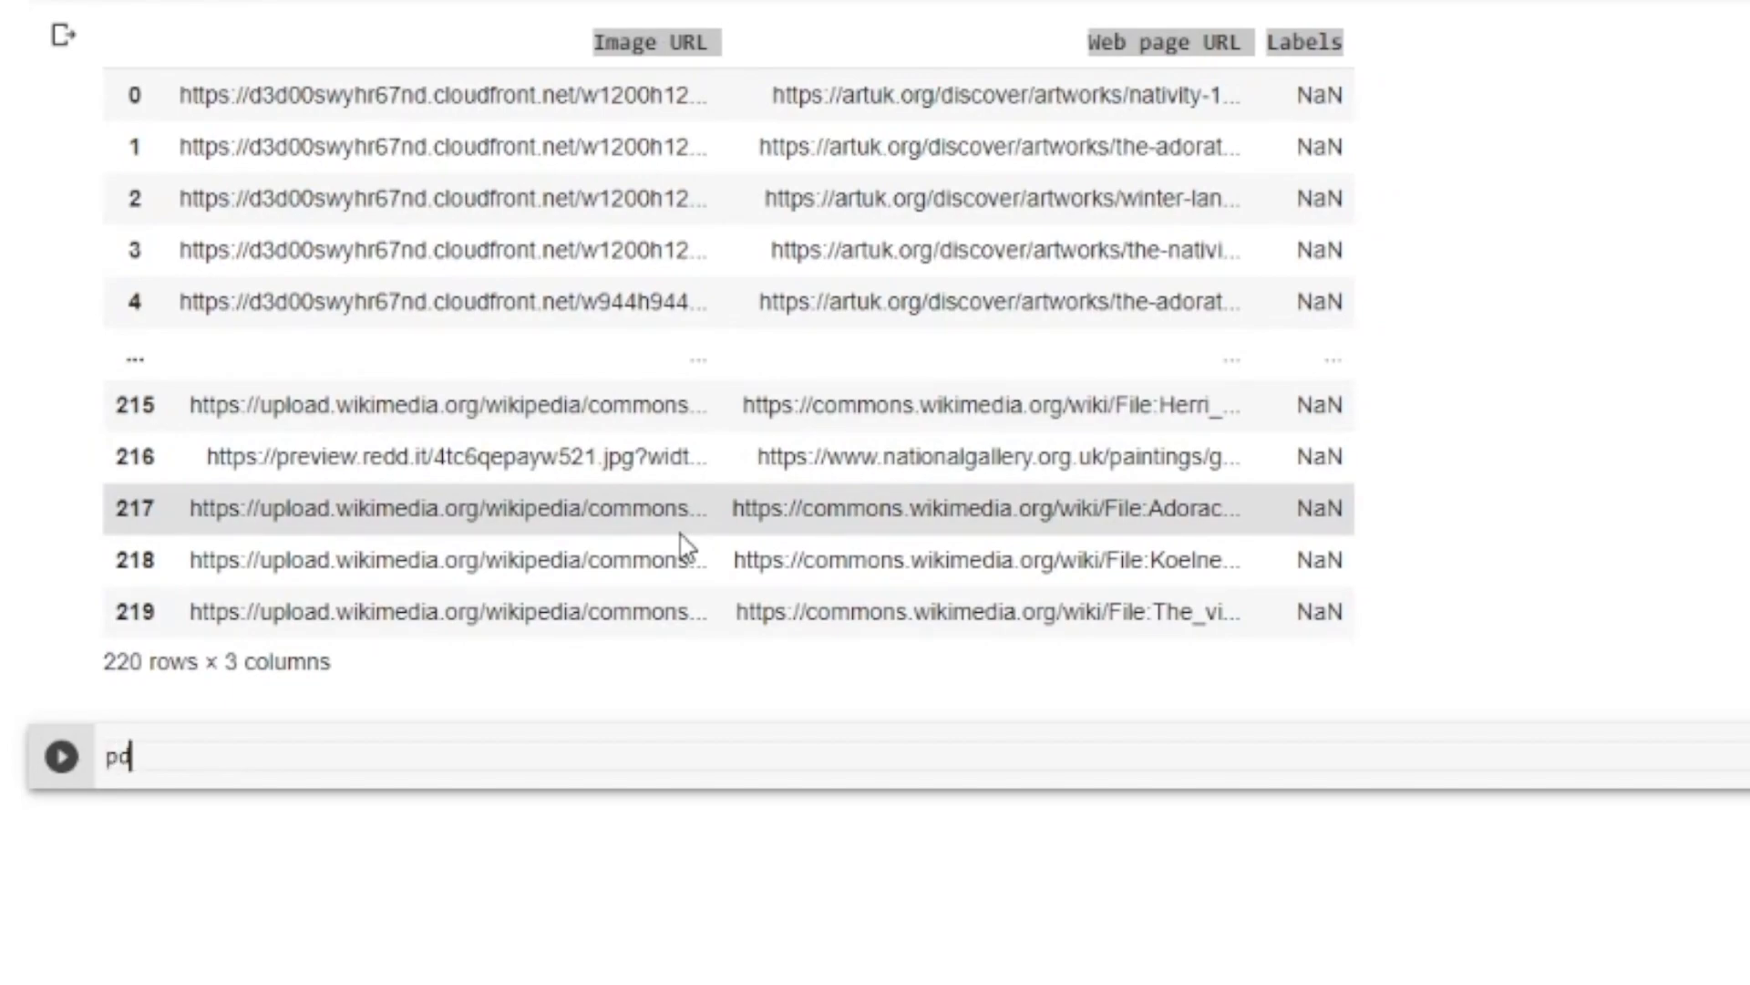
Read nativity_dataset.csv with names Precise Image URL, Precise Source URL, Precise Labels
text(andas.read)
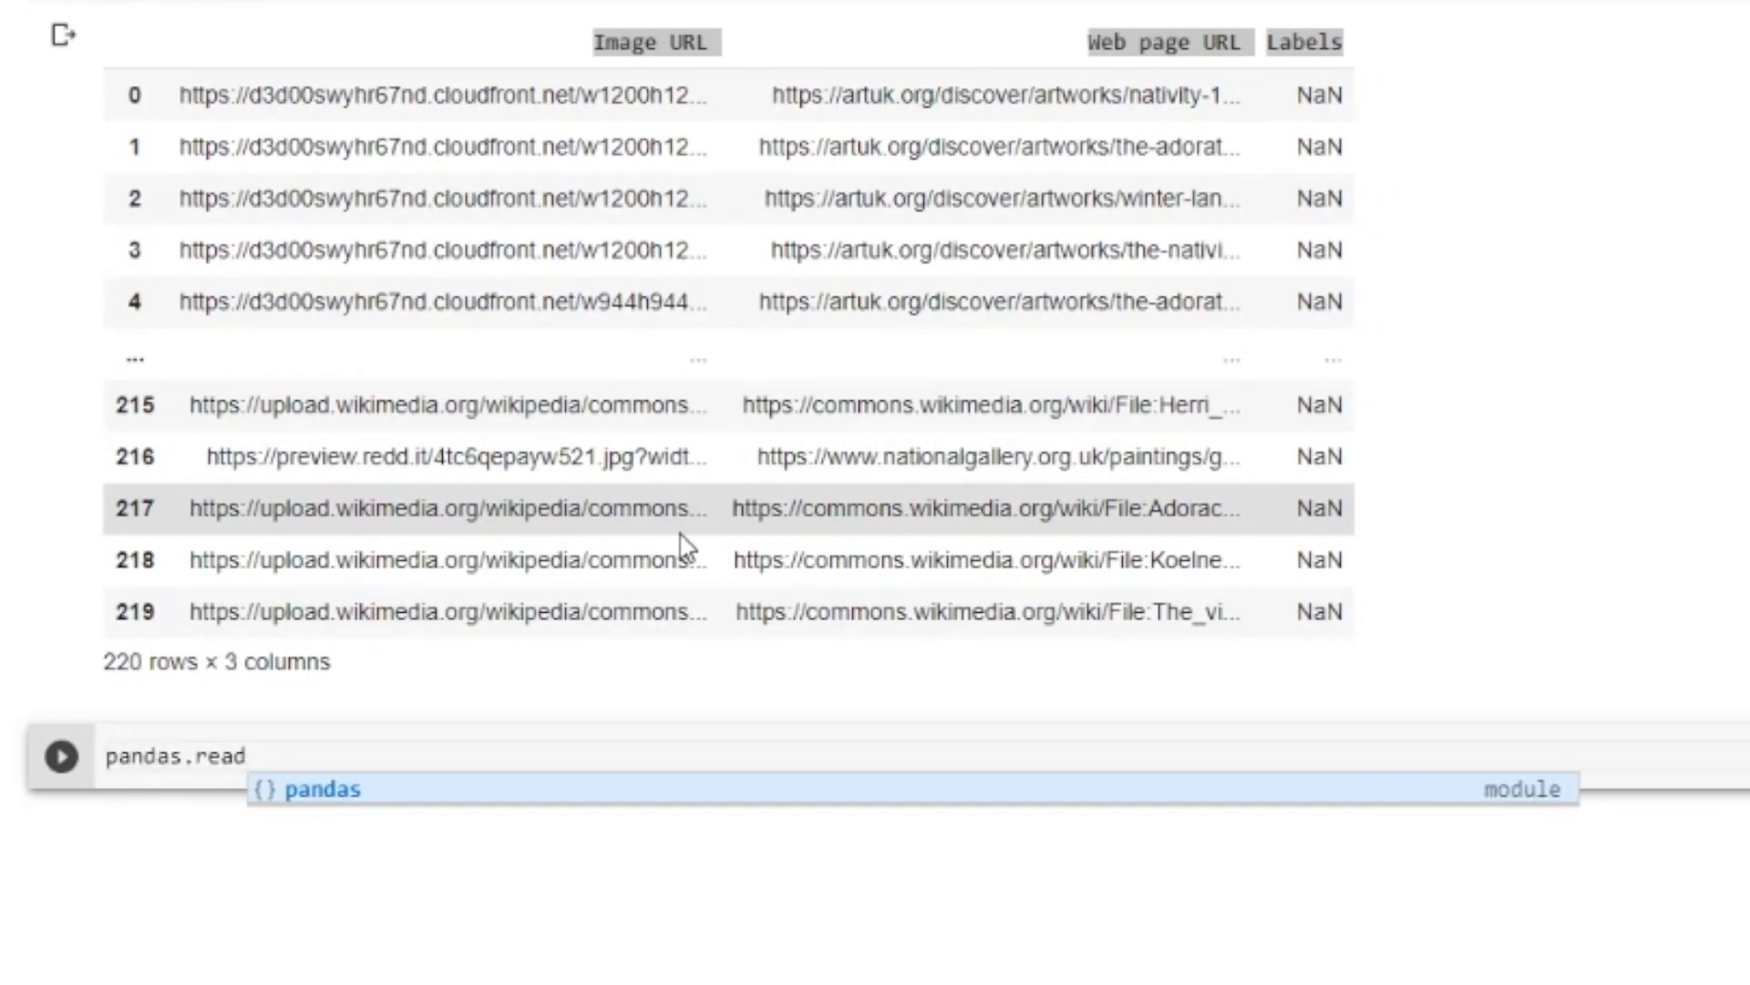
text(_csv("nativity_dataset.csv"))
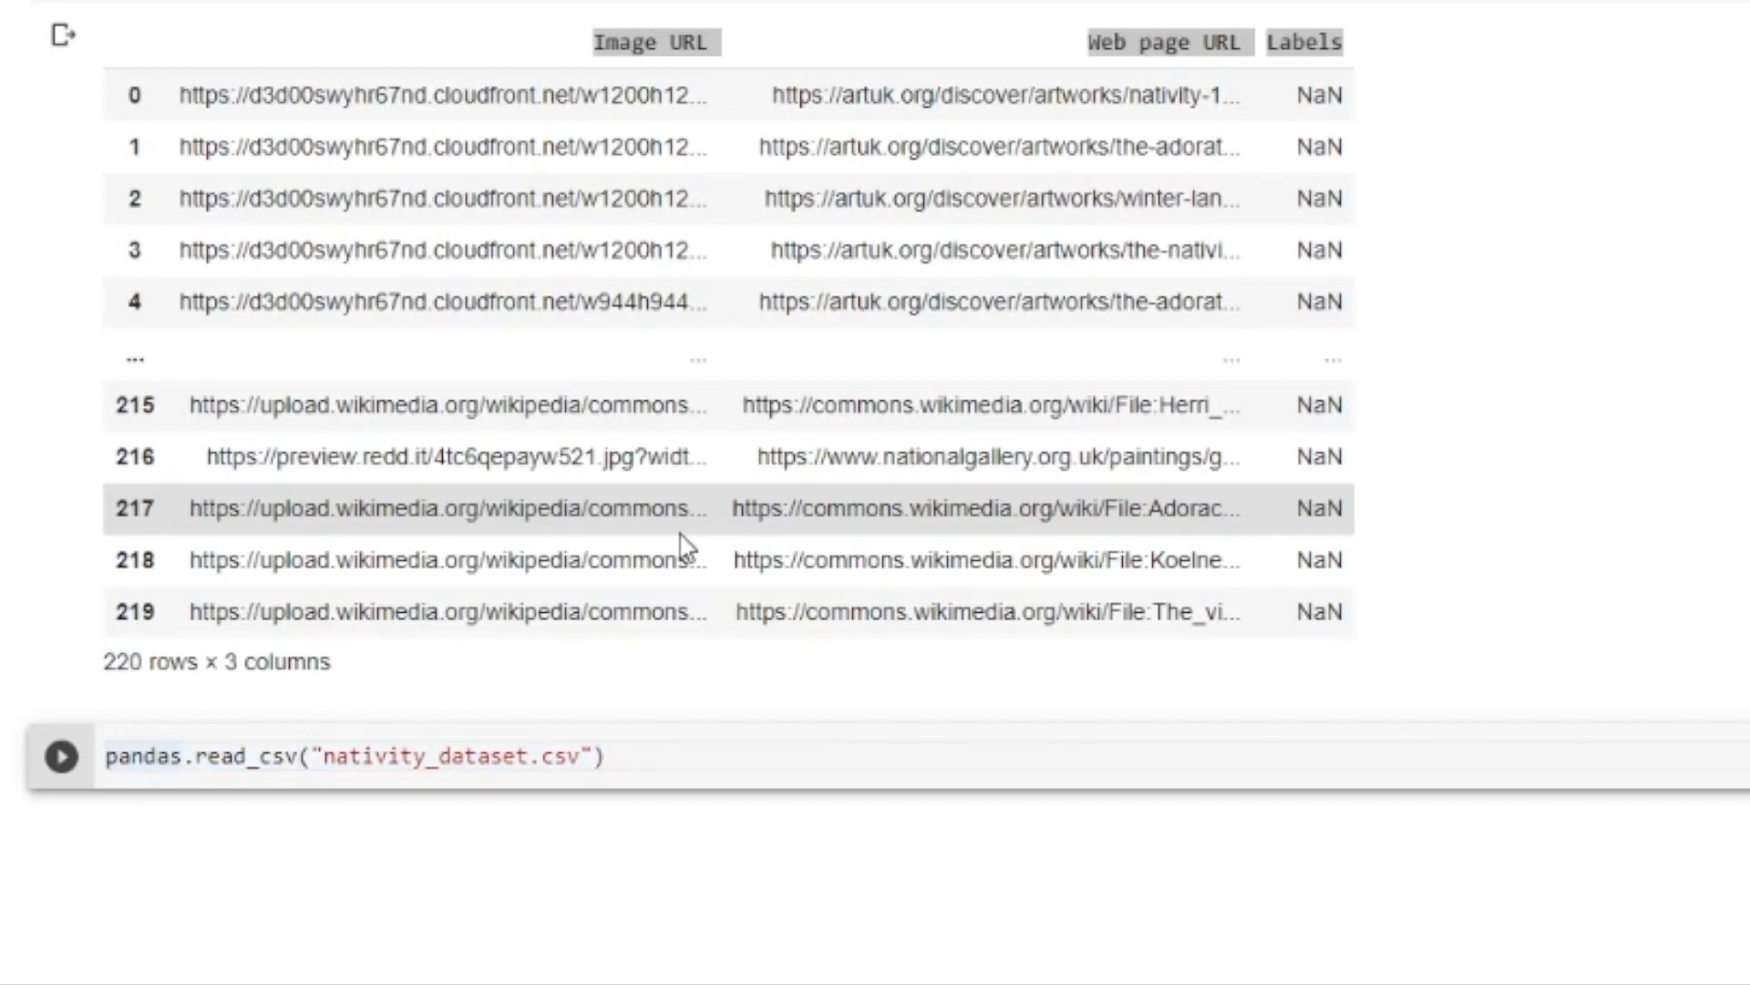
text(pd = pandas.read_csv("nativity_dataset.csv", names=[')
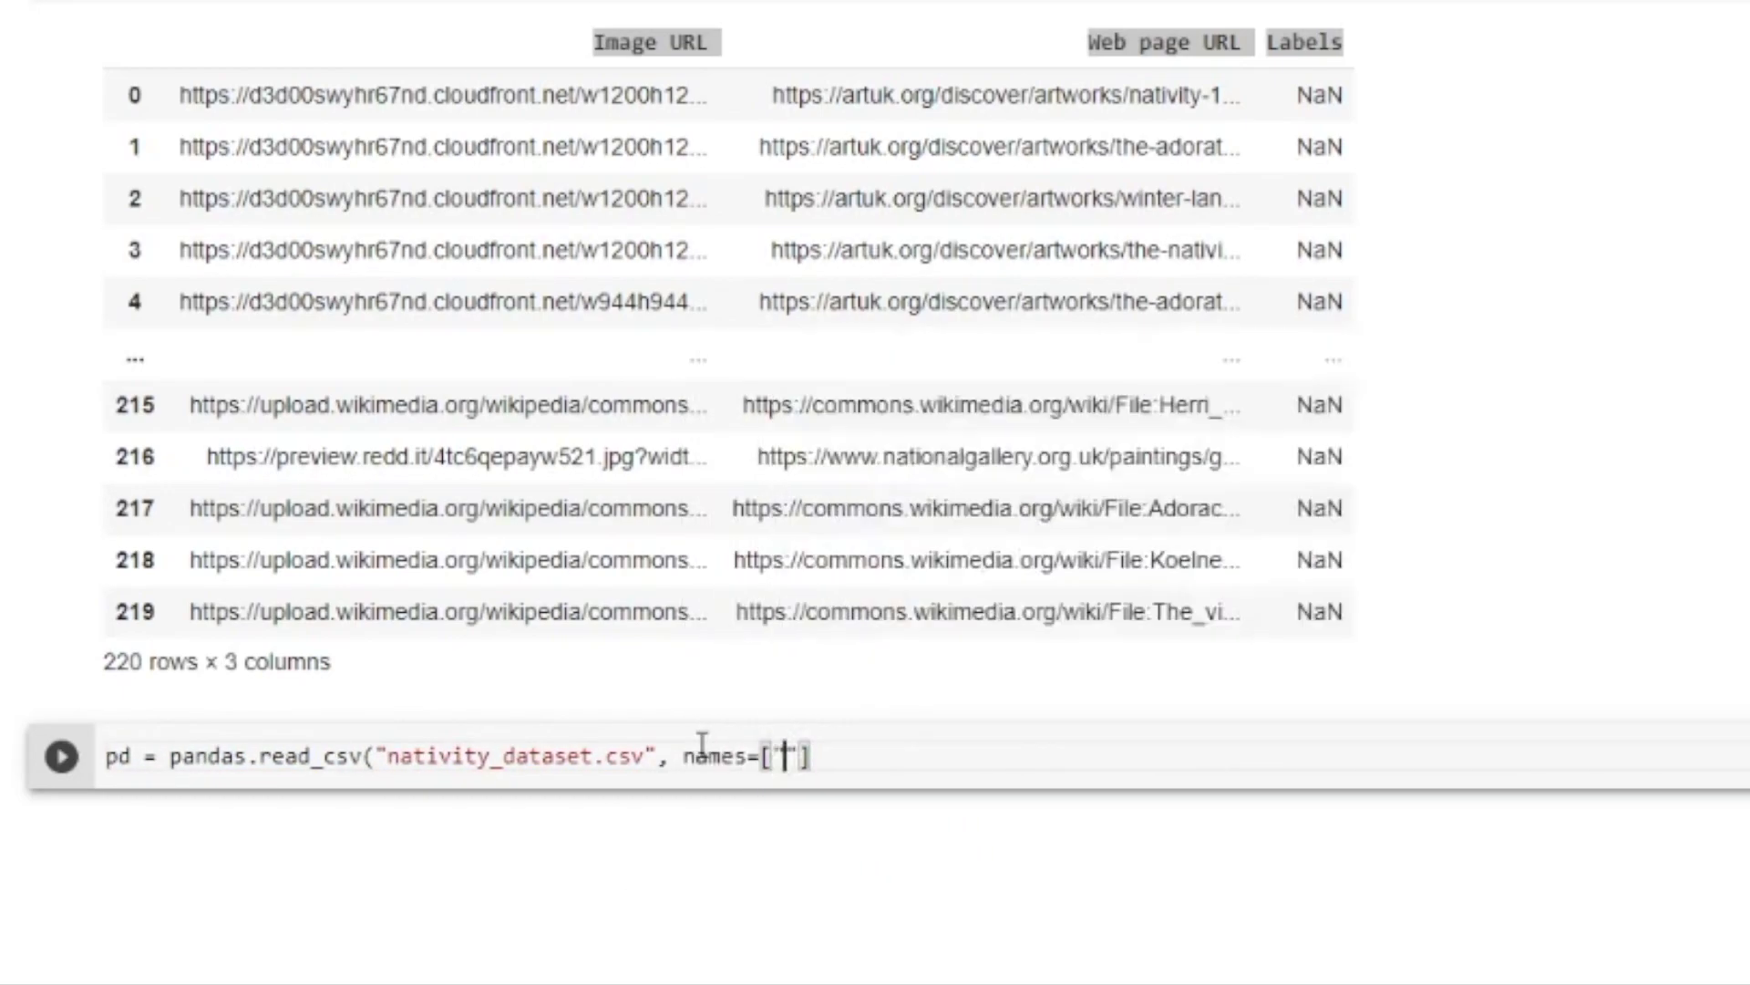
text("Precise Image URL","Precise Source URL", "Precise Labels")
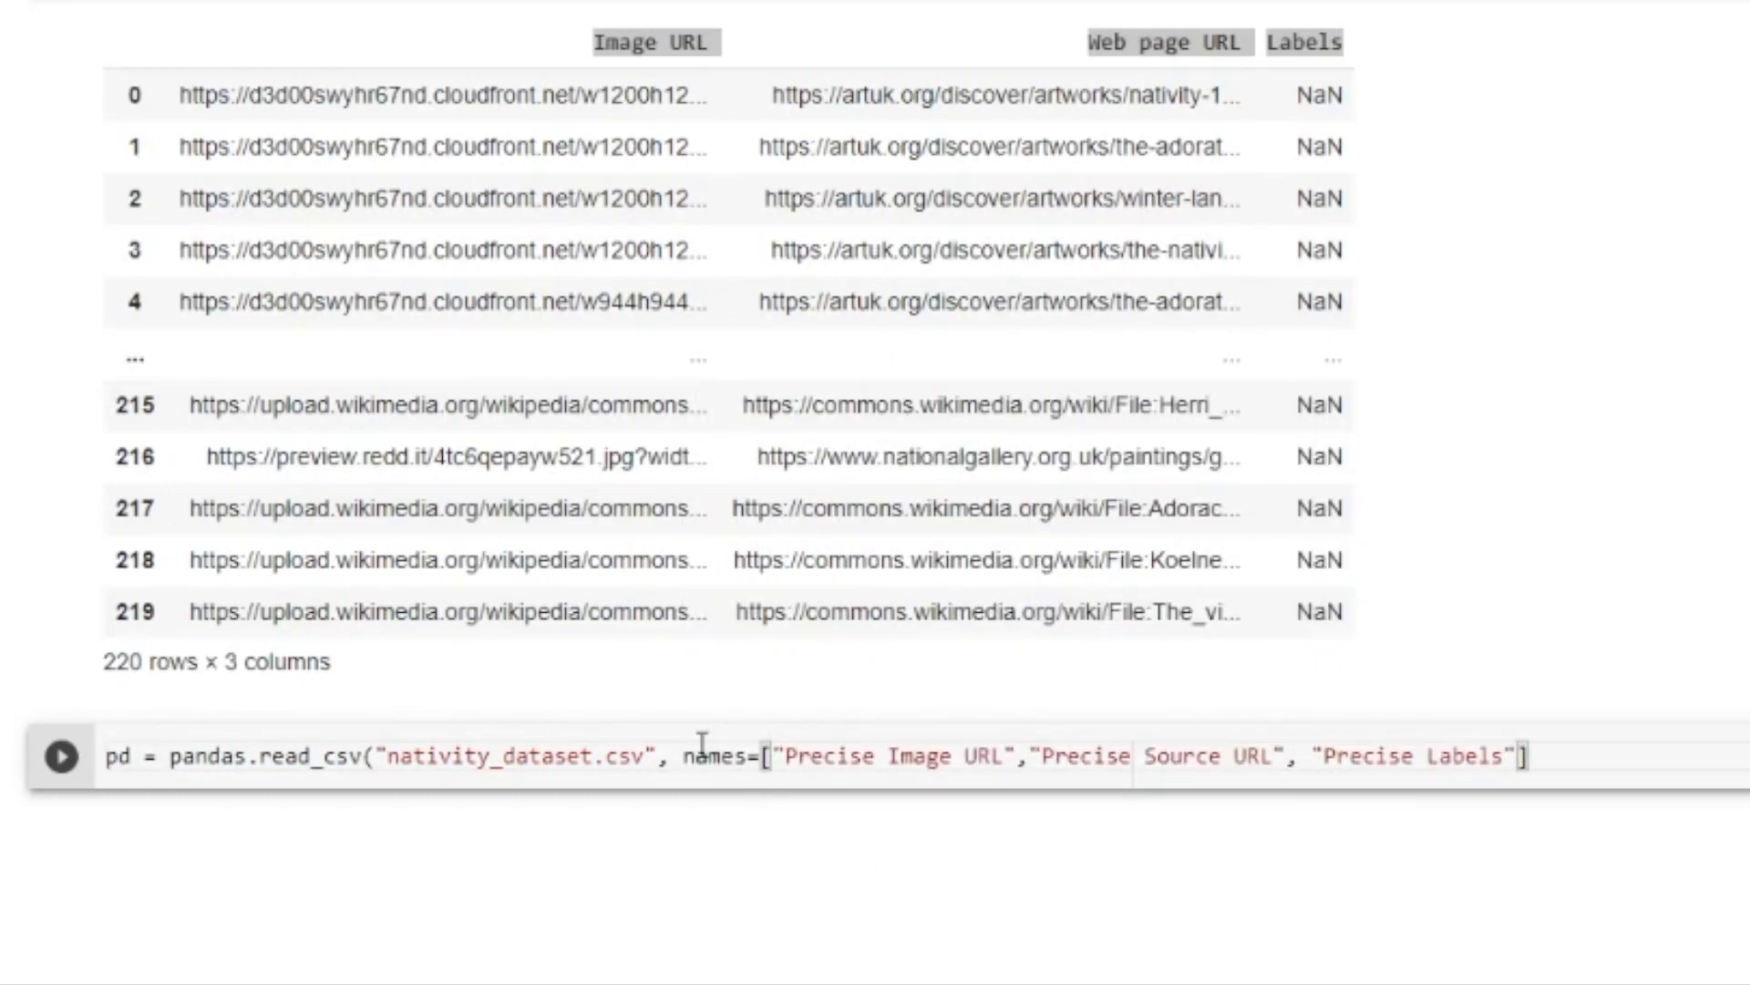
click(61, 756)
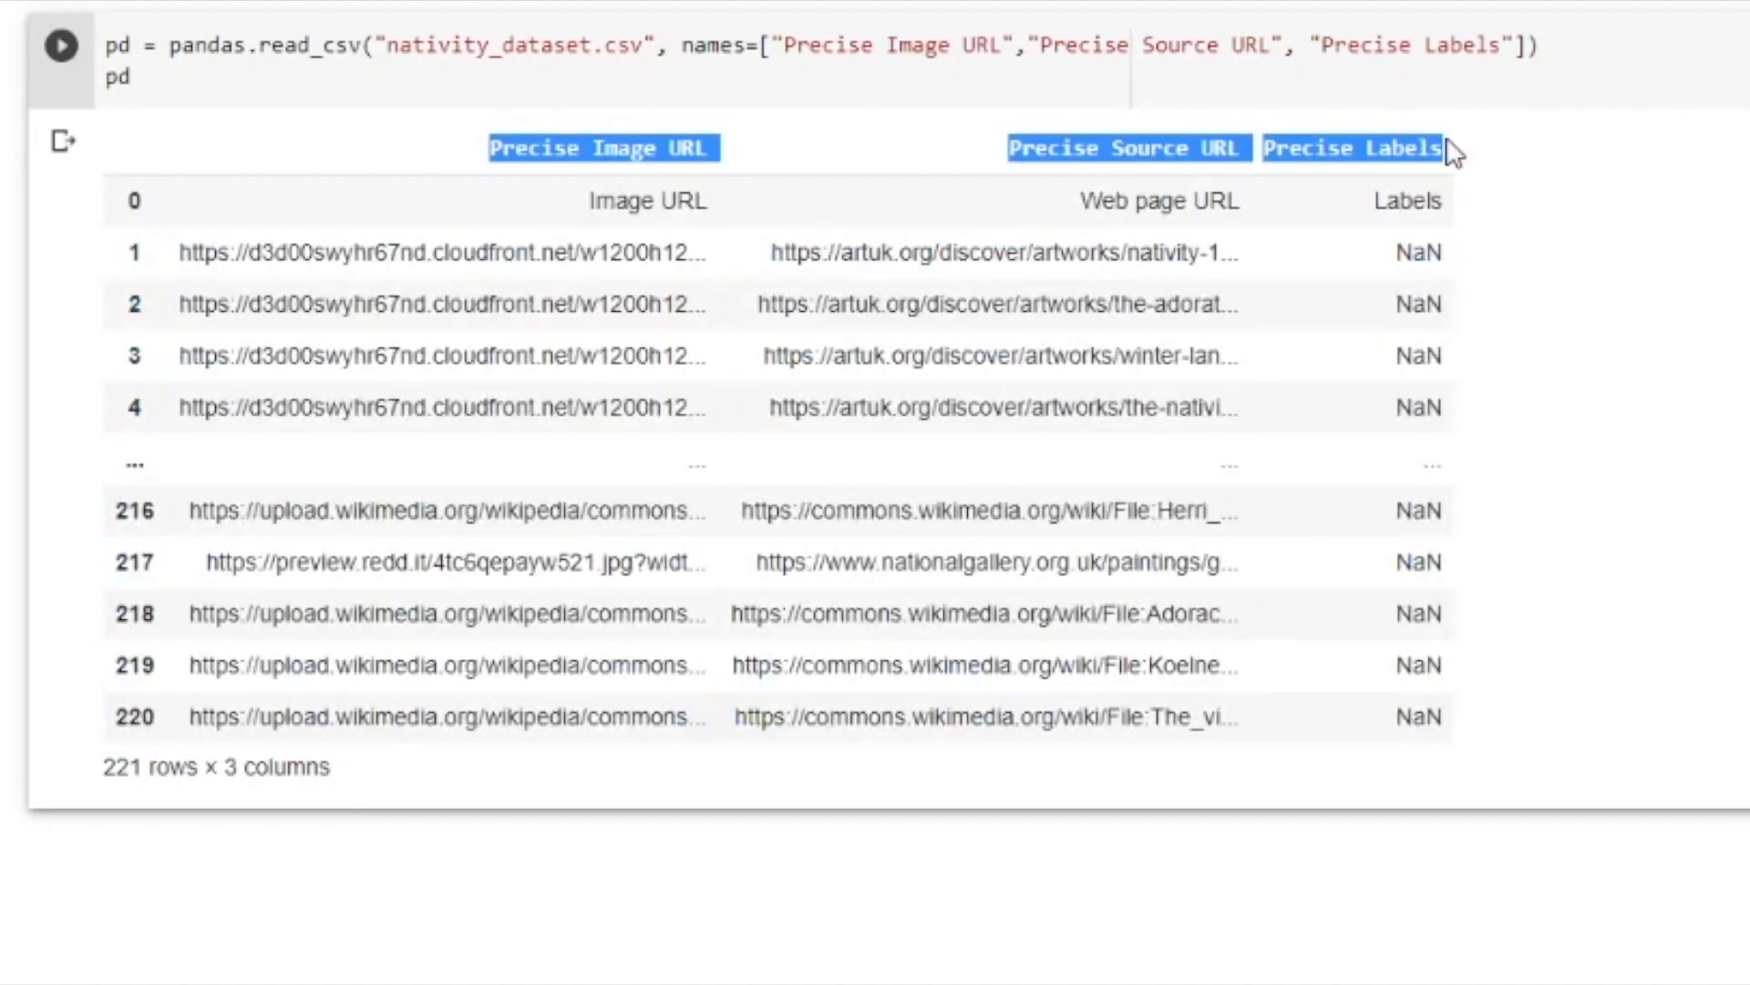
mouse_move(585, 212)
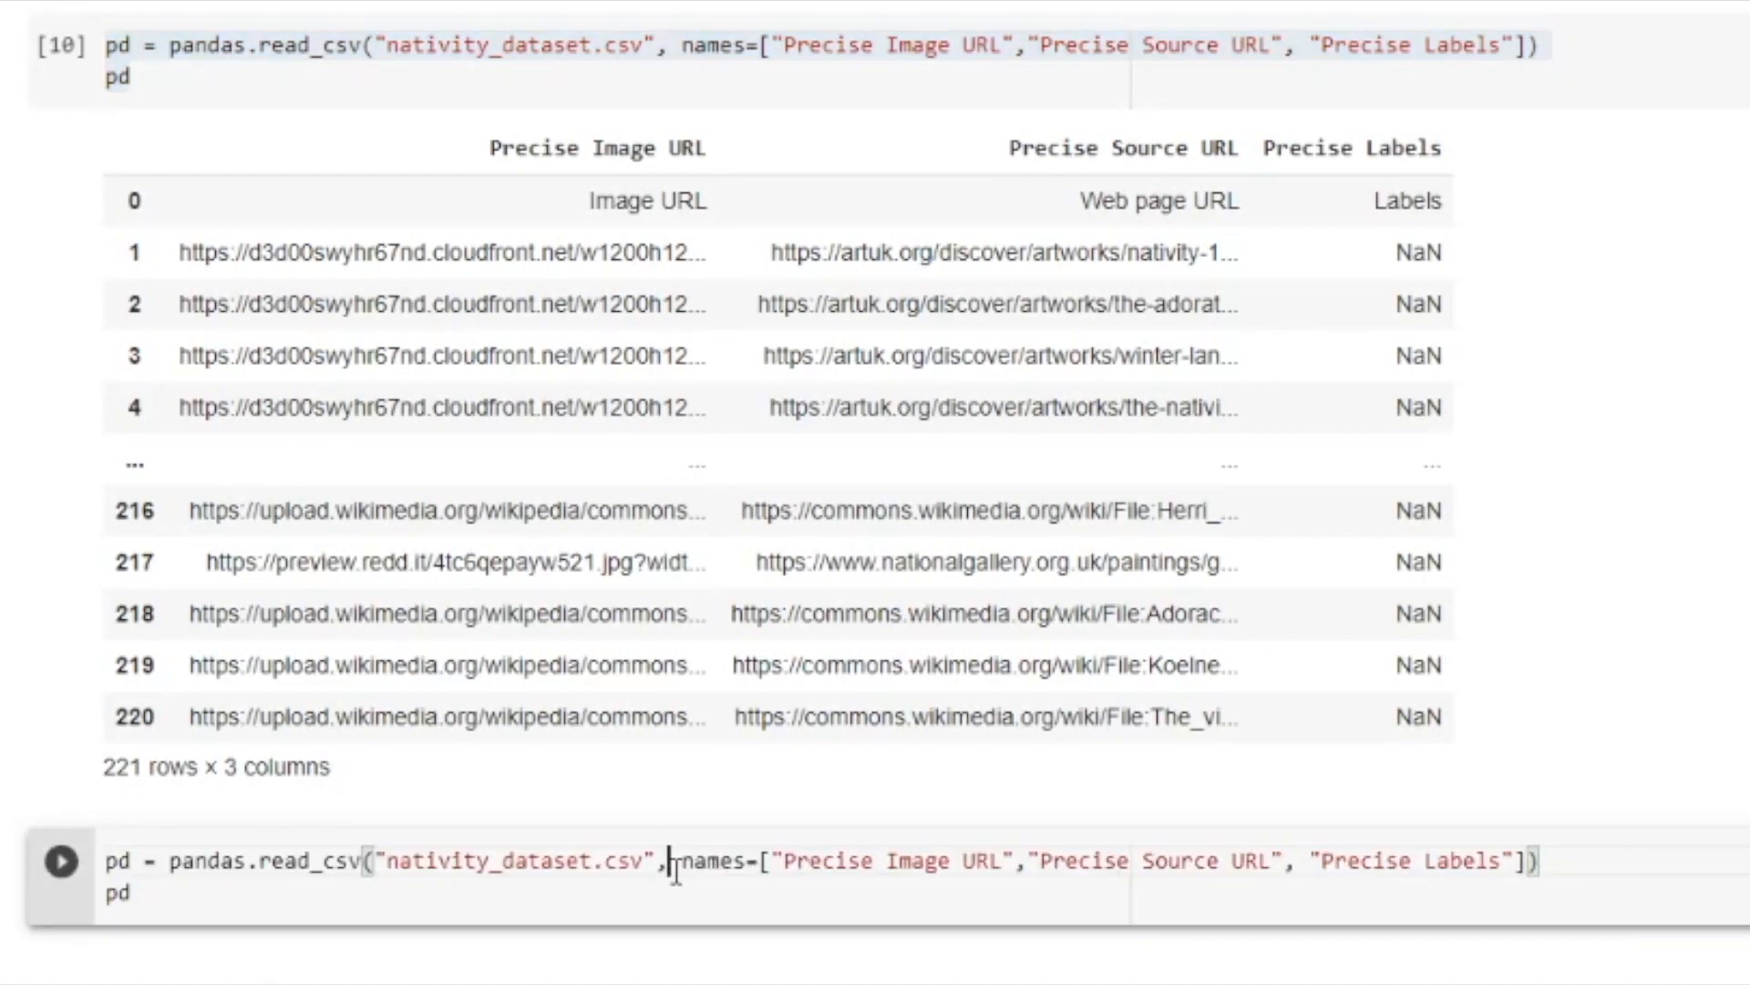
Insert header=0 before names= in the read_csv call
text(header)
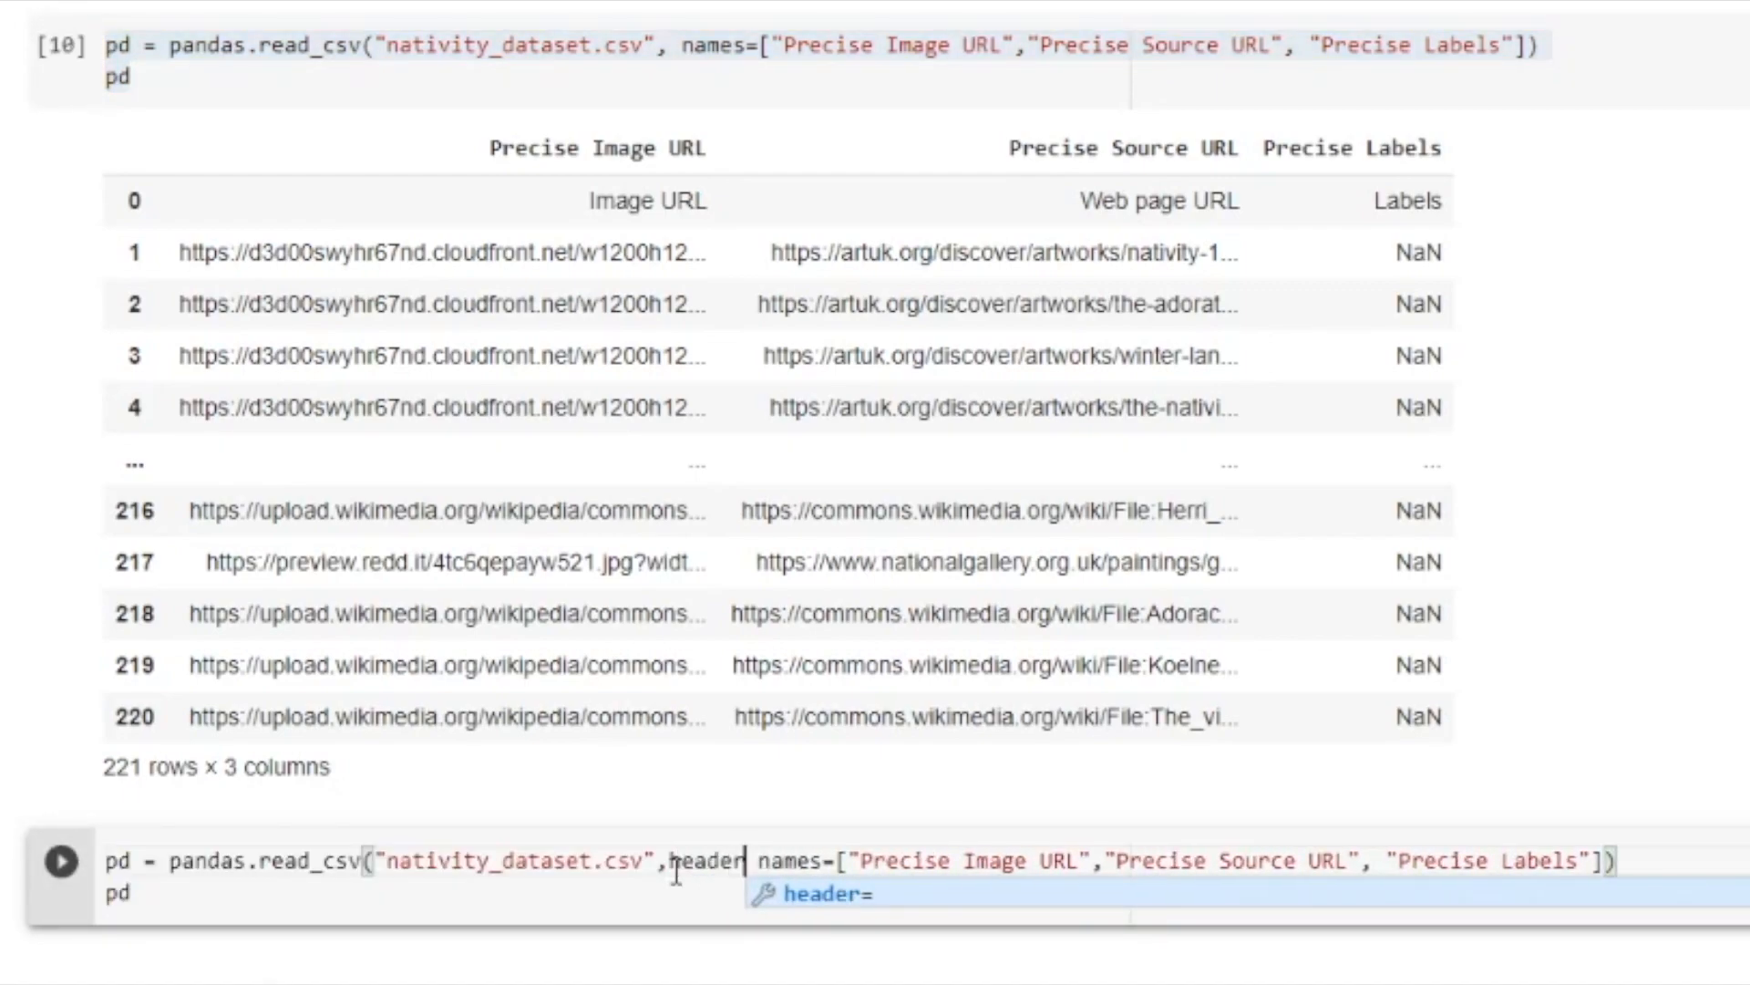
text(=0,)
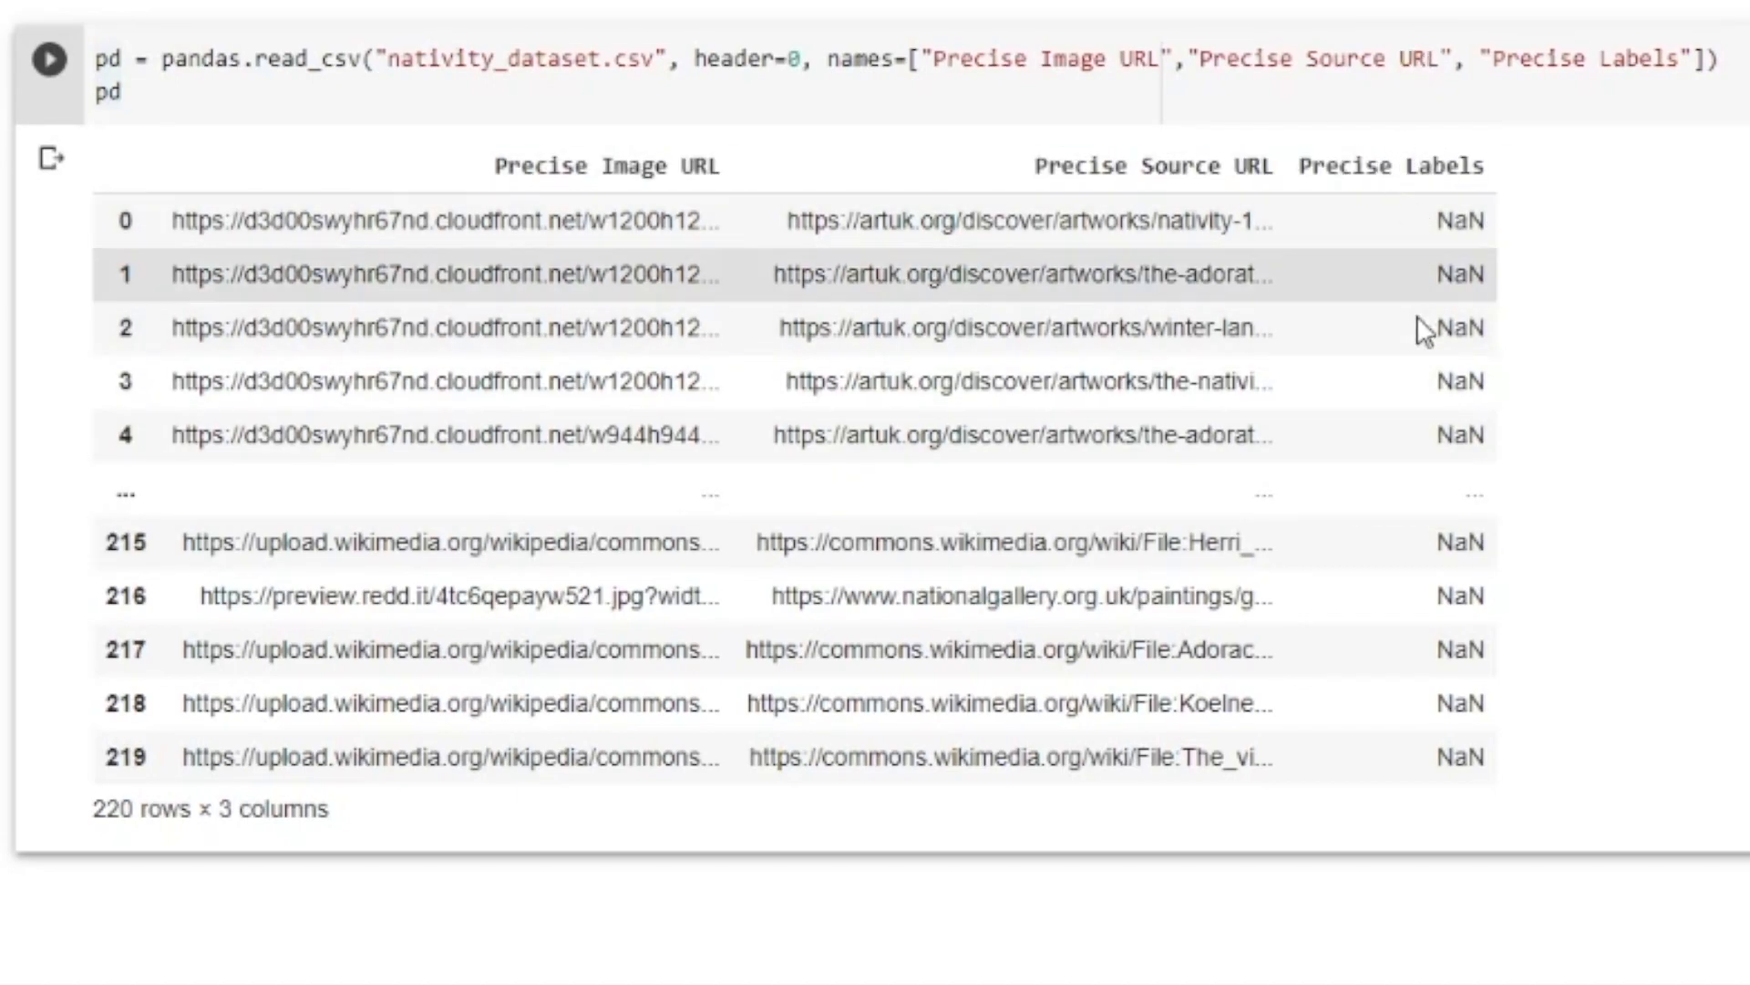
mouse_move(1531, 801)
text(del pd[)
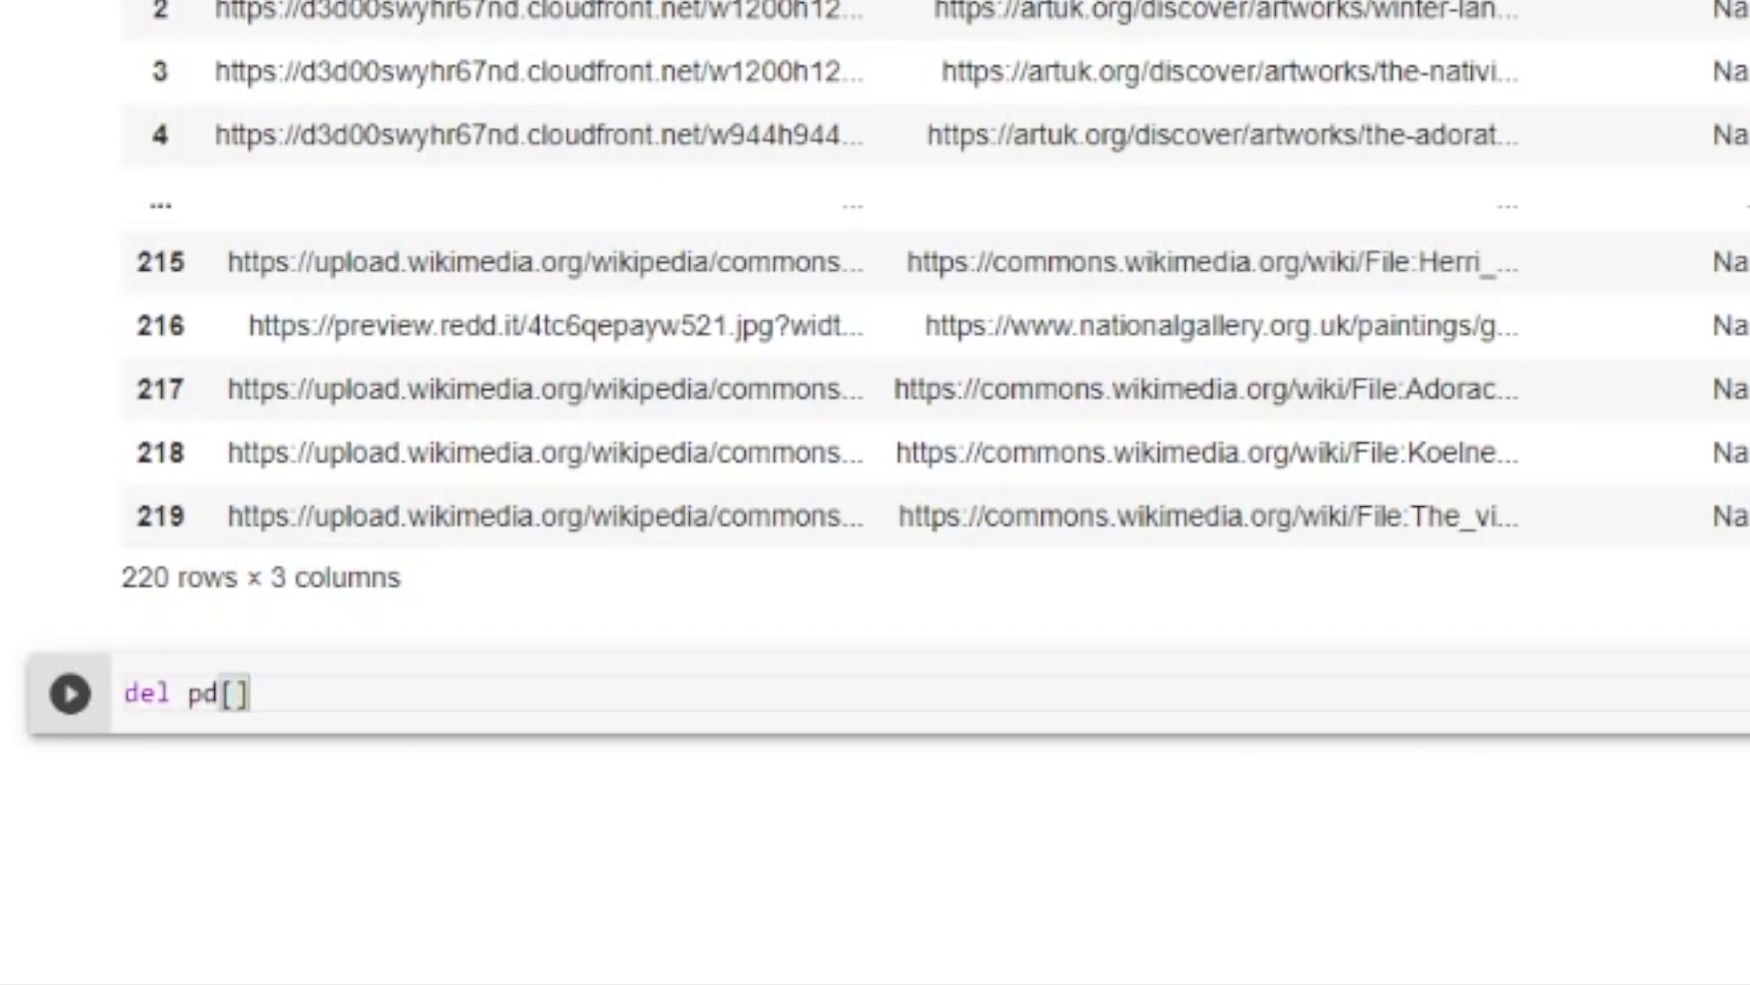
Run del pd["Precise Labels"] and scroll through the two-column table
text("Precise Labels")
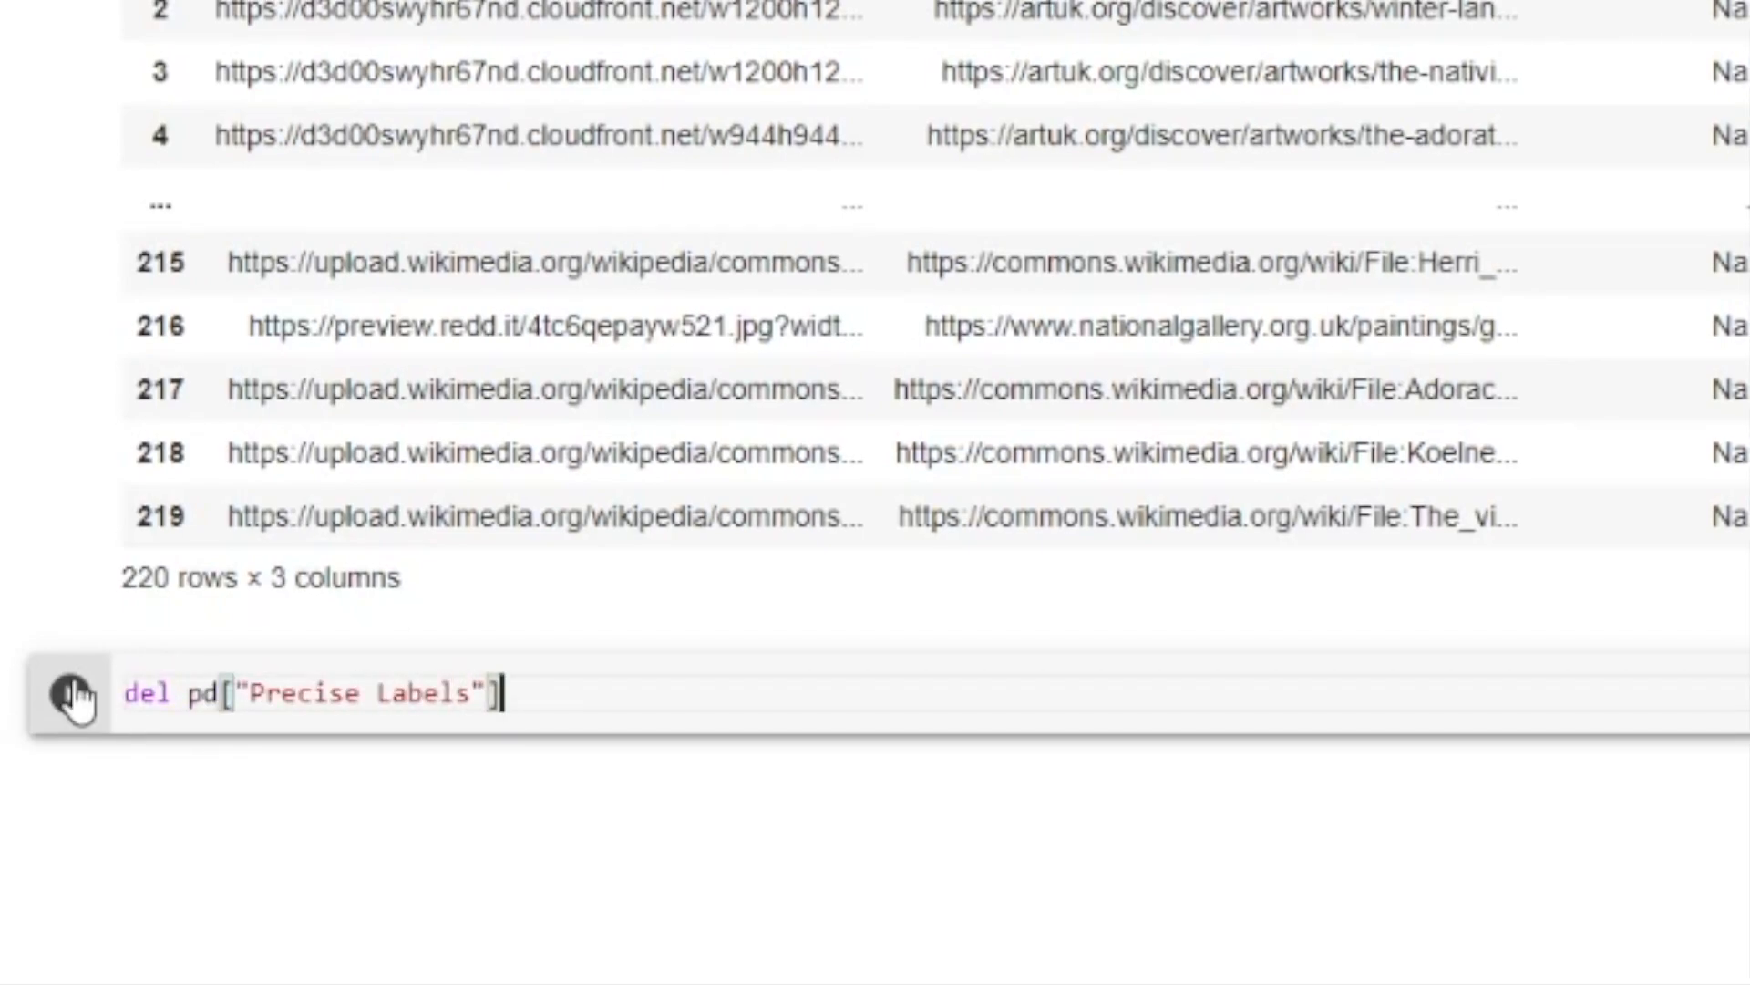
click(71, 693)
text(pd)
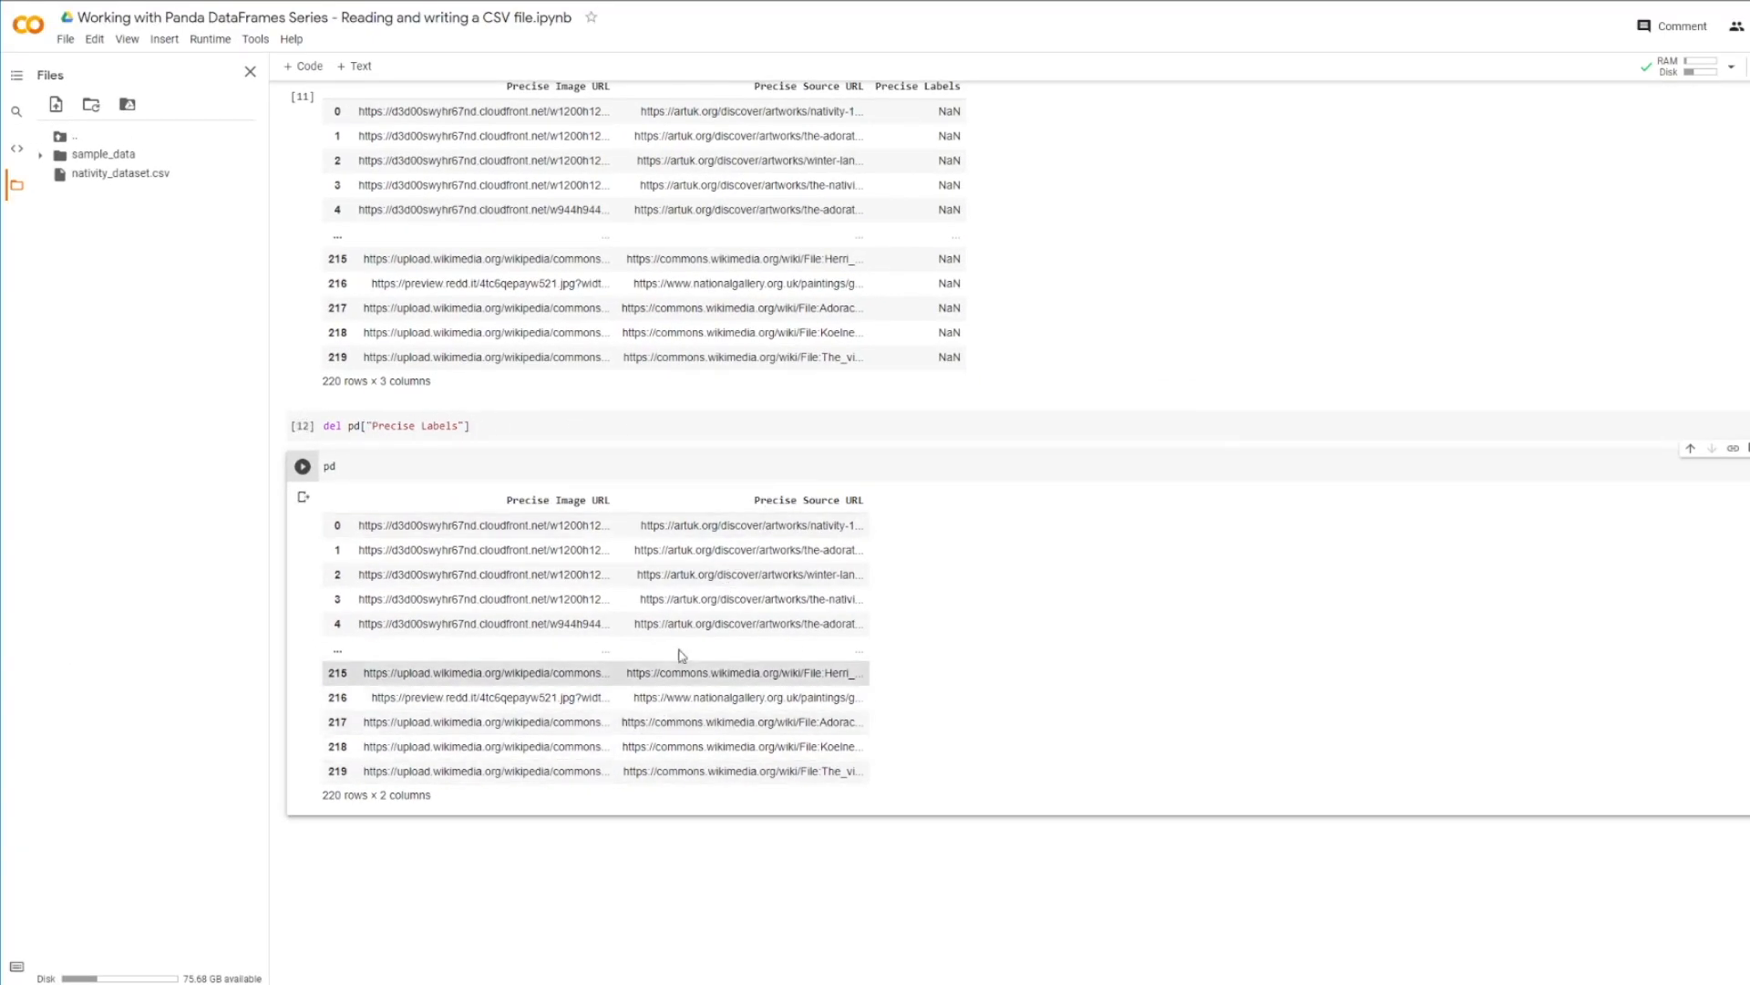
scroll(up, 3)
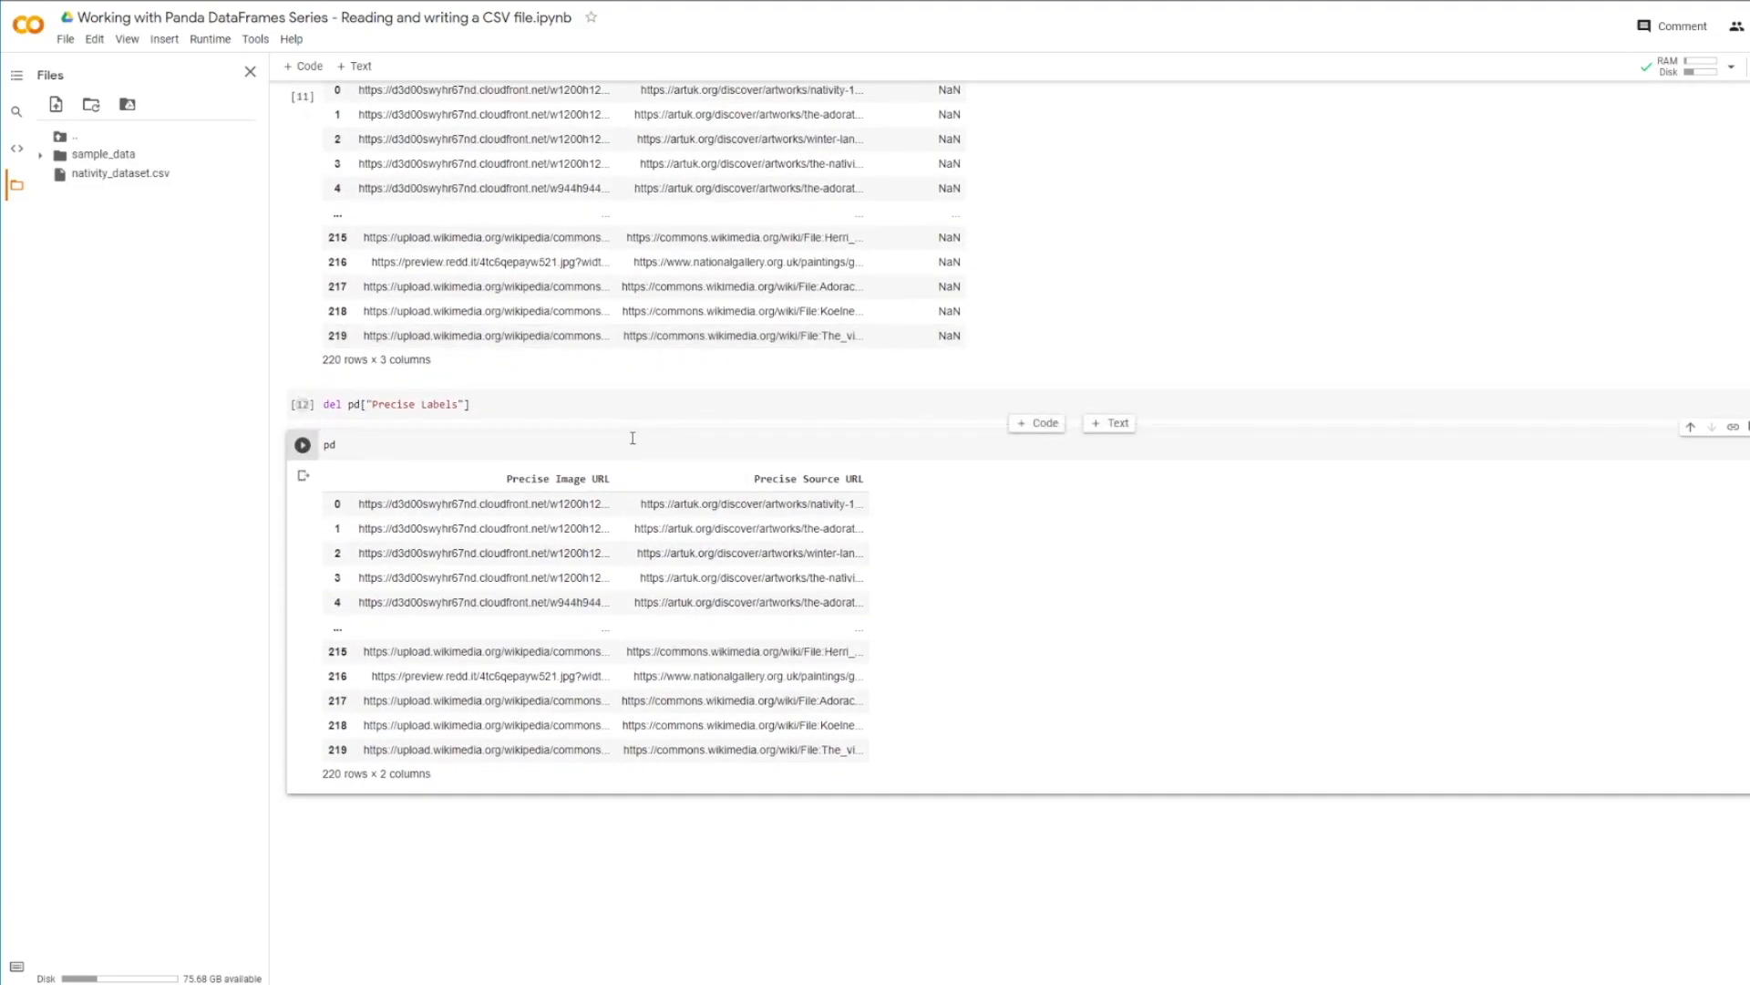
mouse_move(730, 483)
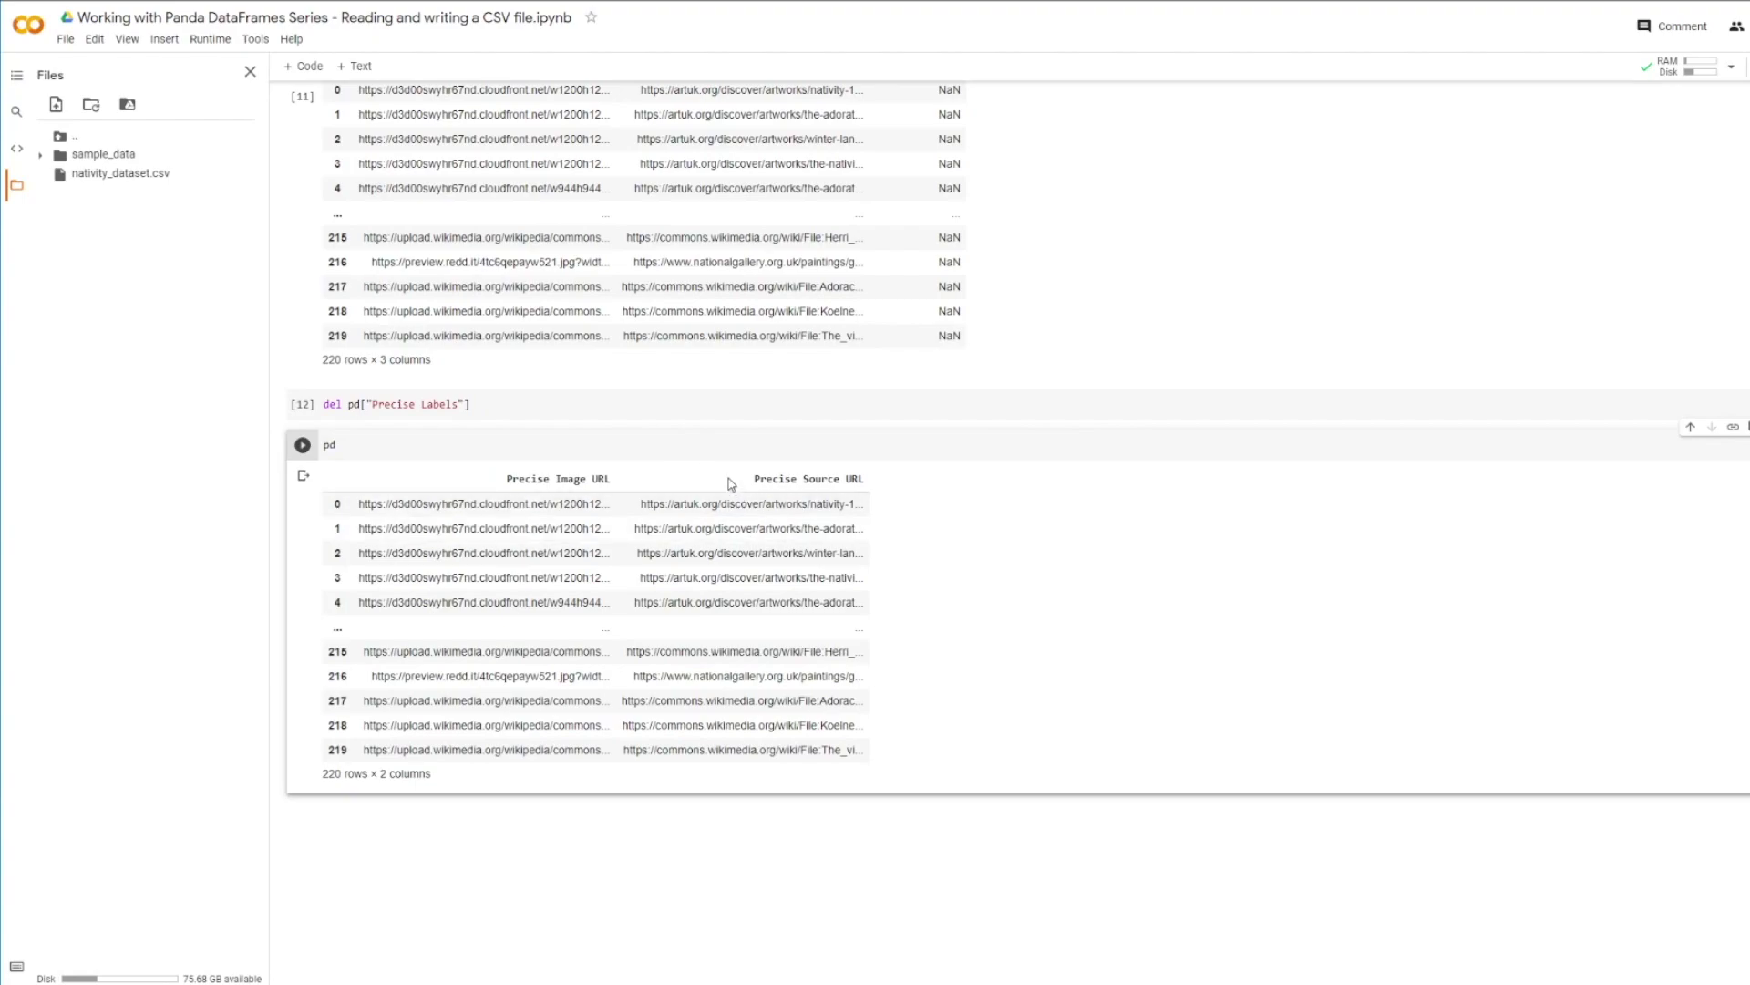
mouse_move(557, 602)
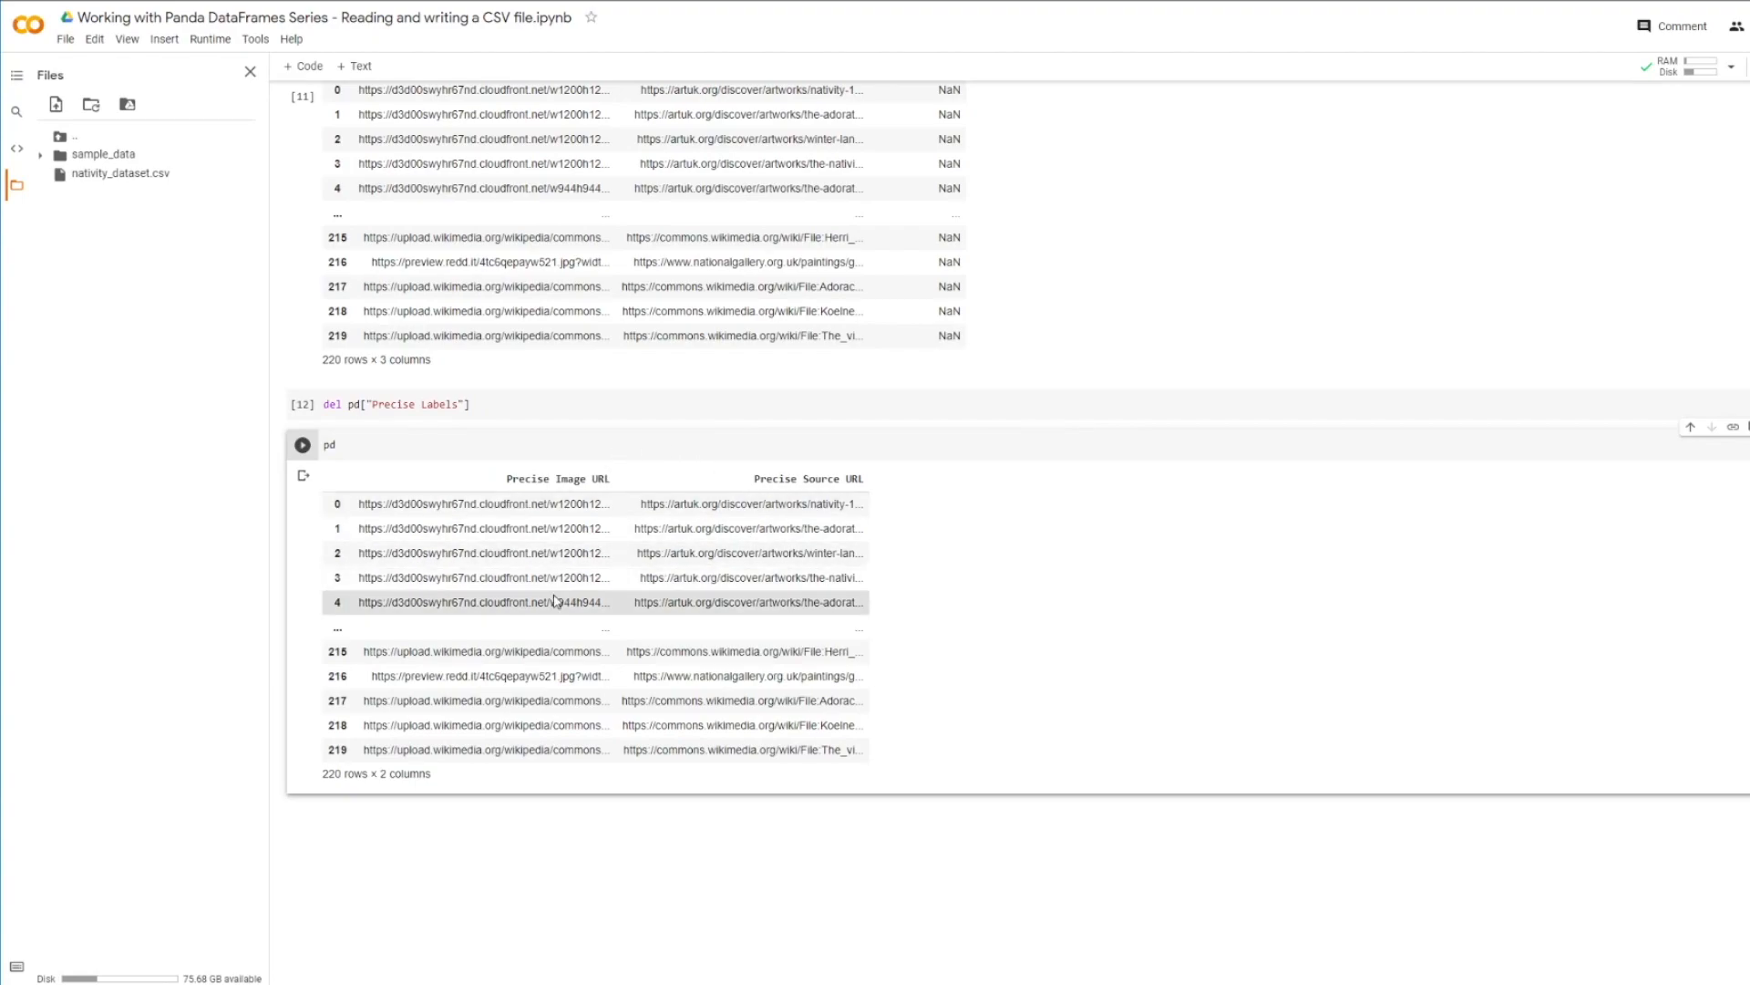
scroll(up, 3)
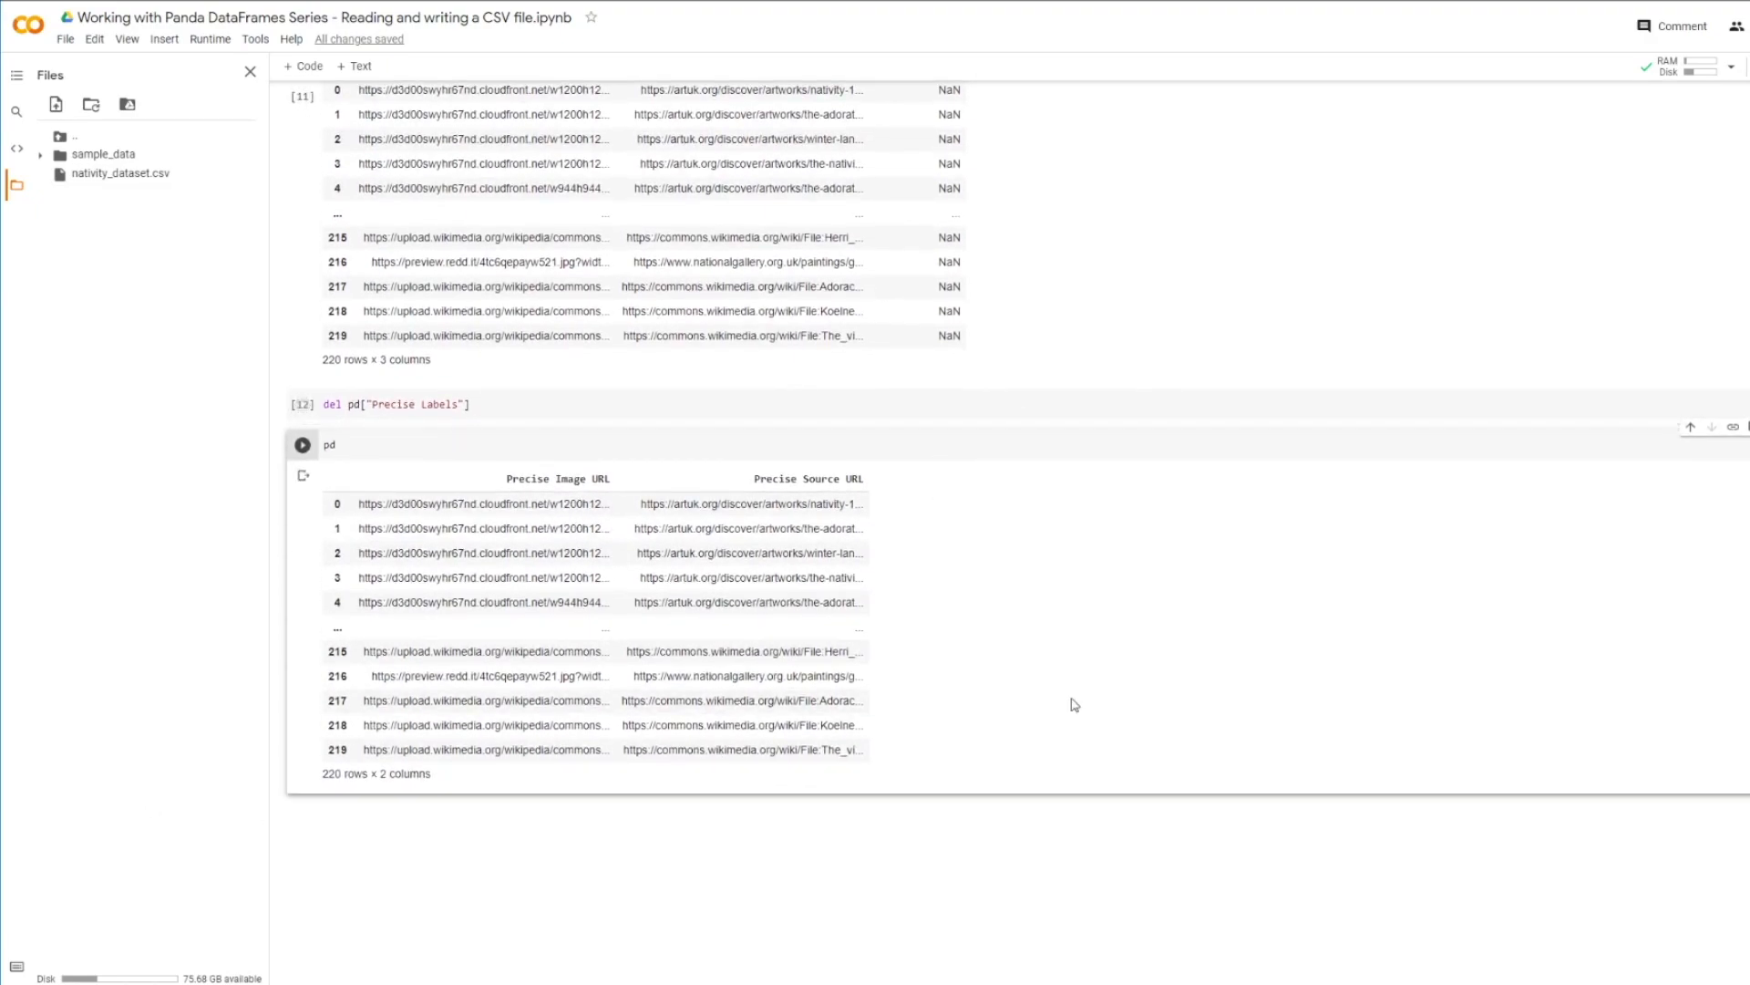
mouse_move(775, 403)
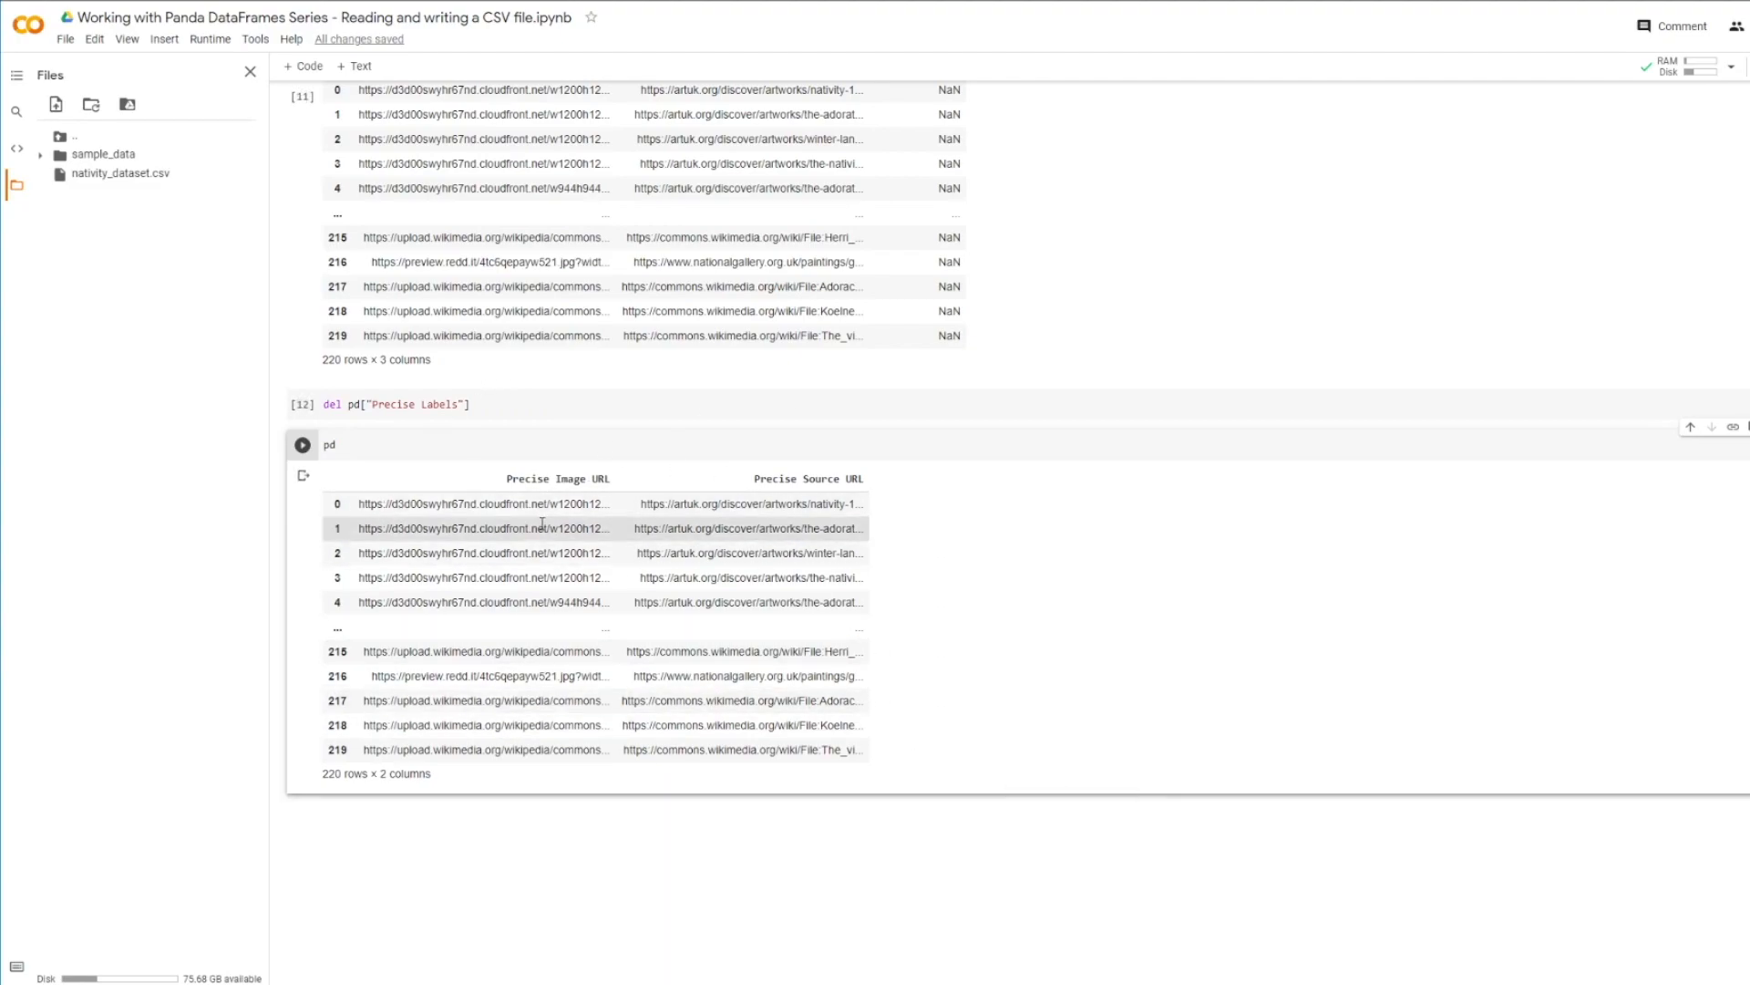
mouse_move(177, 487)
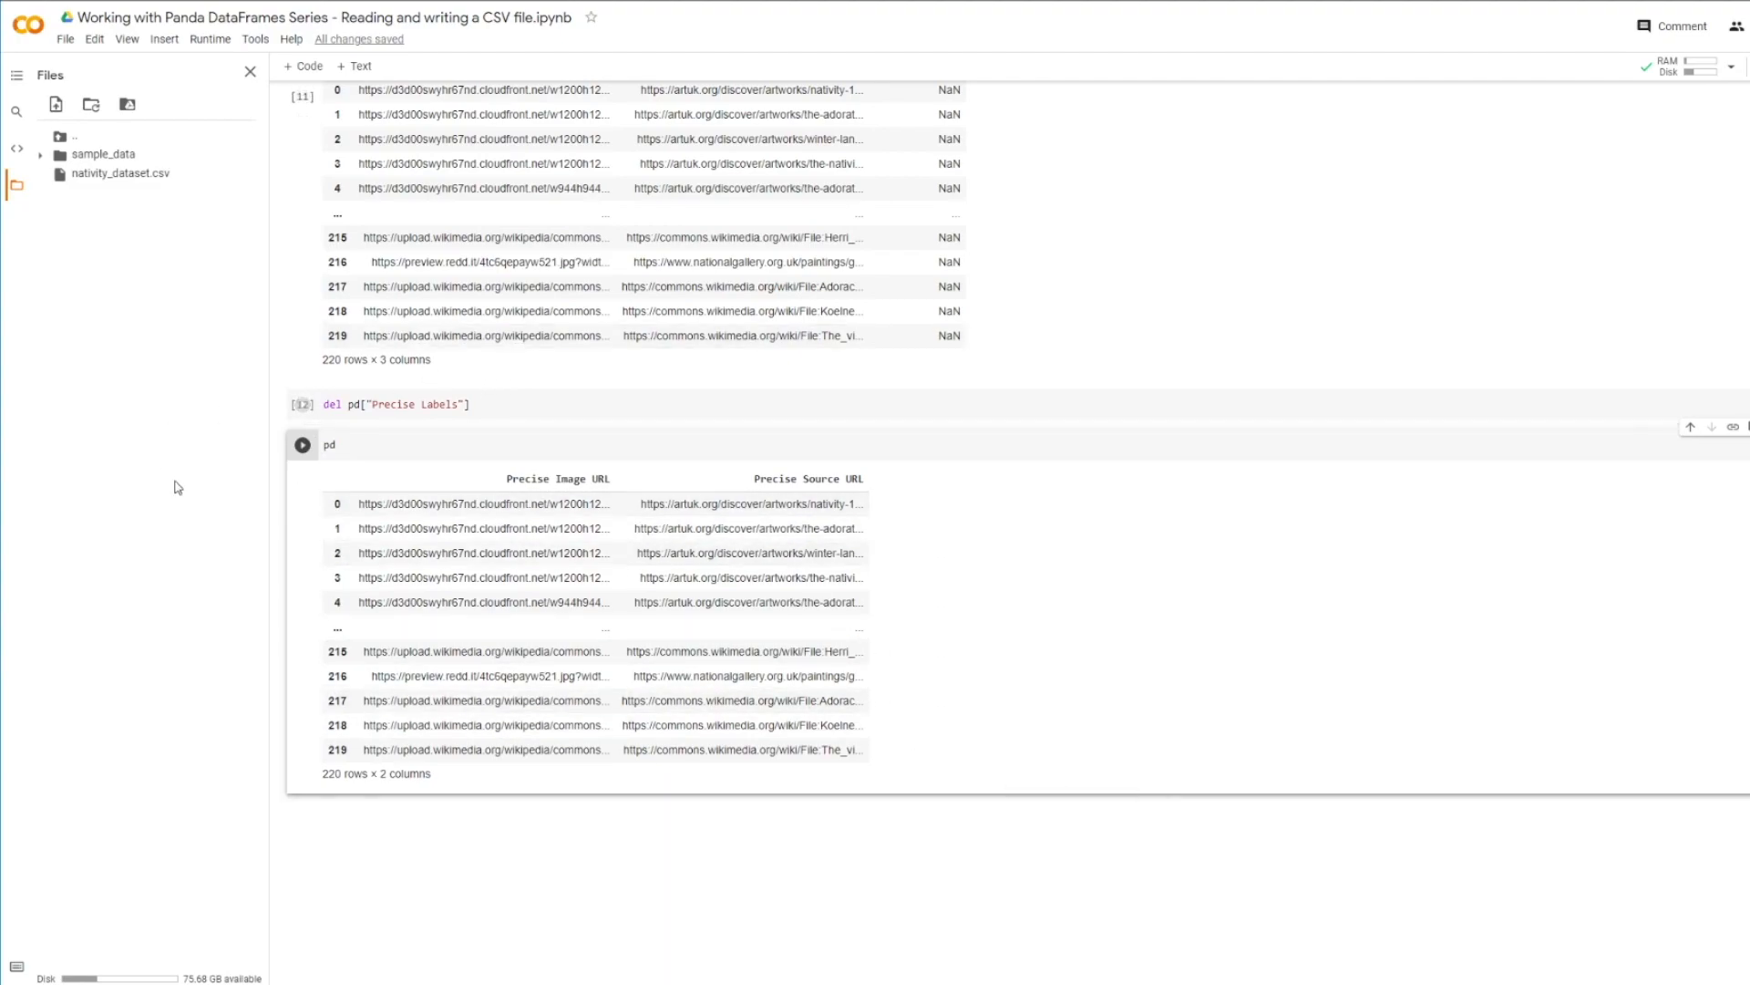
mouse_move(984, 665)
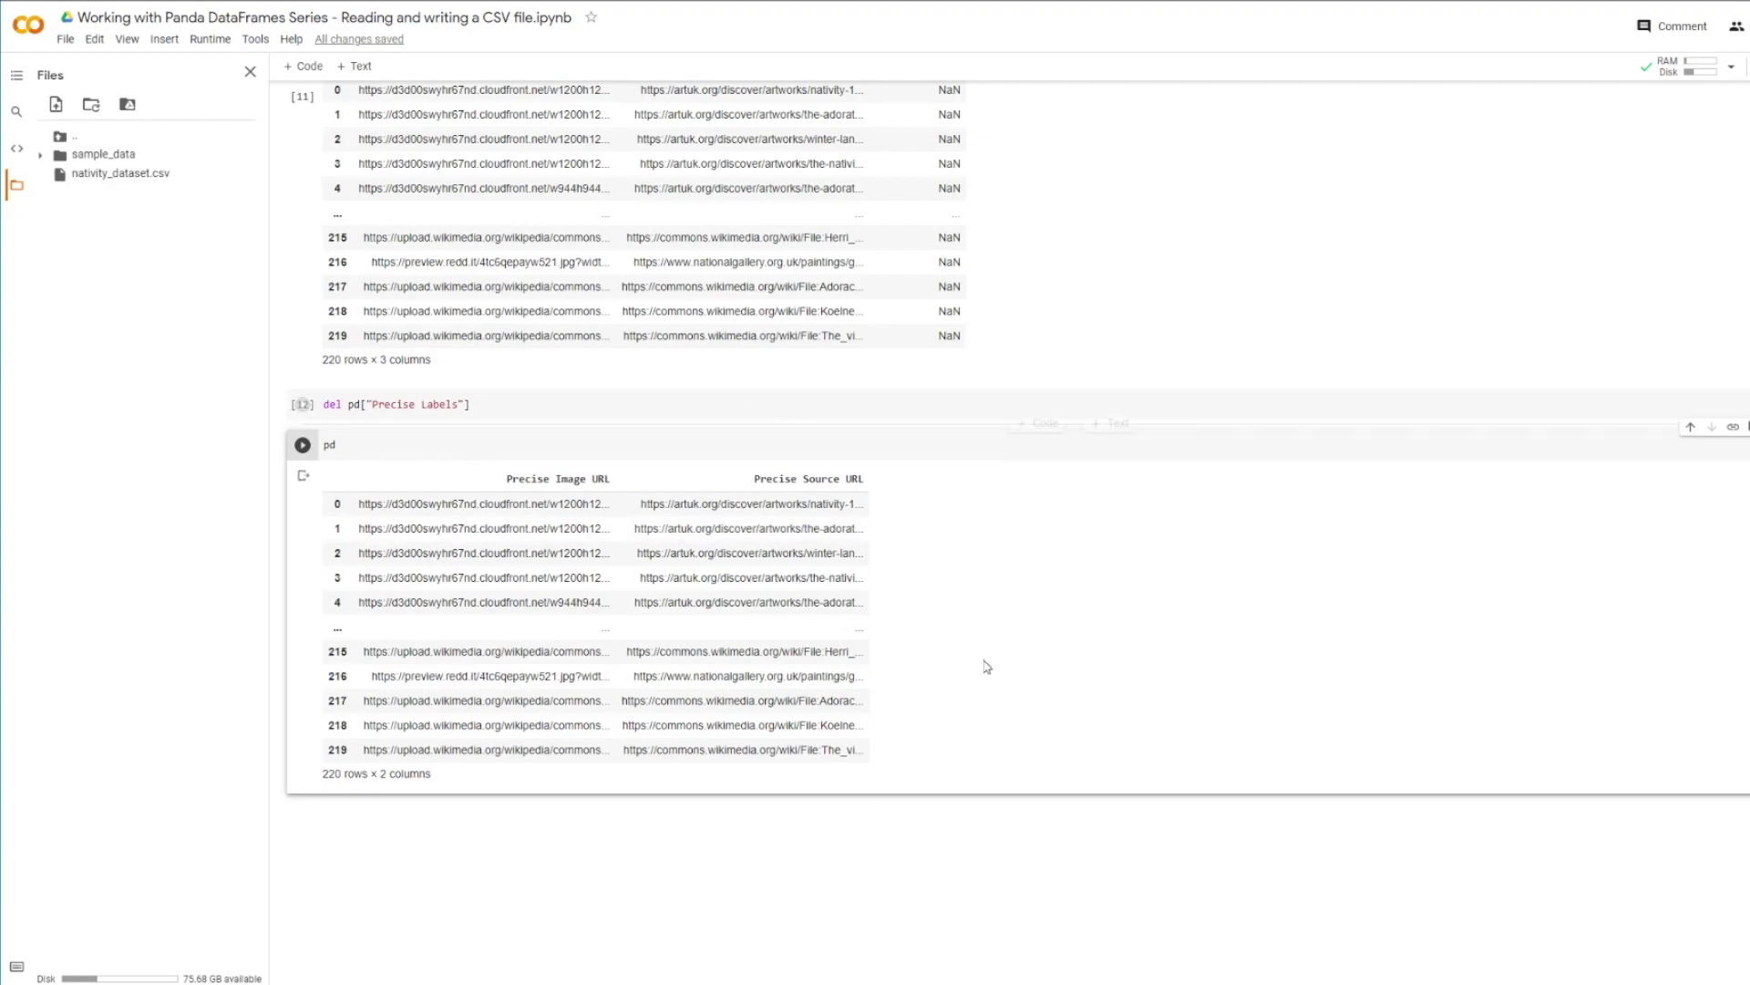
scroll(up, 3)
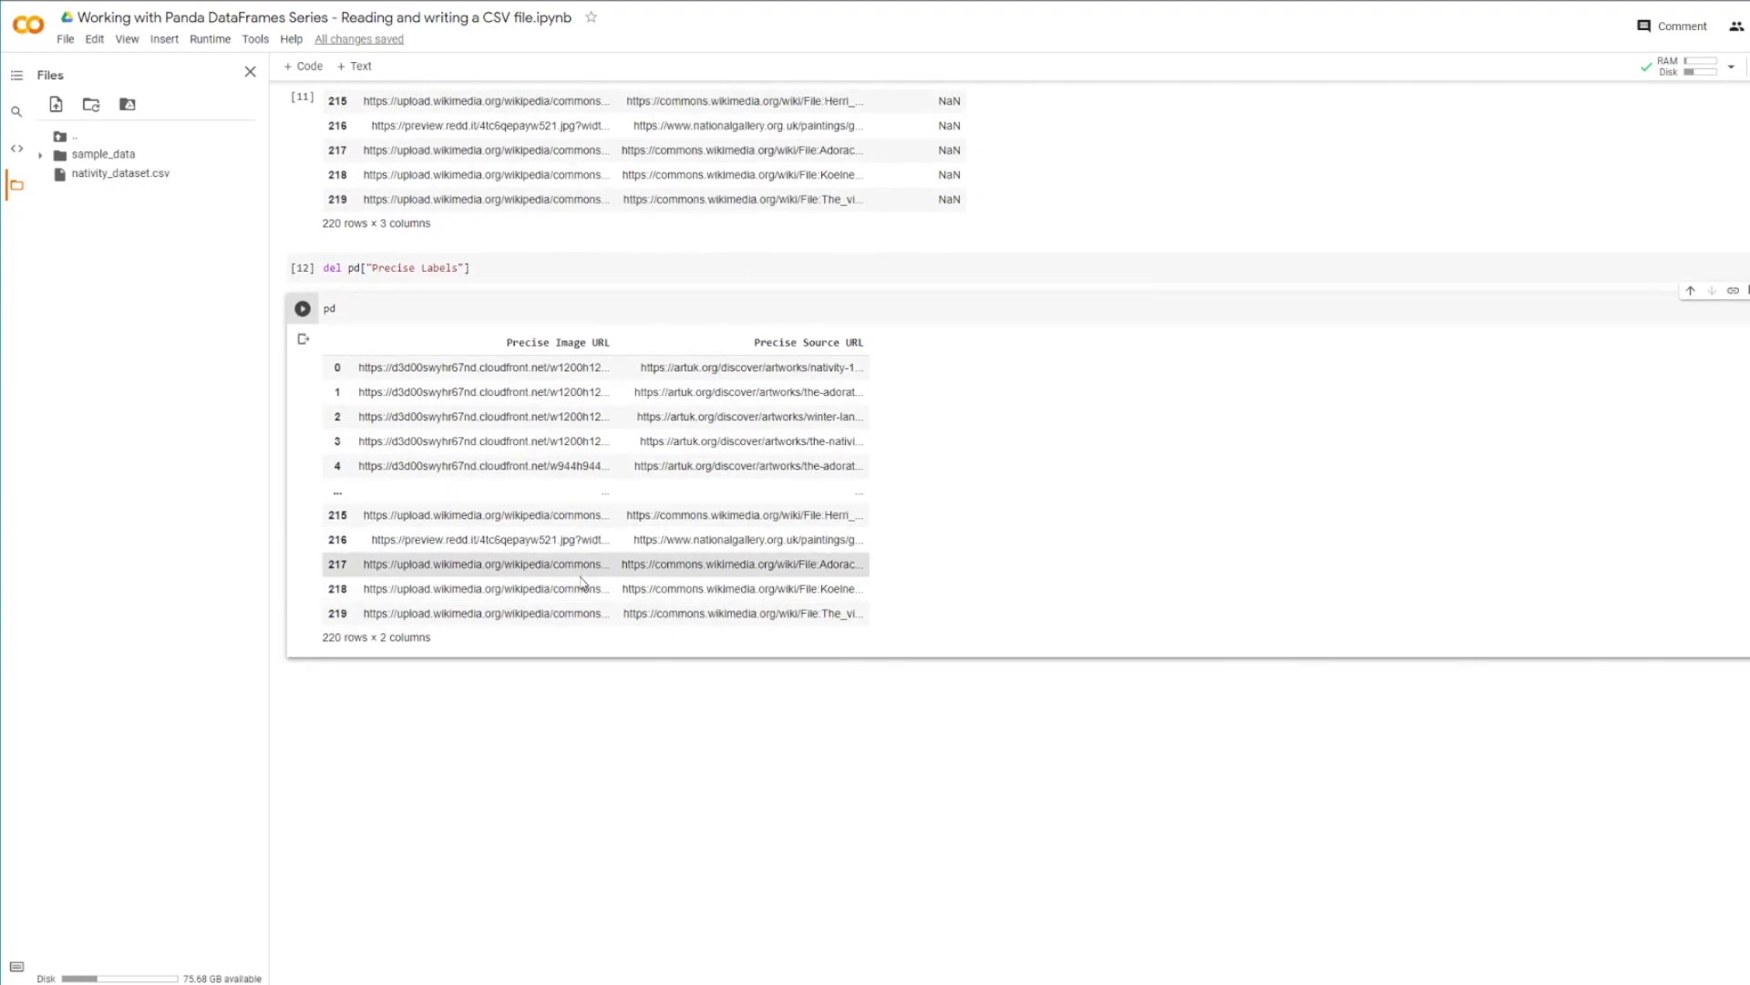
mouse_move(882, 538)
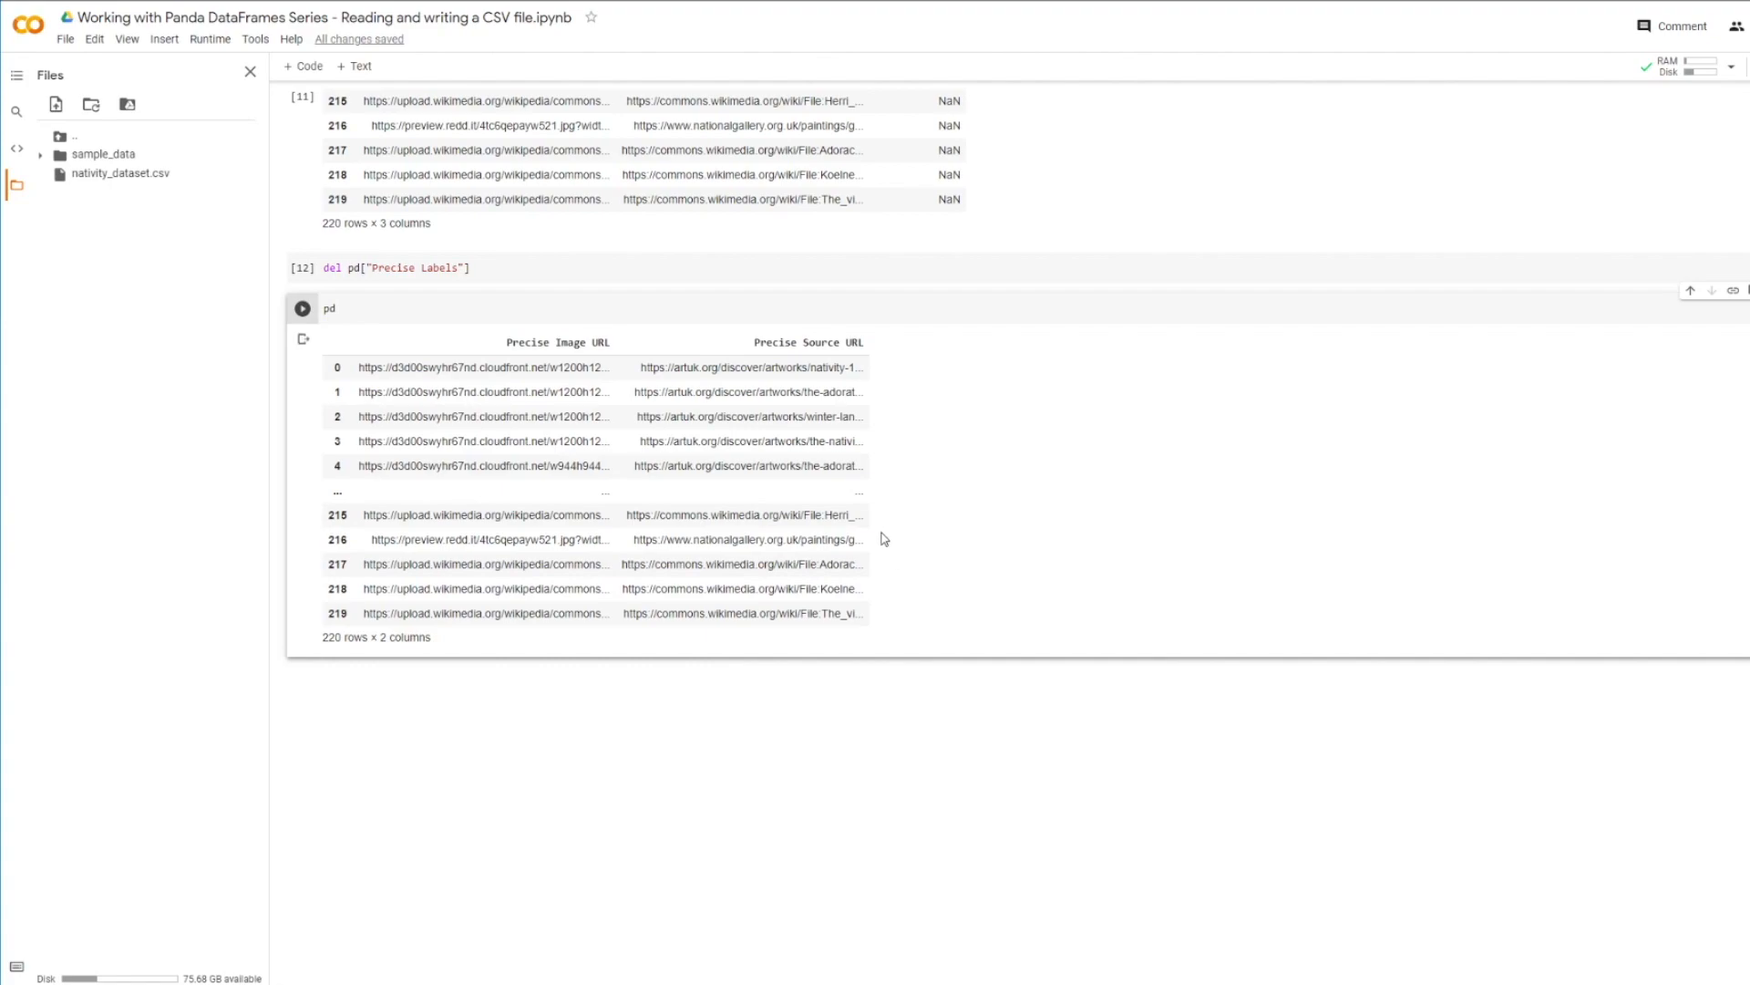
mouse_move(875, 558)
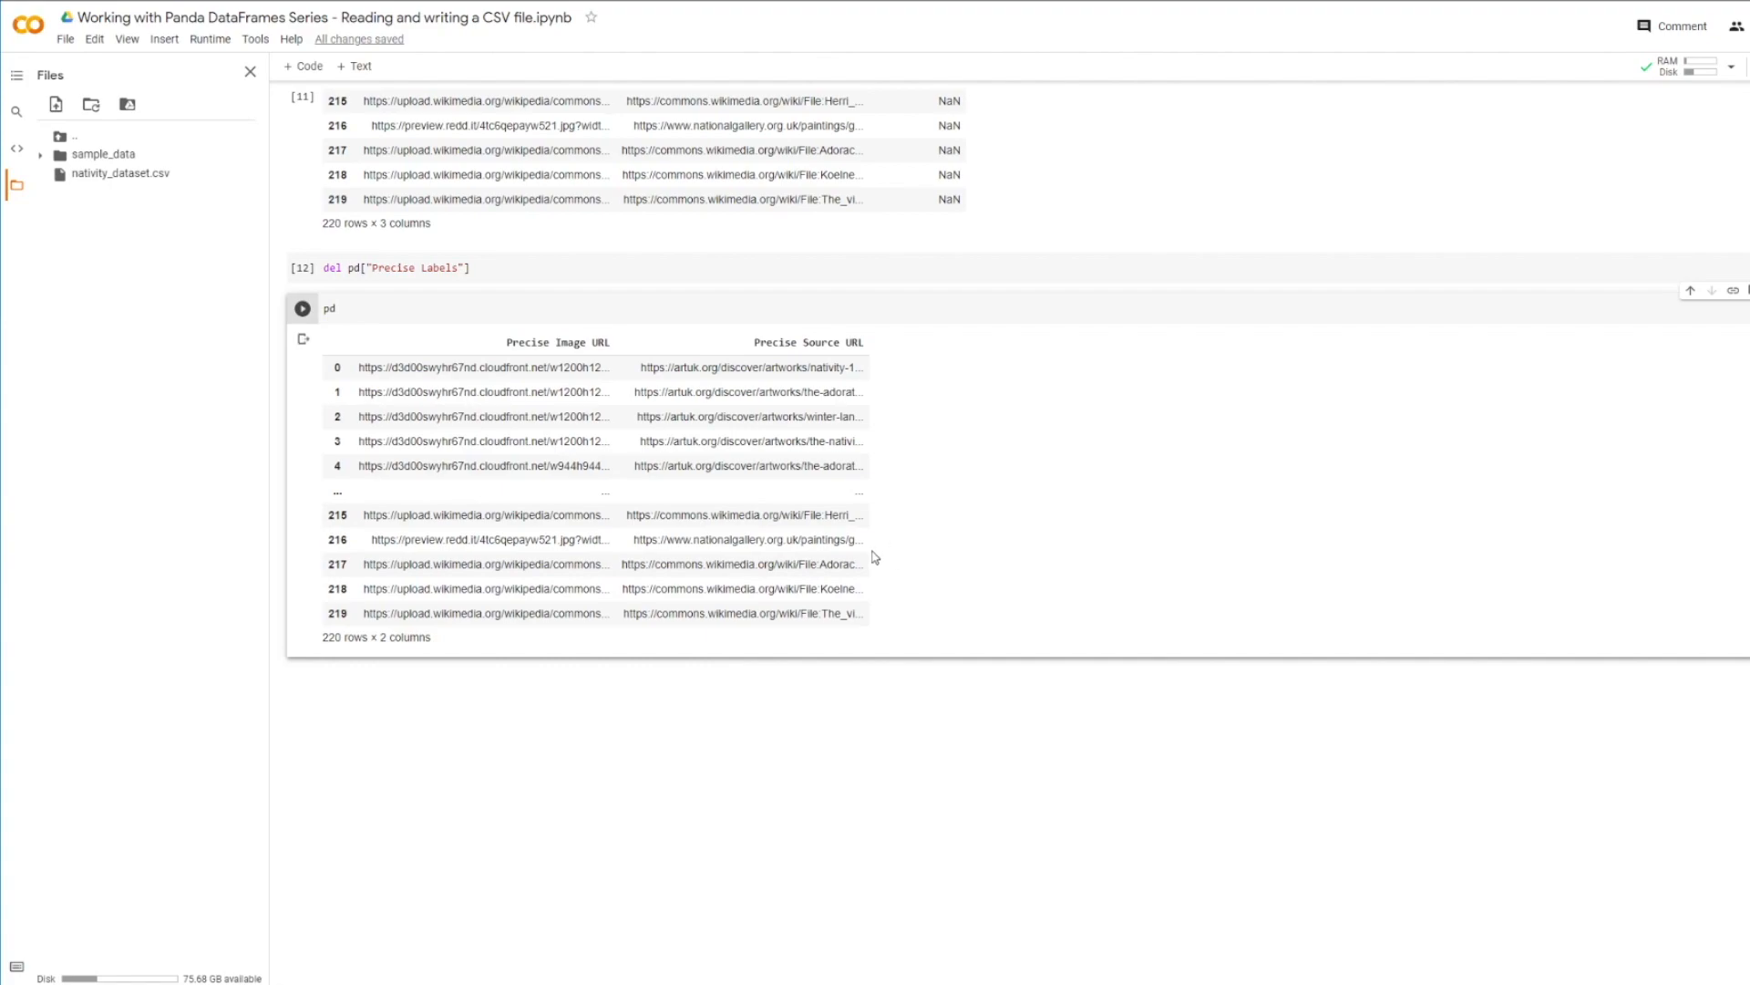
mouse_move(1086, 436)
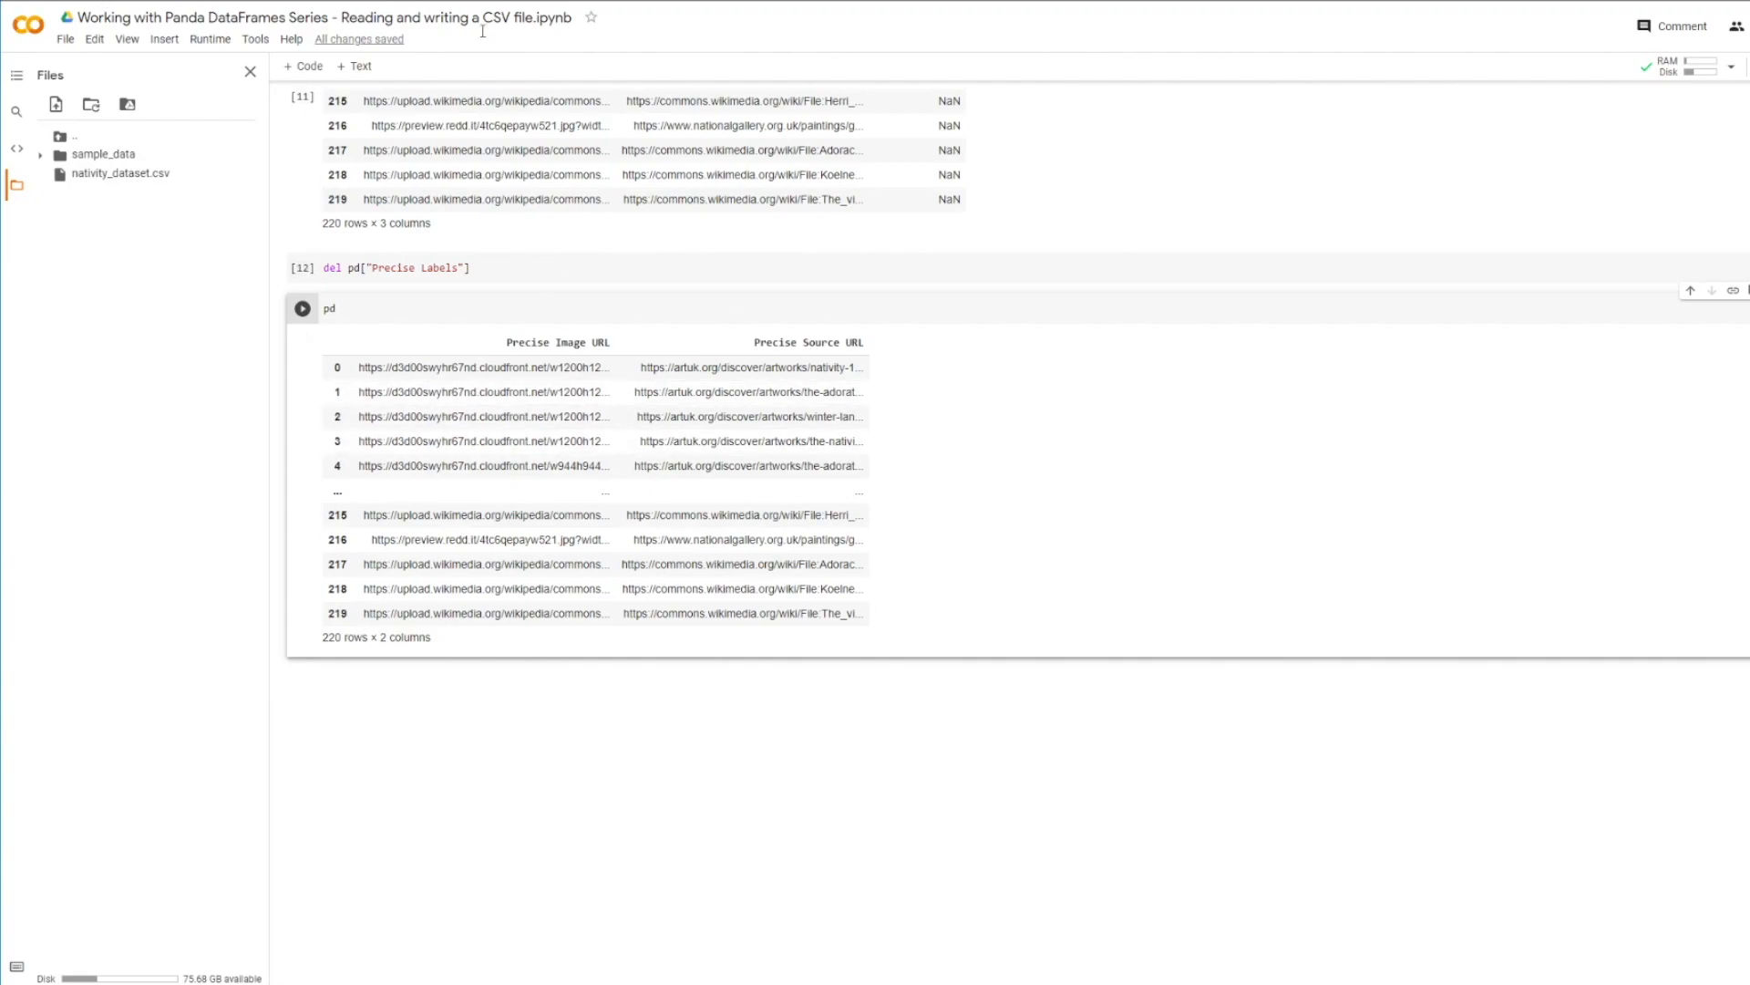
mouse_move(302, 65)
text(pd.)
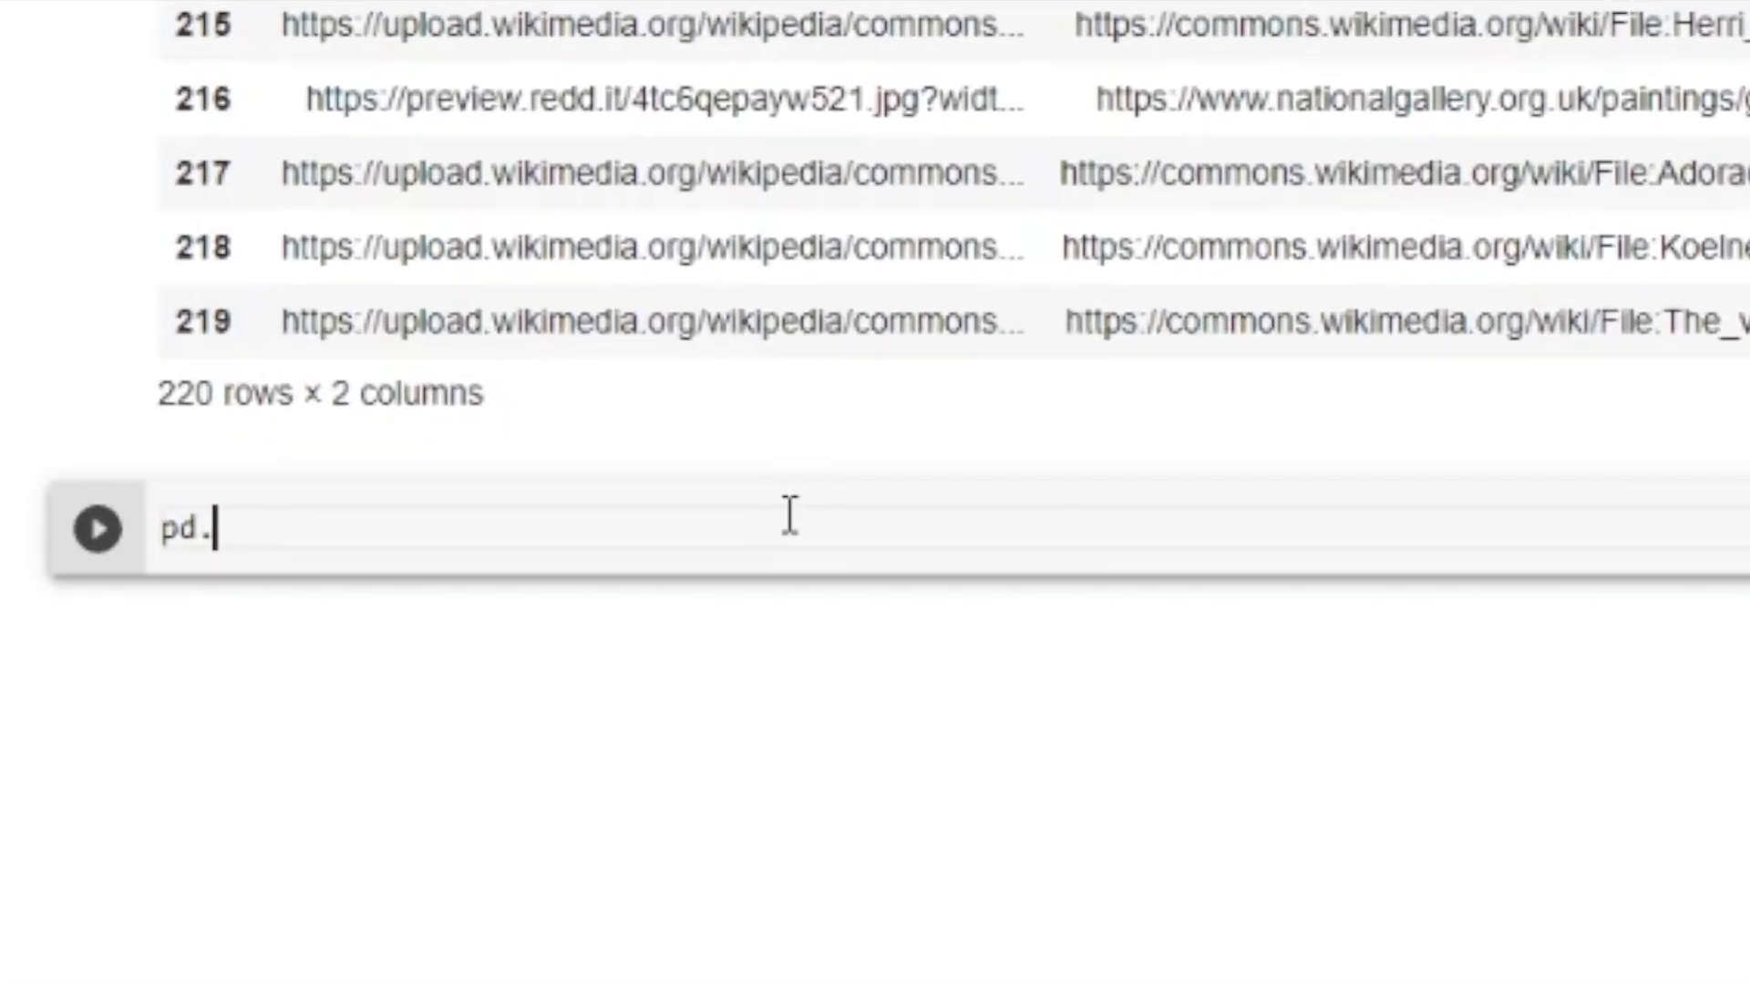
Enter pd.to_csv("nativity_dataset_updated.csv") in a new cell, picking to_csv from autocomplete
text(to_)
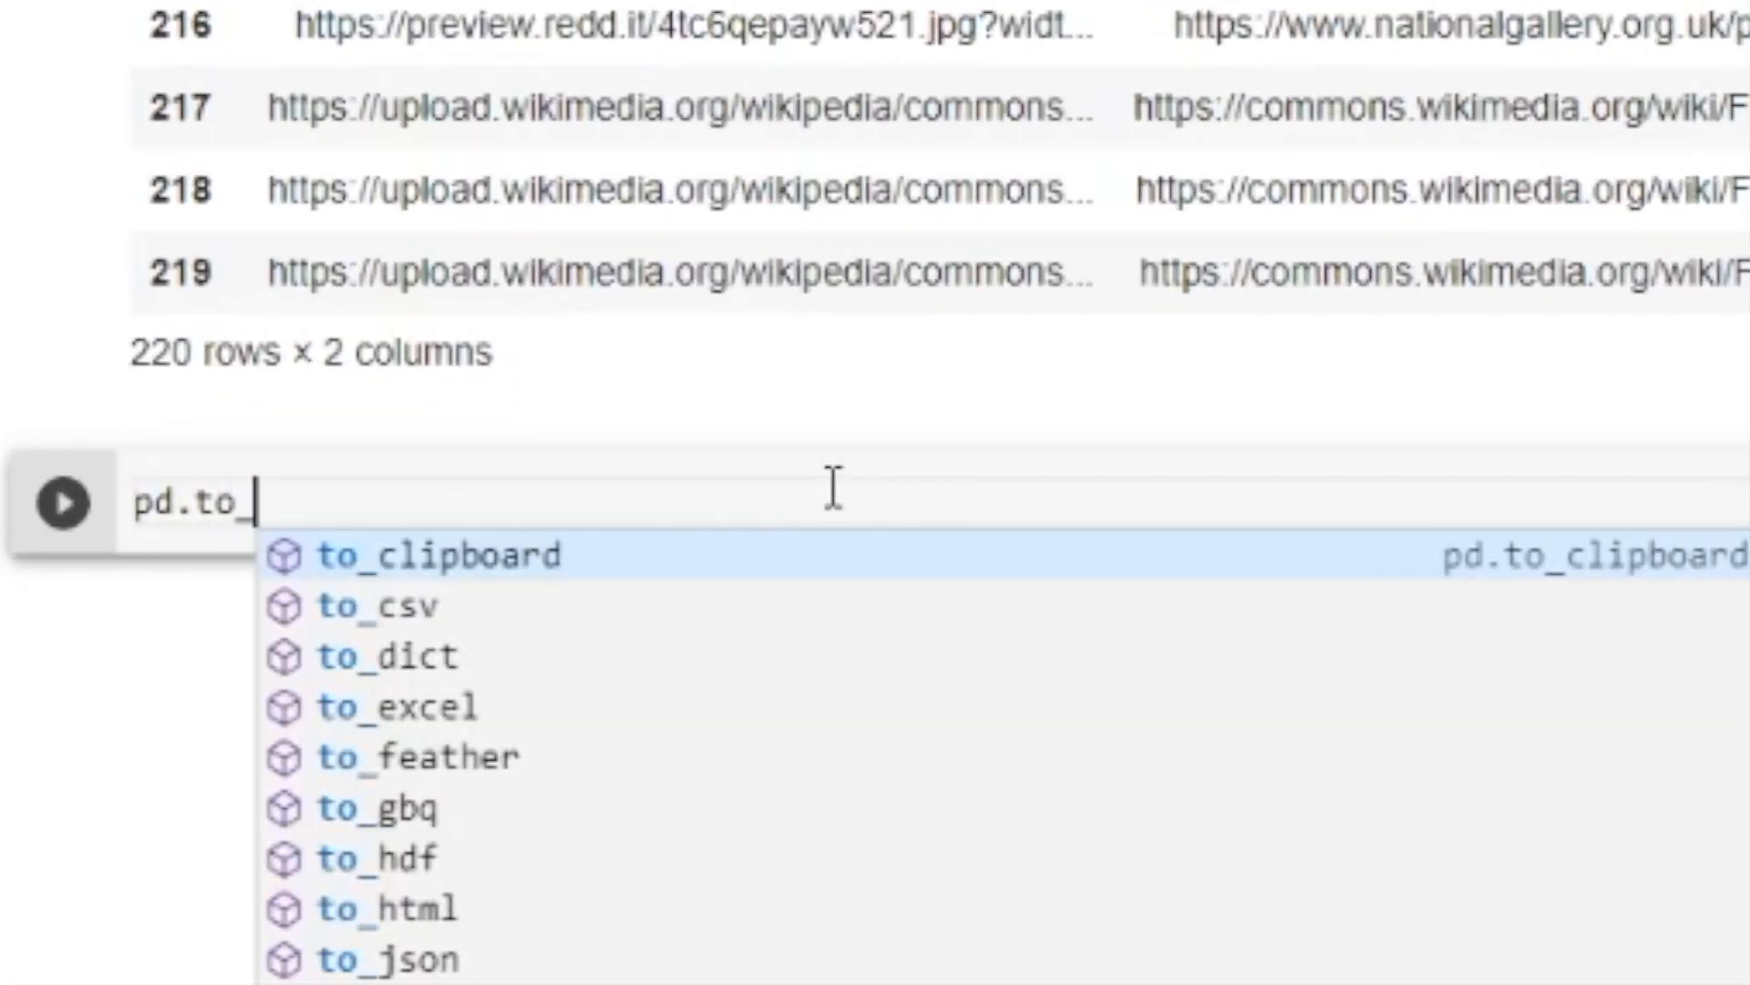
click(379, 605)
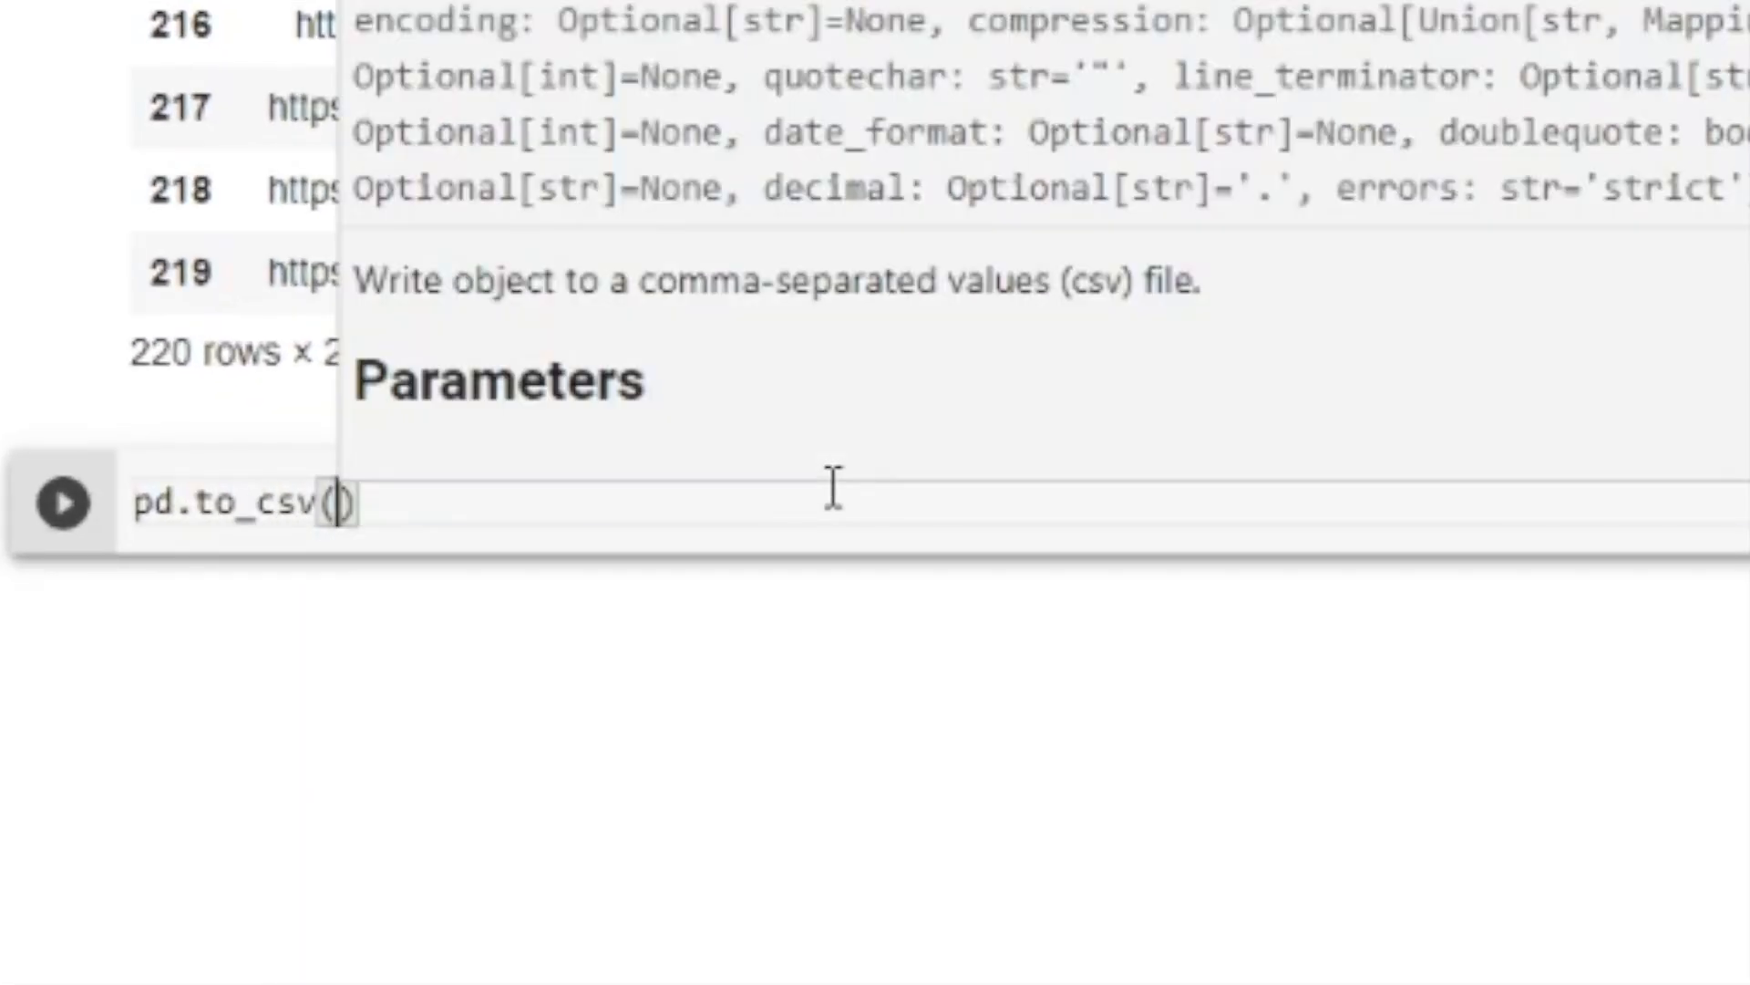
text("")
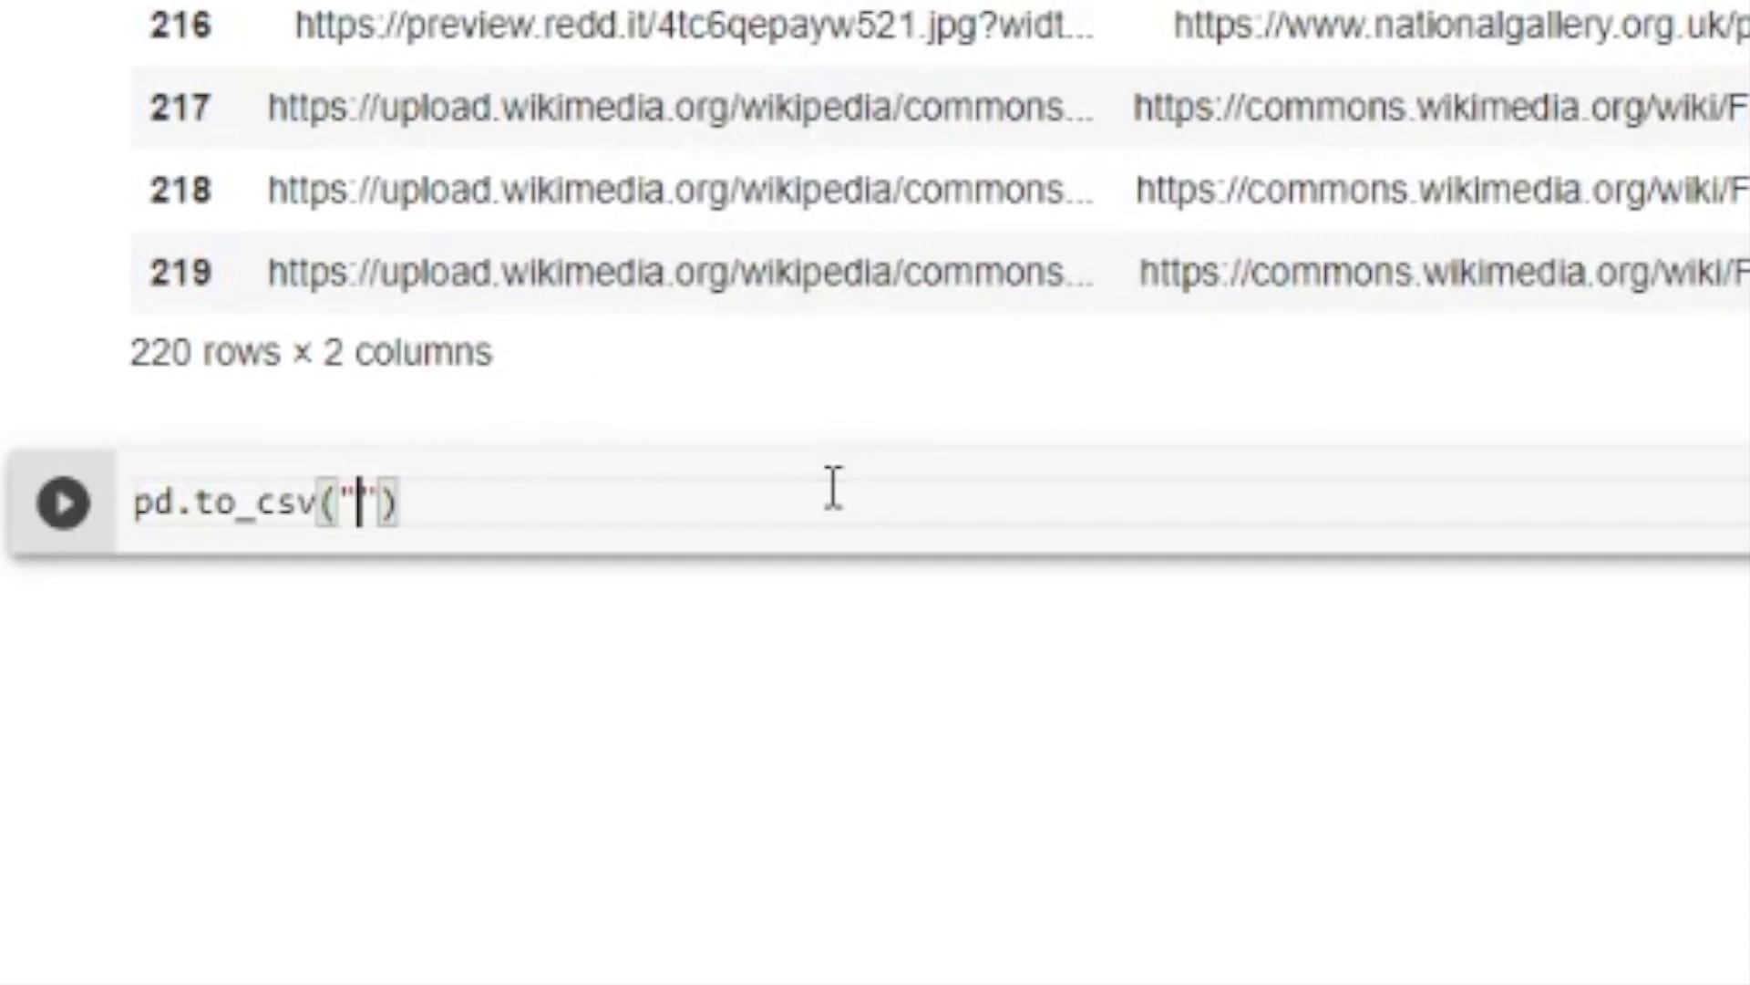
text(r)
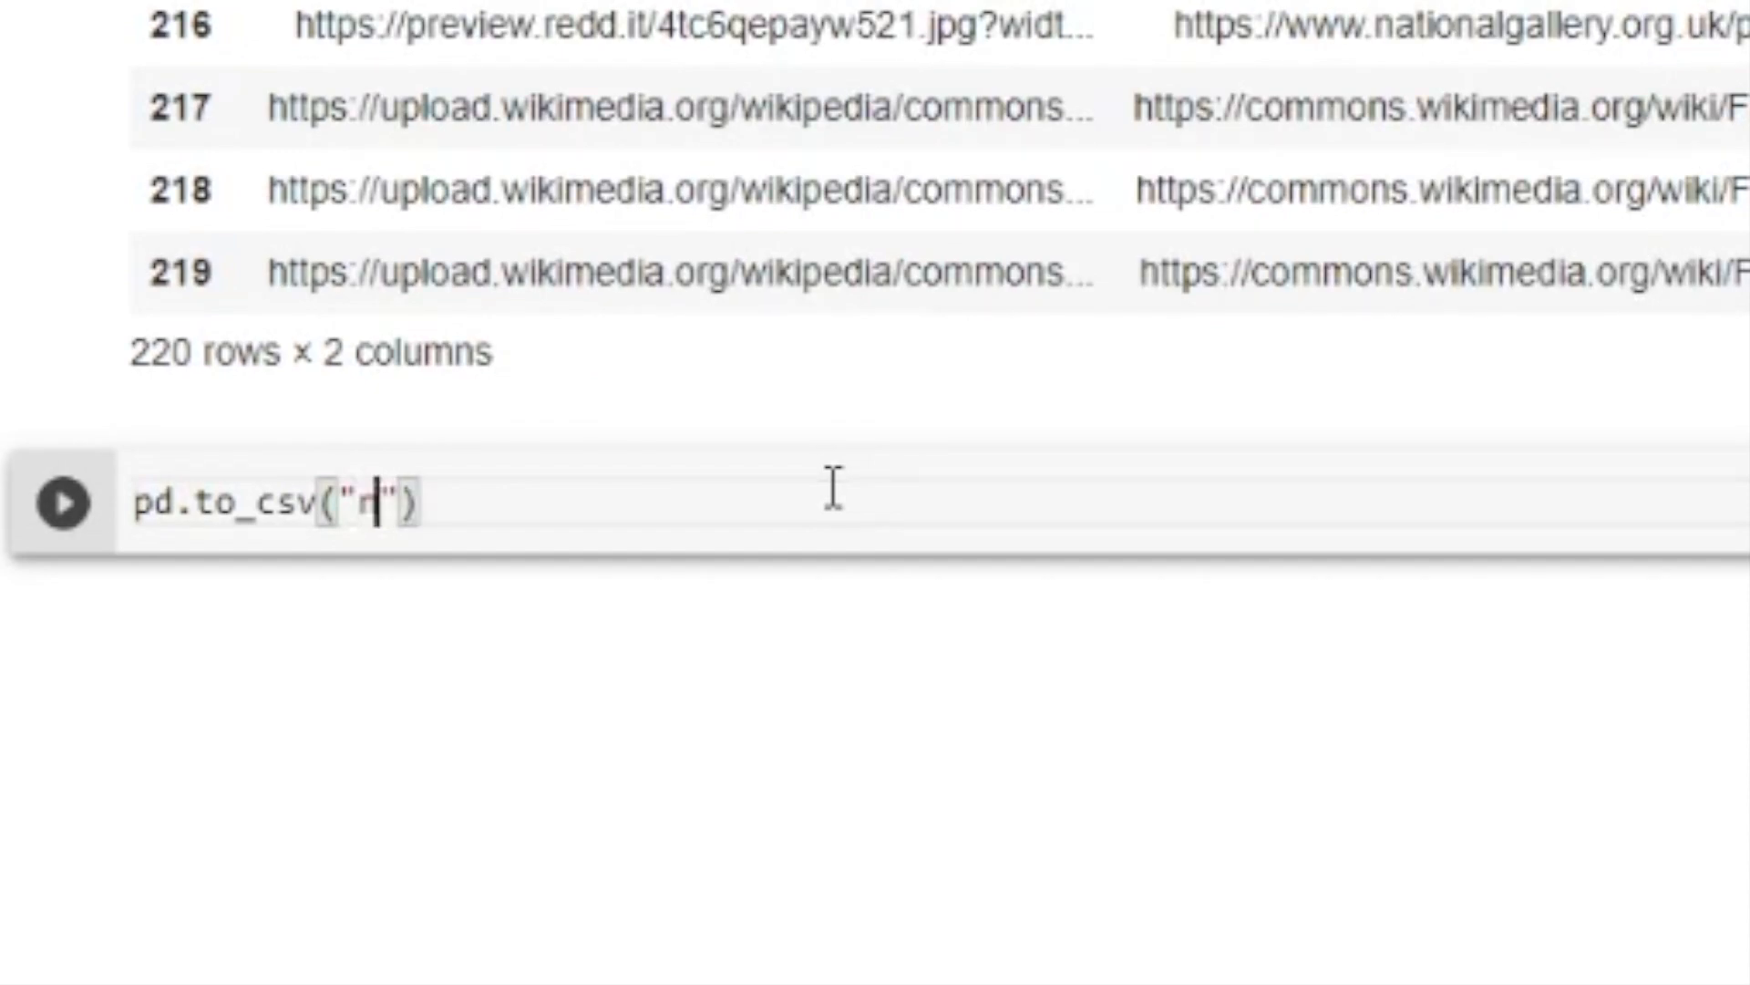
text(ativity_)
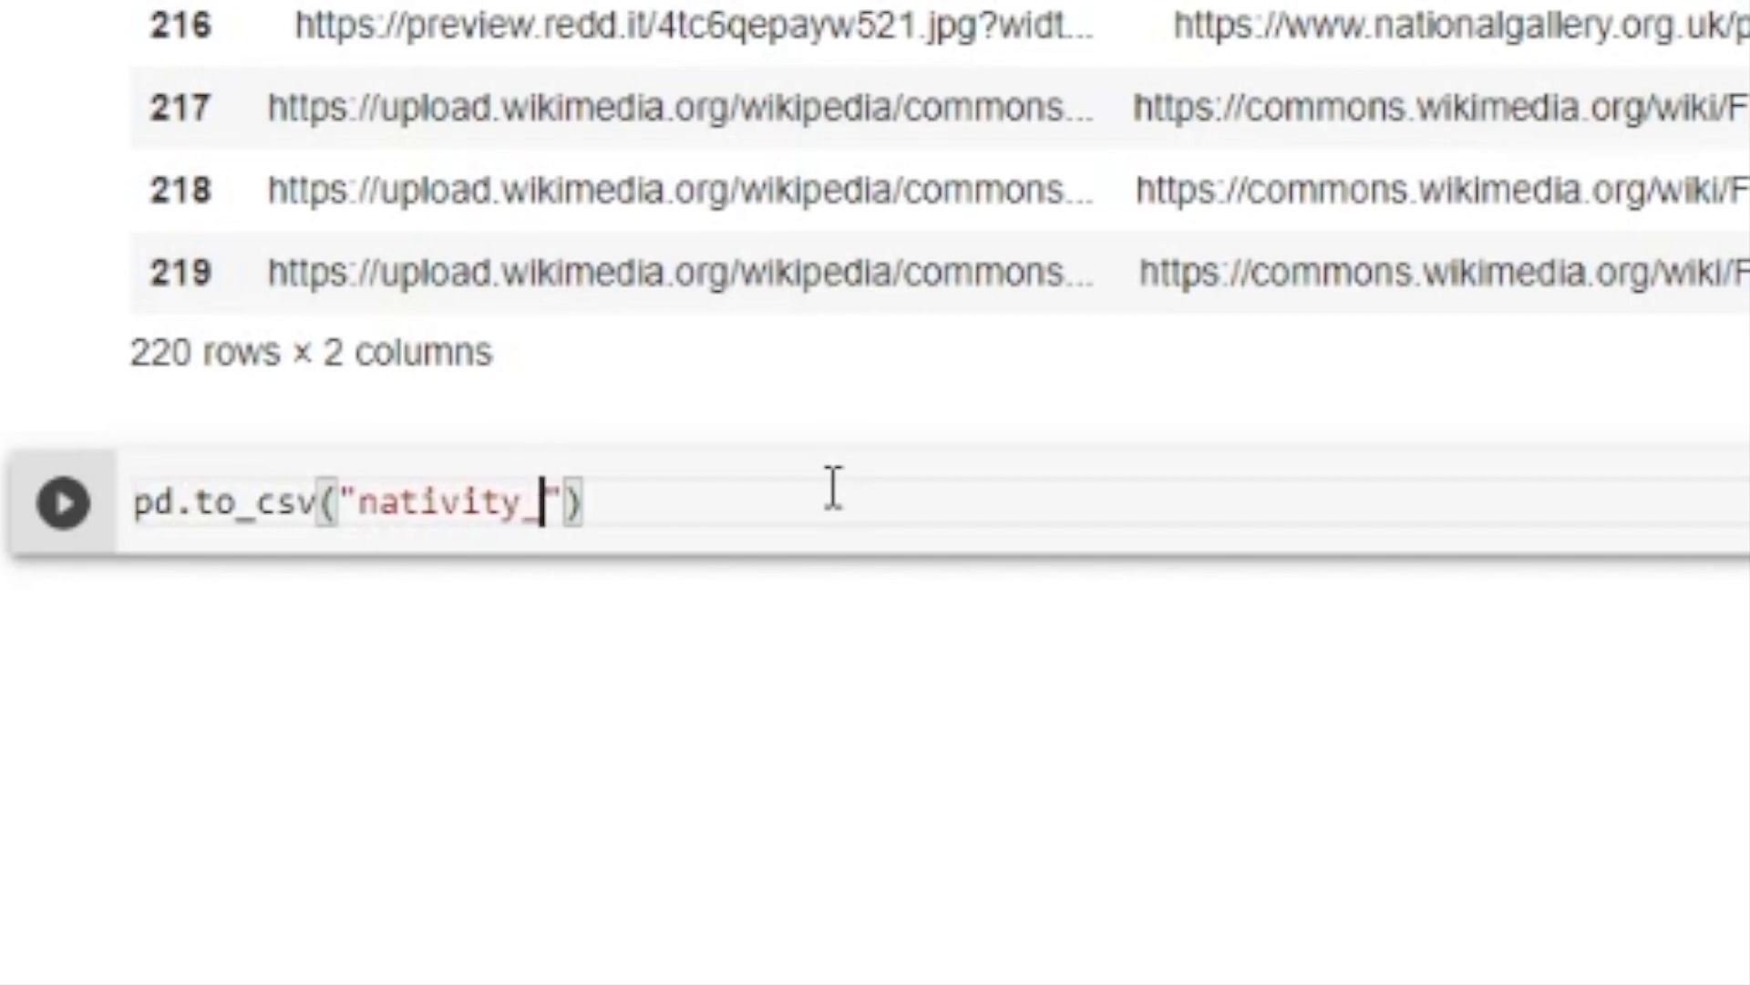
text(dataset)
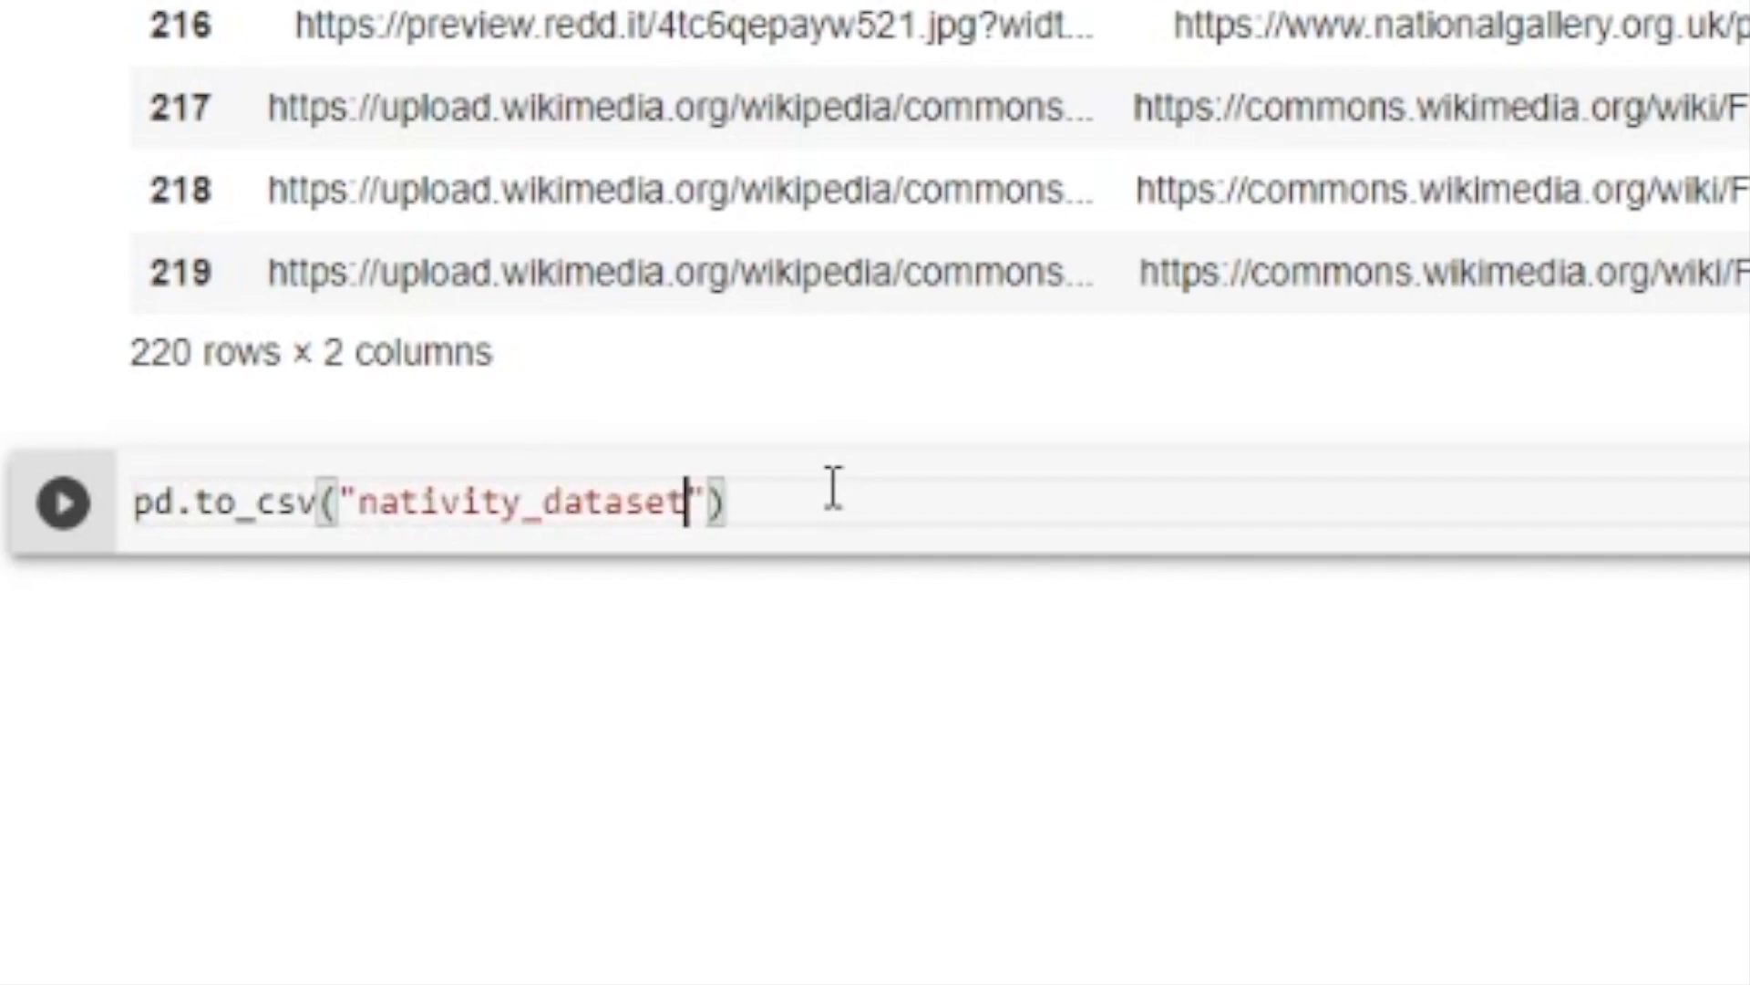
text(_update)
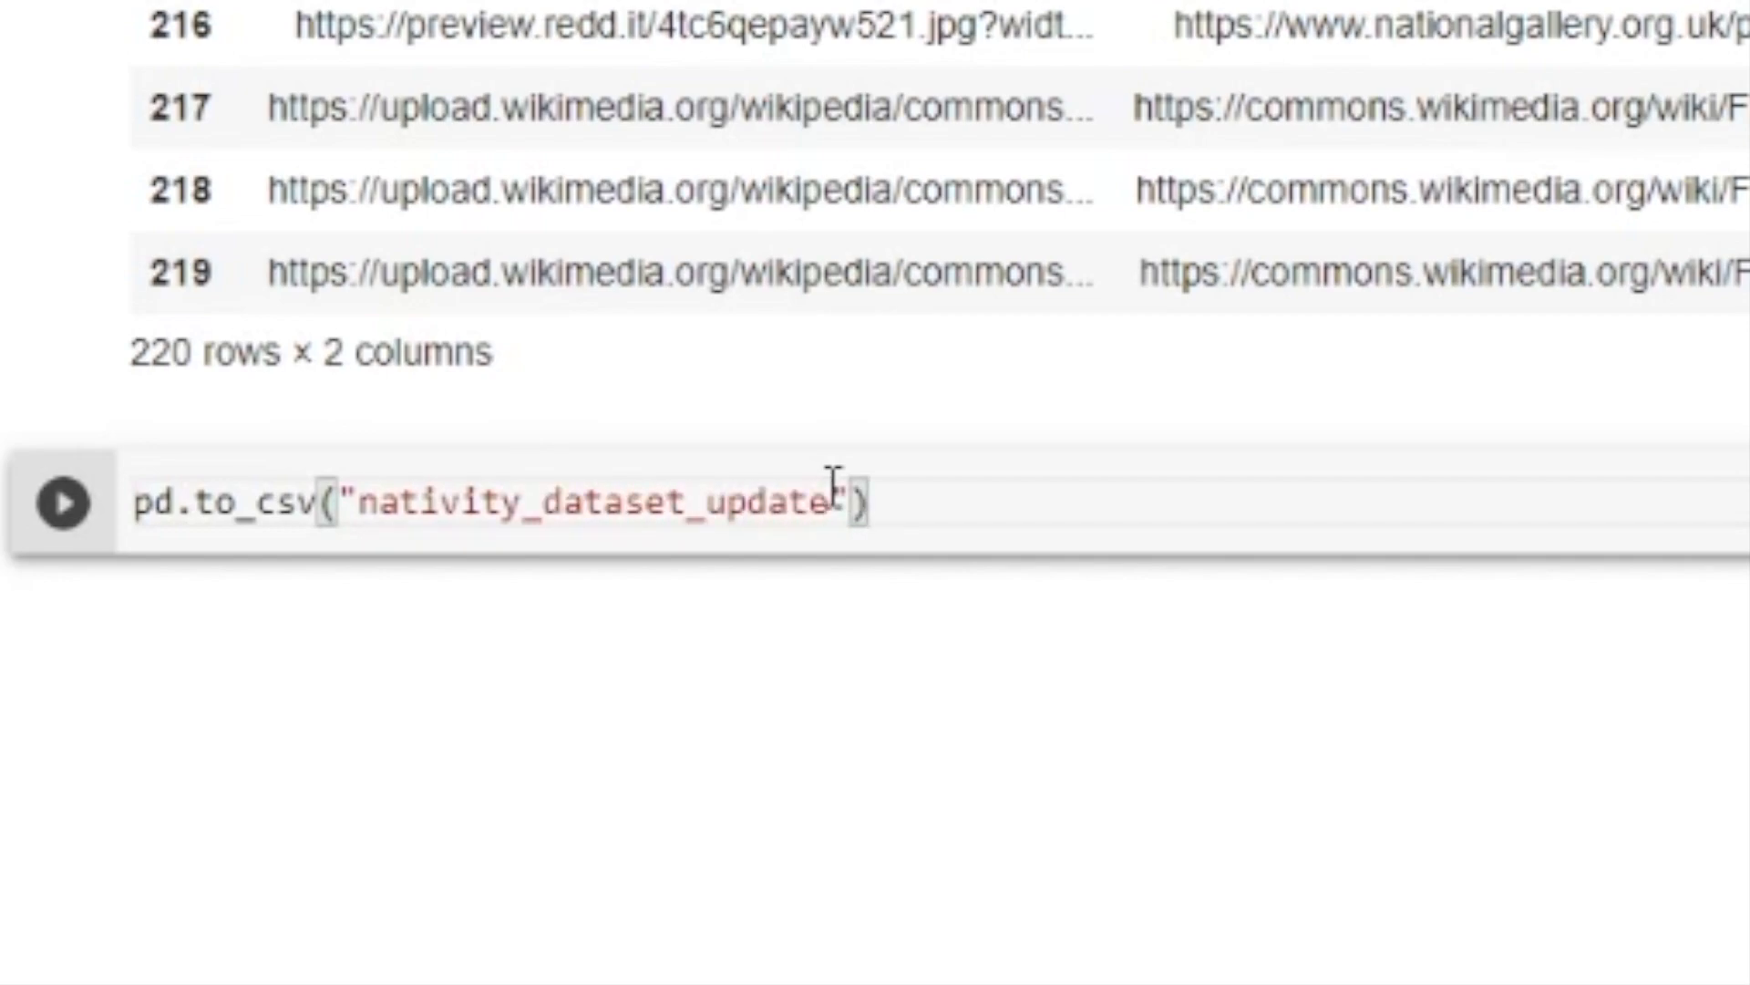
text(.csv)
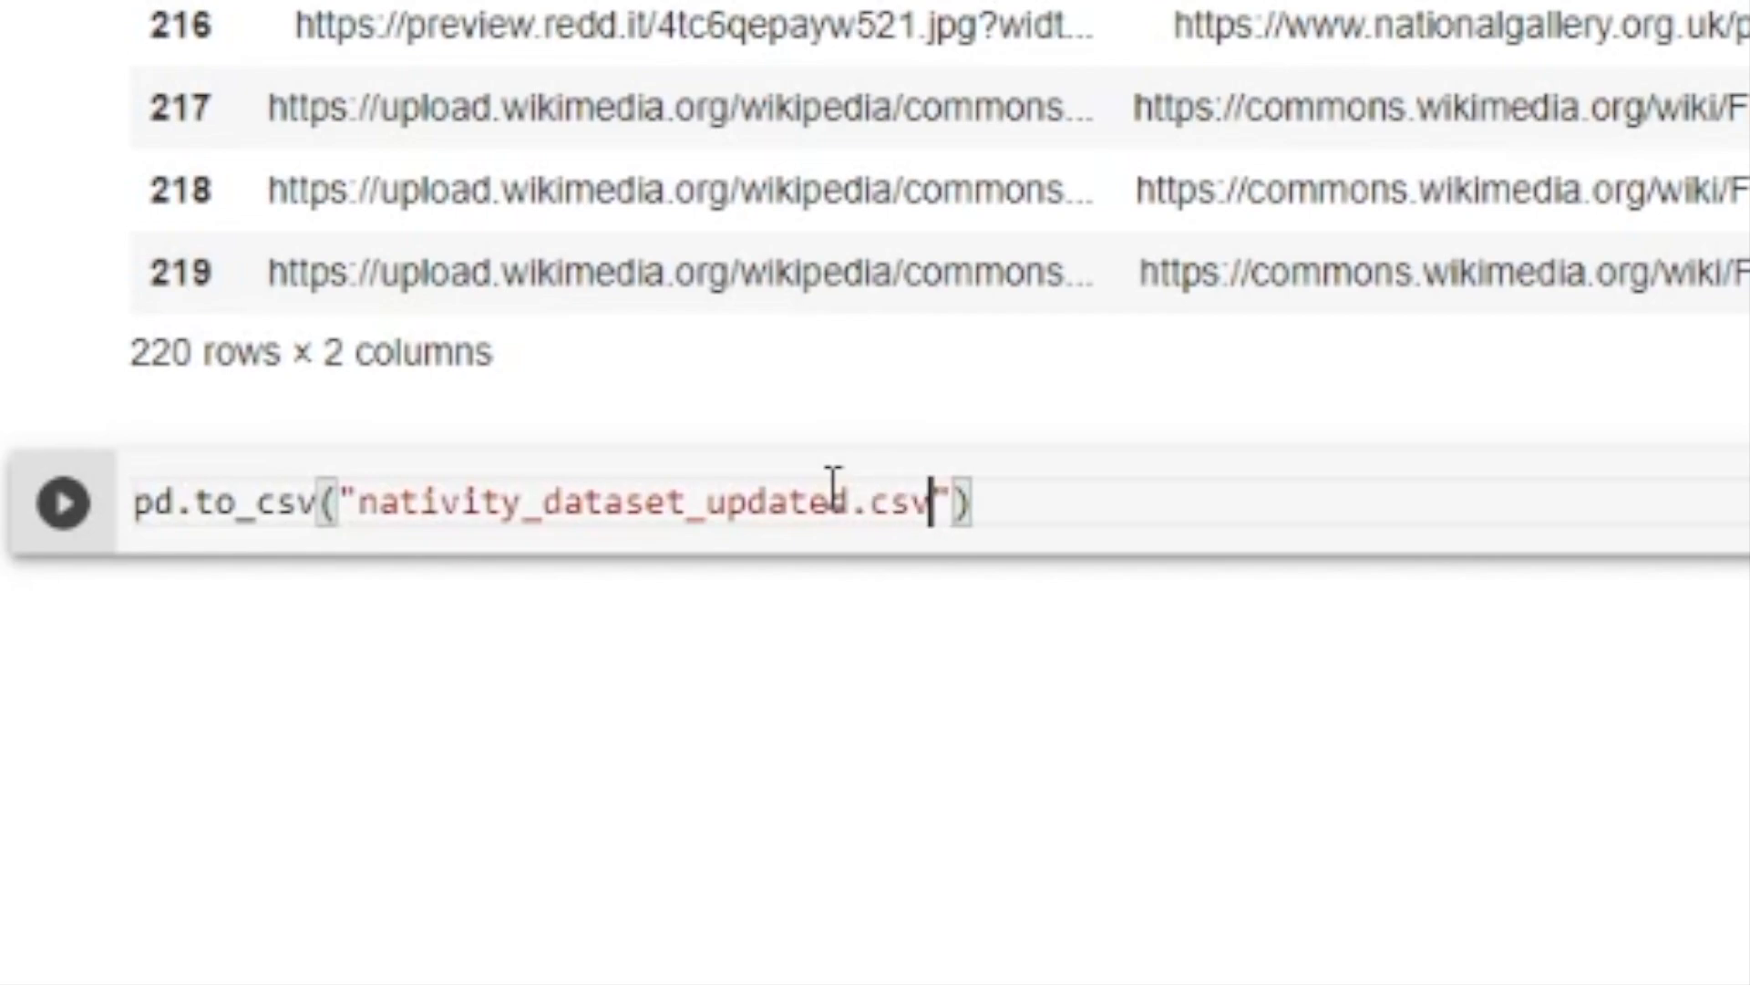
mouse_move(1563, 676)
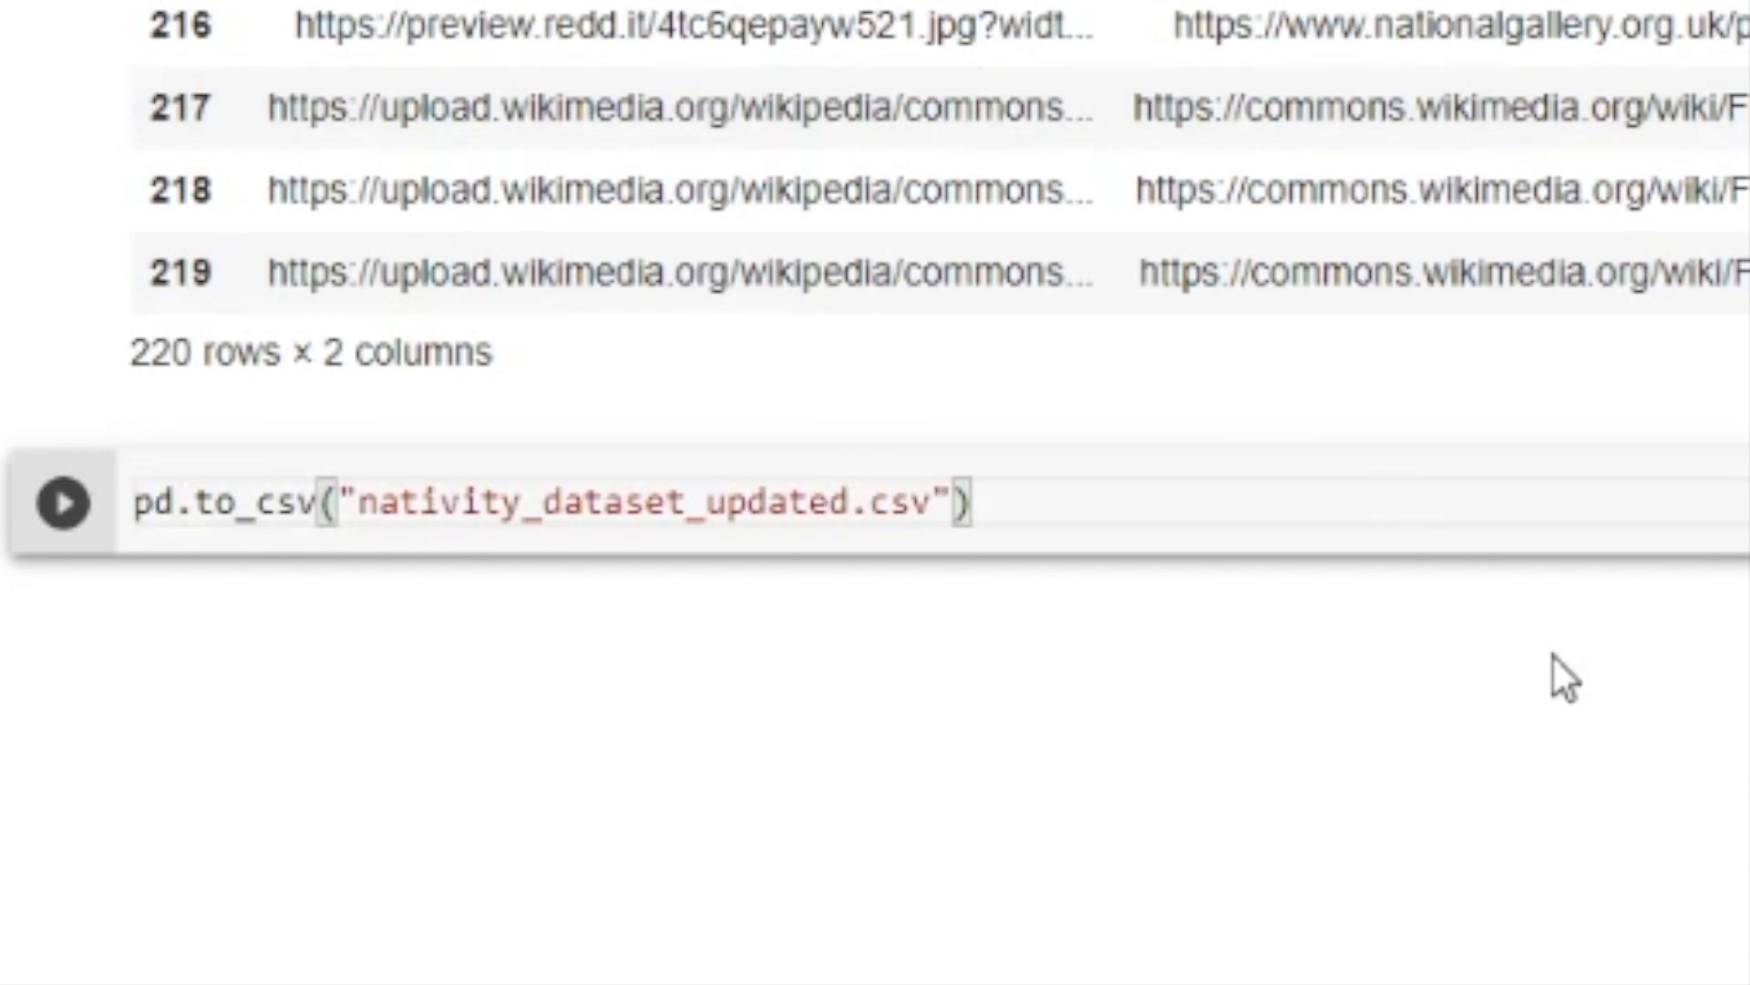
double_click(384, 502)
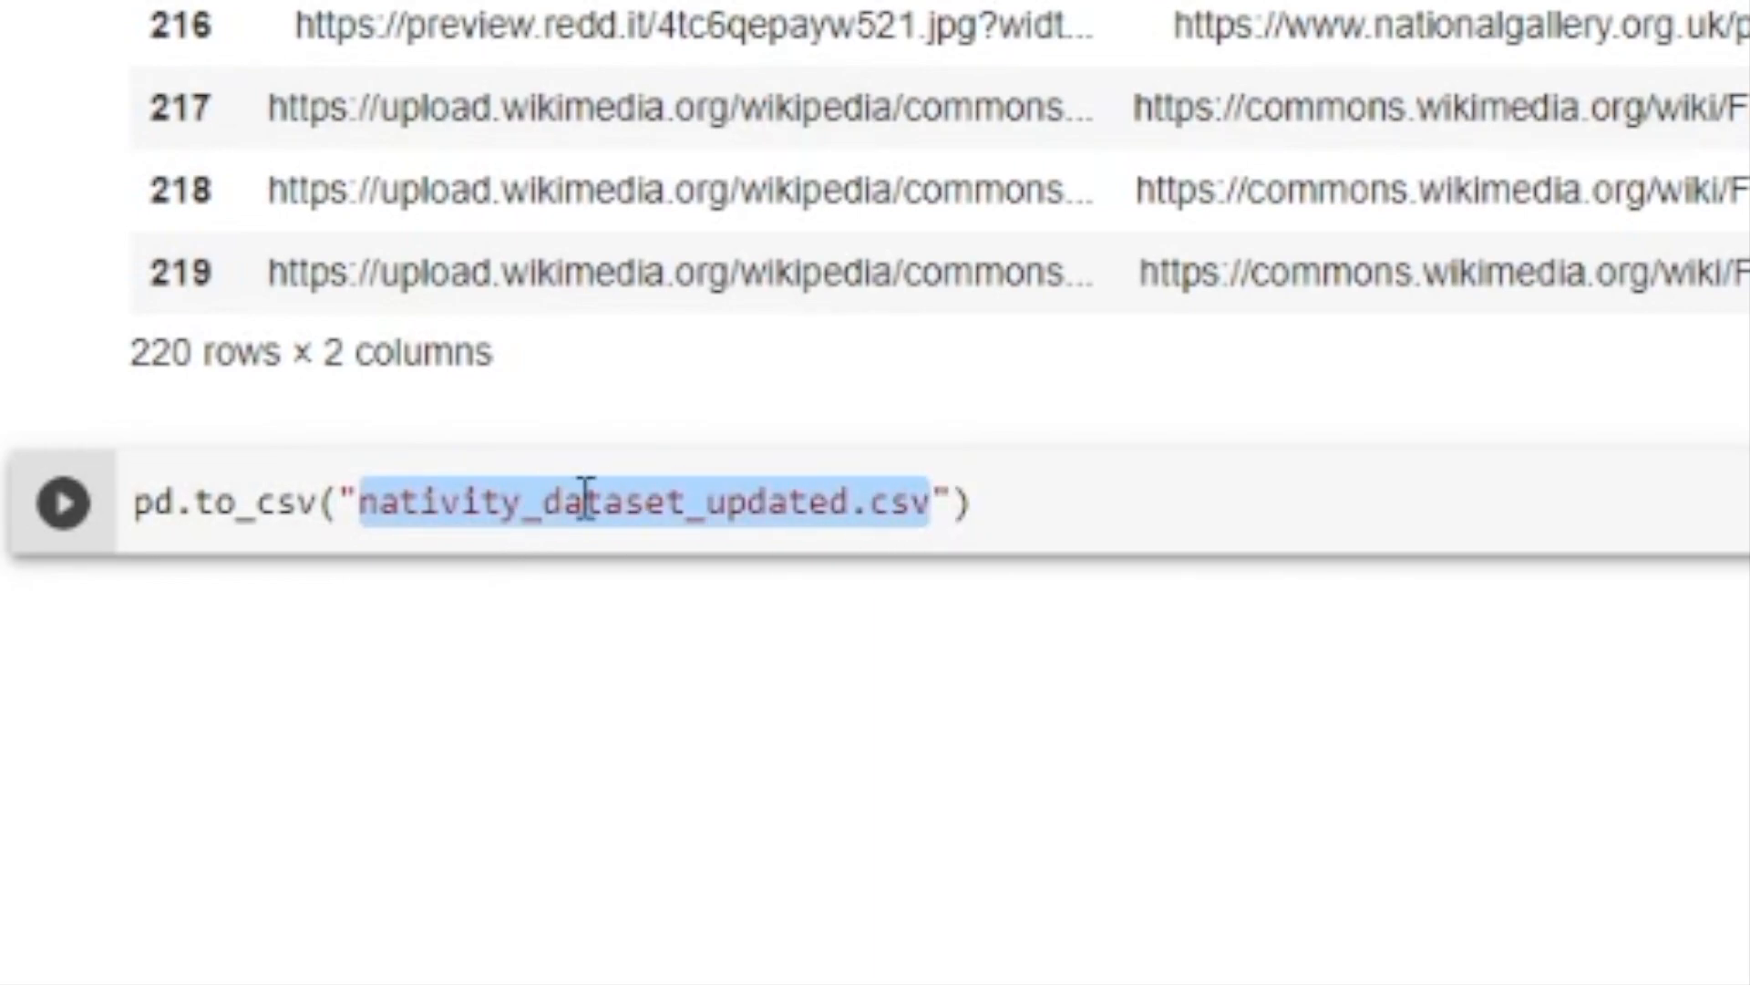
mouse_move(564, 463)
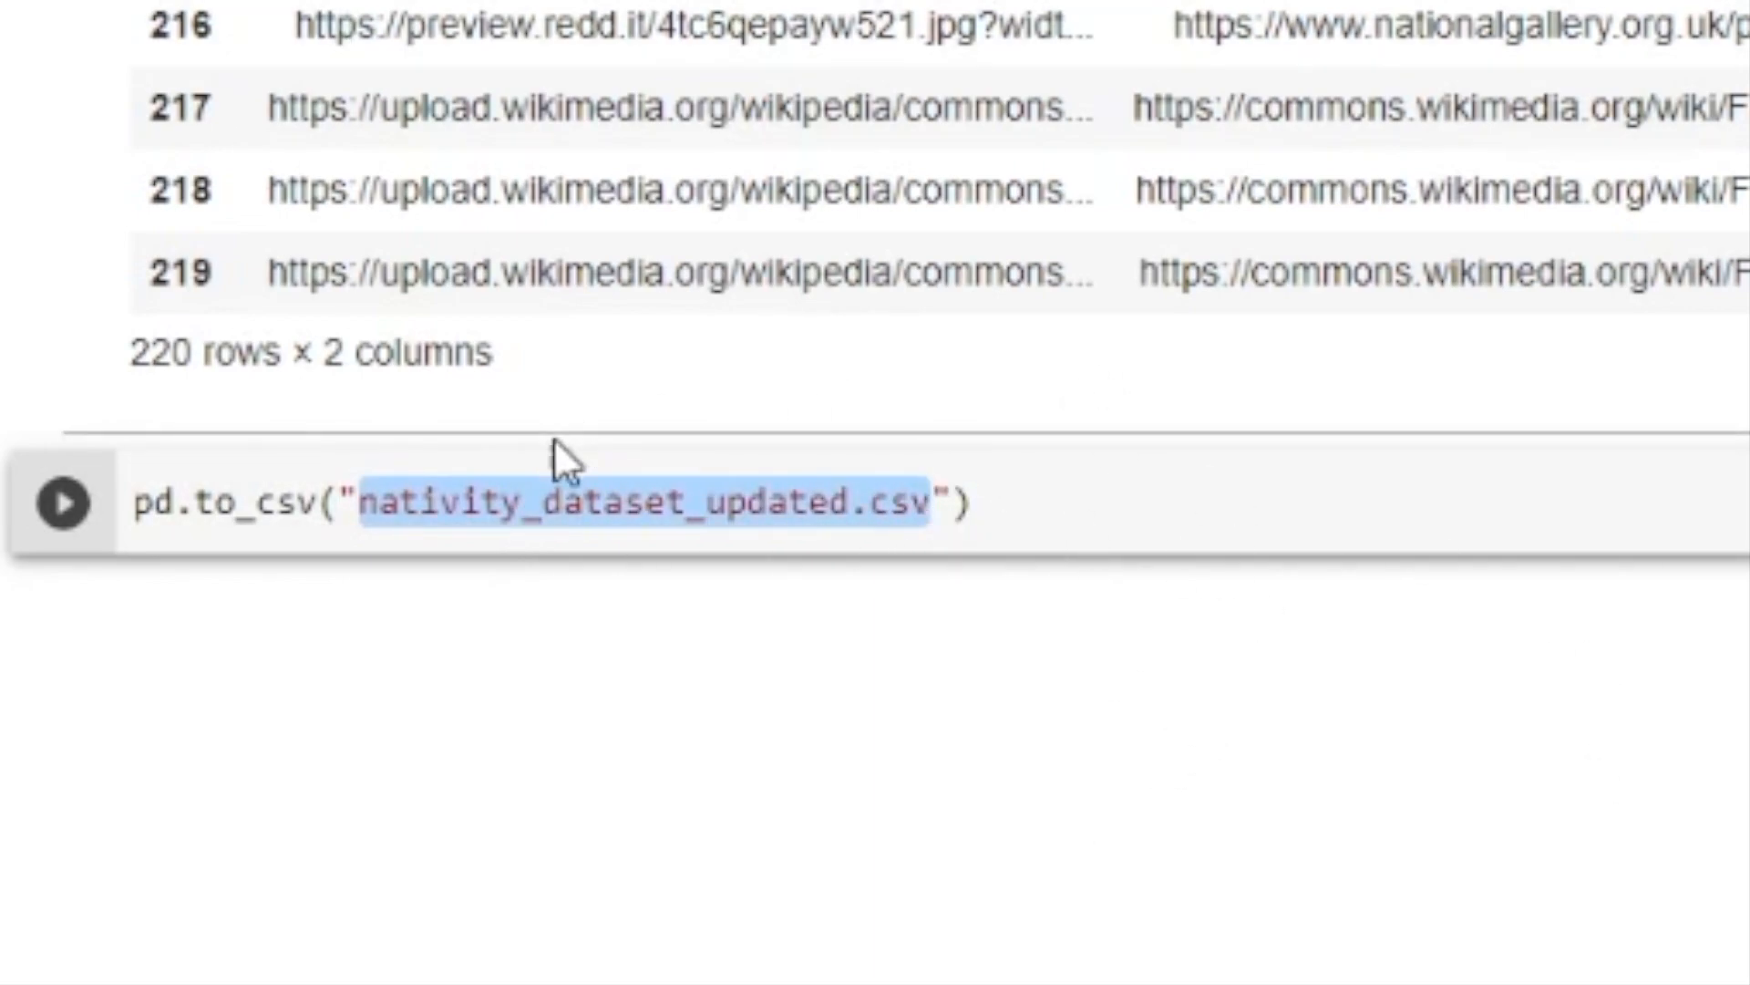
click(162, 501)
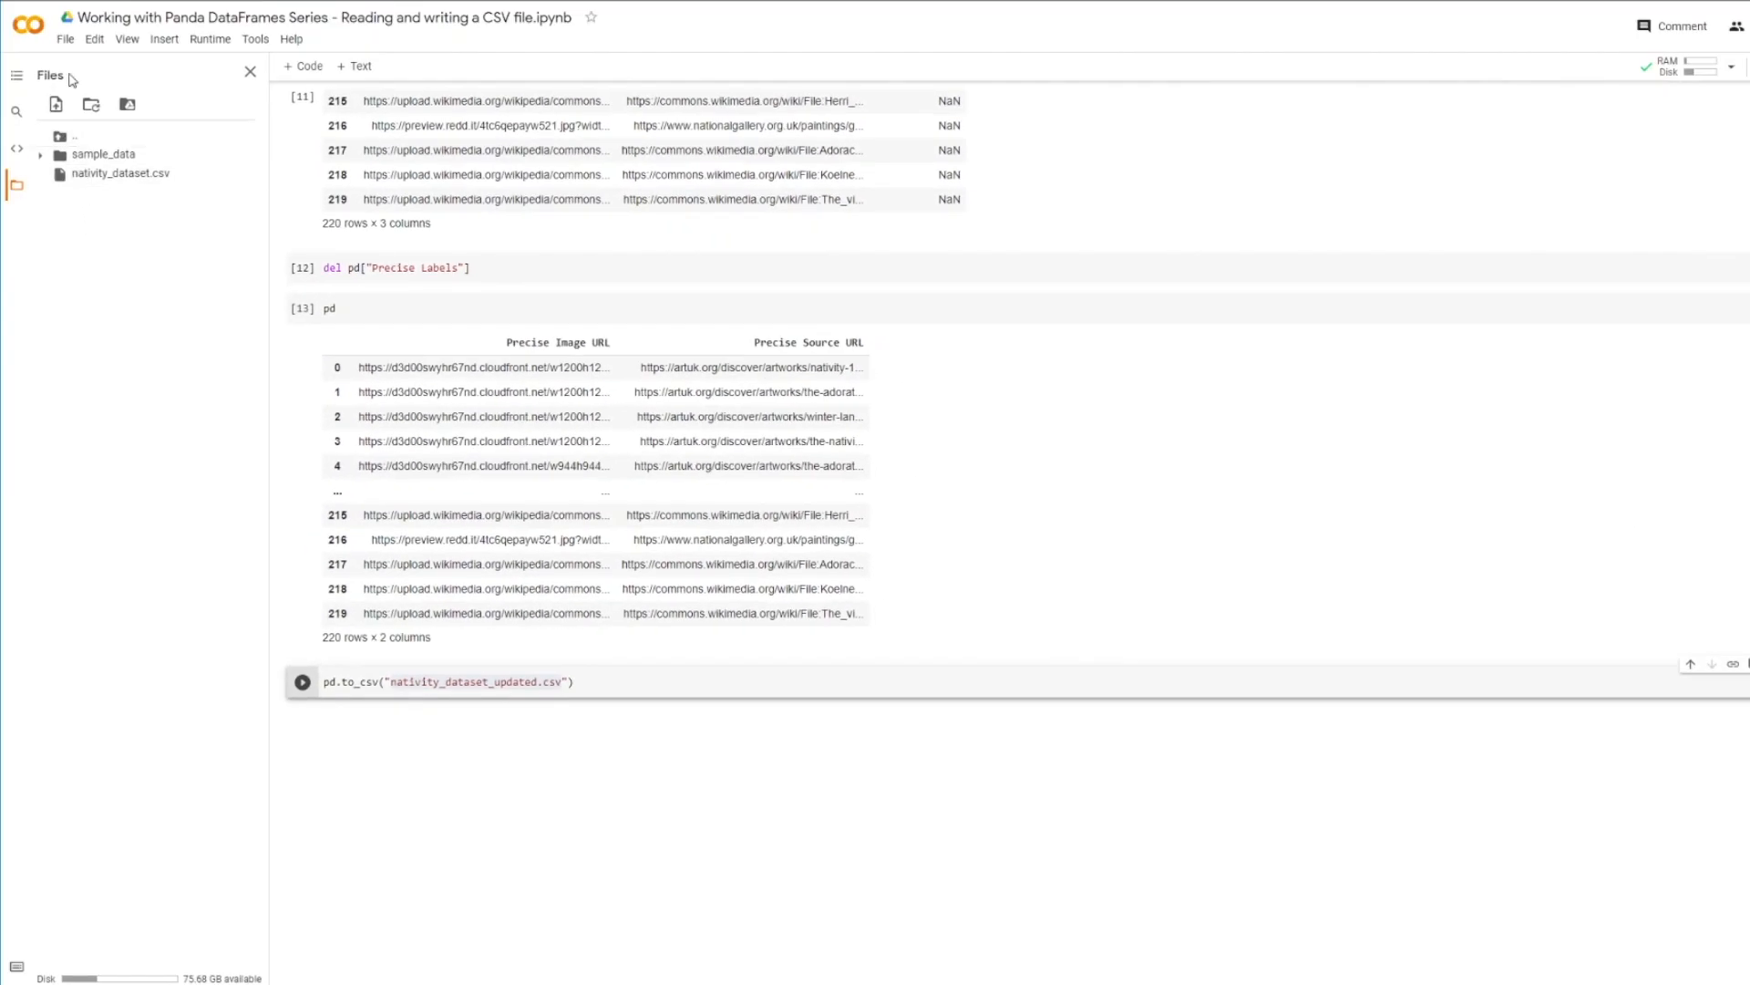
Refresh the Files panel and open nativity_dataset_updated.csv in the file viewer
click(302, 681)
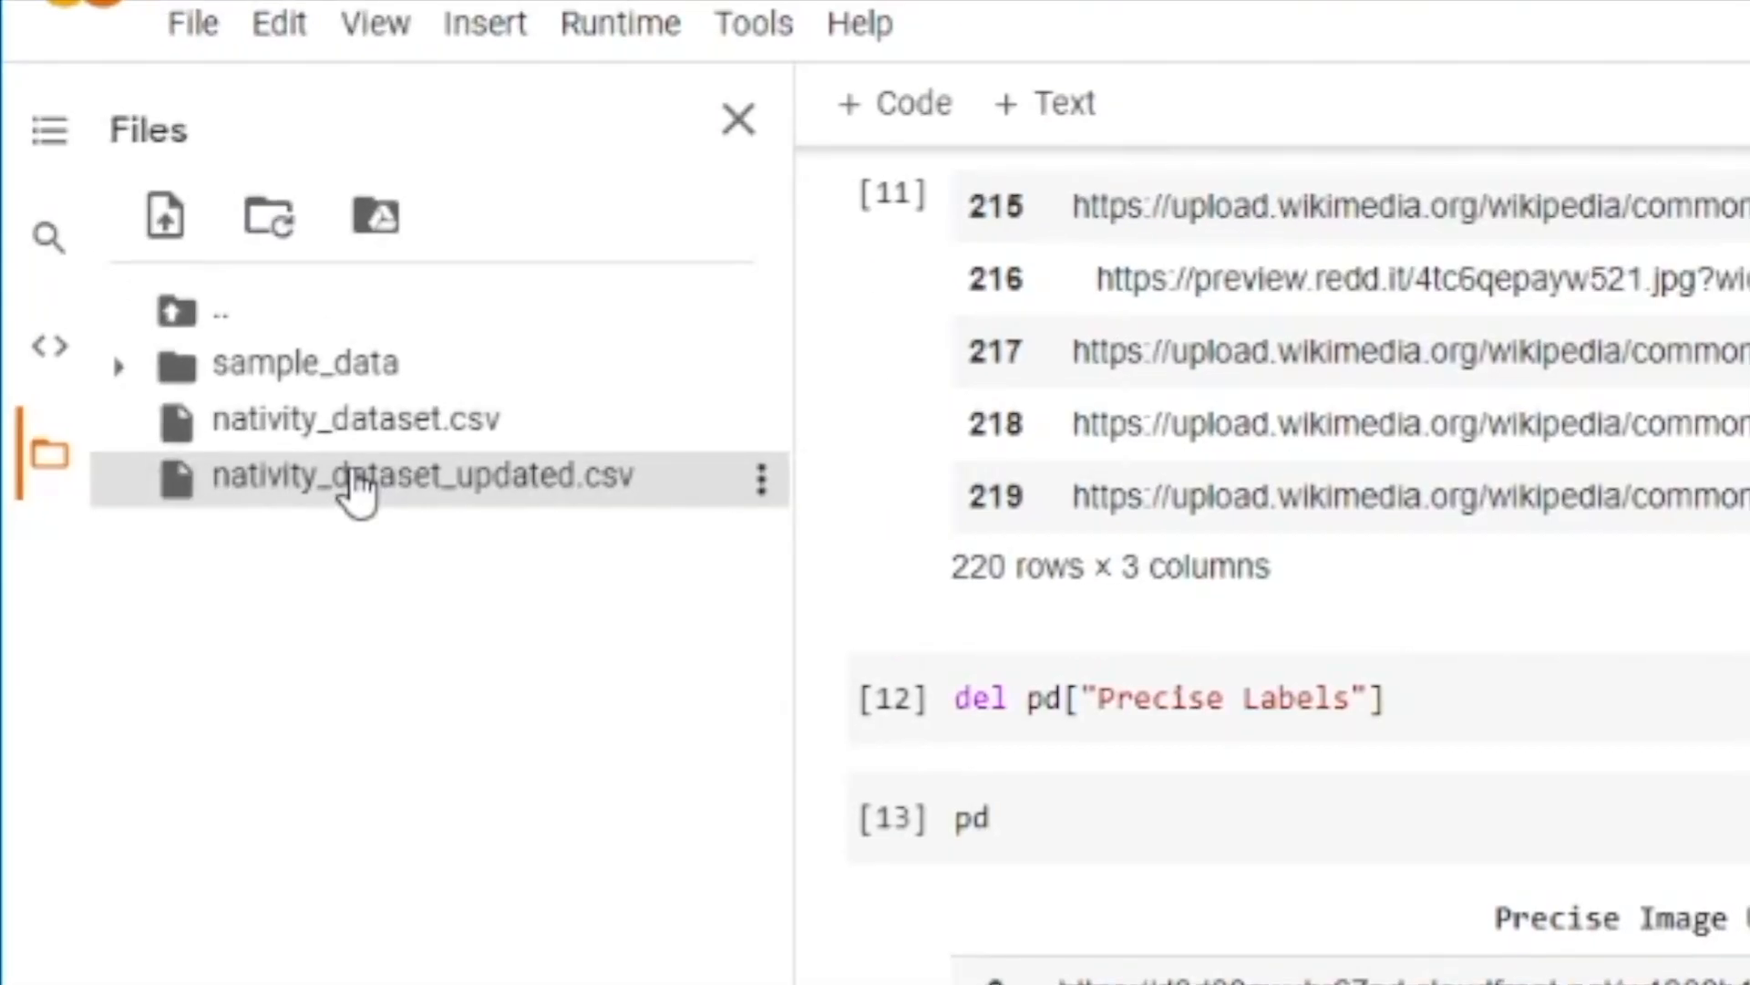
mouse_move(422, 473)
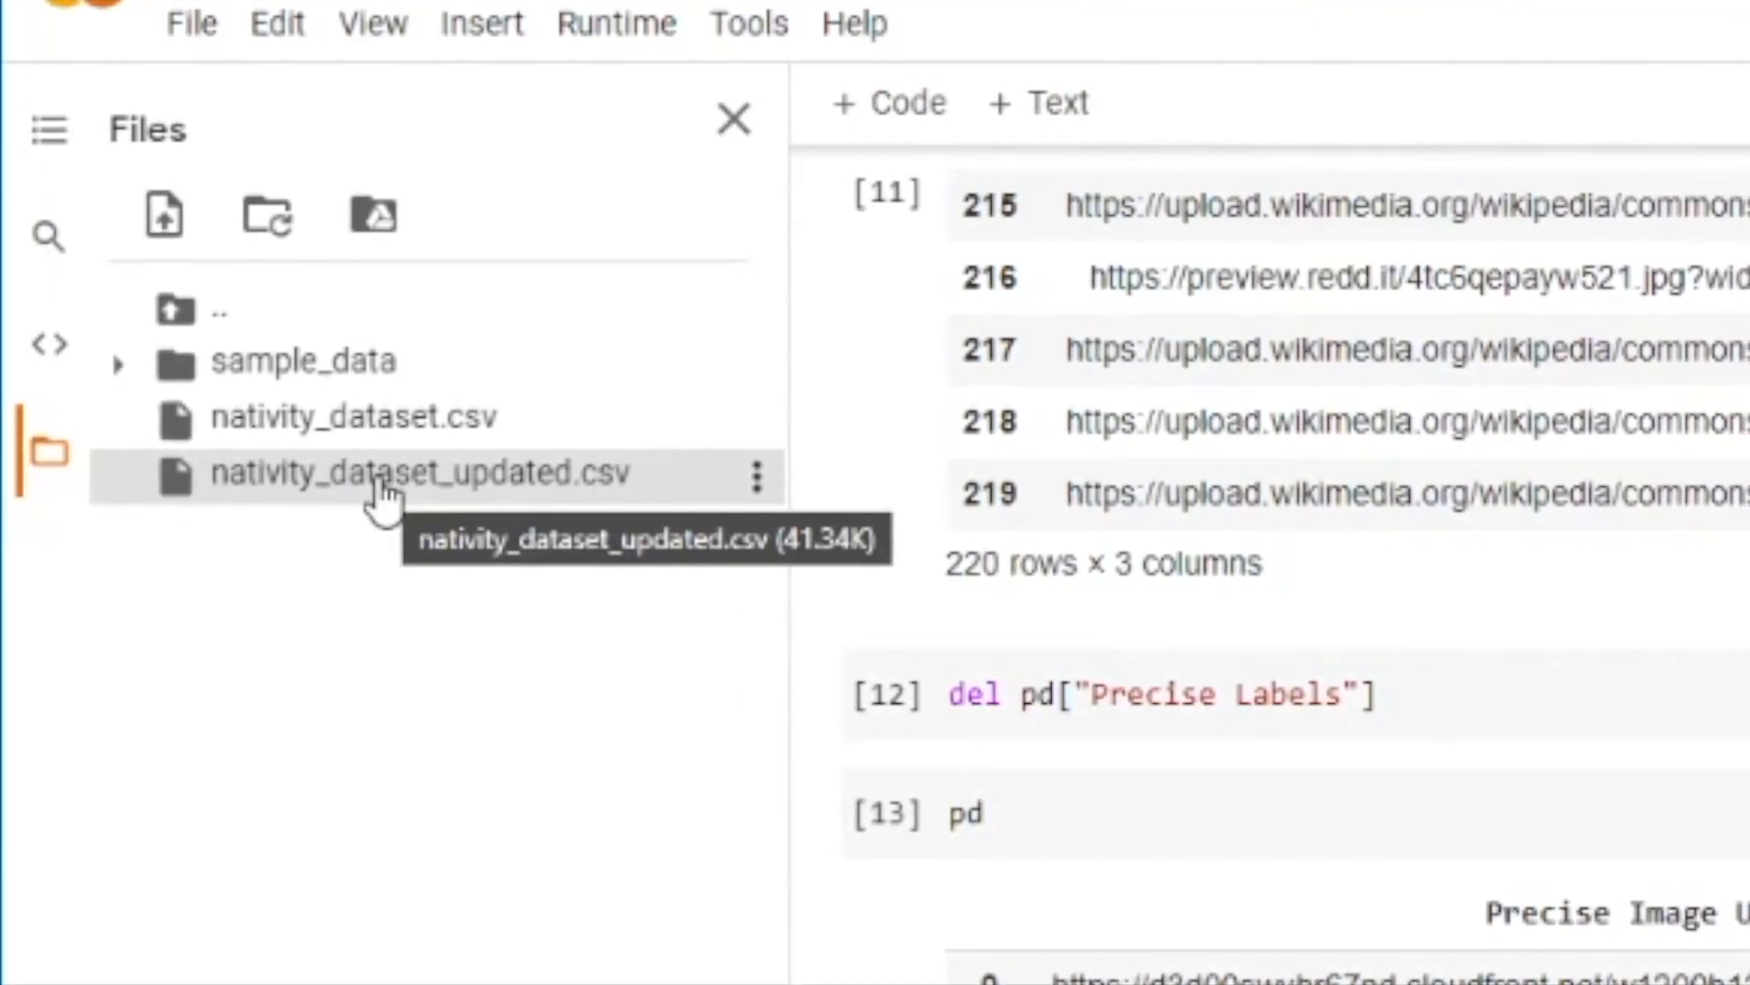
double_click(419, 472)
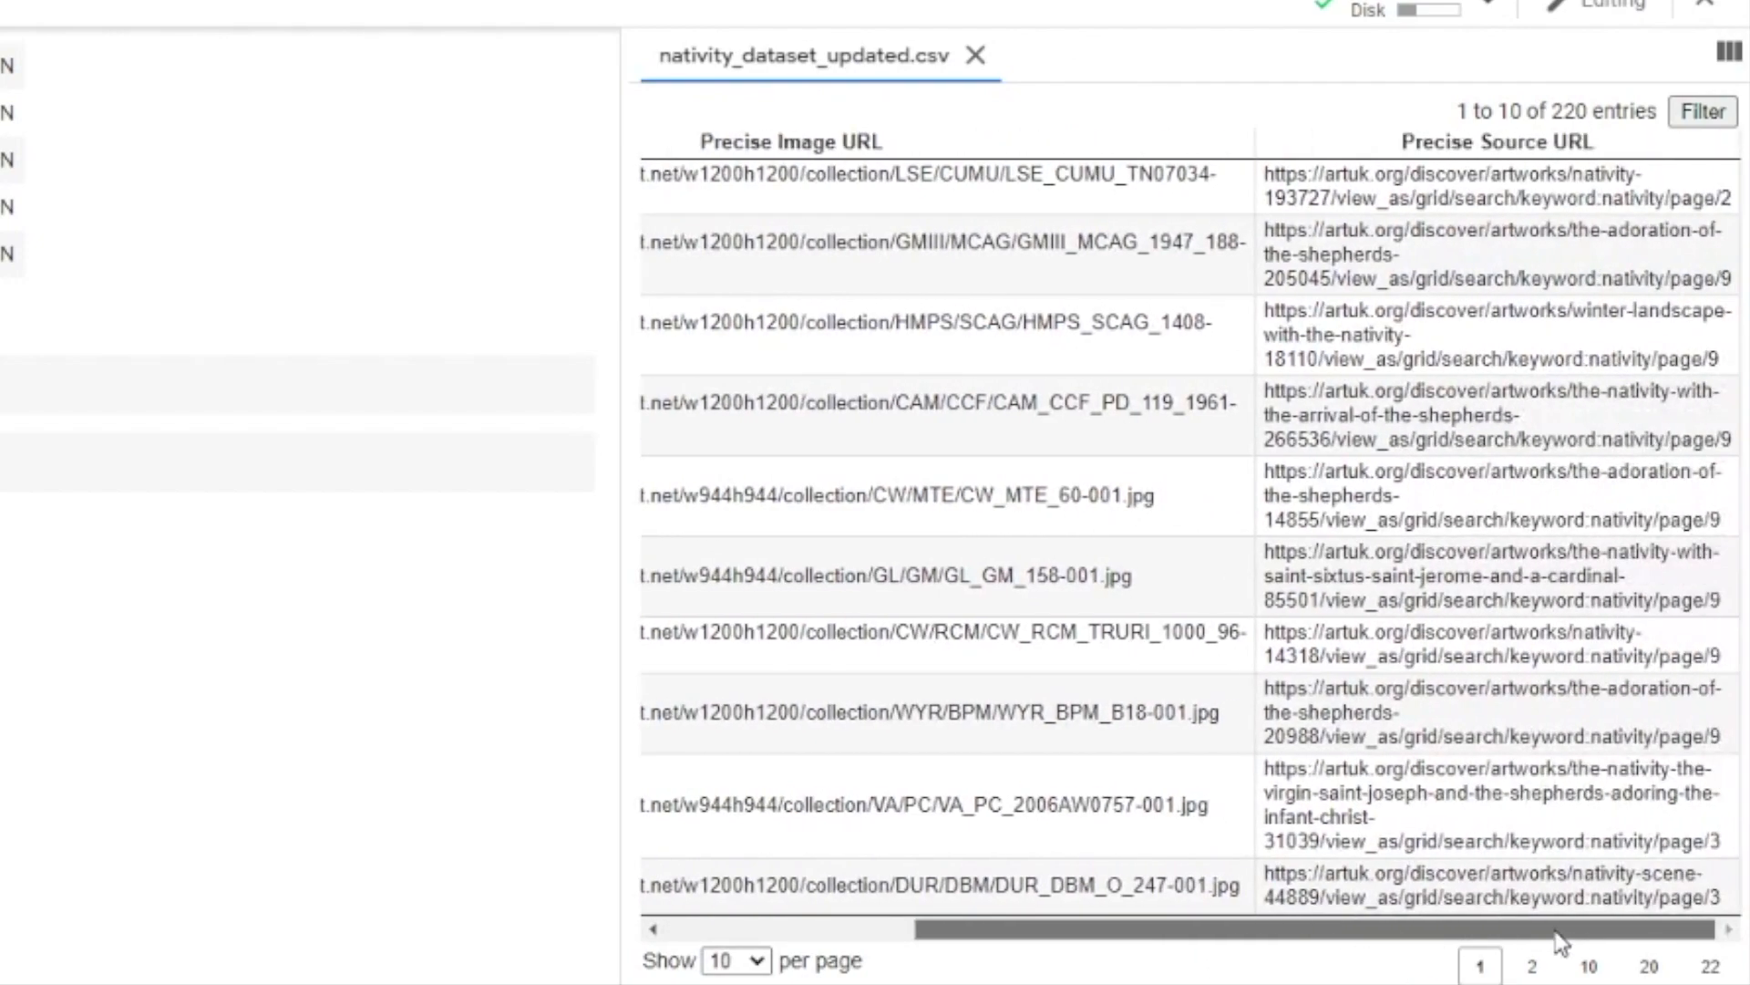
mouse_move(1650, 936)
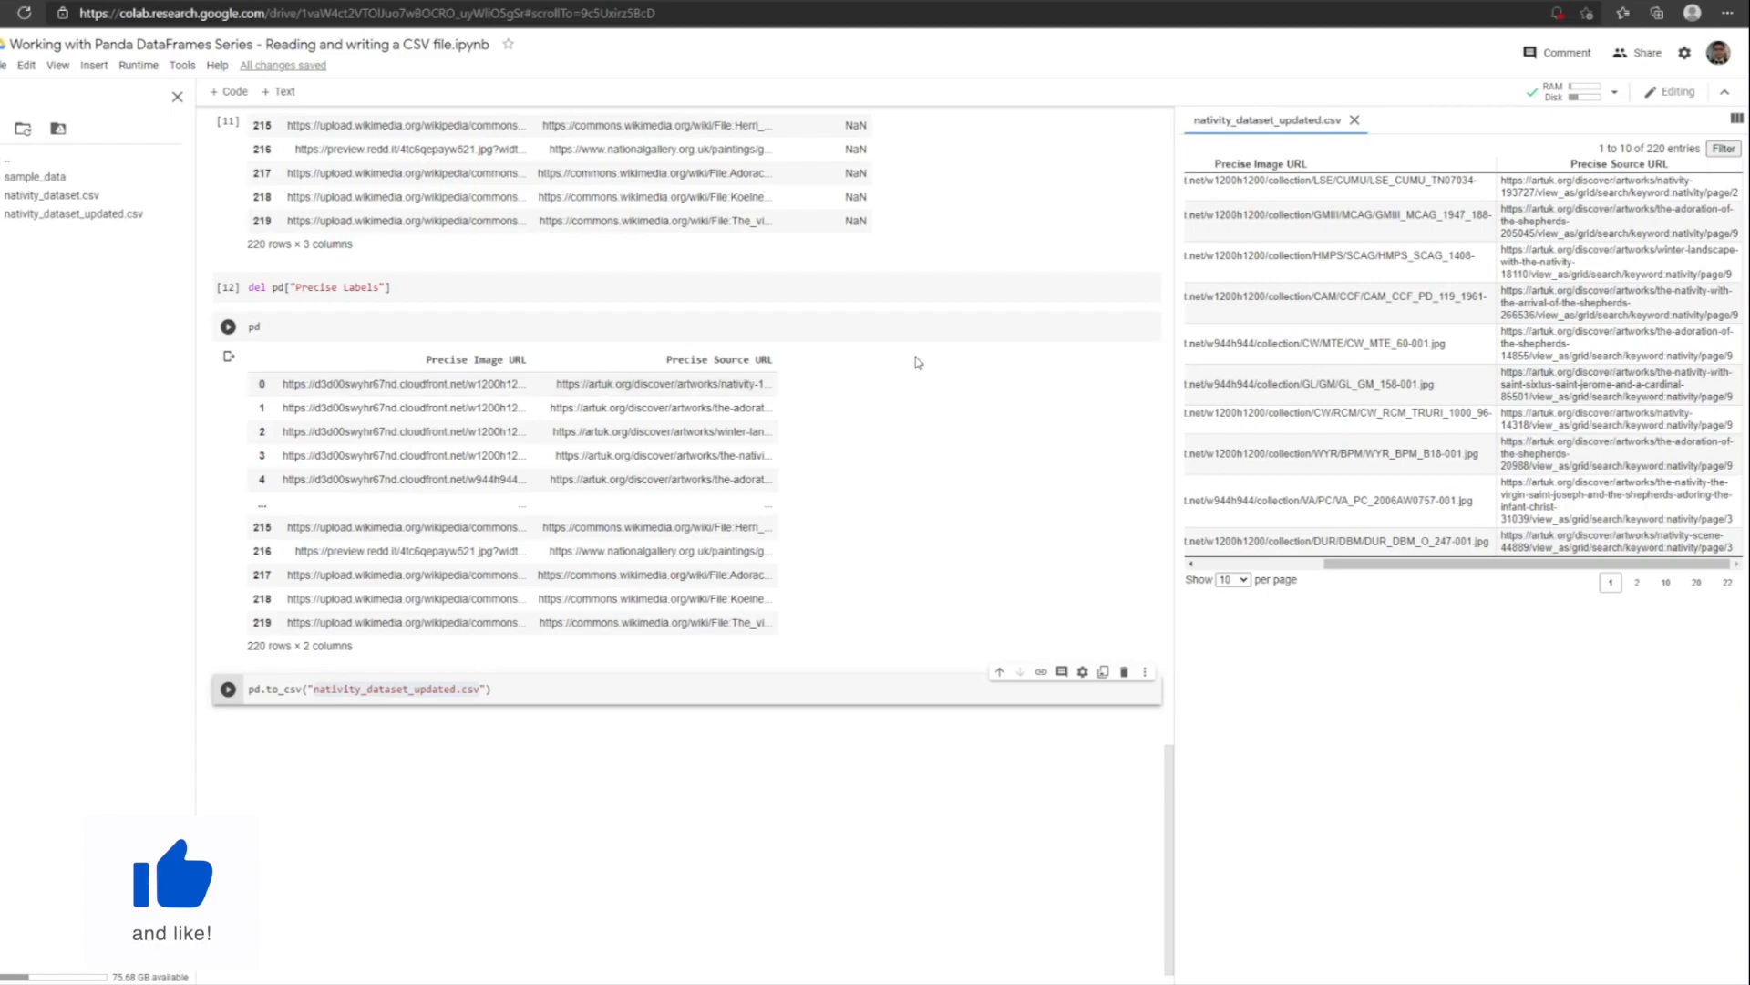
mouse_move(766, 613)
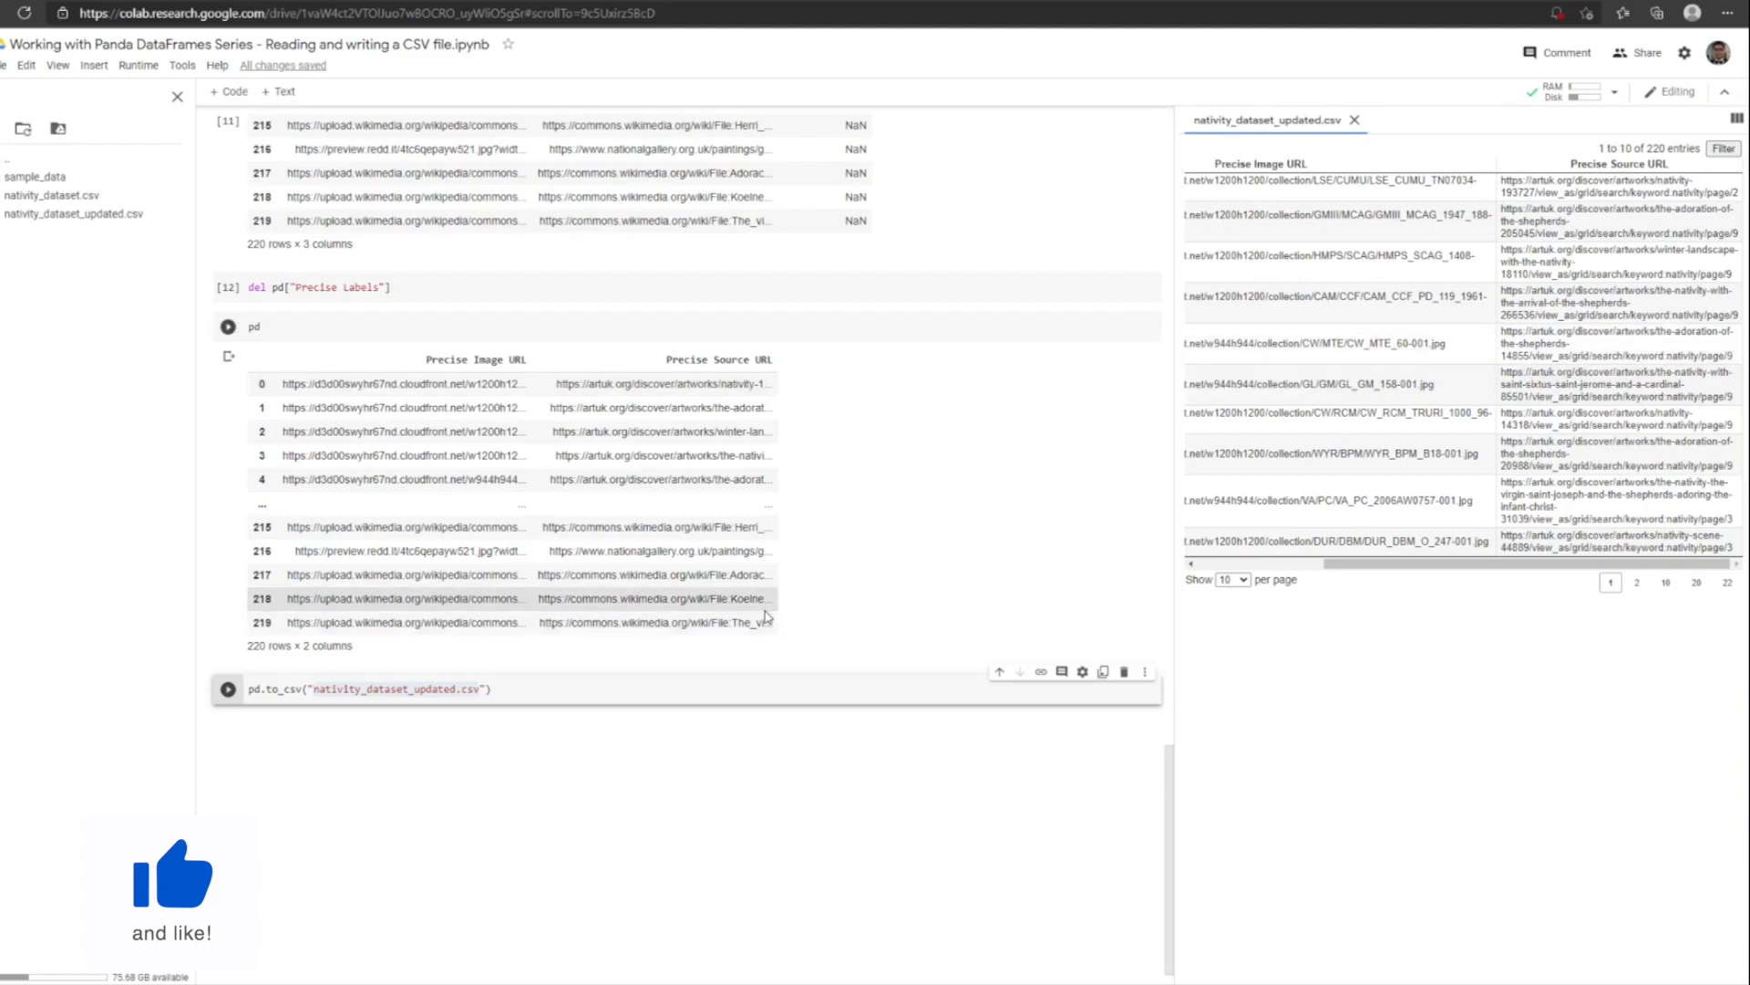